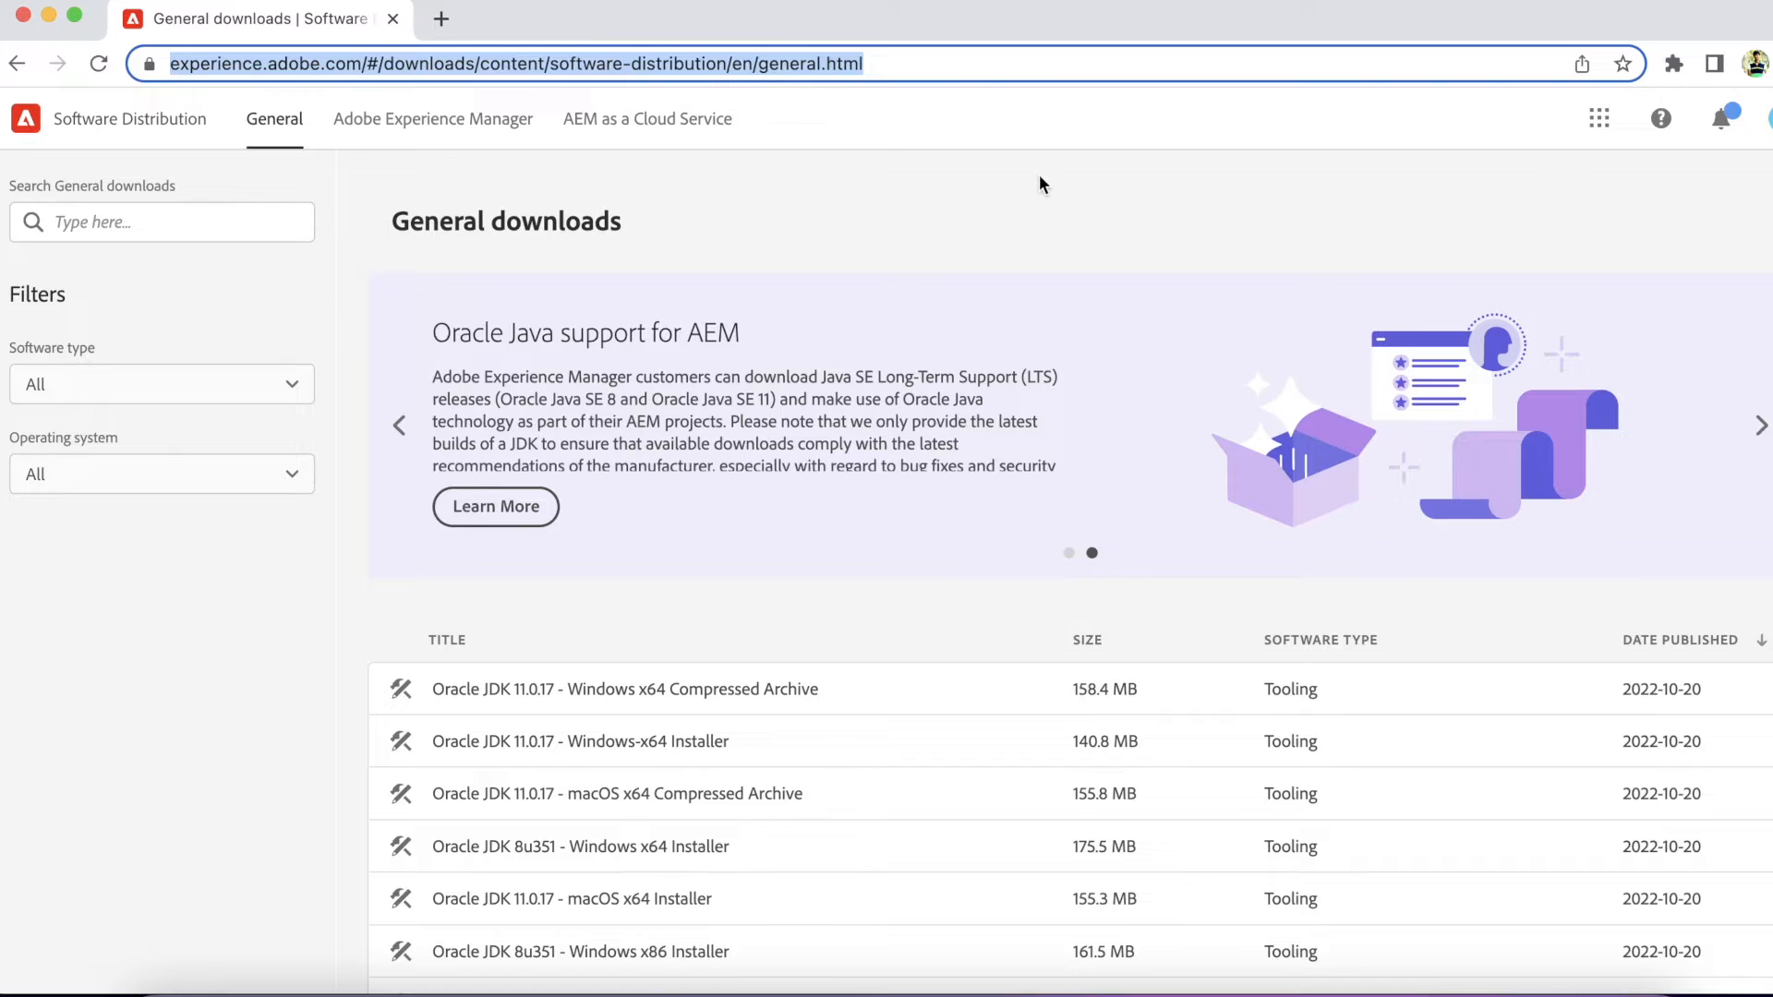
mouse_move(633, 224)
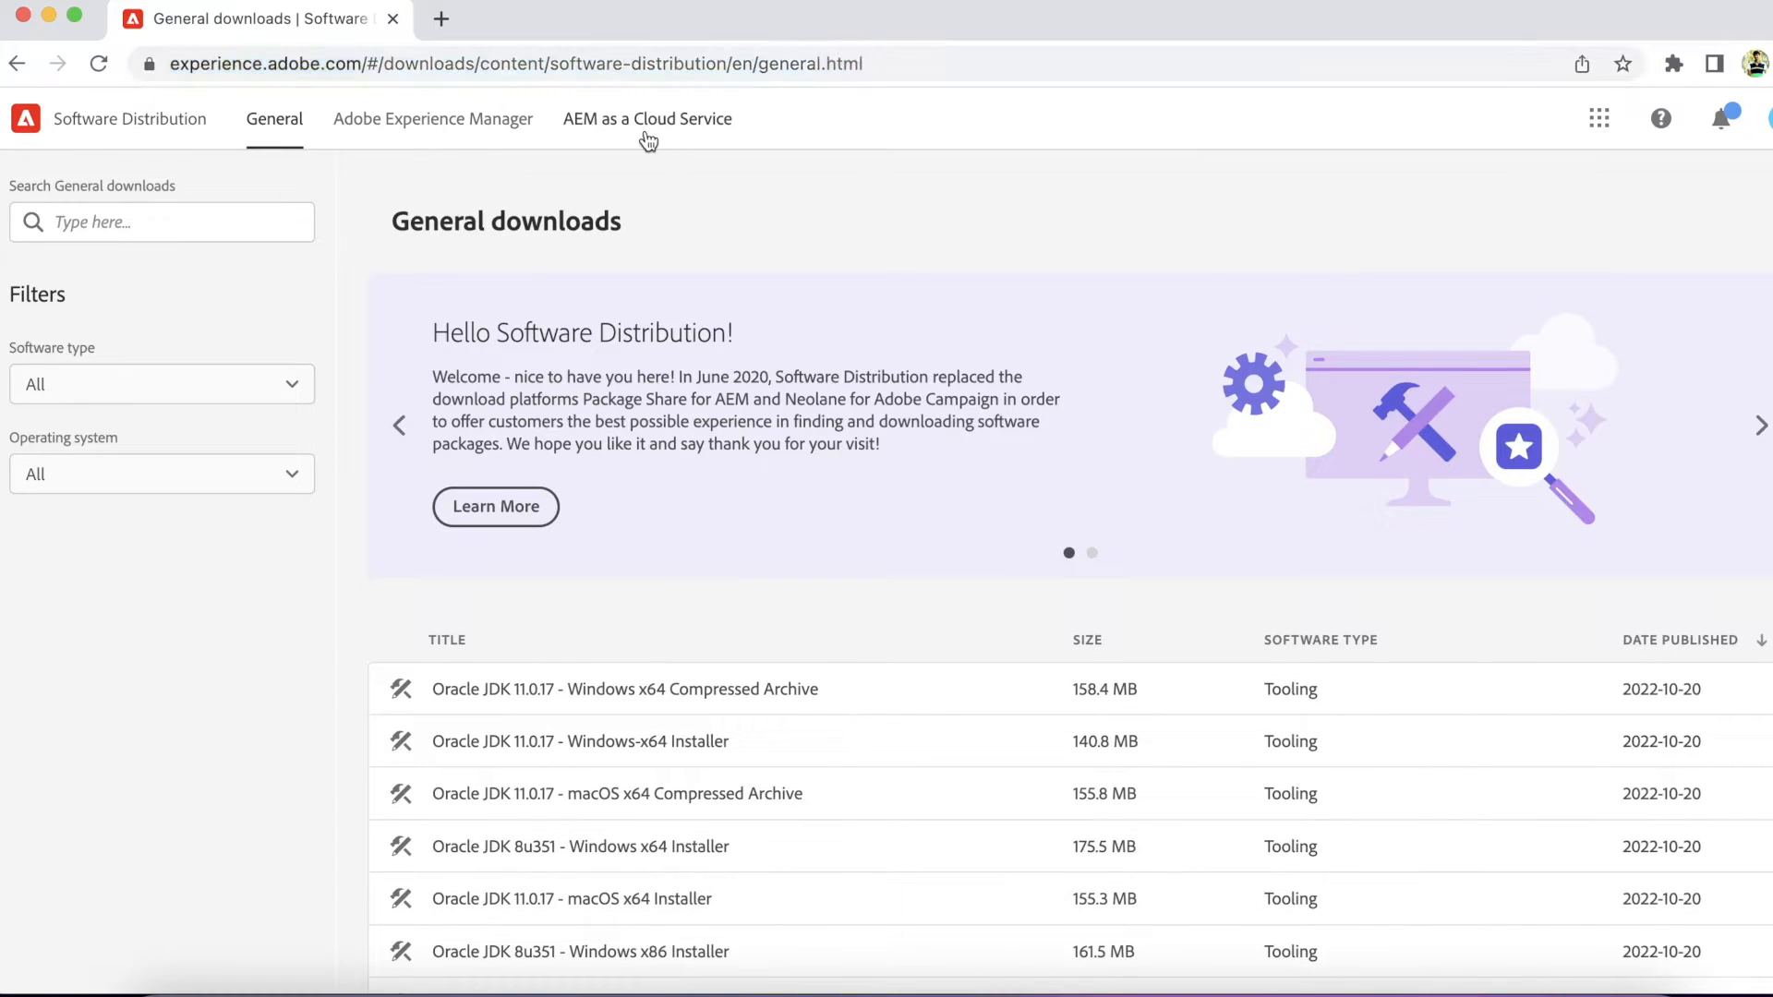
Search the AEM as a Cloud Service downloads for 'AEM SDK' and sort by Date Published, newest first.
left_click(648, 118)
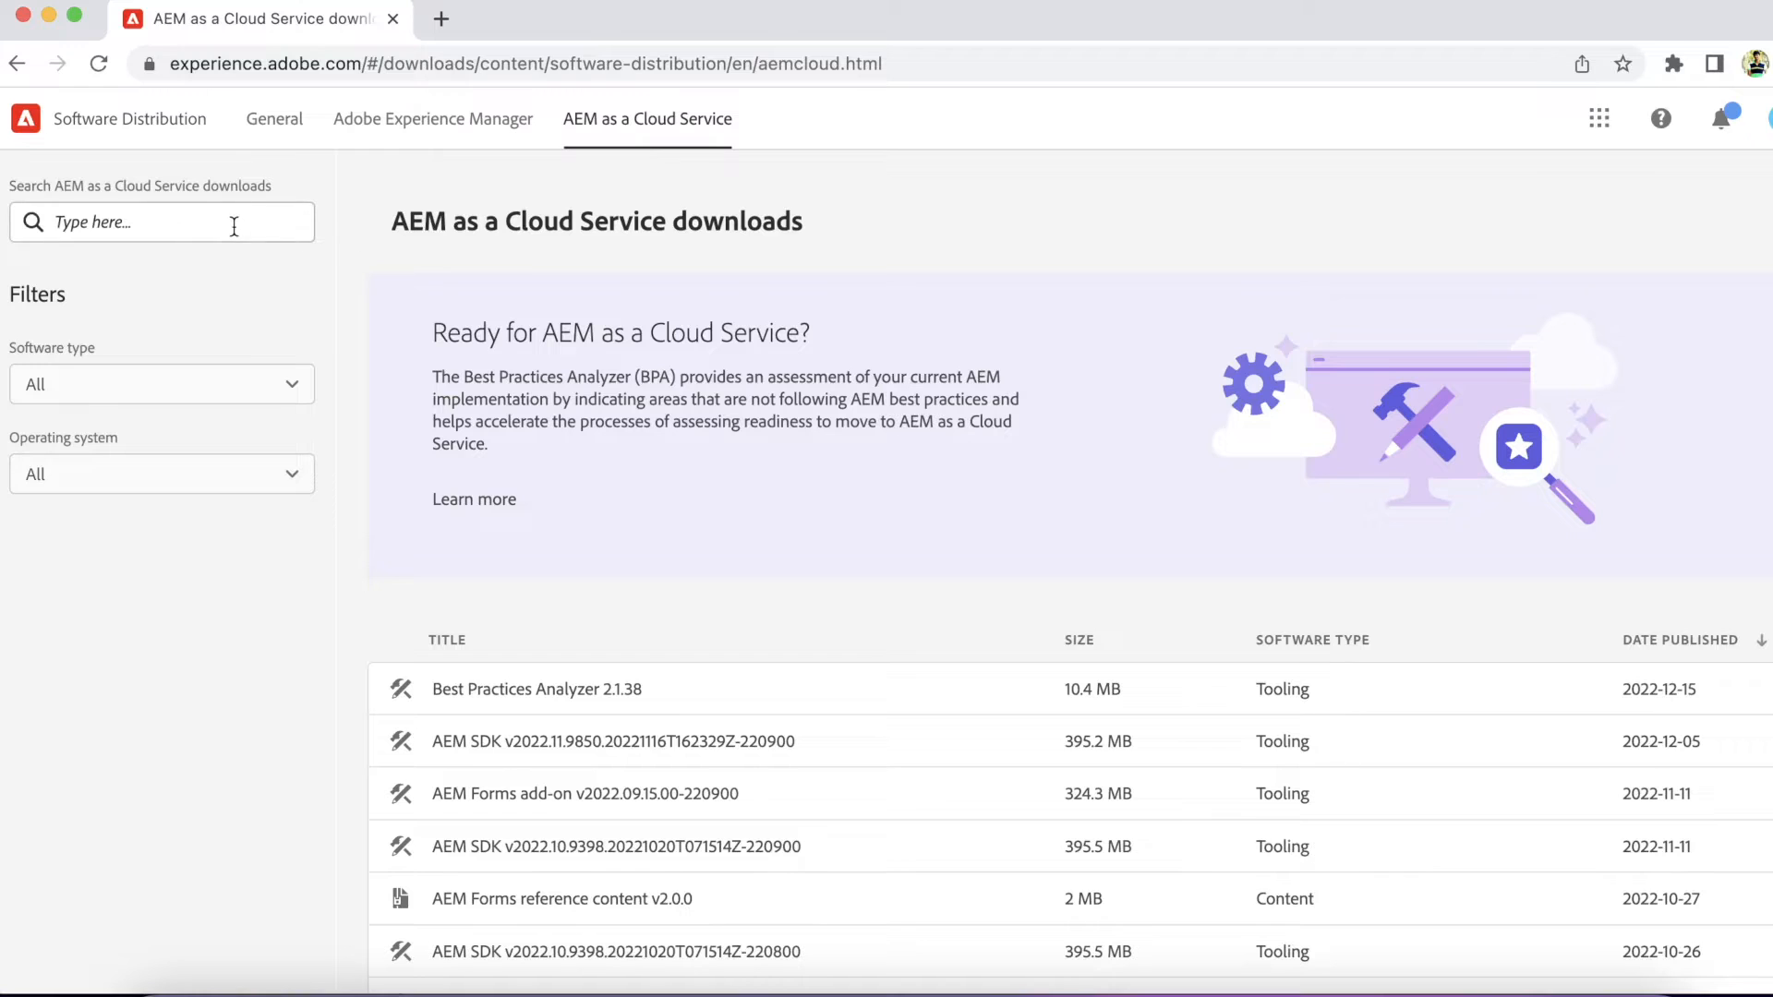
type("AEM SDK")
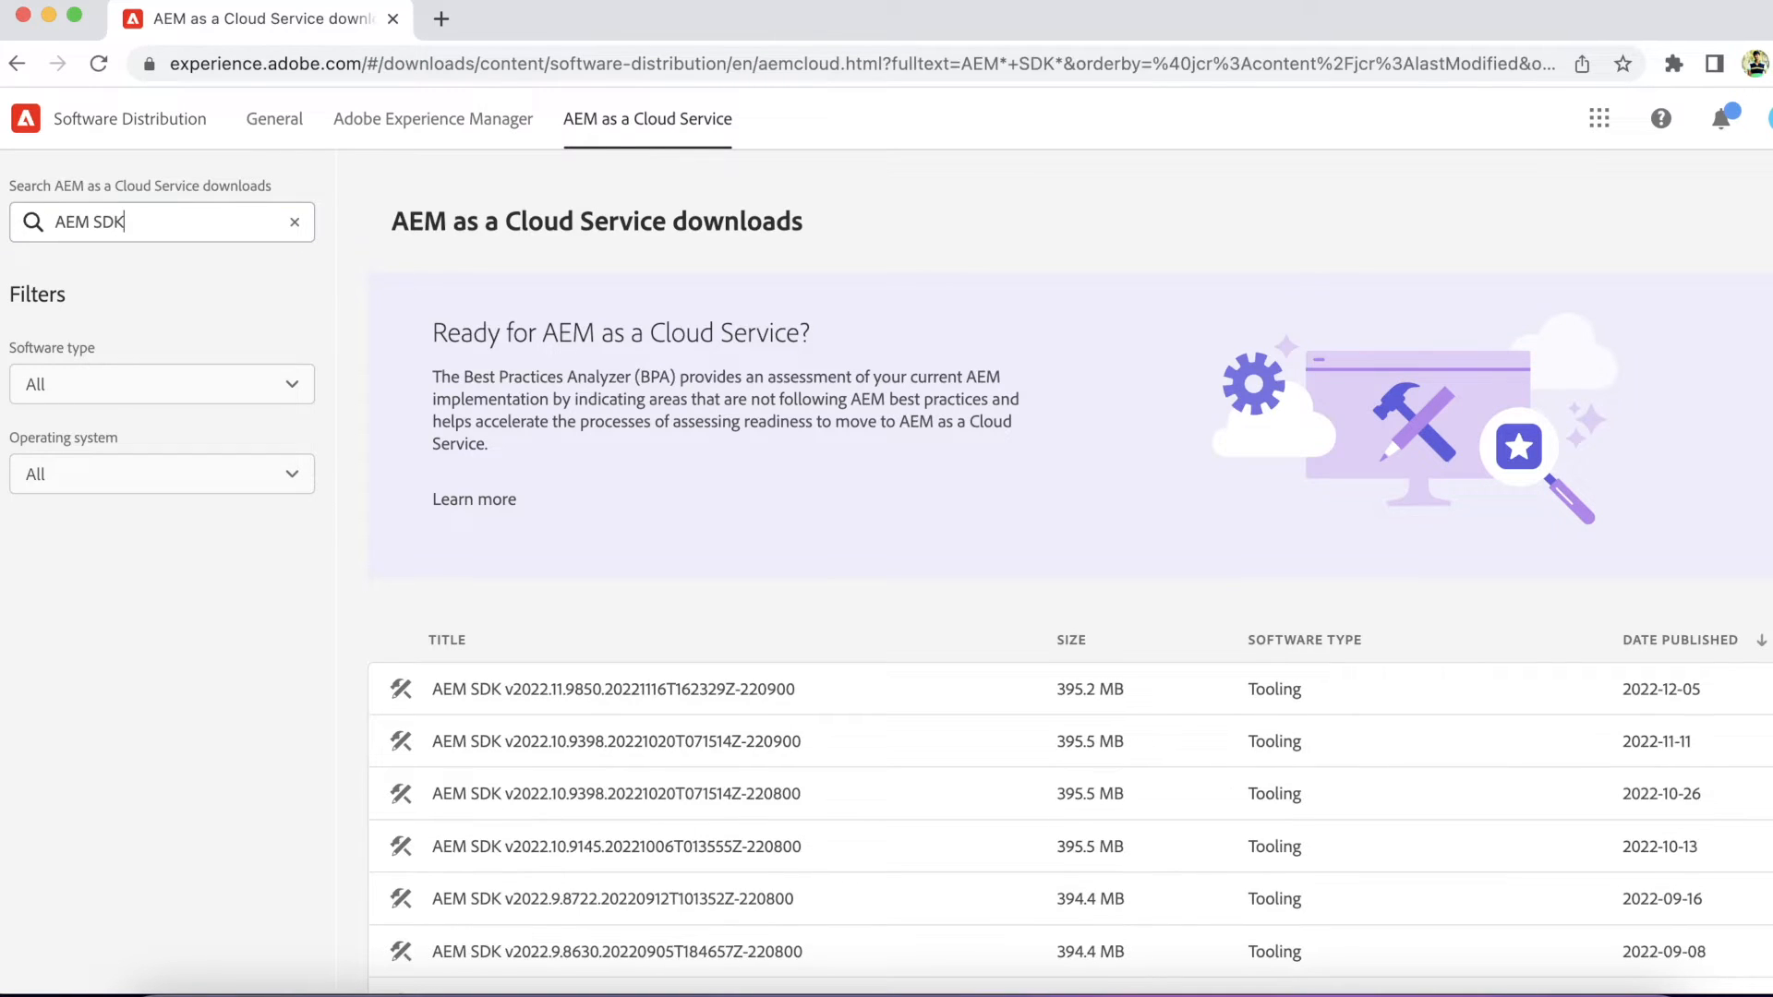
scroll("down", 3)
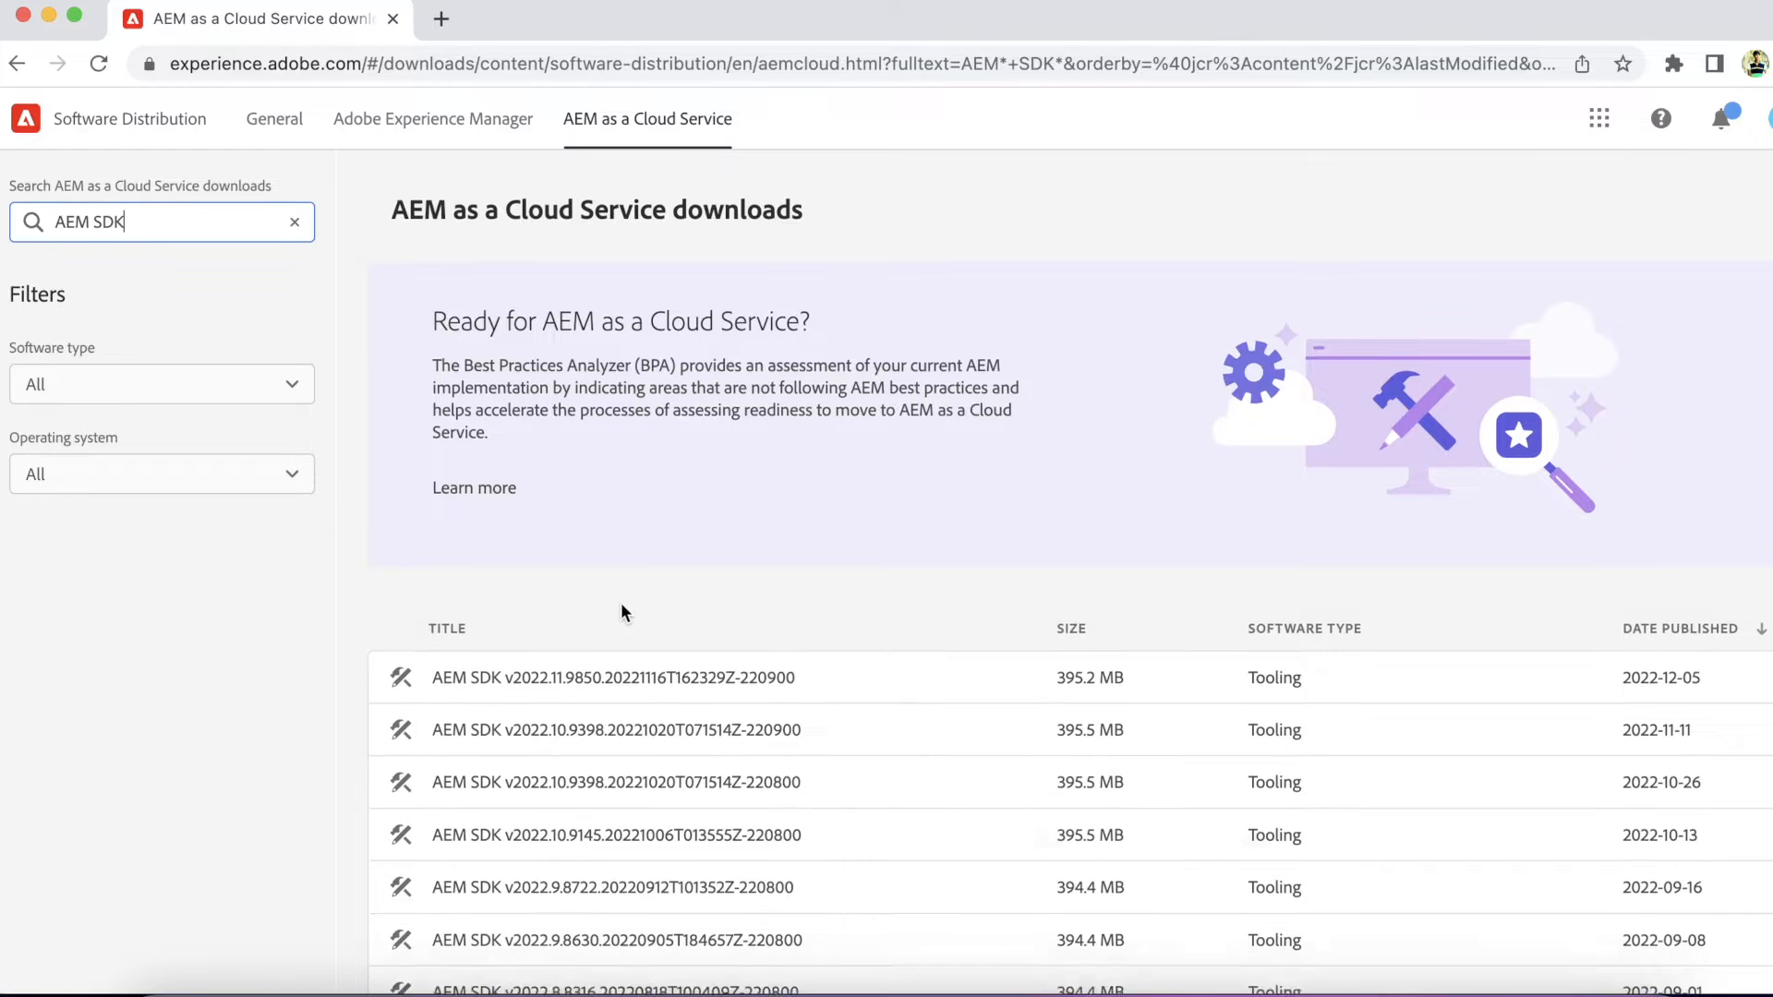
scroll("down", 3)
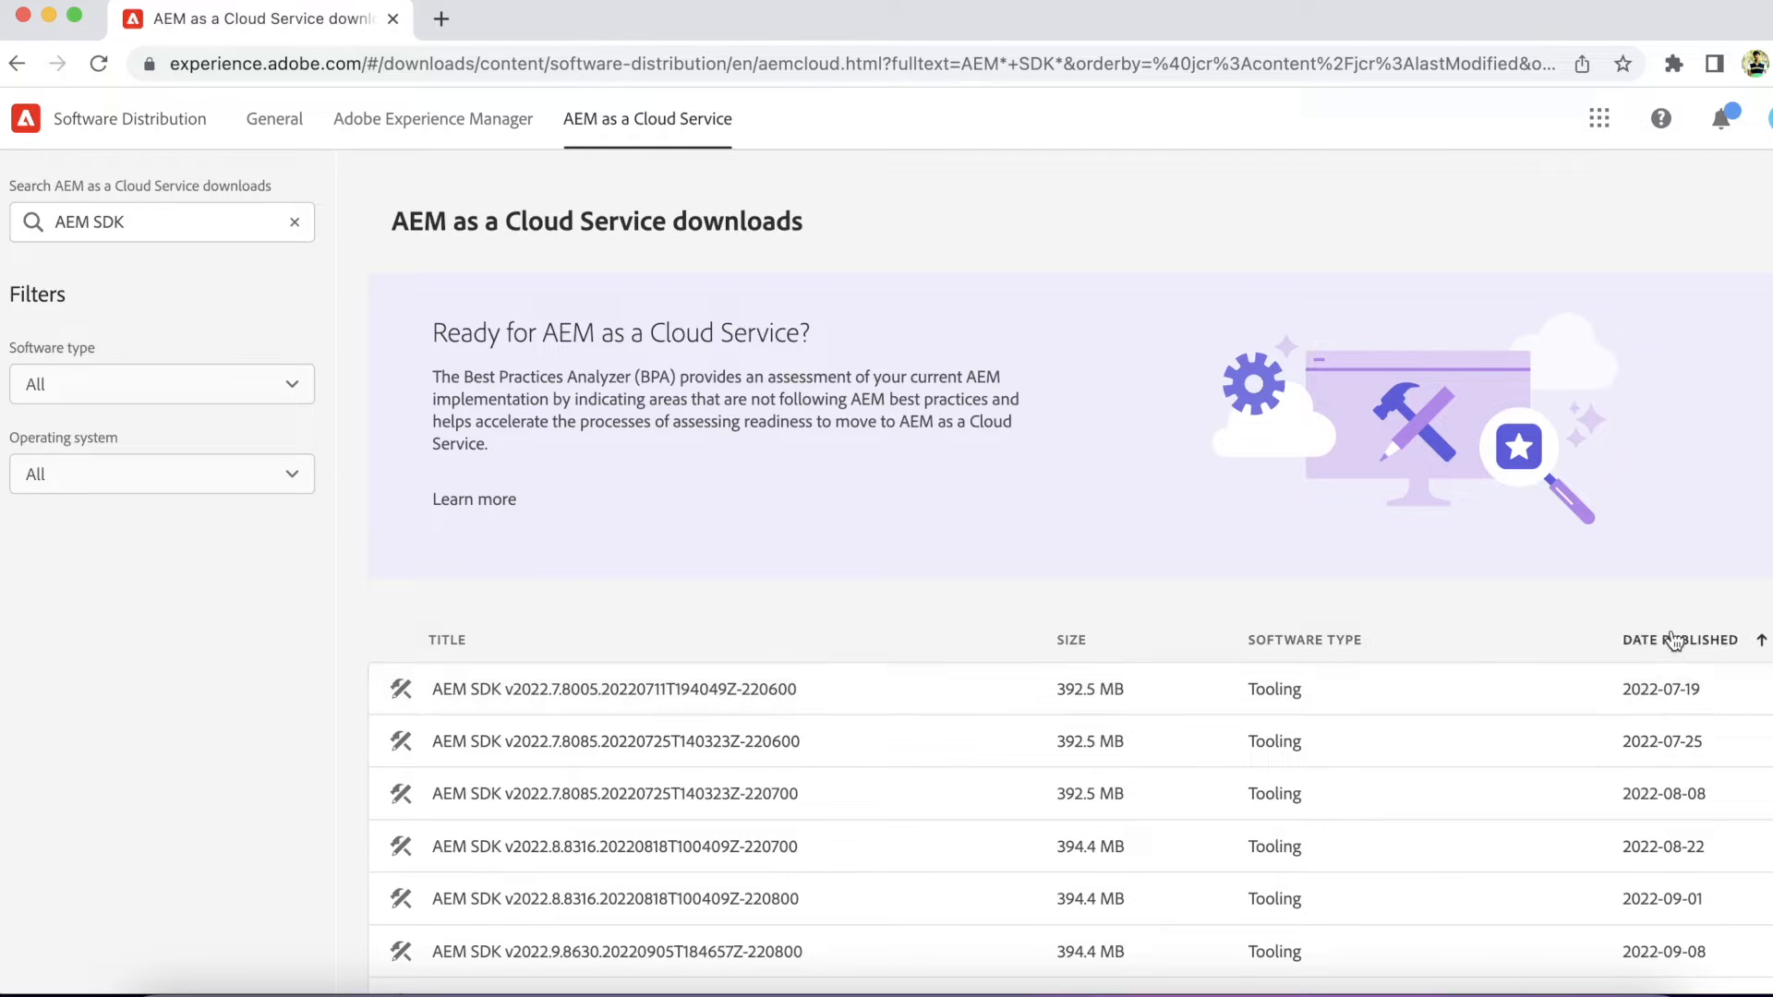
left_click(1680, 639)
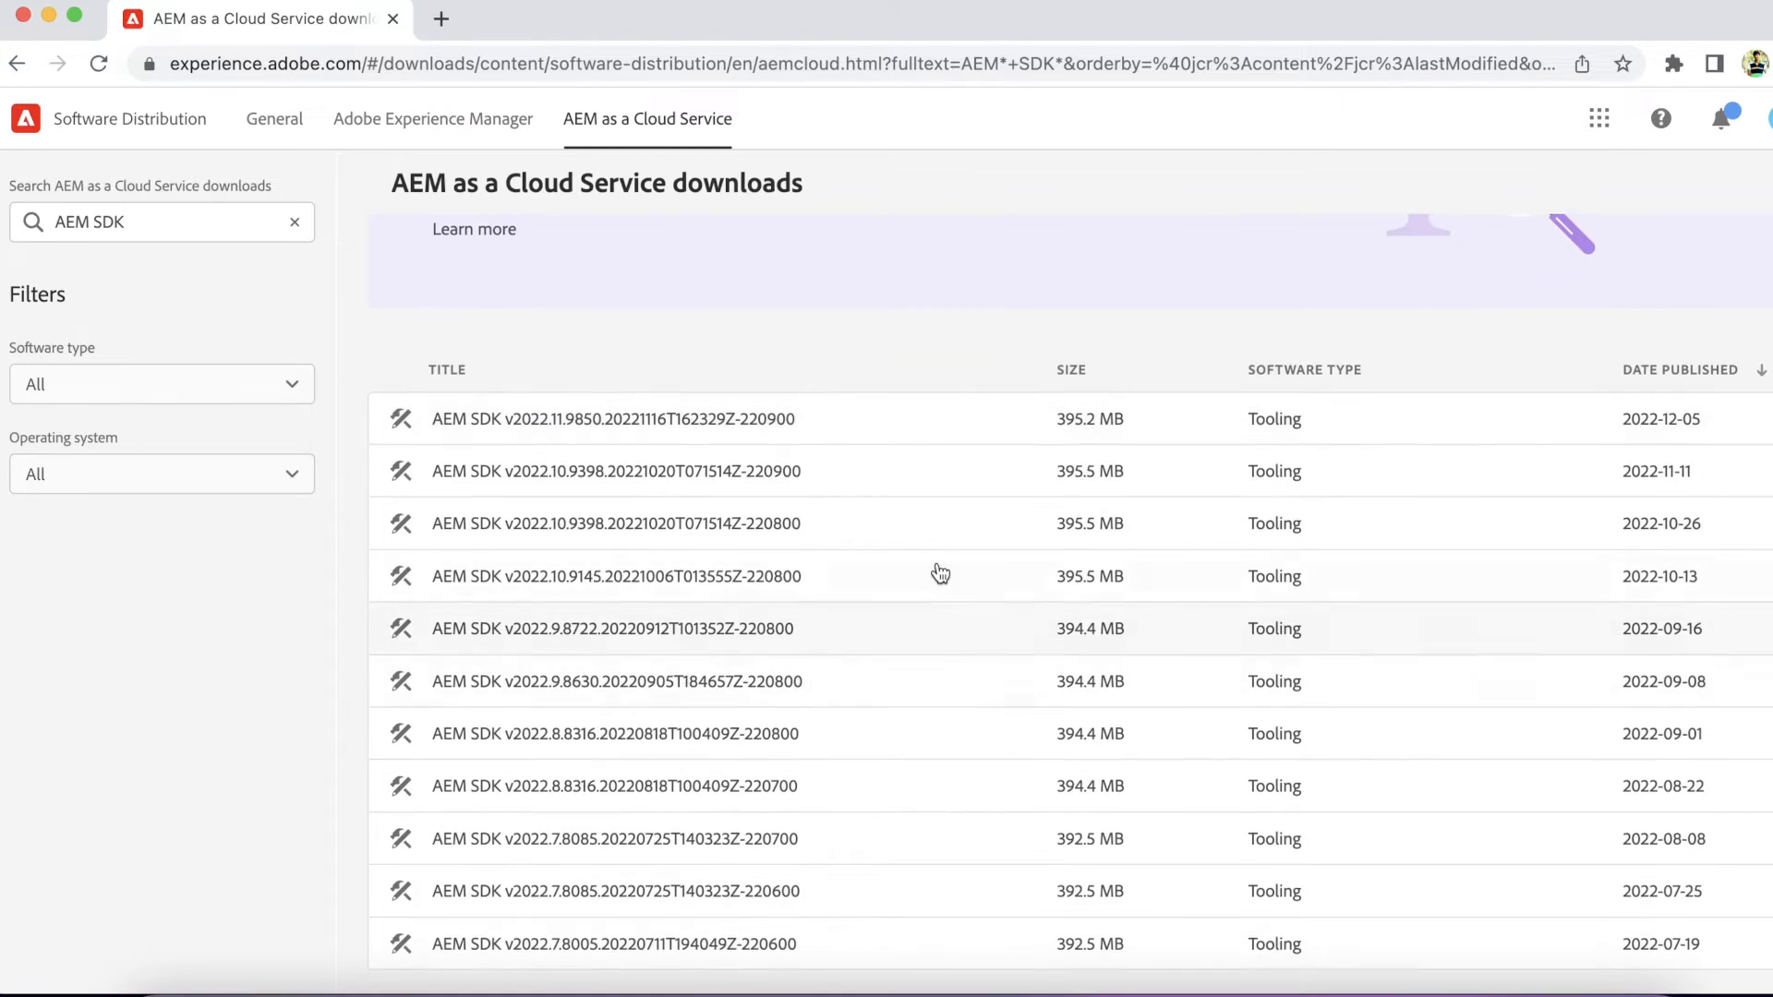
mouse_move(691, 427)
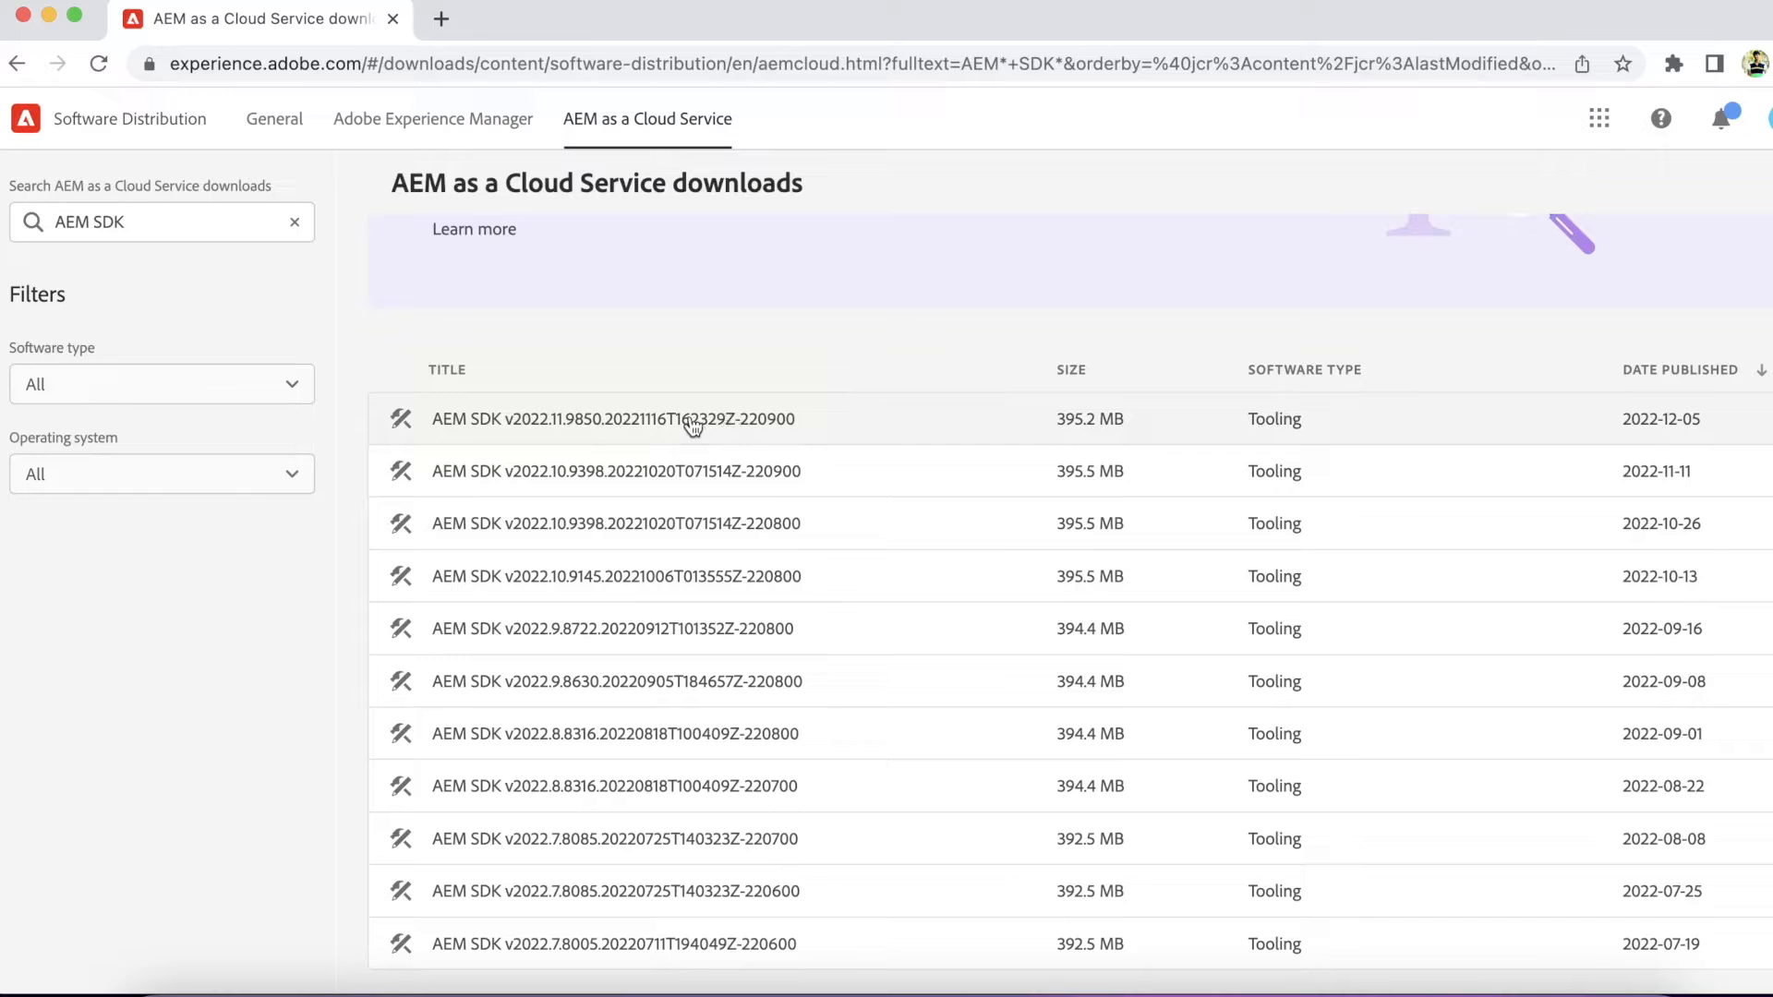
mouse_move(650, 431)
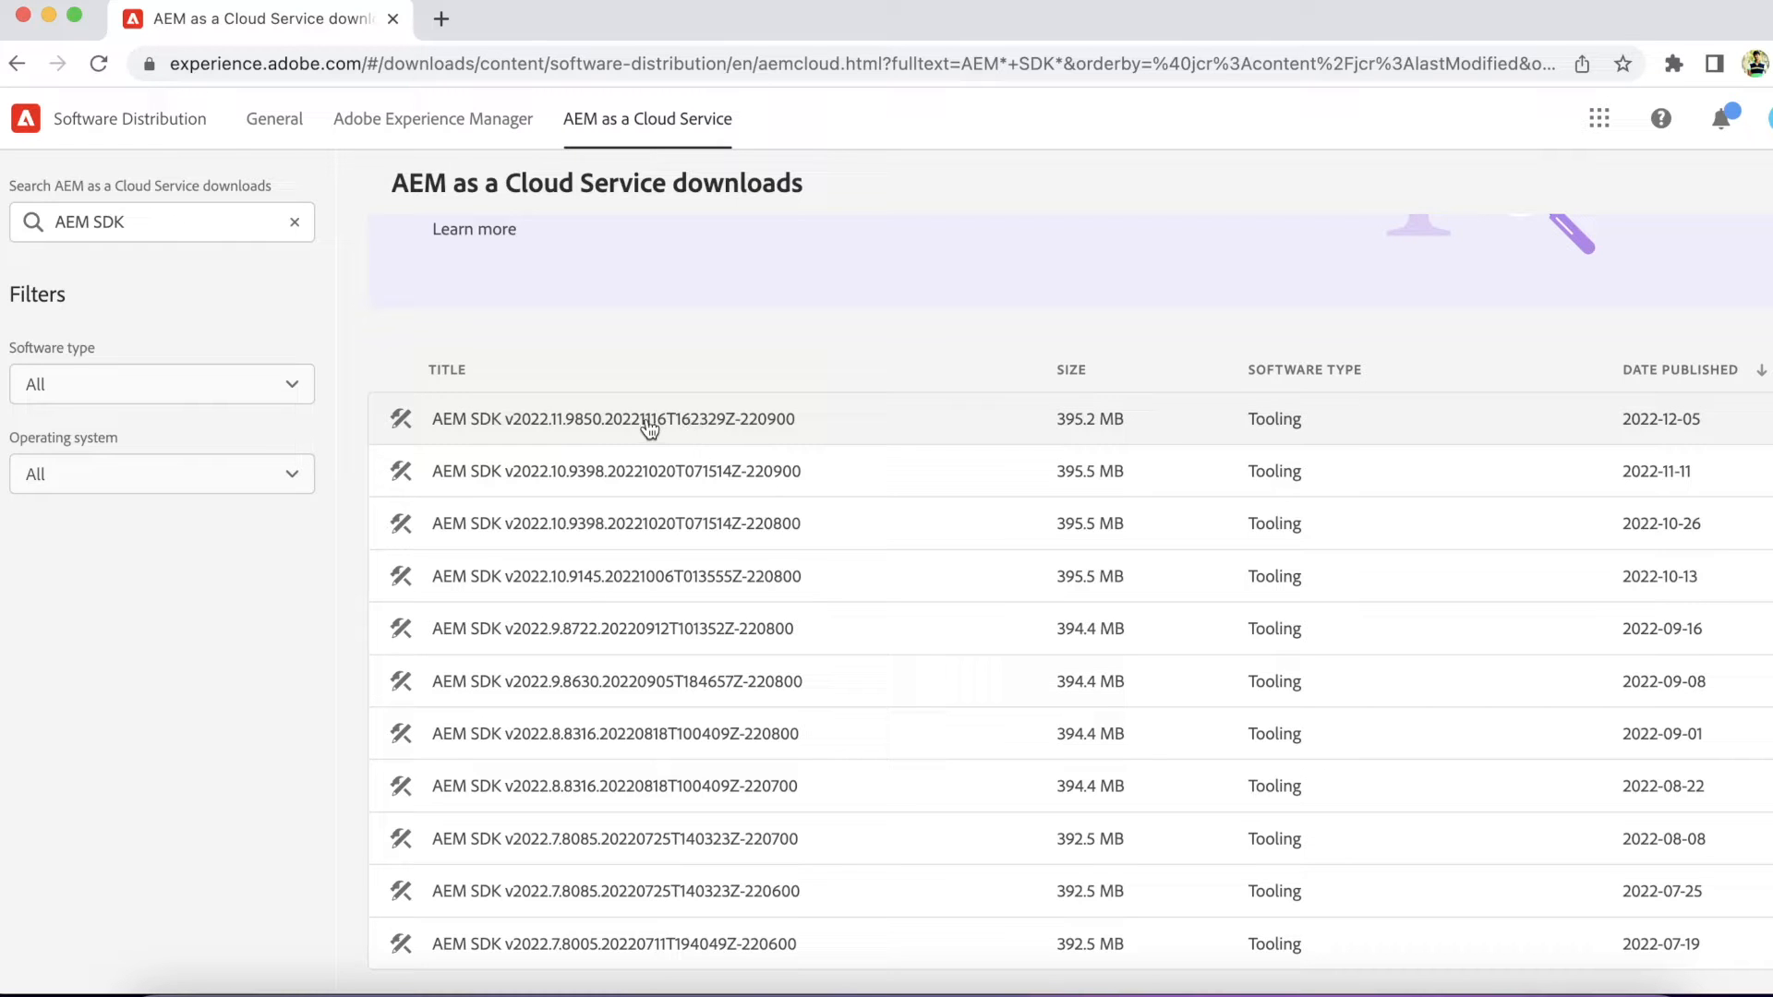
Download the newest AEM SDK (v2022.11.9850) zip after accepting its EULA terms.
left_click(613, 420)
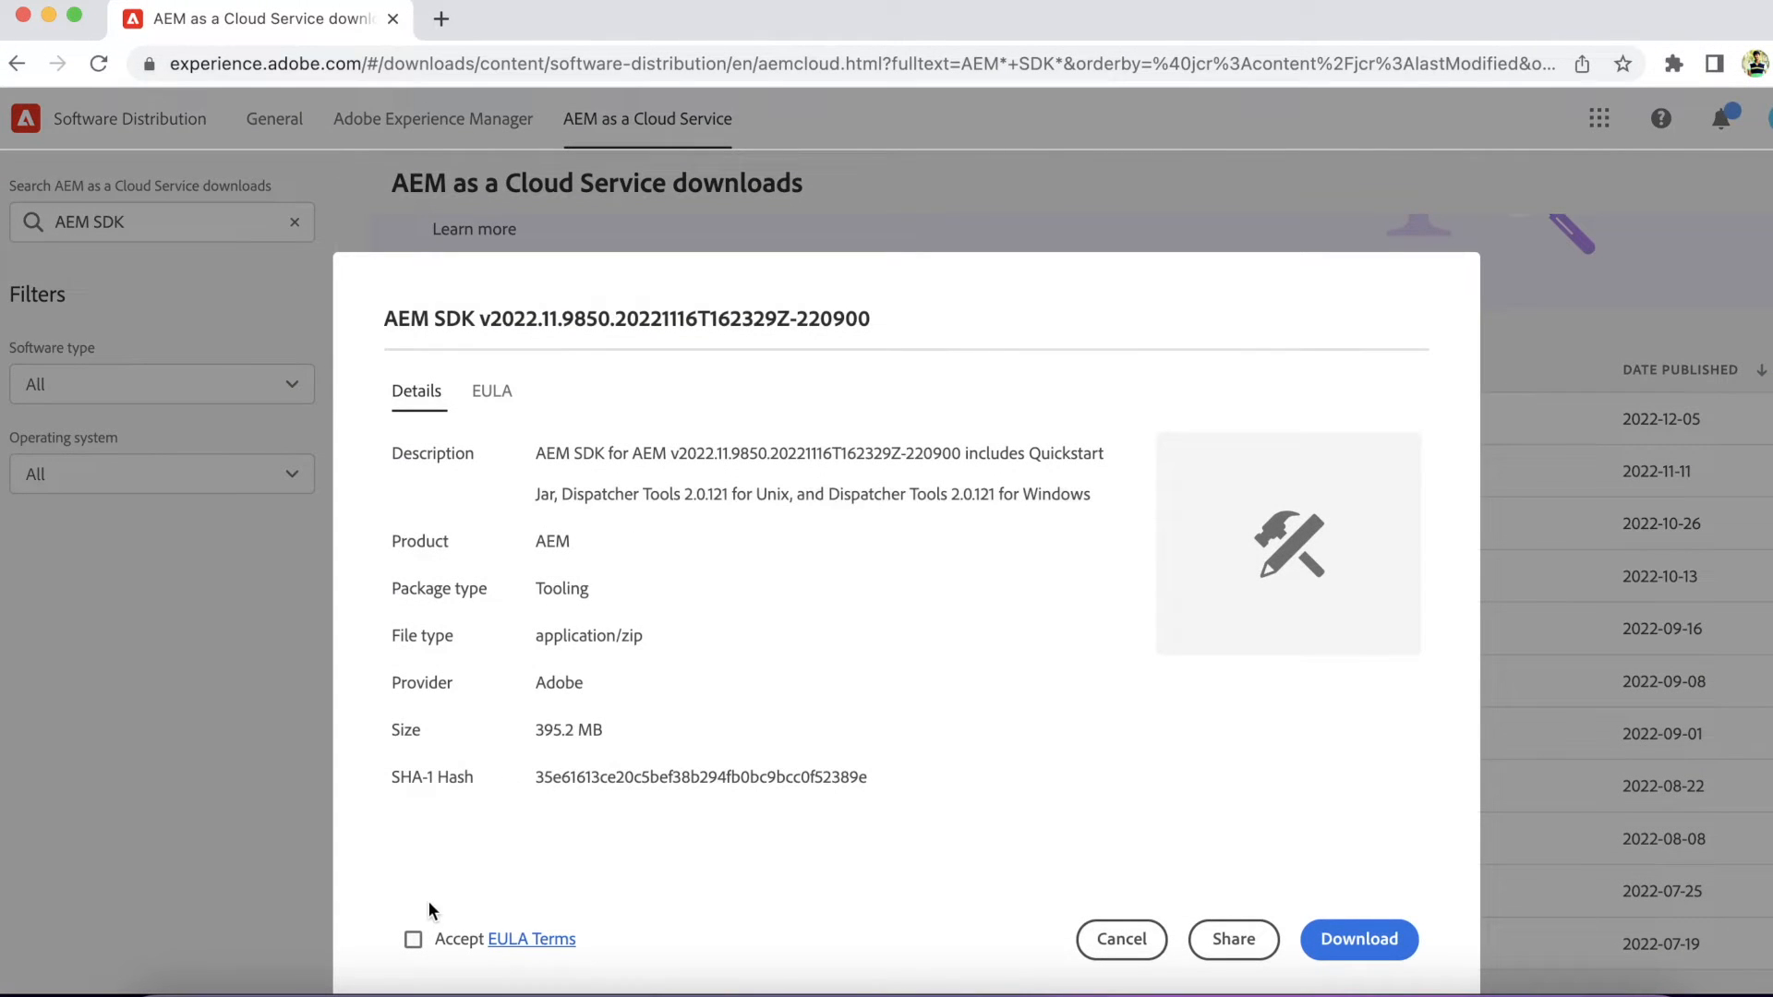
left_click(414, 940)
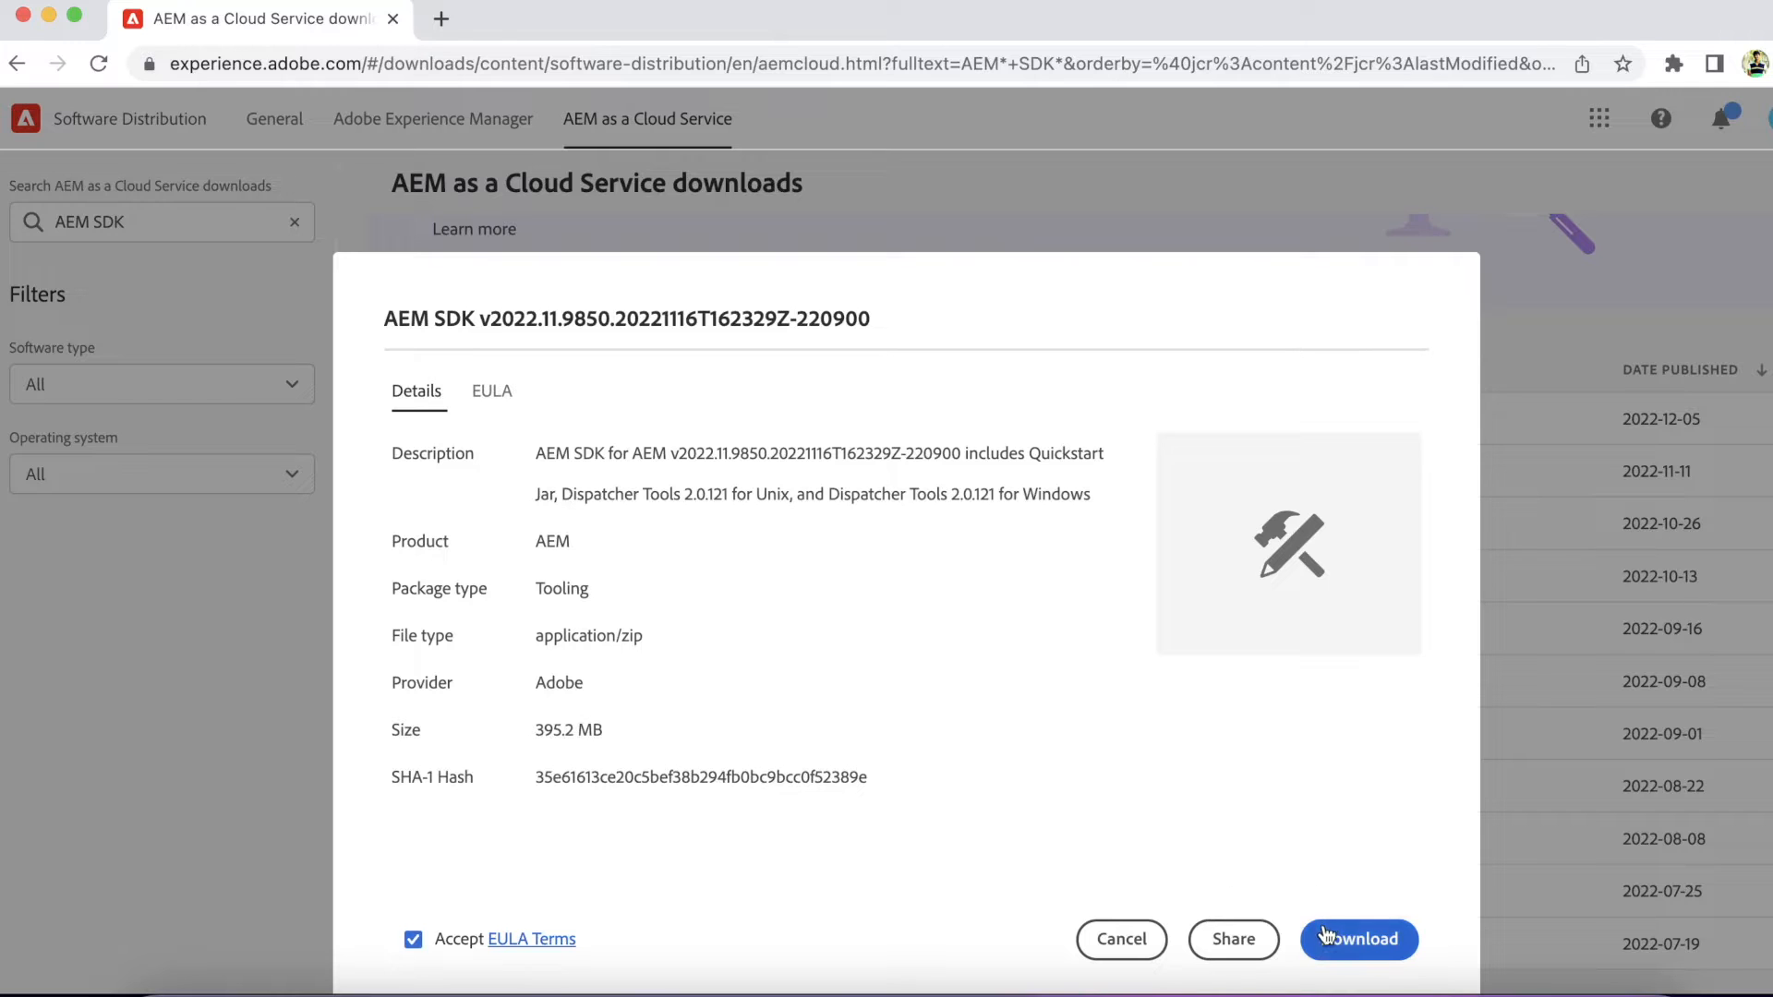
left_click(1358, 938)
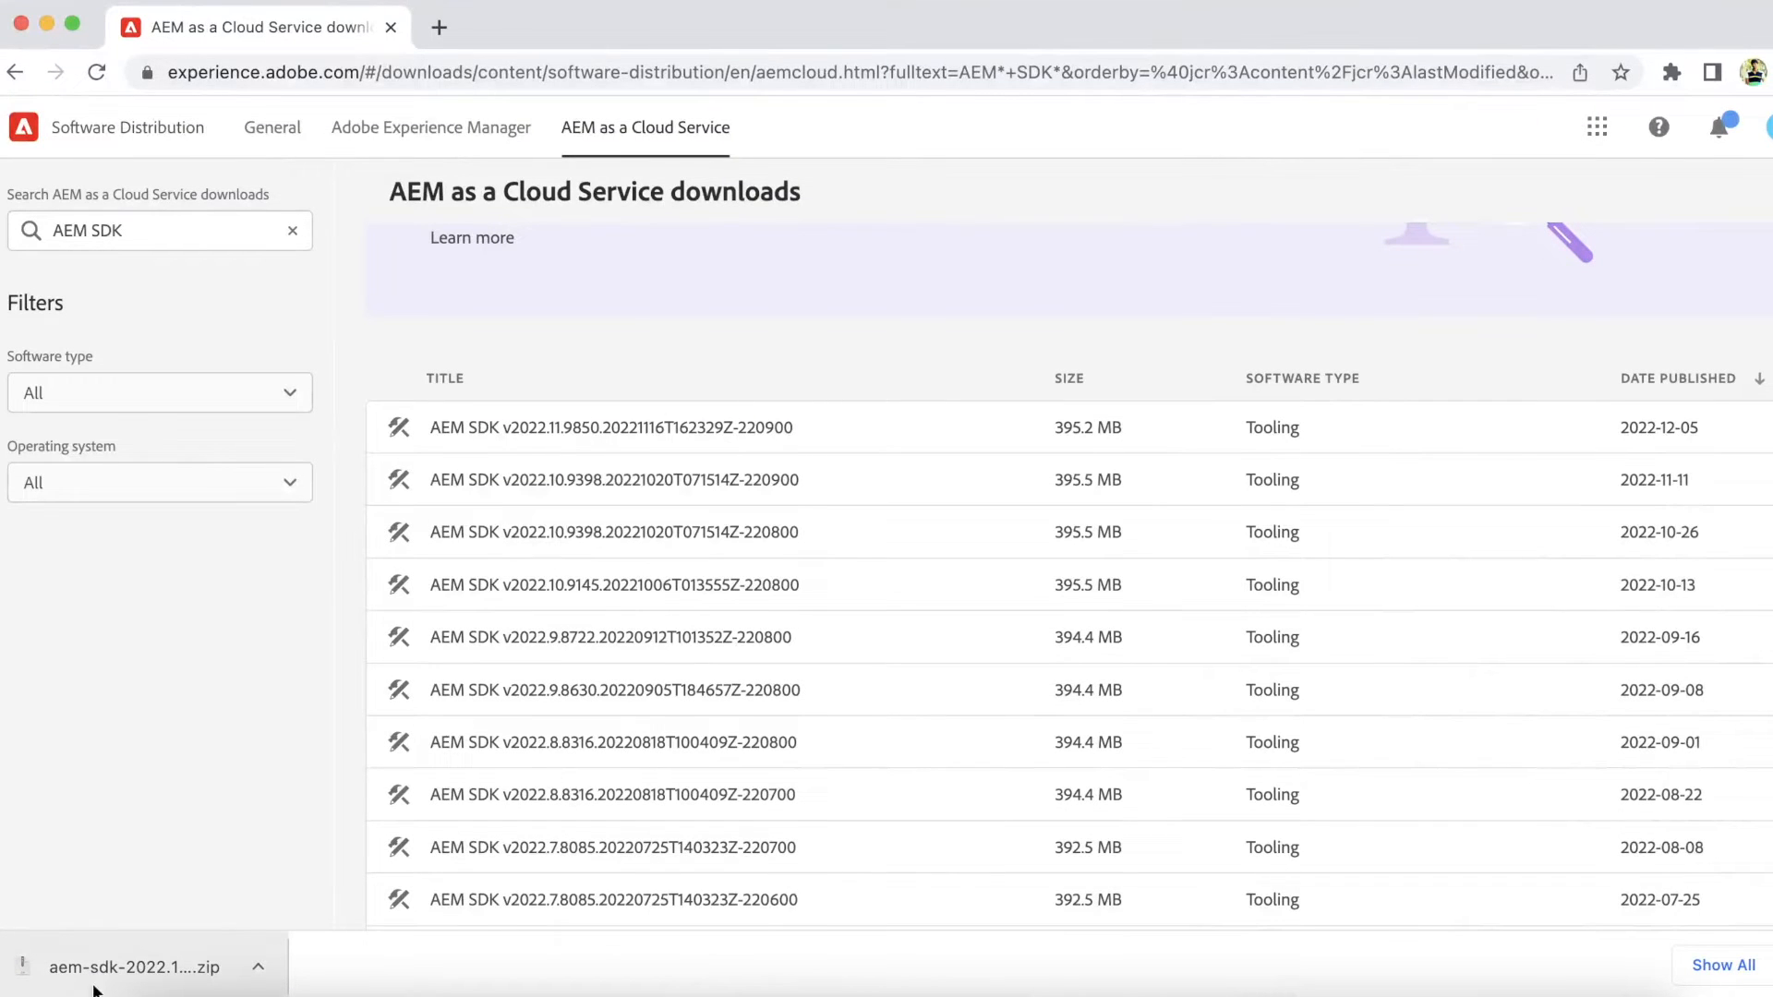
mouse_move(582, 984)
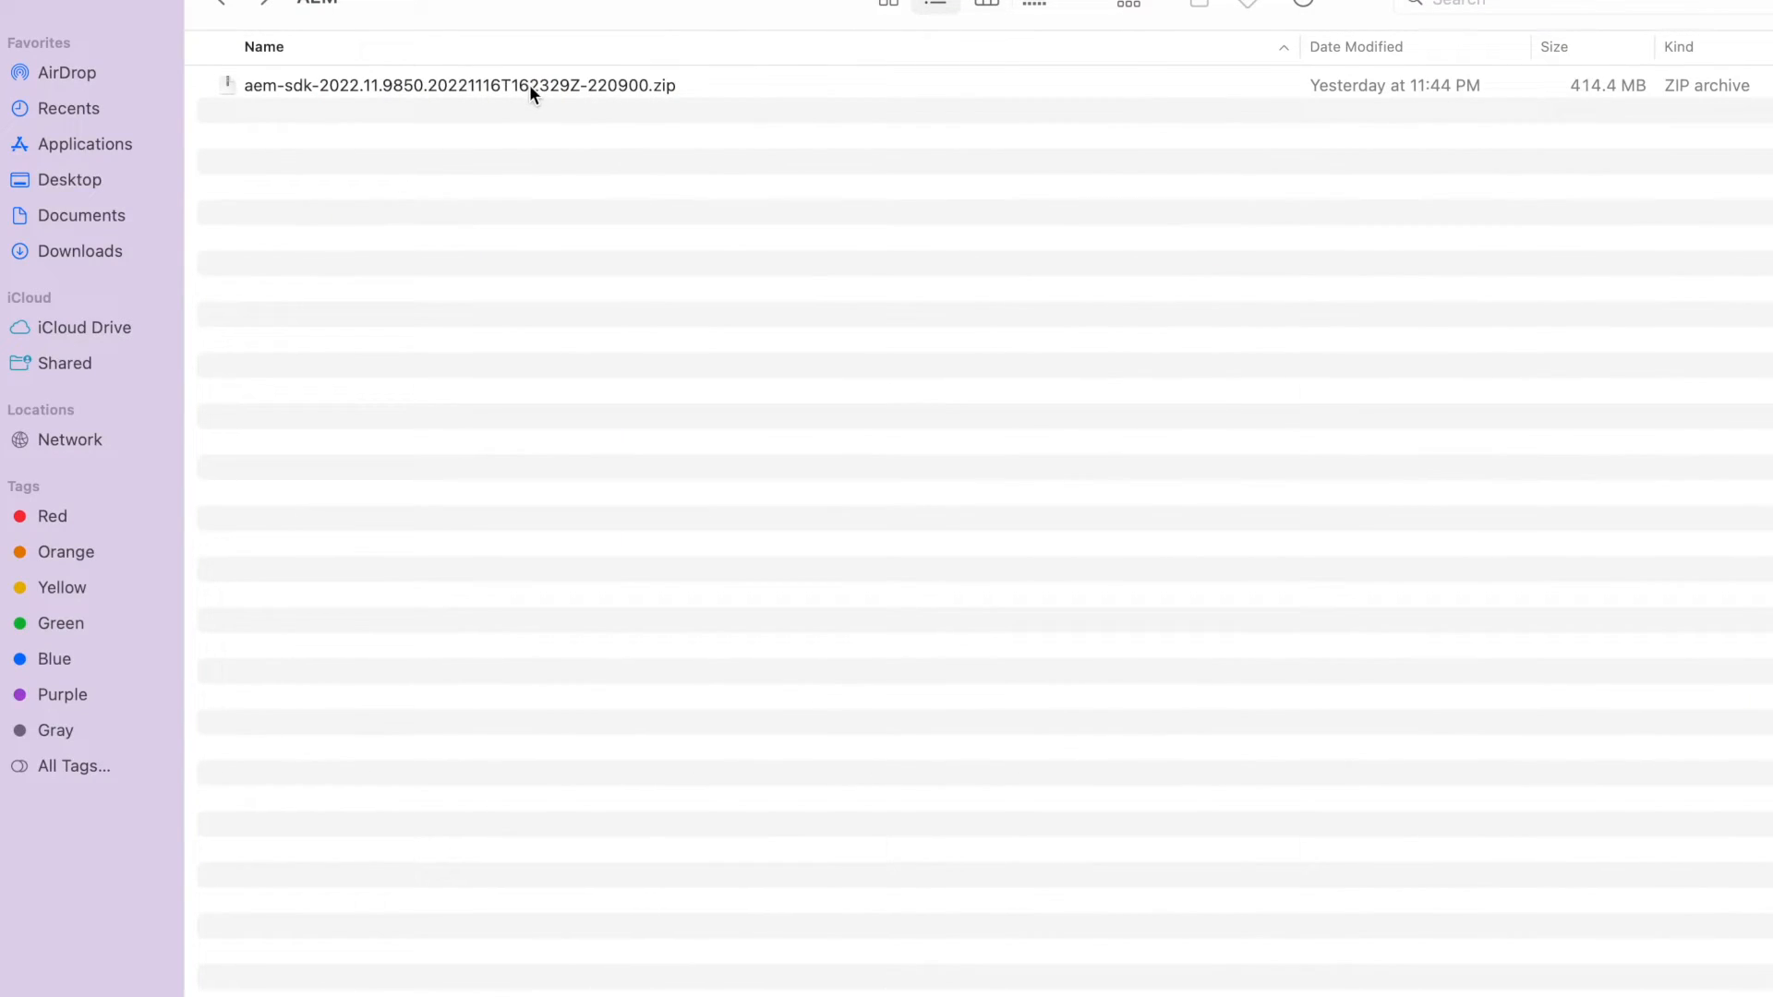
Extract the AEM SDK zip and place its quickstart jar in a new 'AEM Author' folder.
left_click(458, 85)
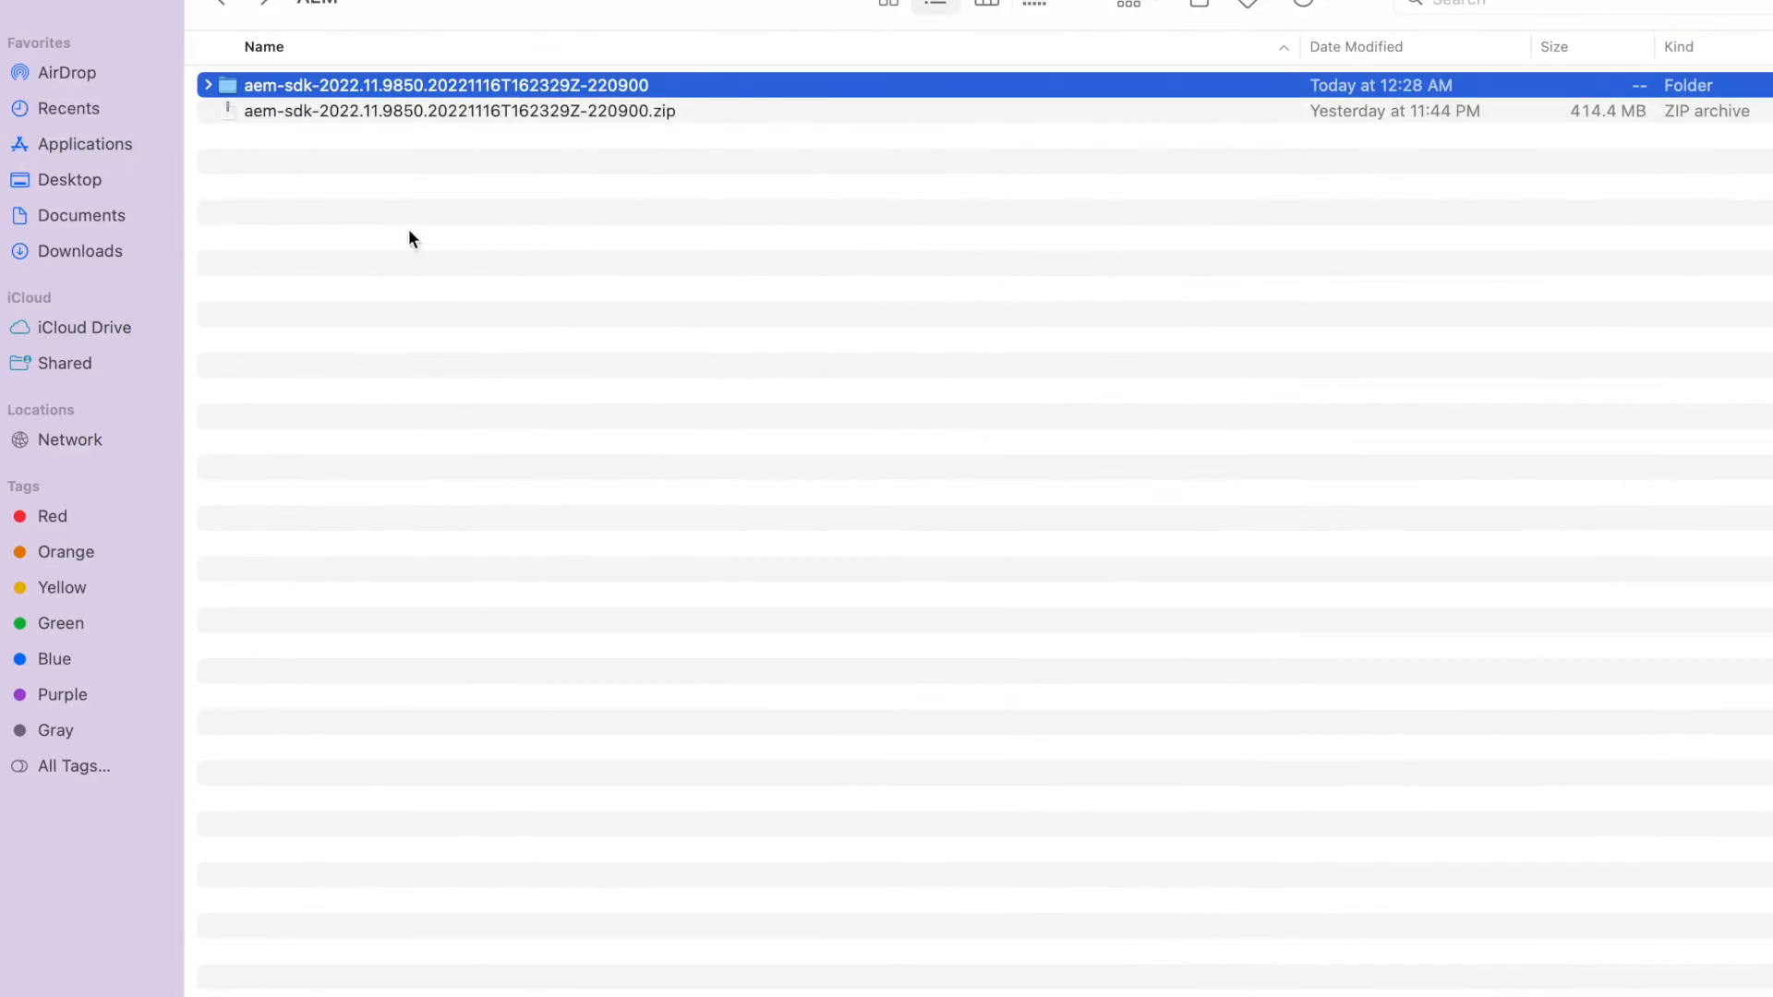
left_click(209, 85)
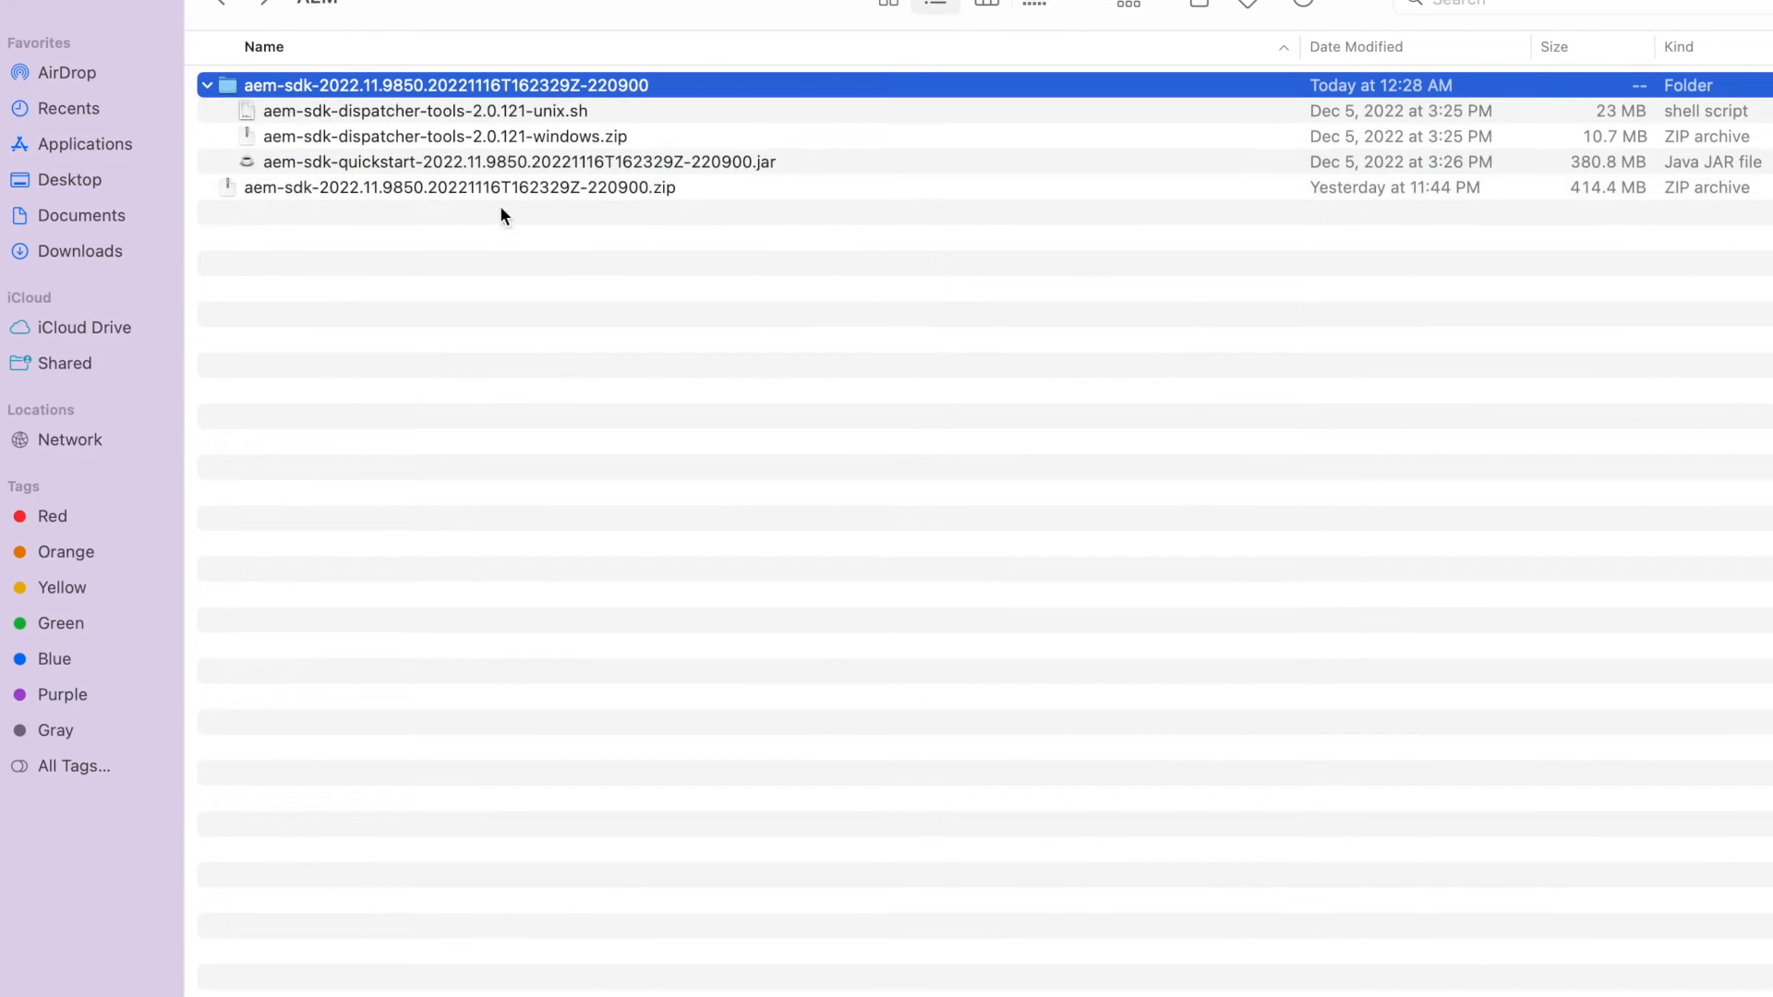
left_click(510, 162)
type("AEM")
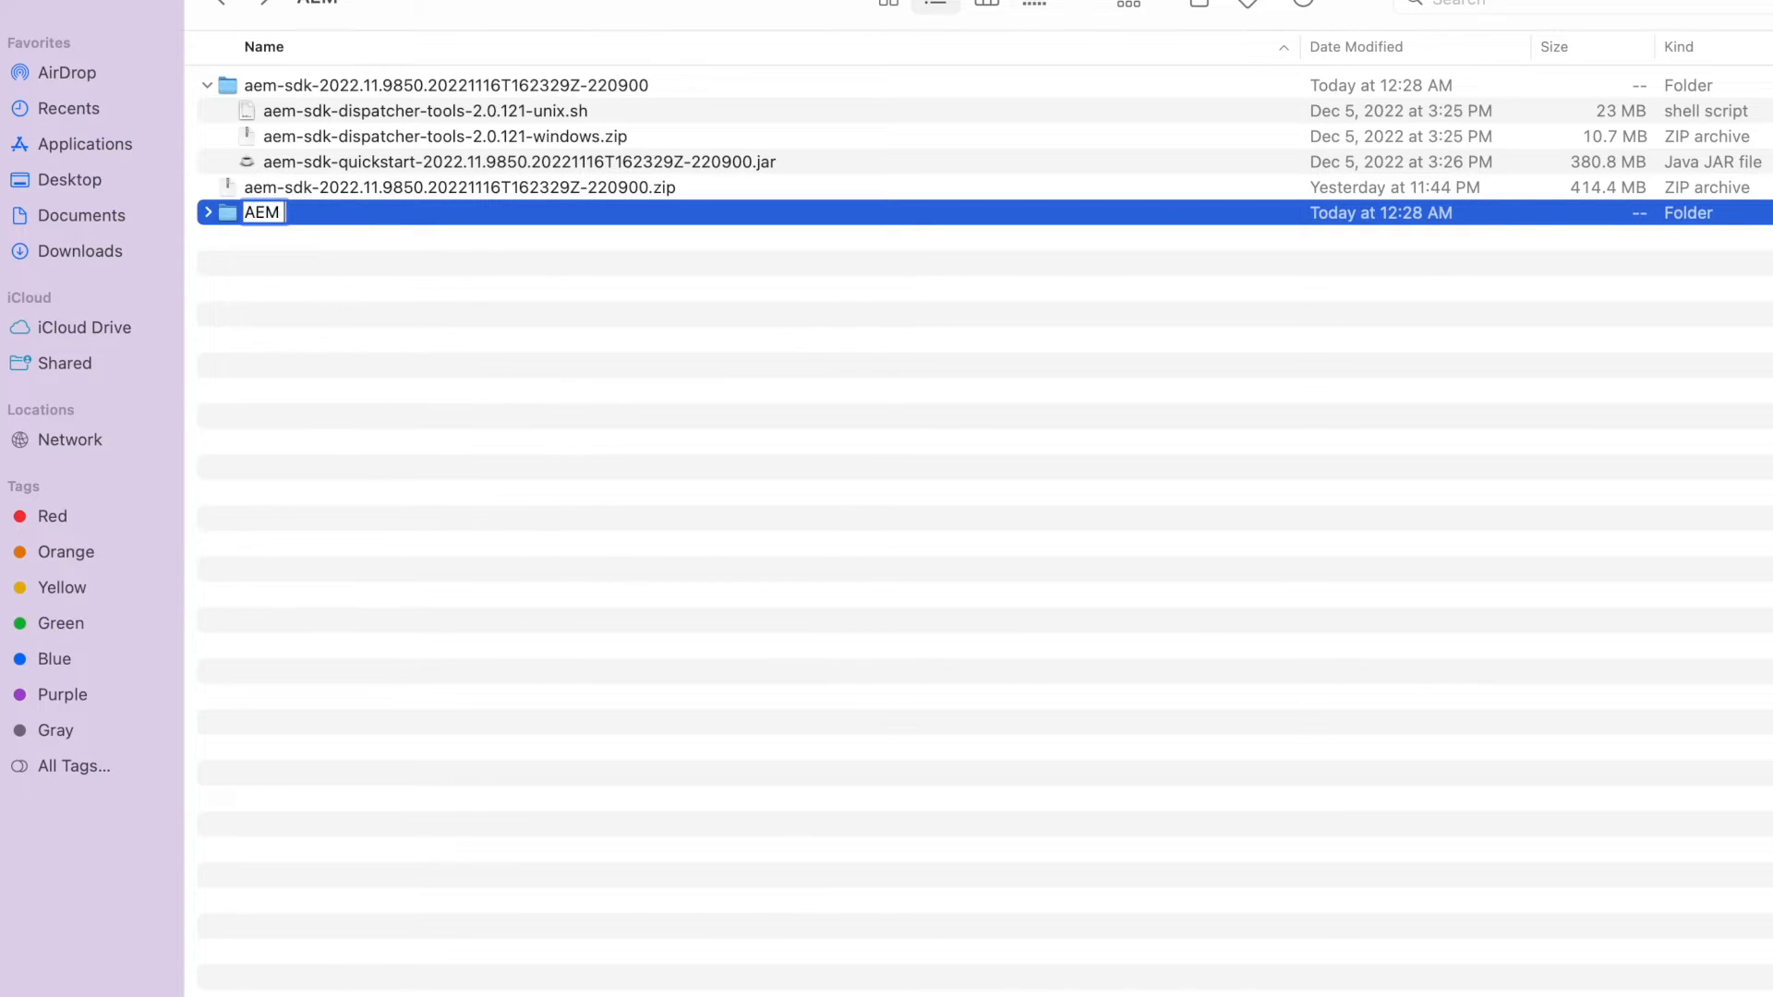
type("Author")
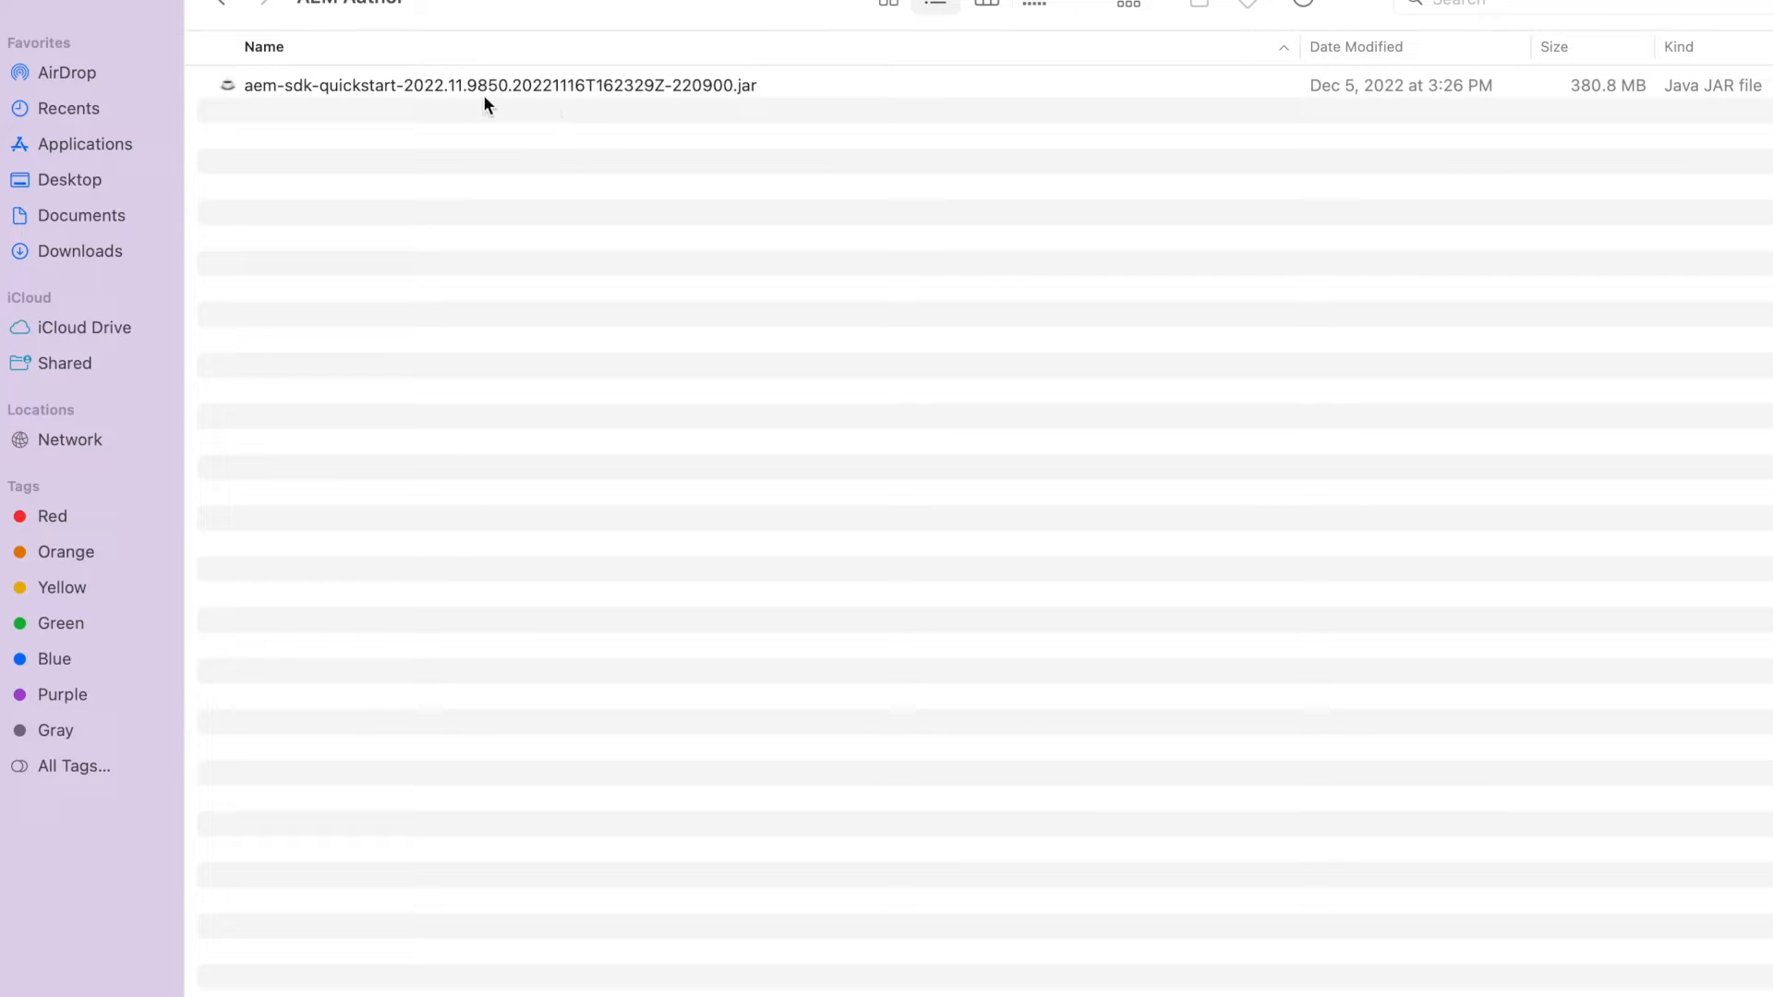
mouse_move(469, 94)
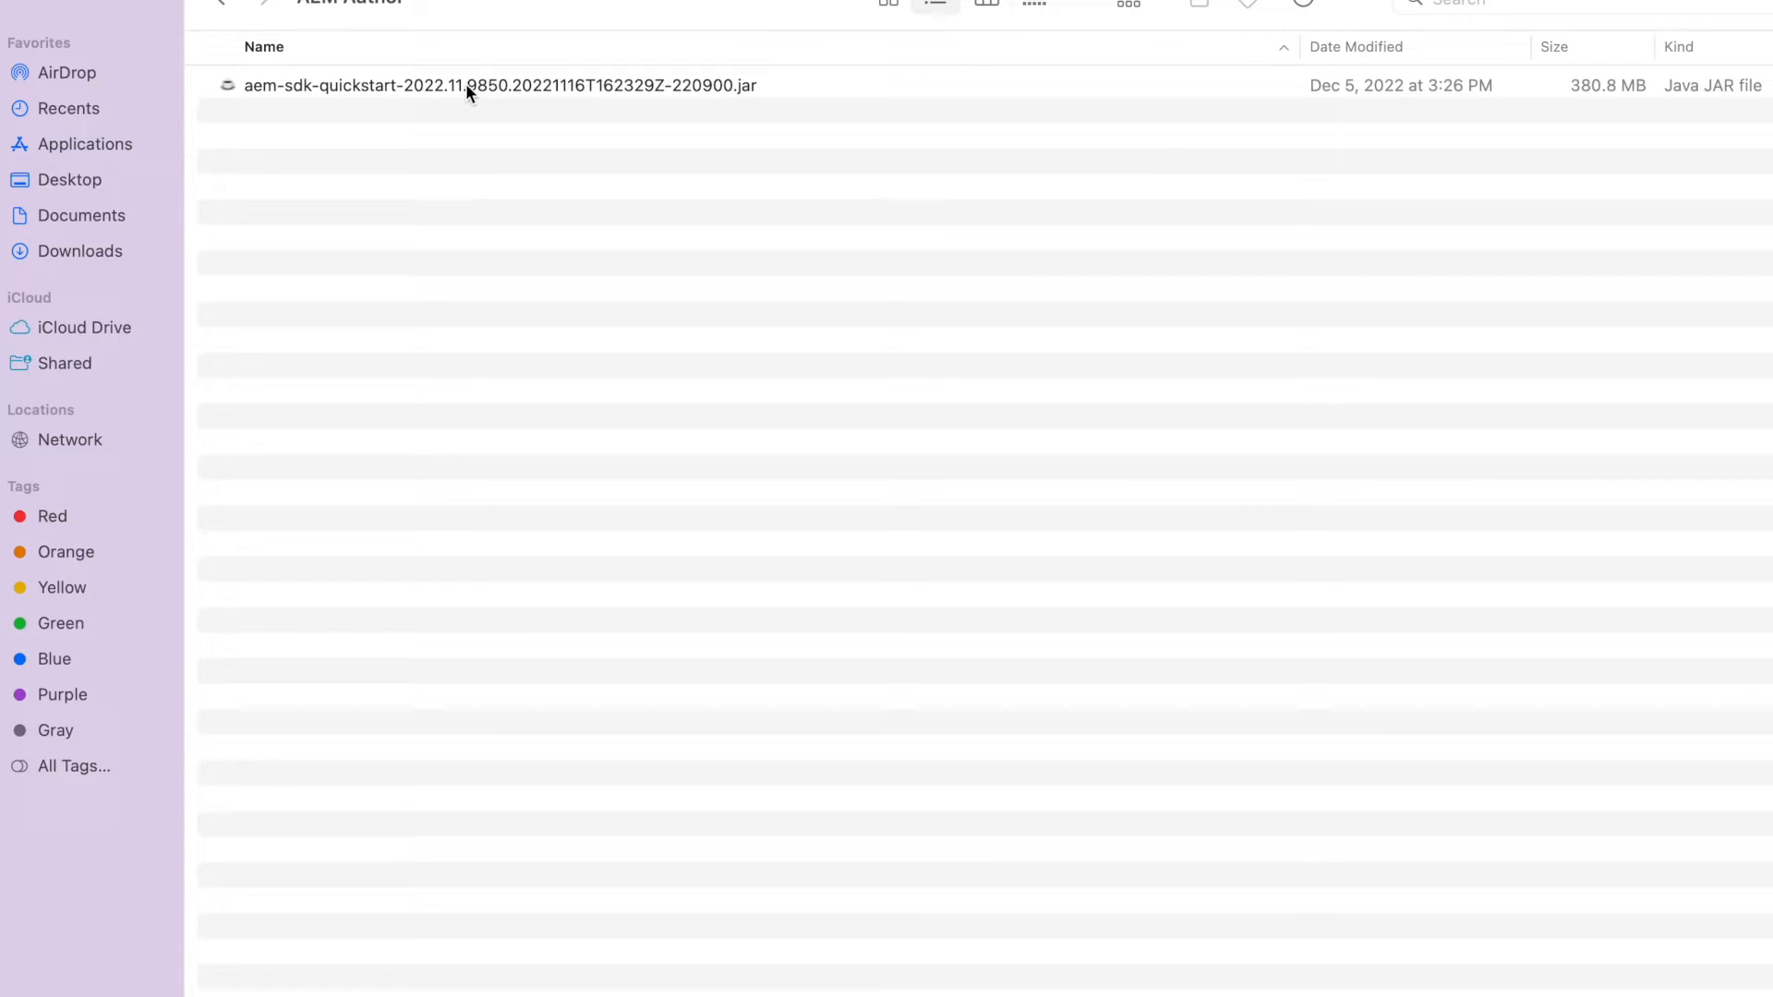
Rename the quickstart jar in the AEM Author folder to 'aem-author-p4502.jar'.
left_click(497, 85)
type("aem-")
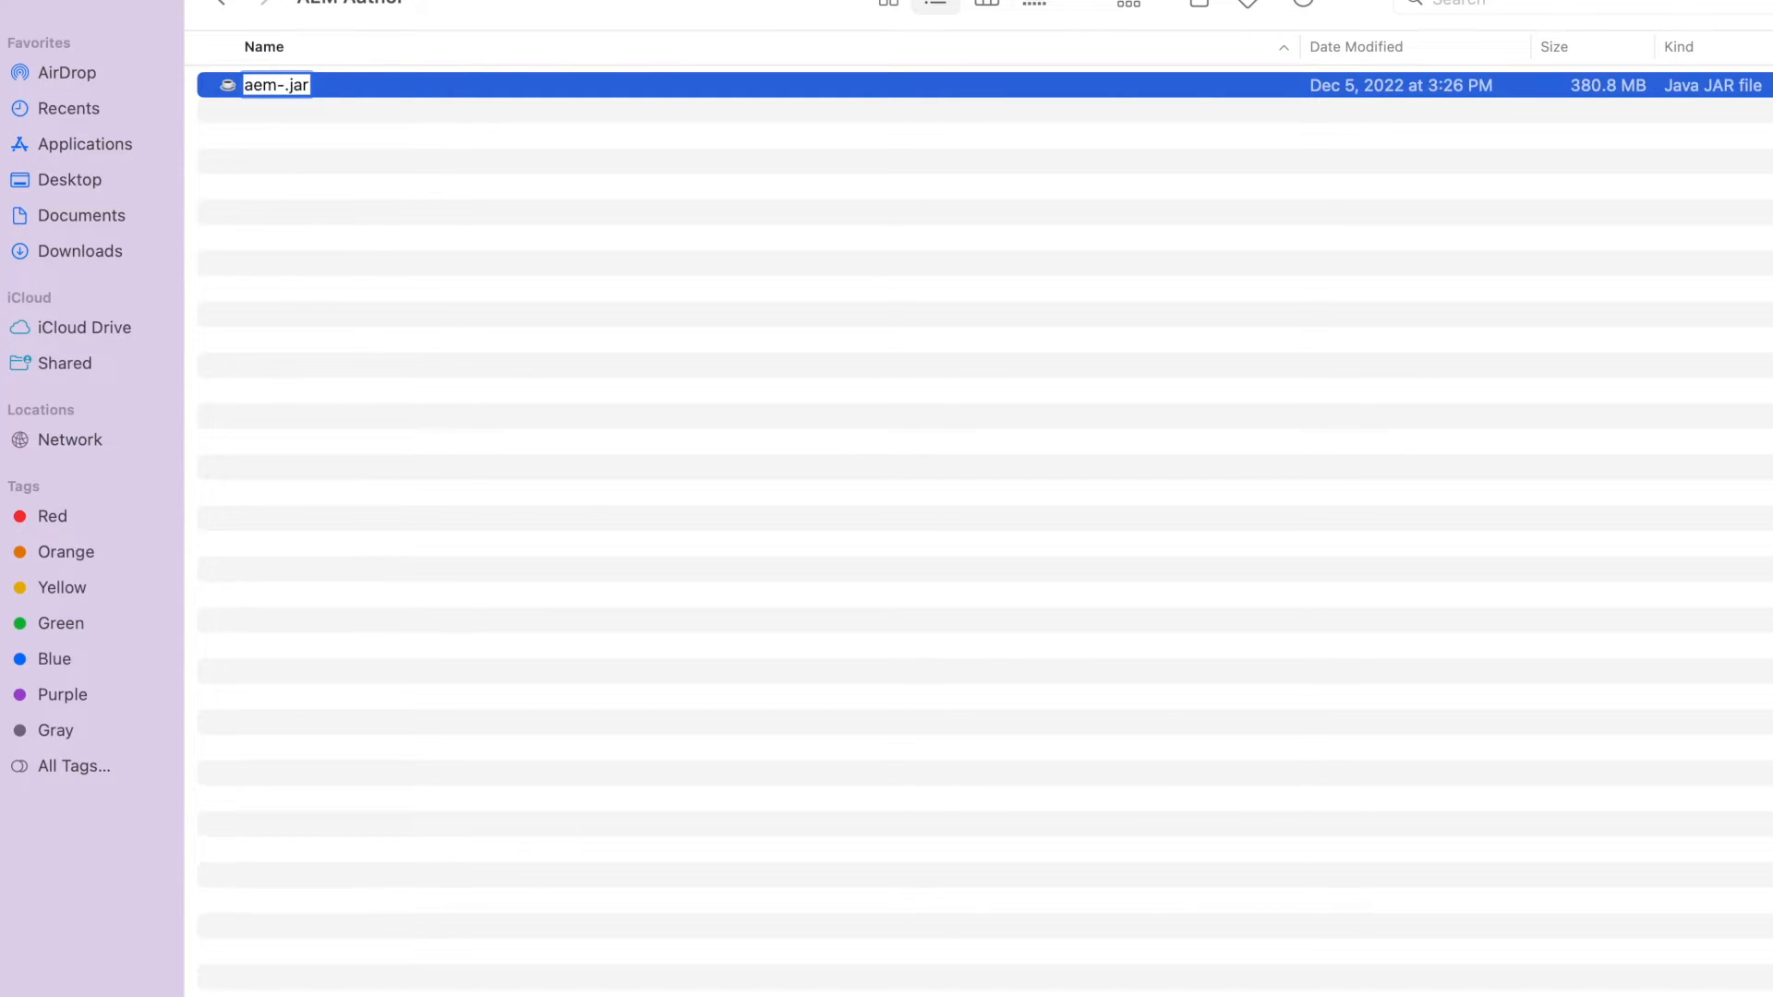
type("autho")
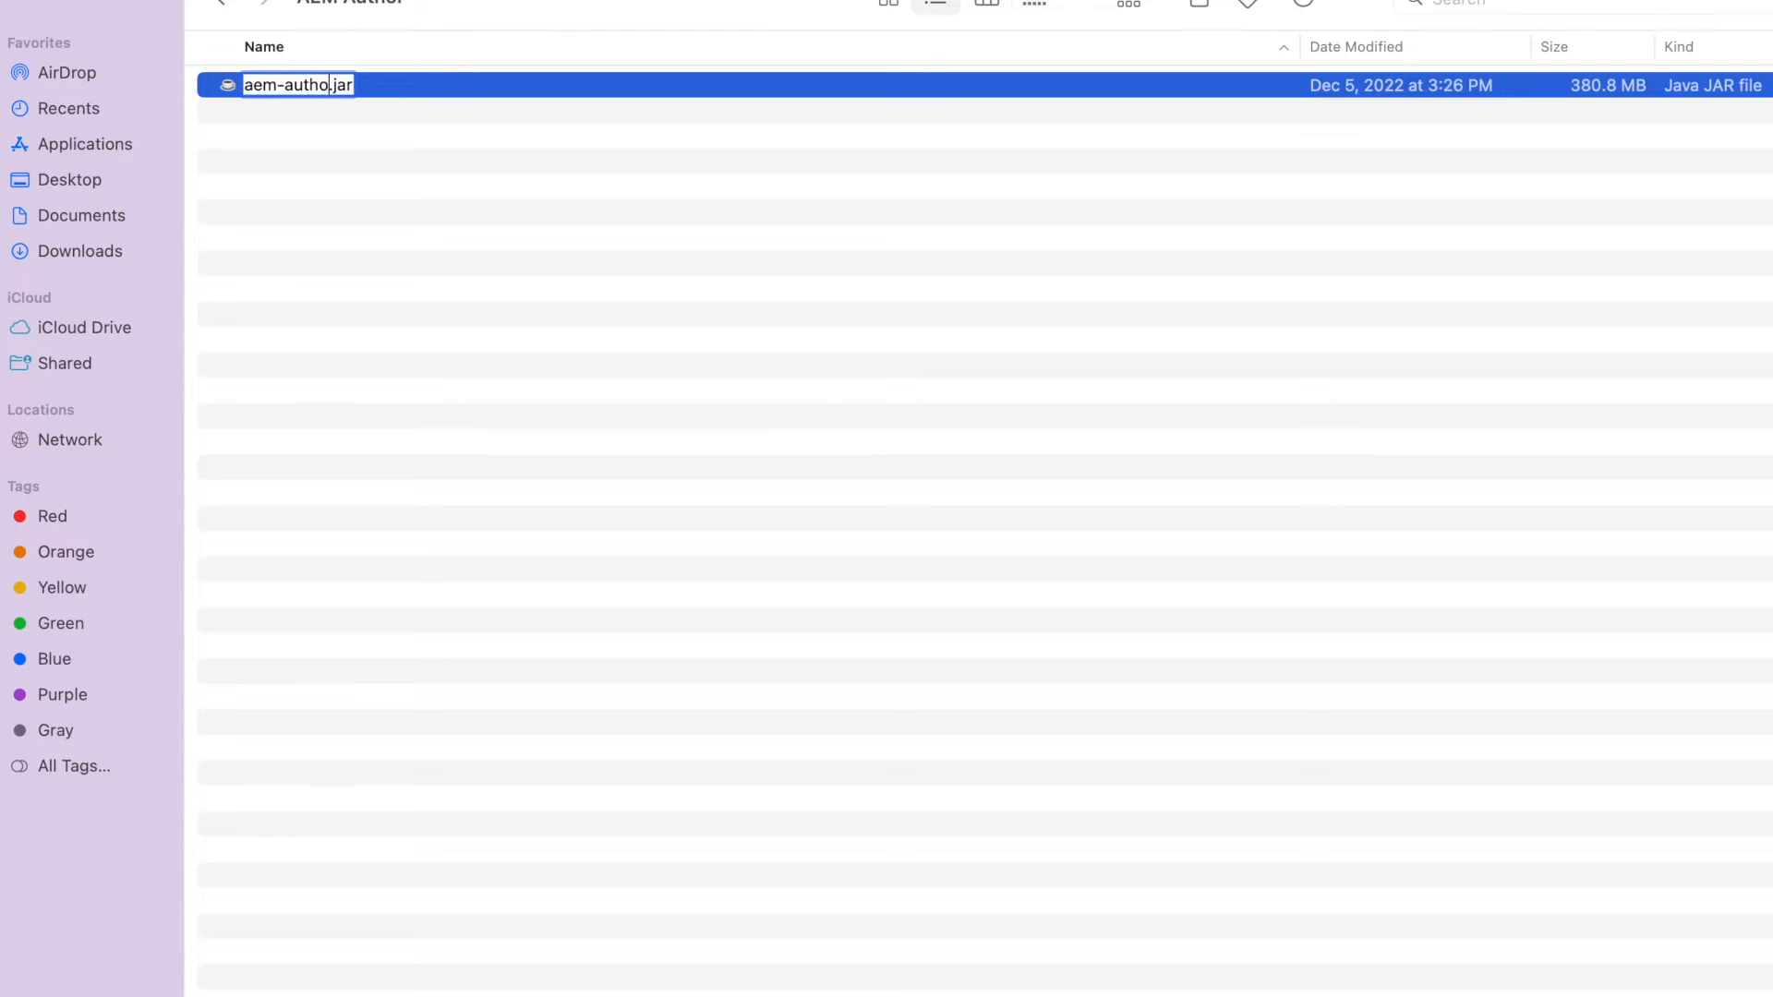
type("r")
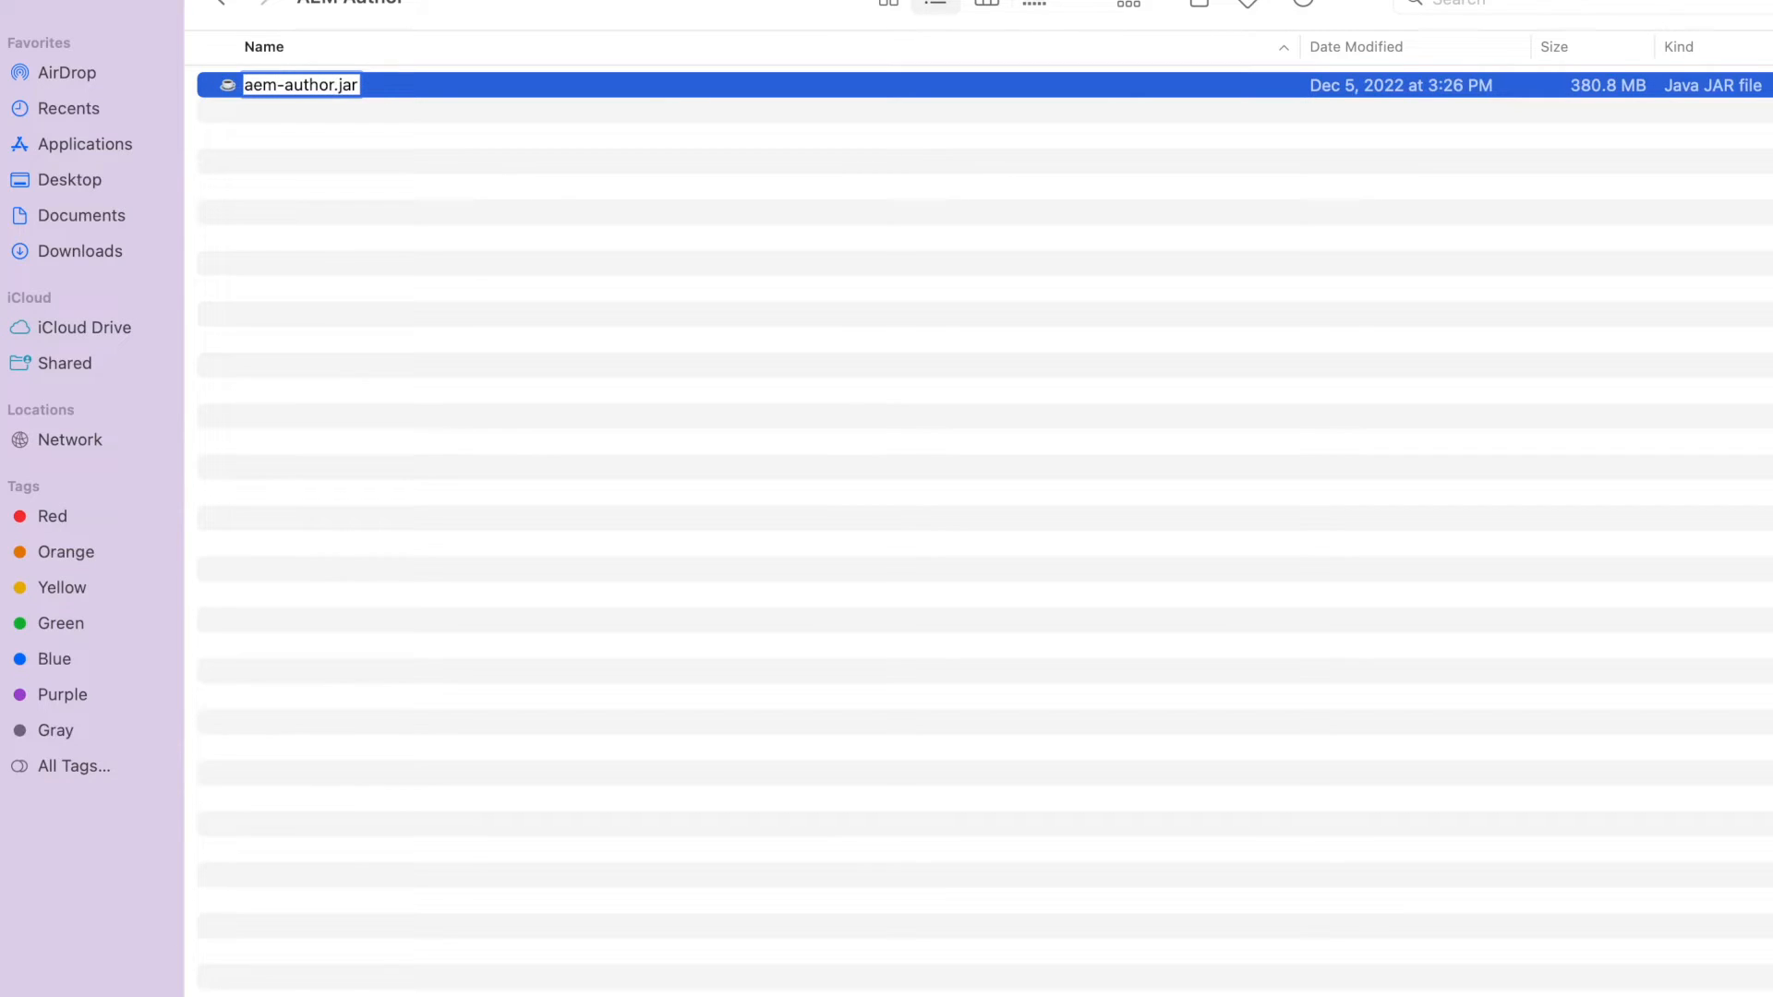
type("-")
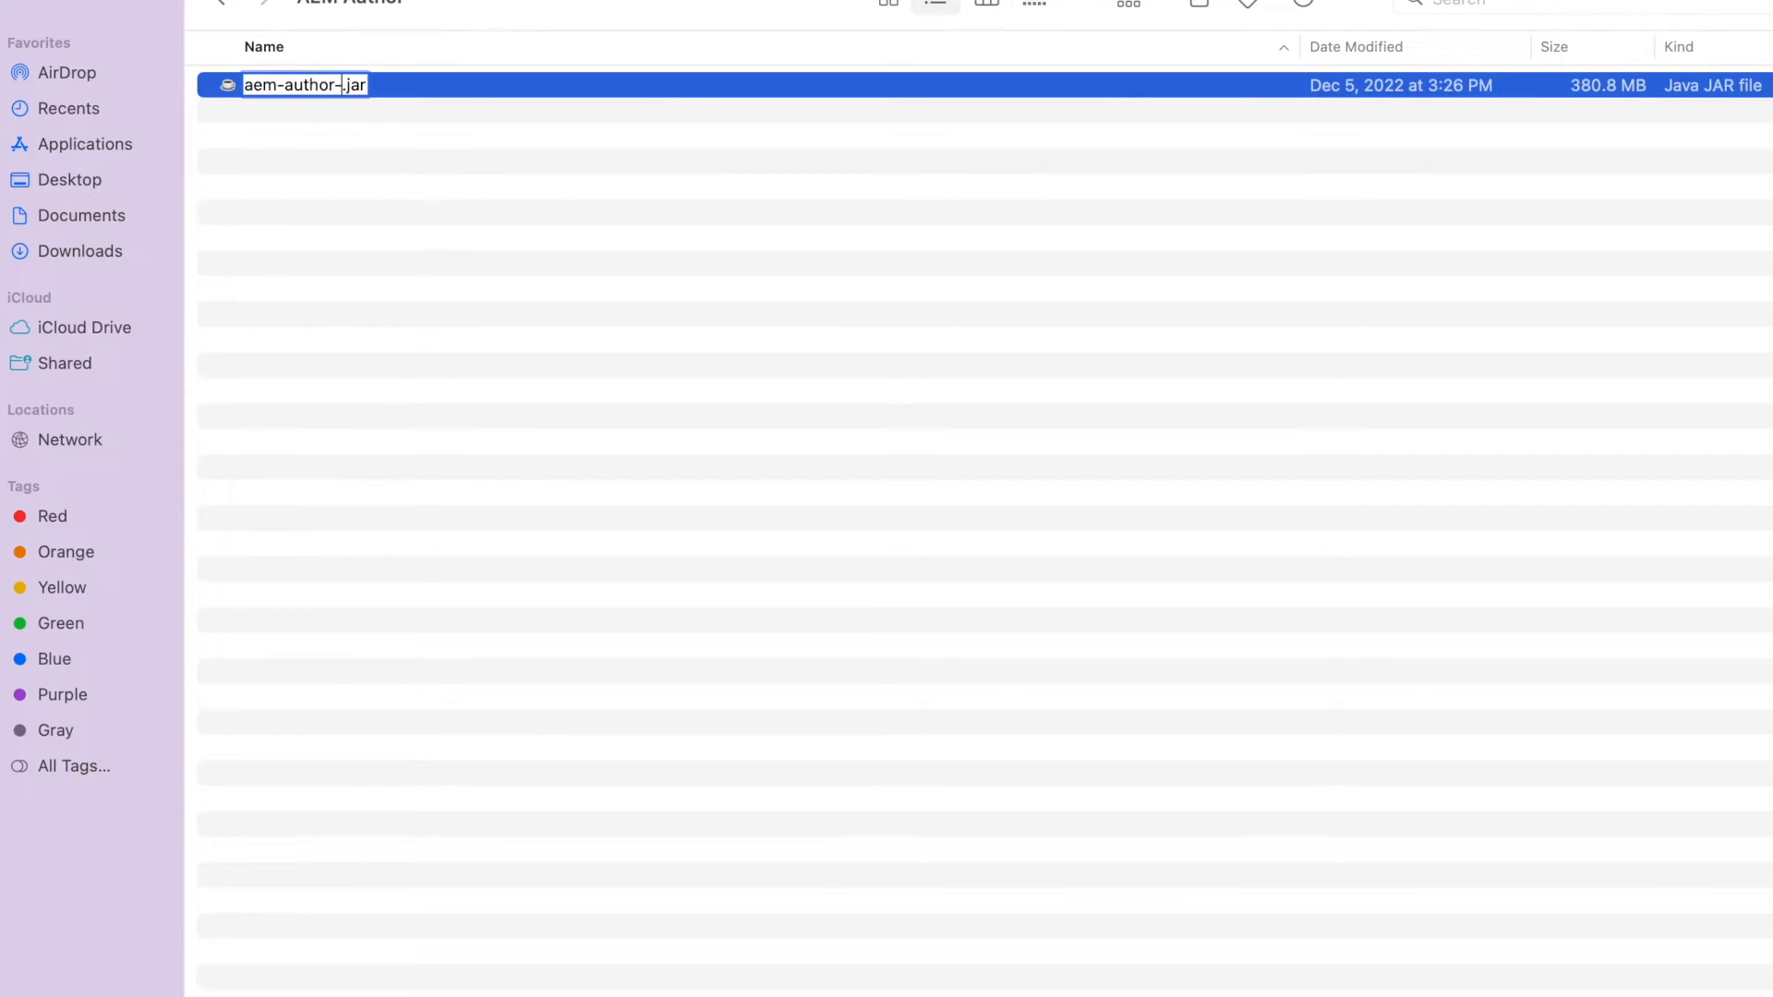
type("p")
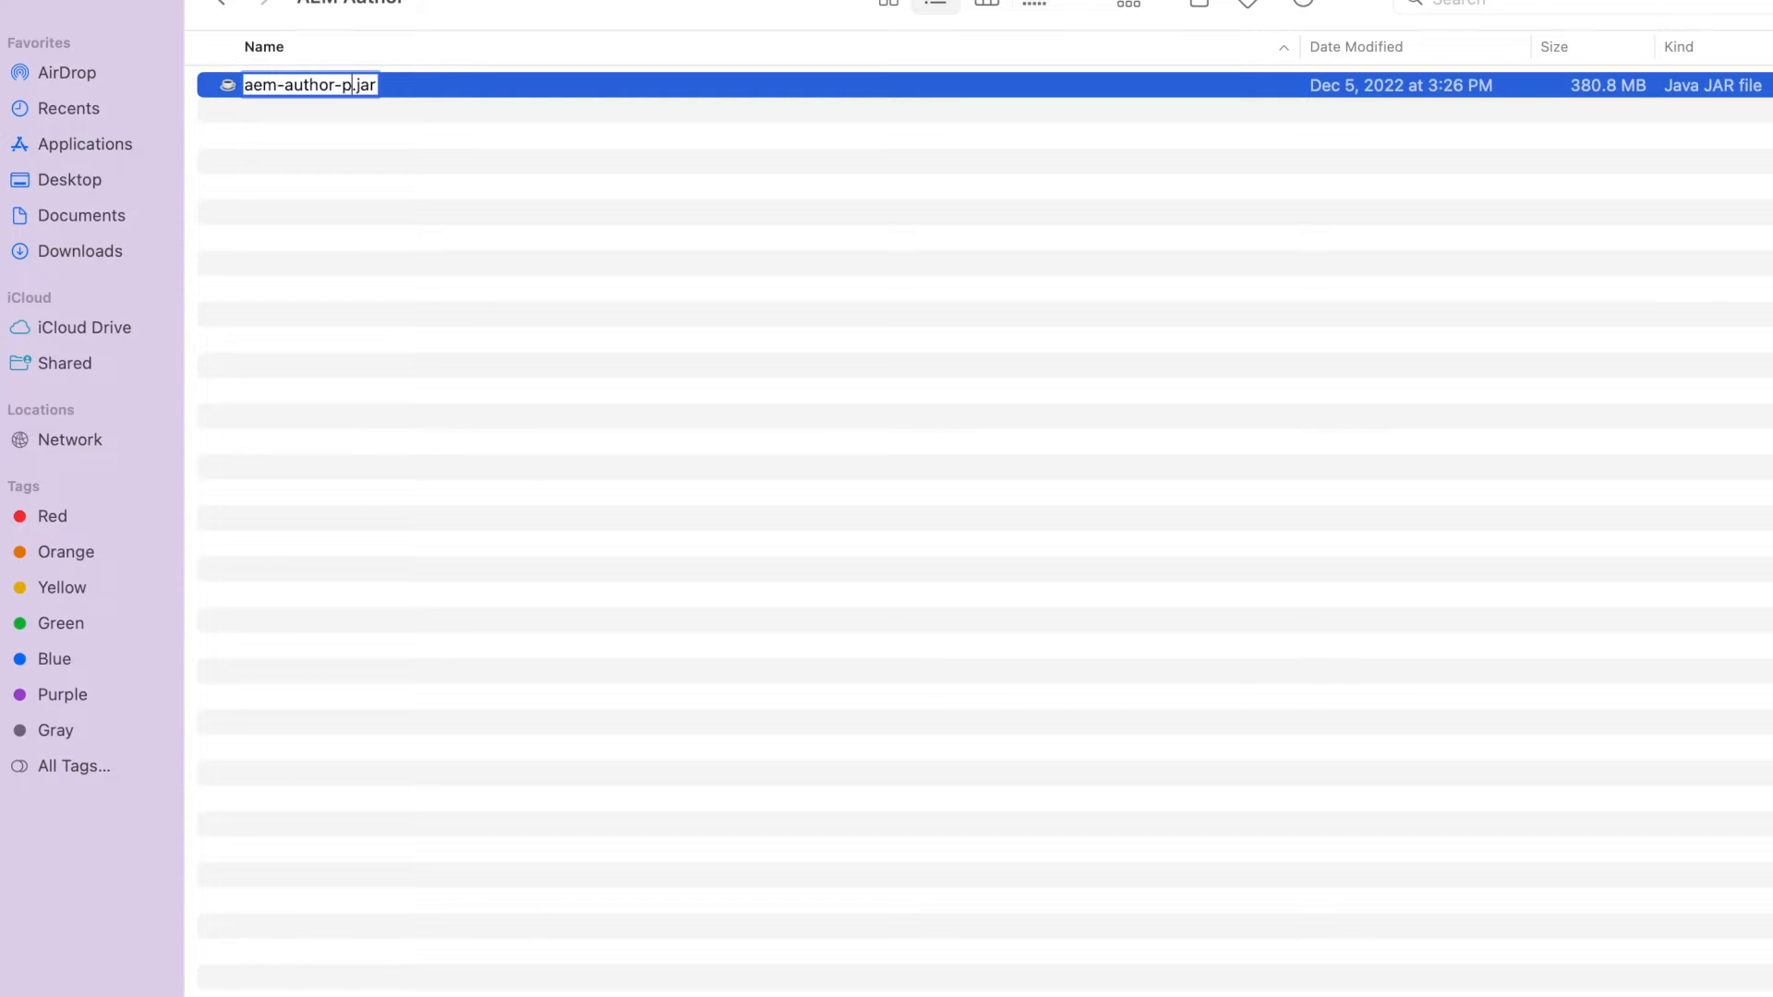
type("450")
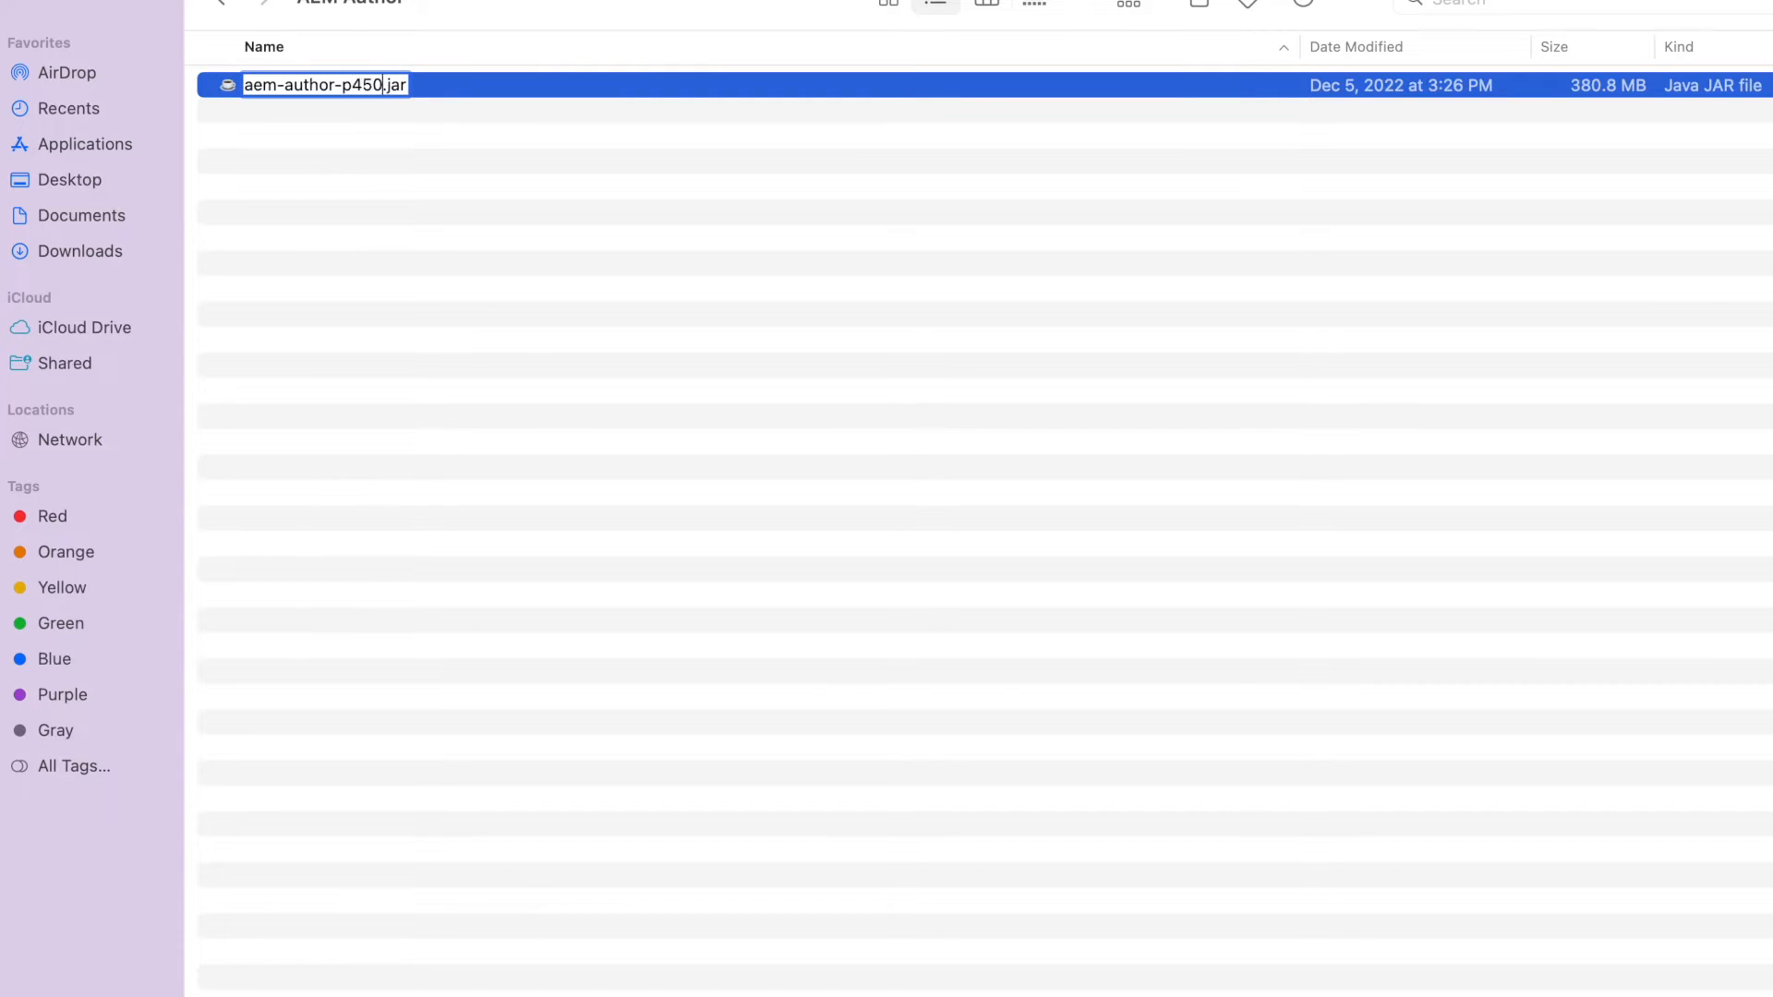
type("2")
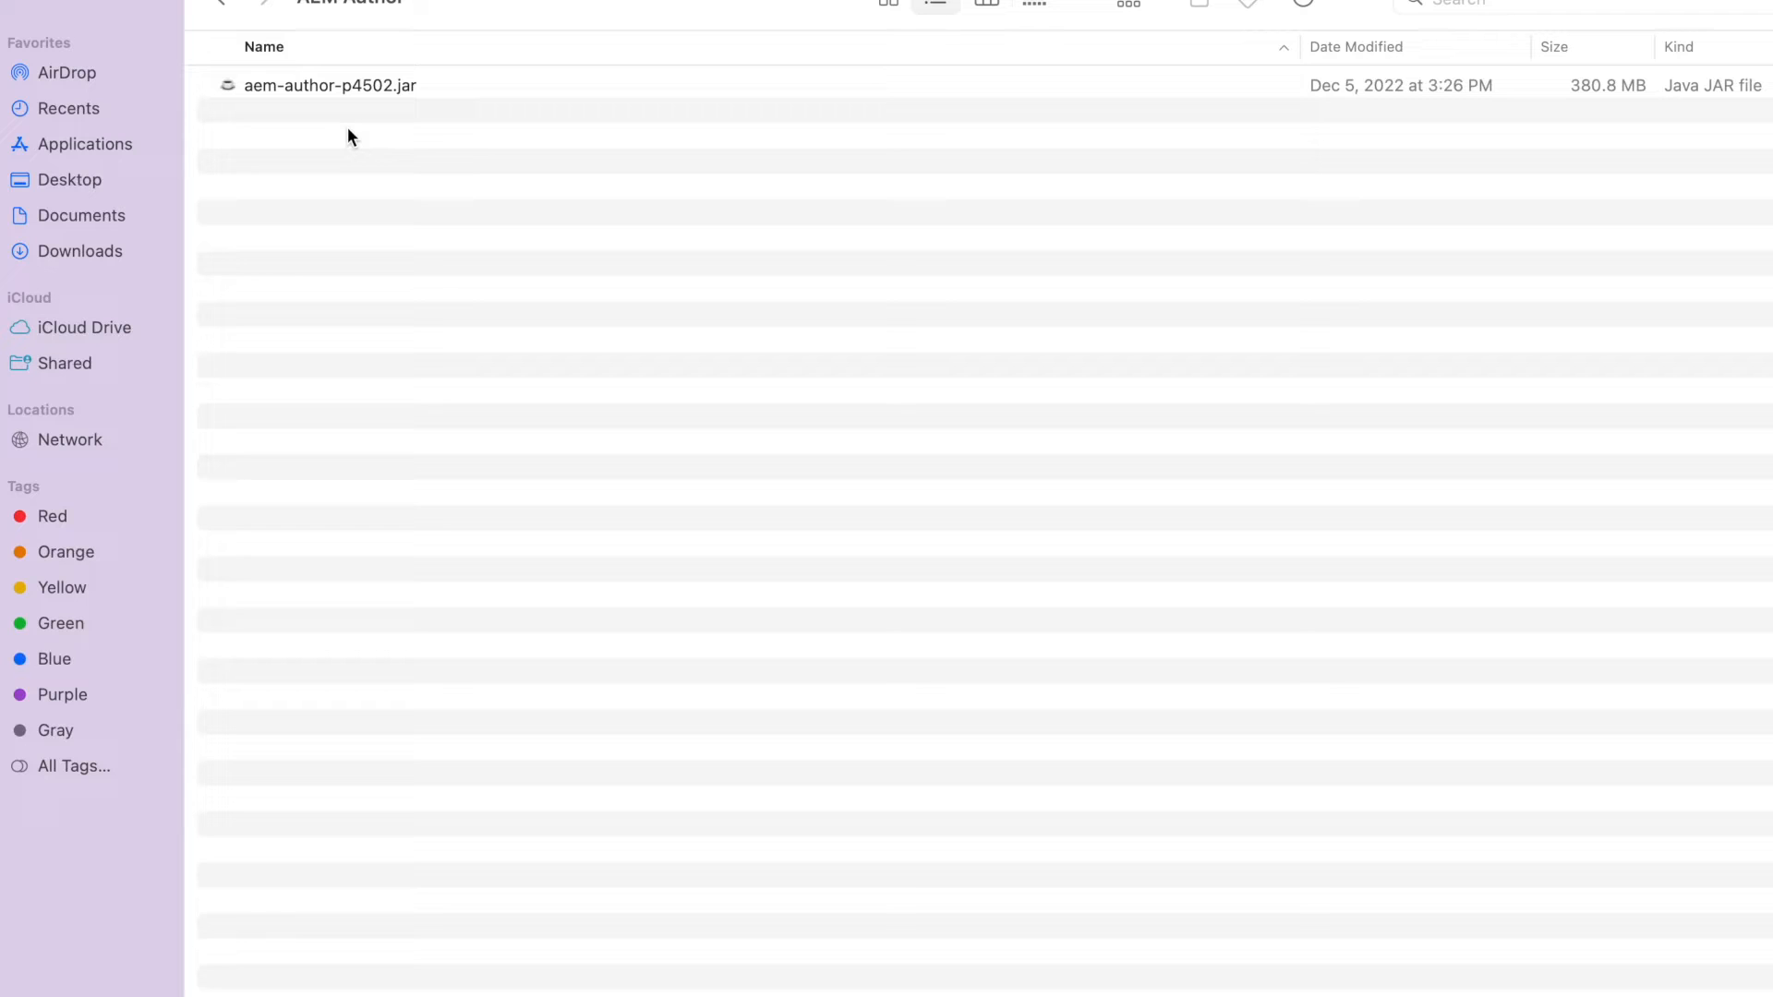
mouse_move(407, 122)
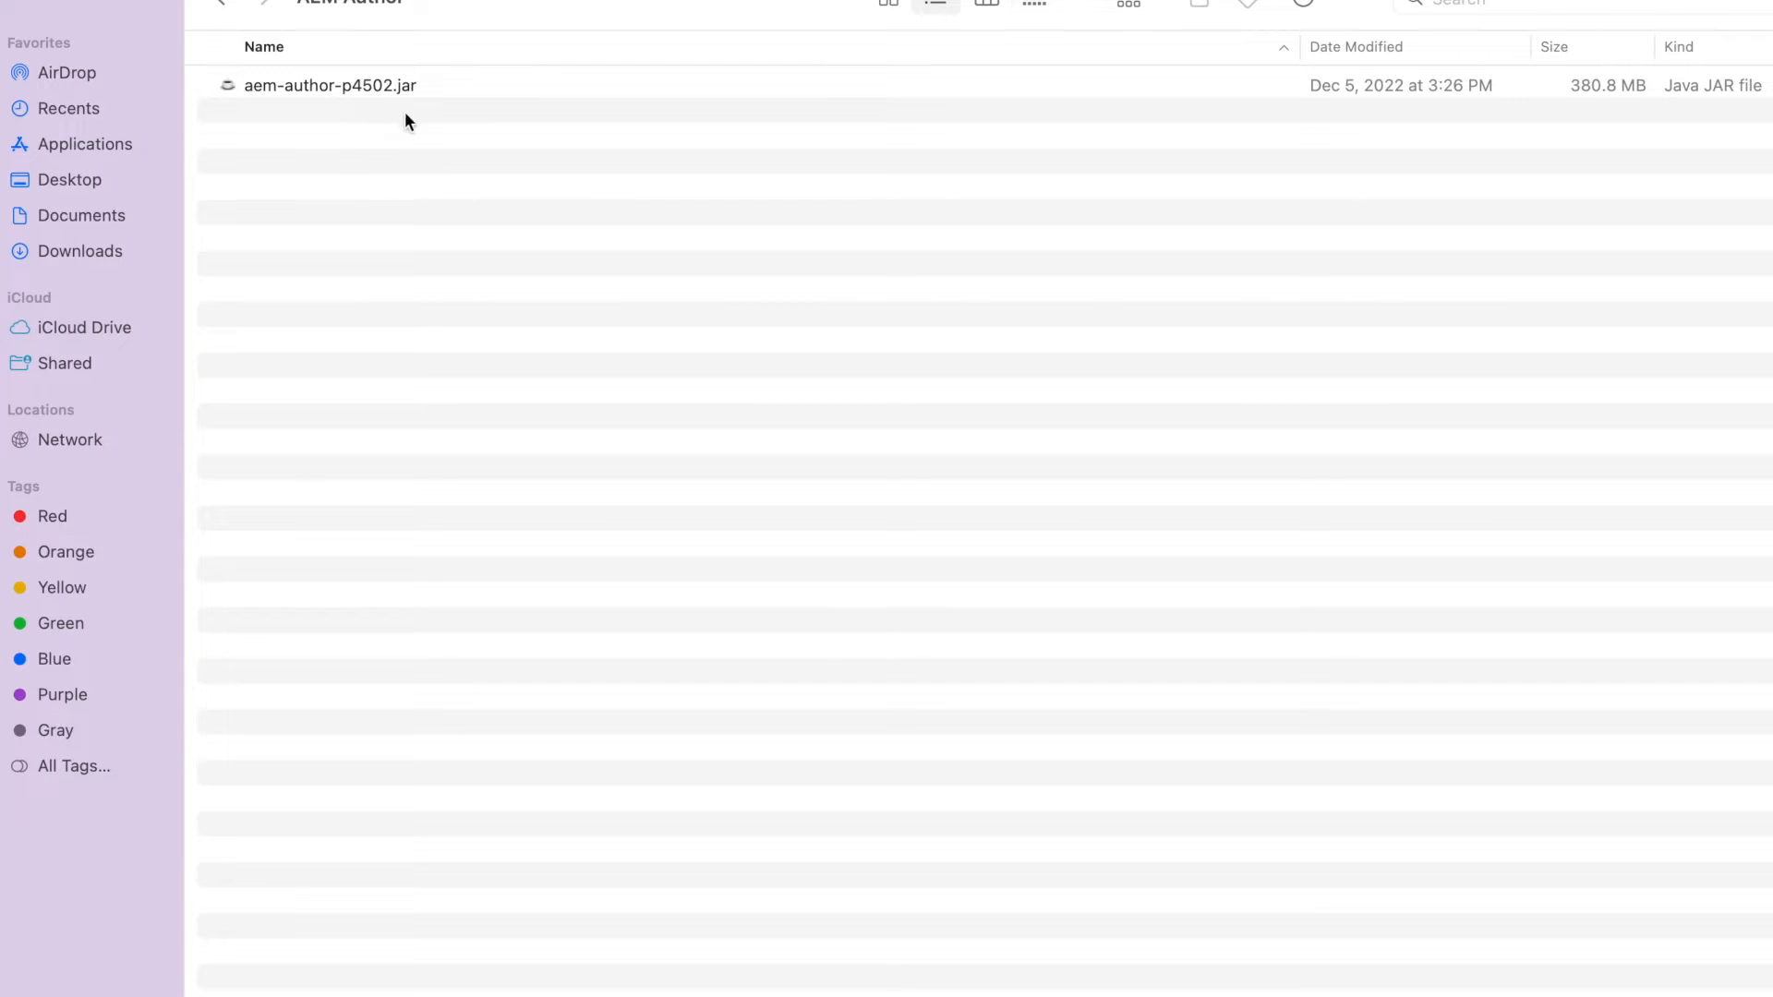
mouse_move(491, 255)
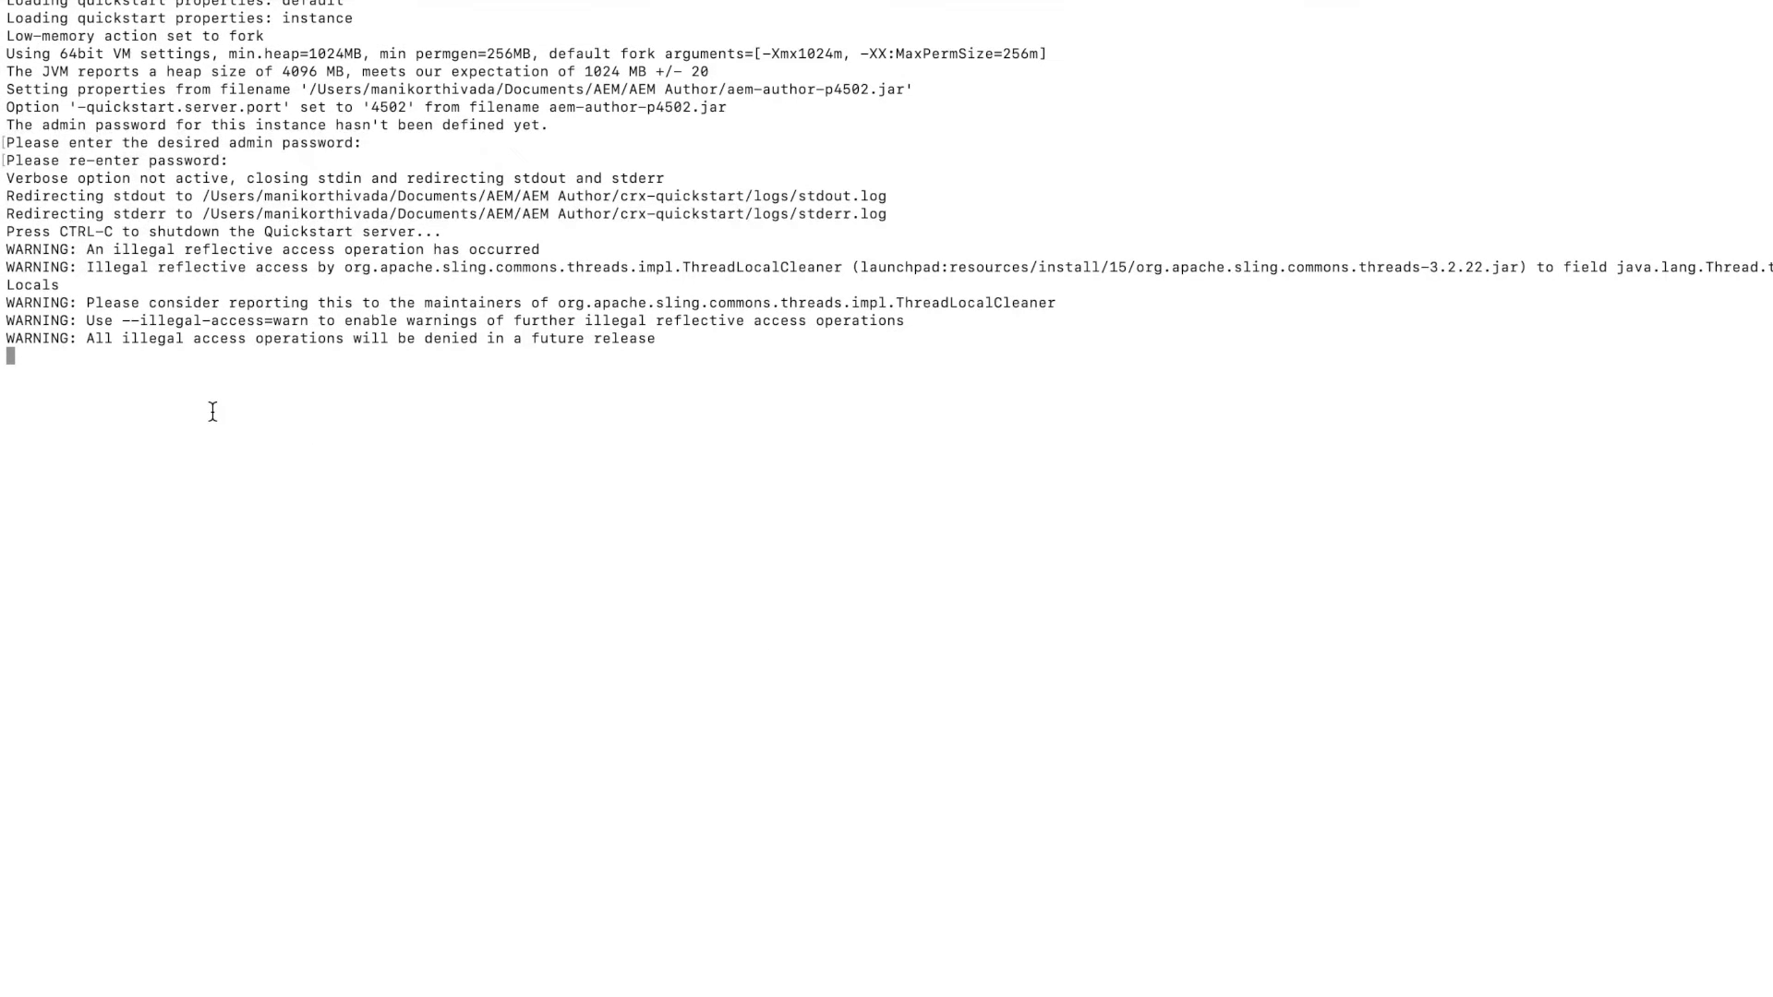
mouse_move(234, 414)
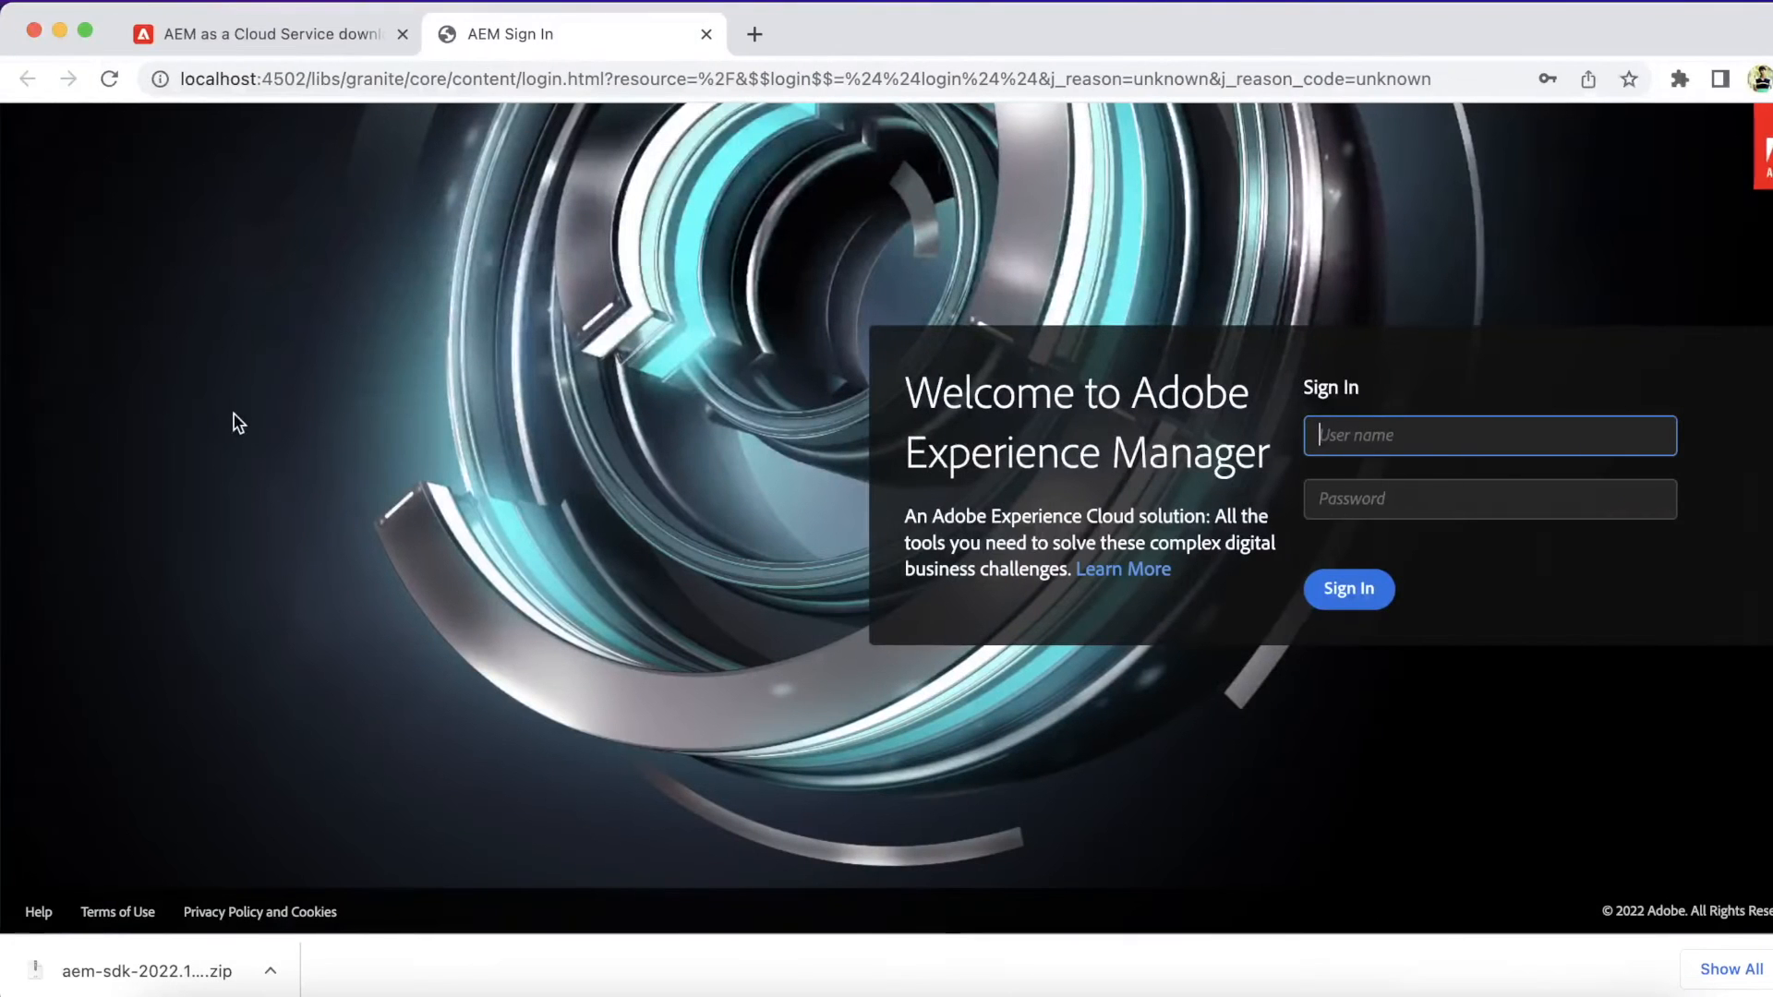
mouse_move(644, 309)
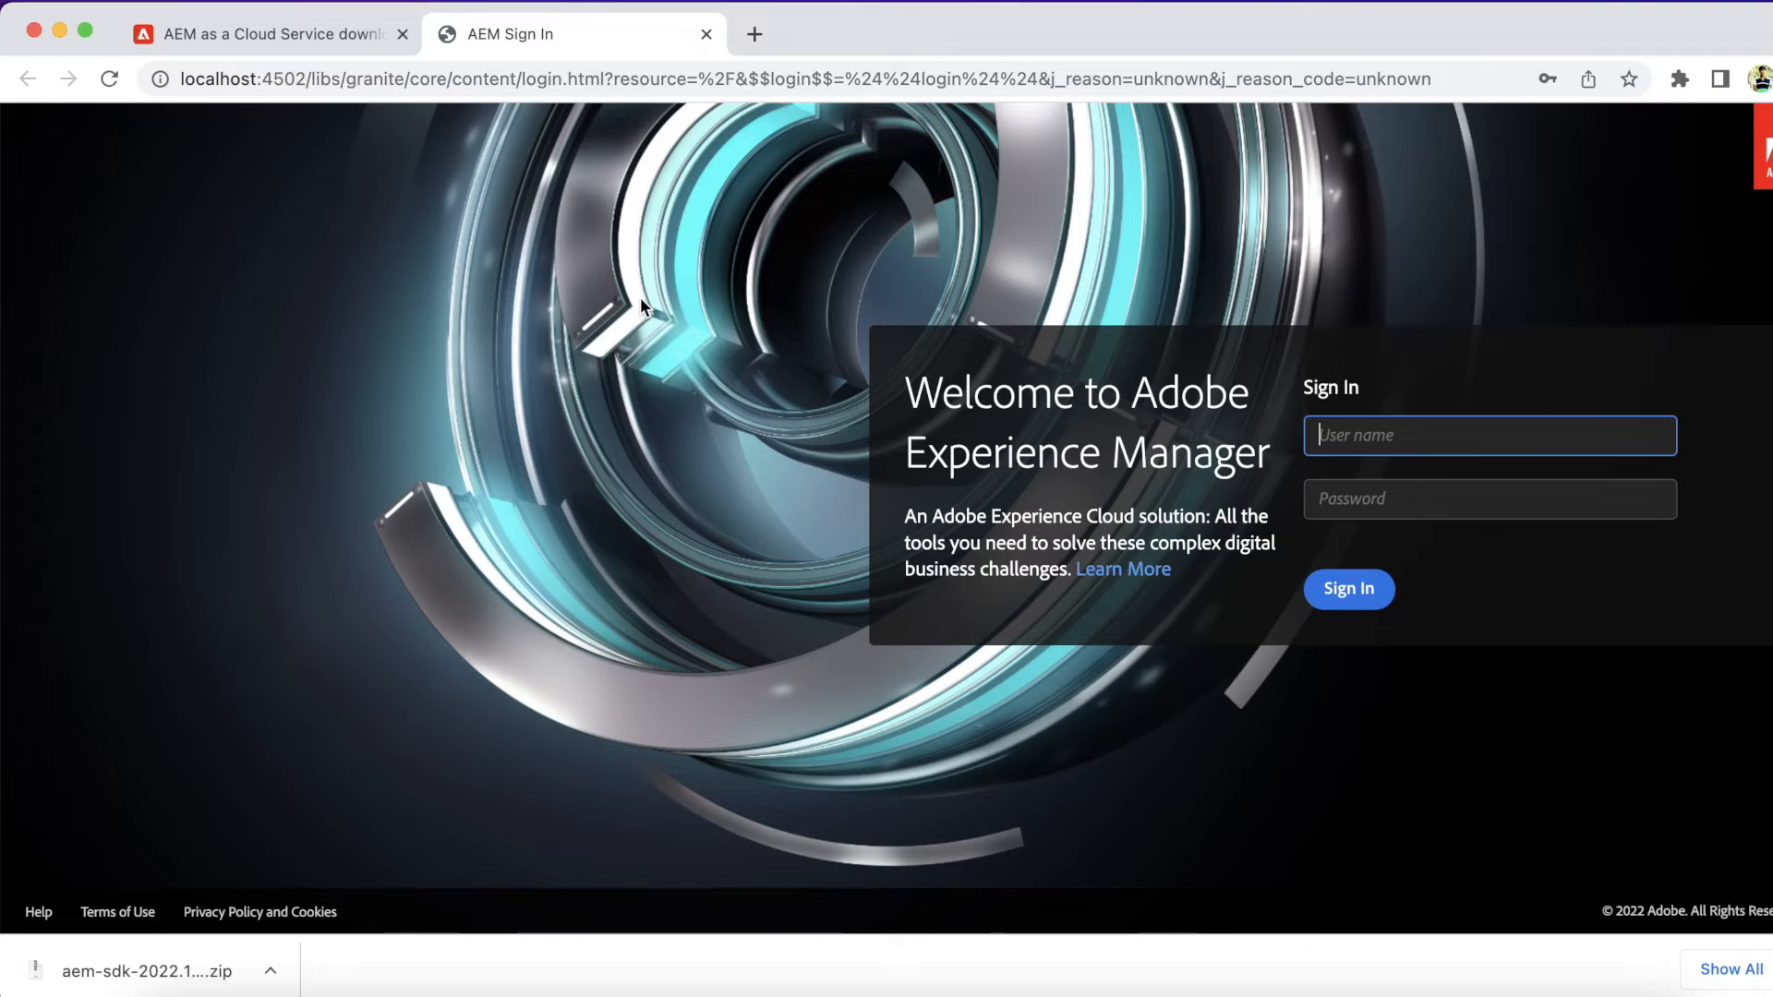
Sign in to localhost:4502 as admin, dismiss the password warning, and head to Sites.
type("admin")
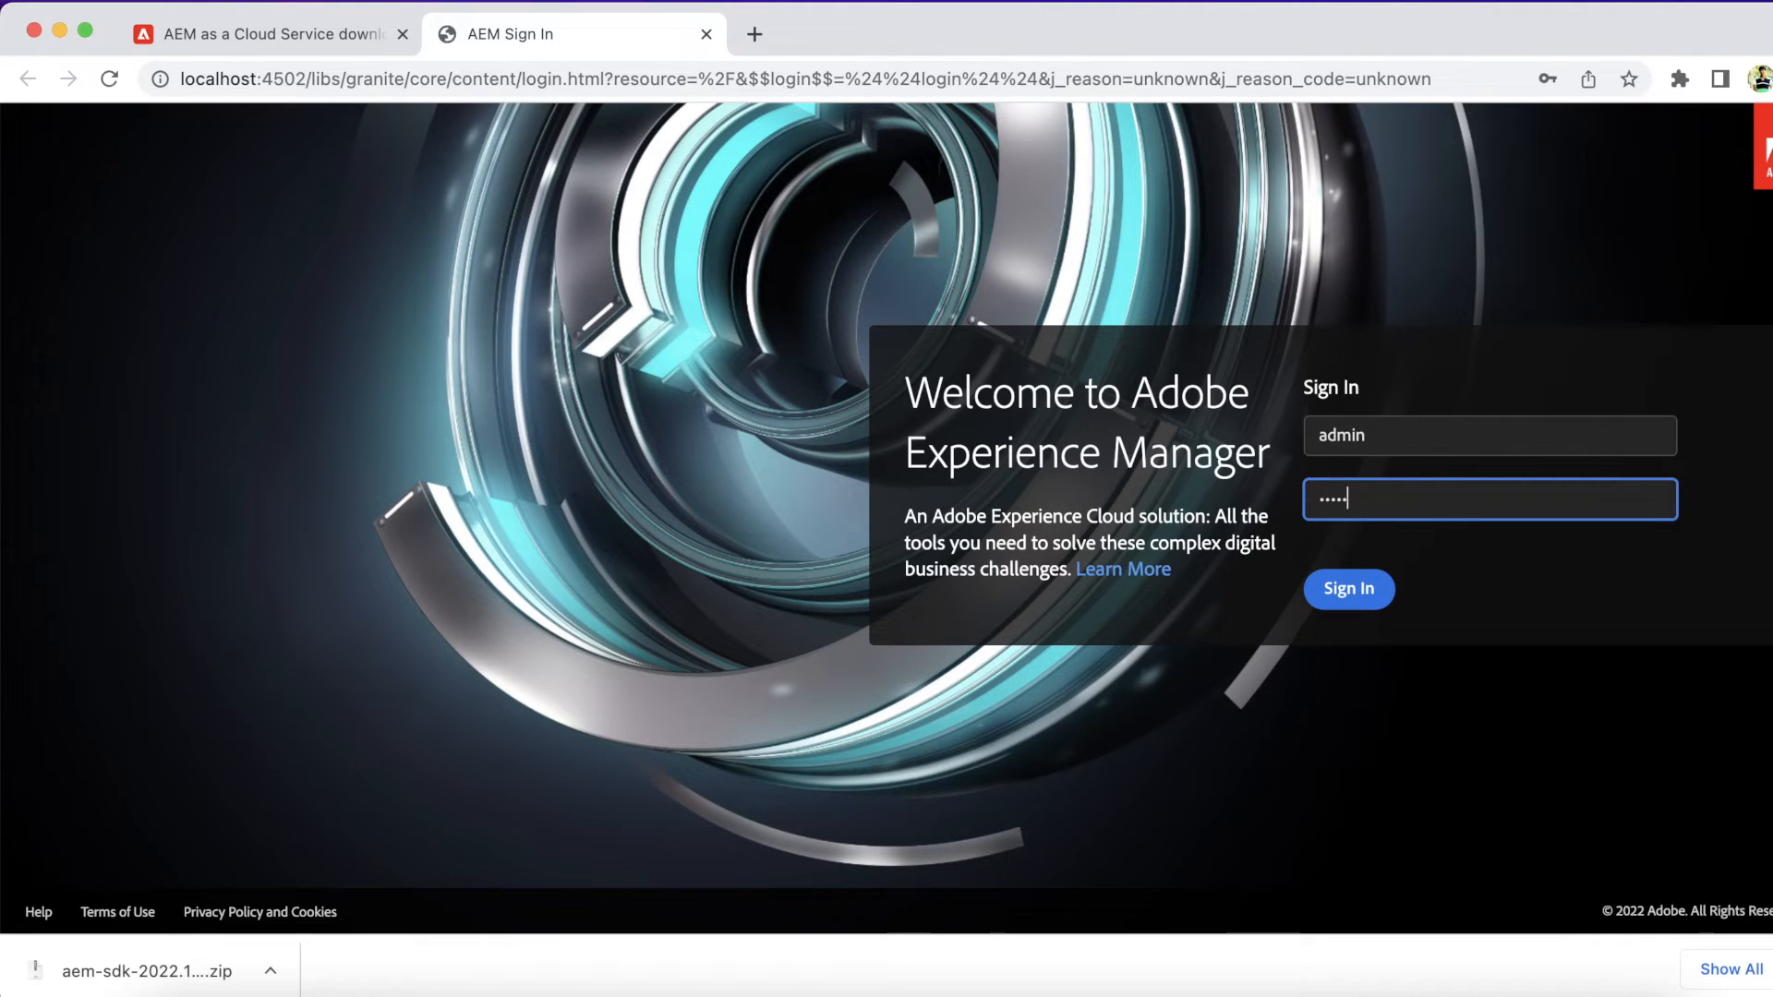
left_click(1347, 590)
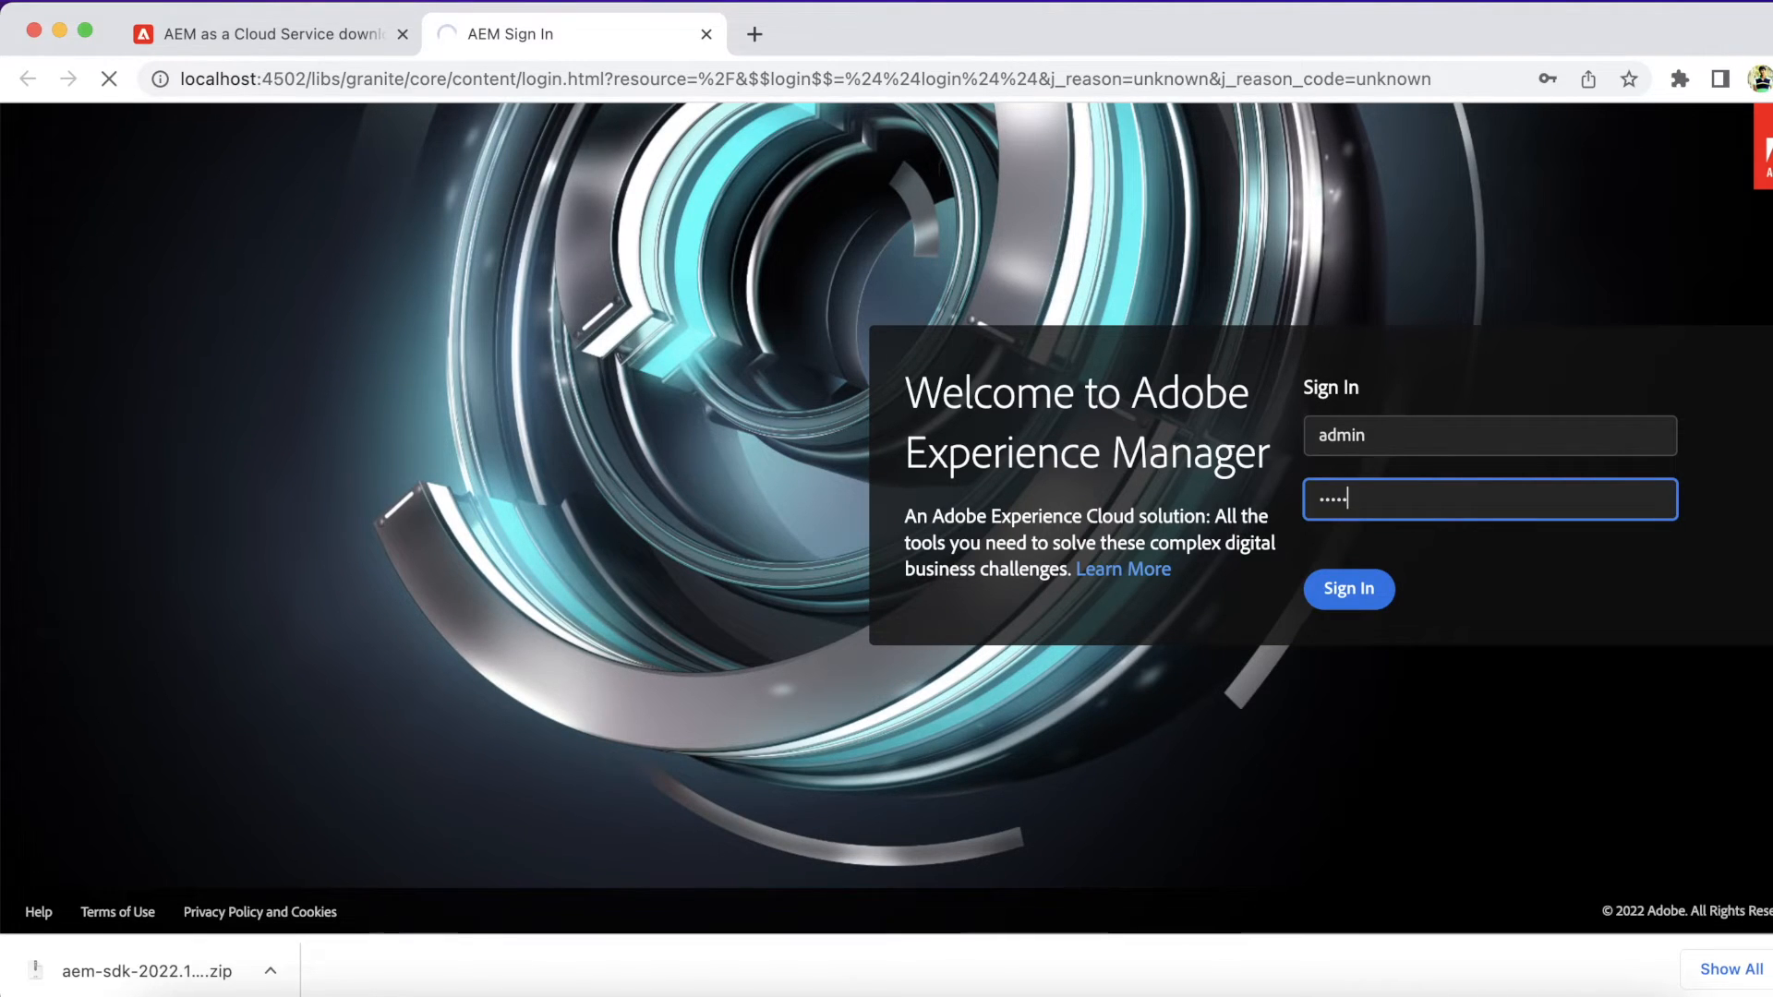
left_click(1349, 590)
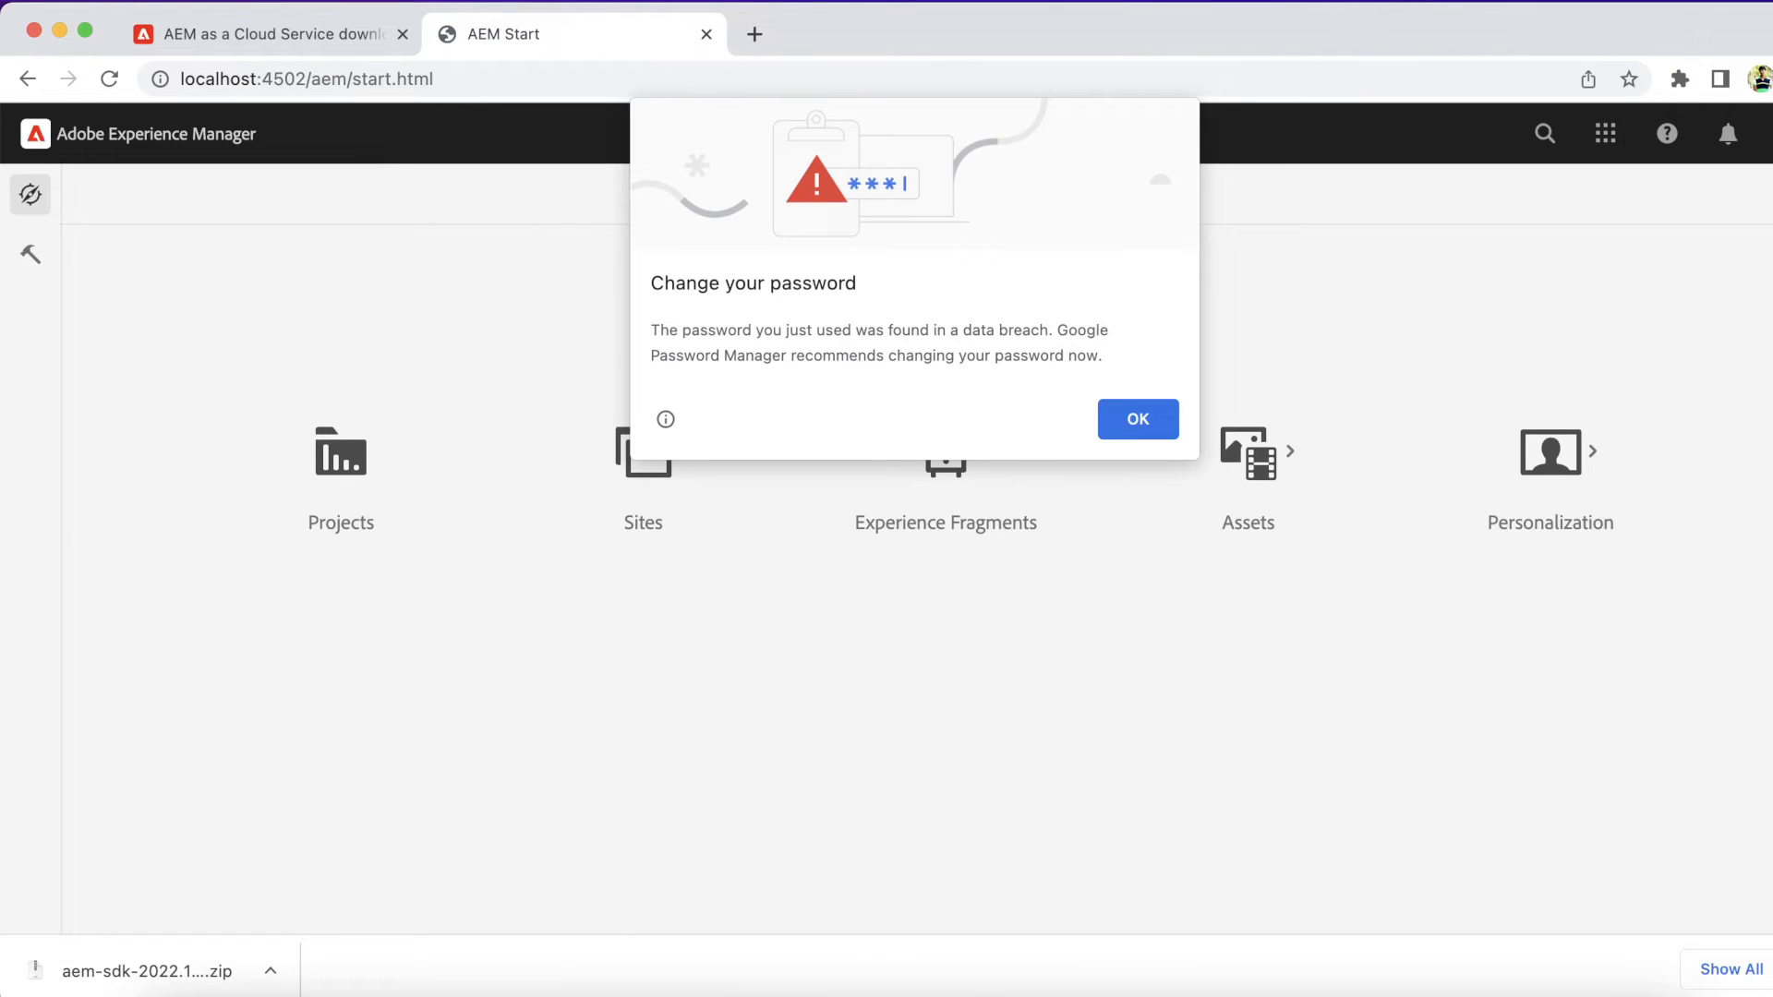
left_click(1136, 420)
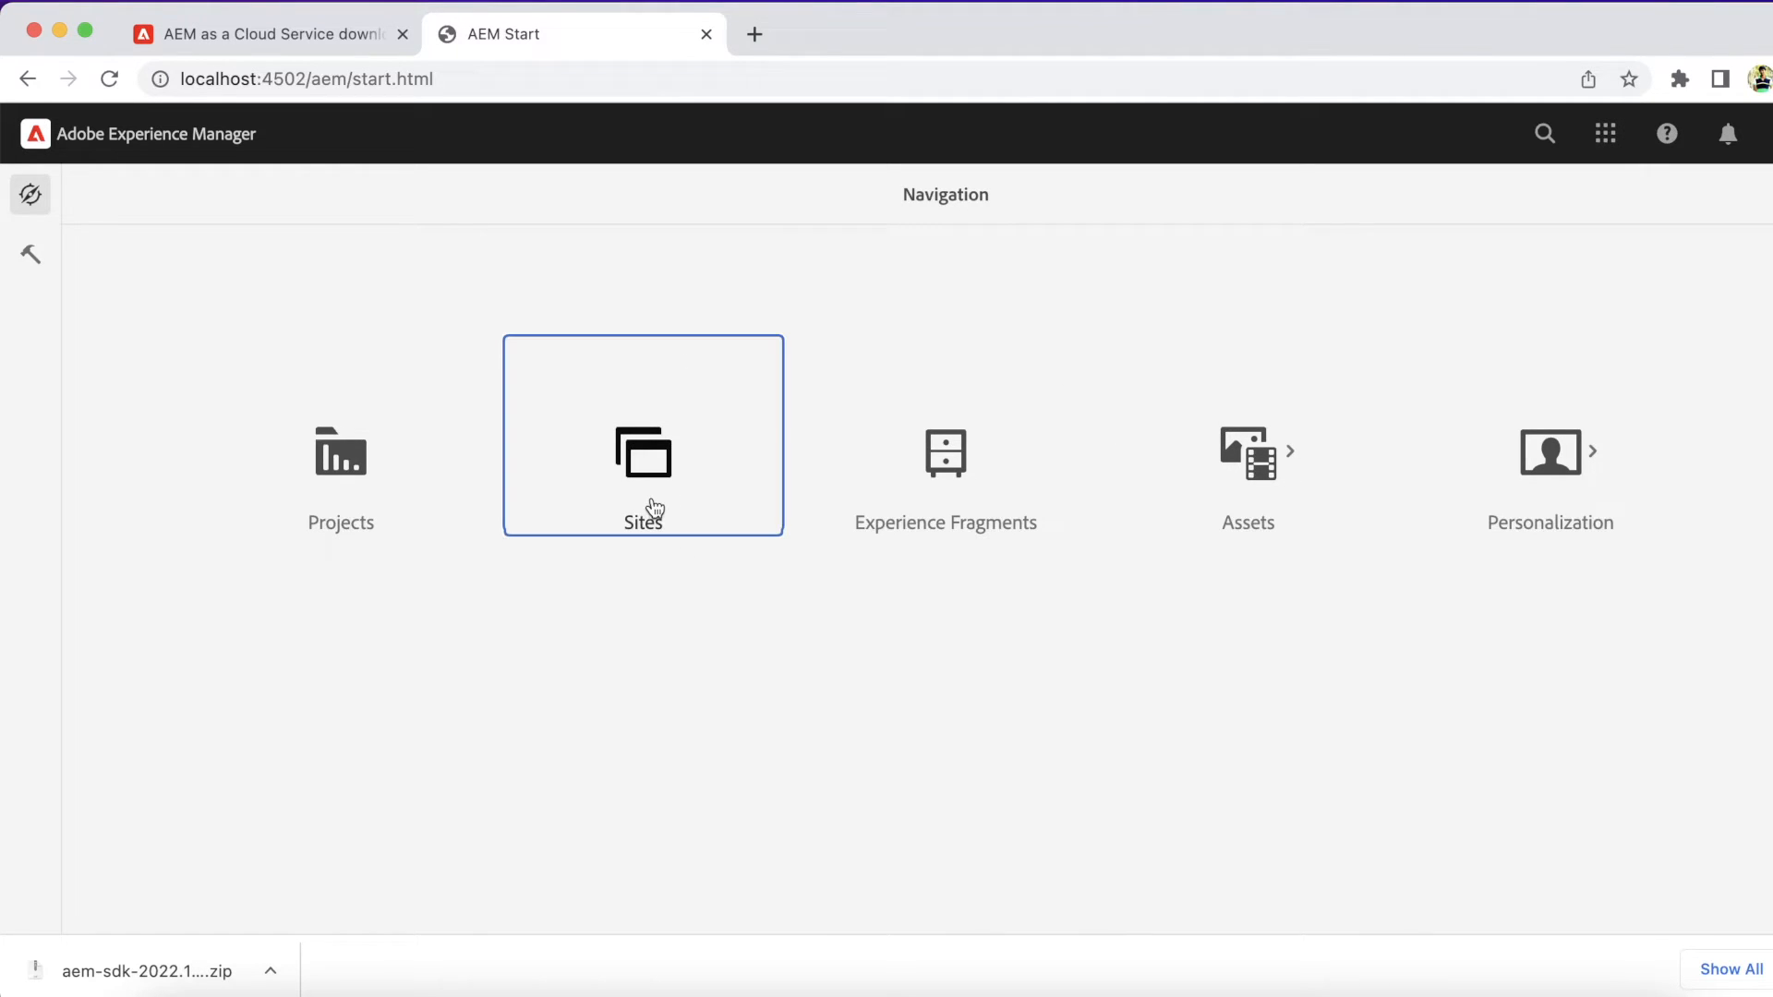
left_click(643, 436)
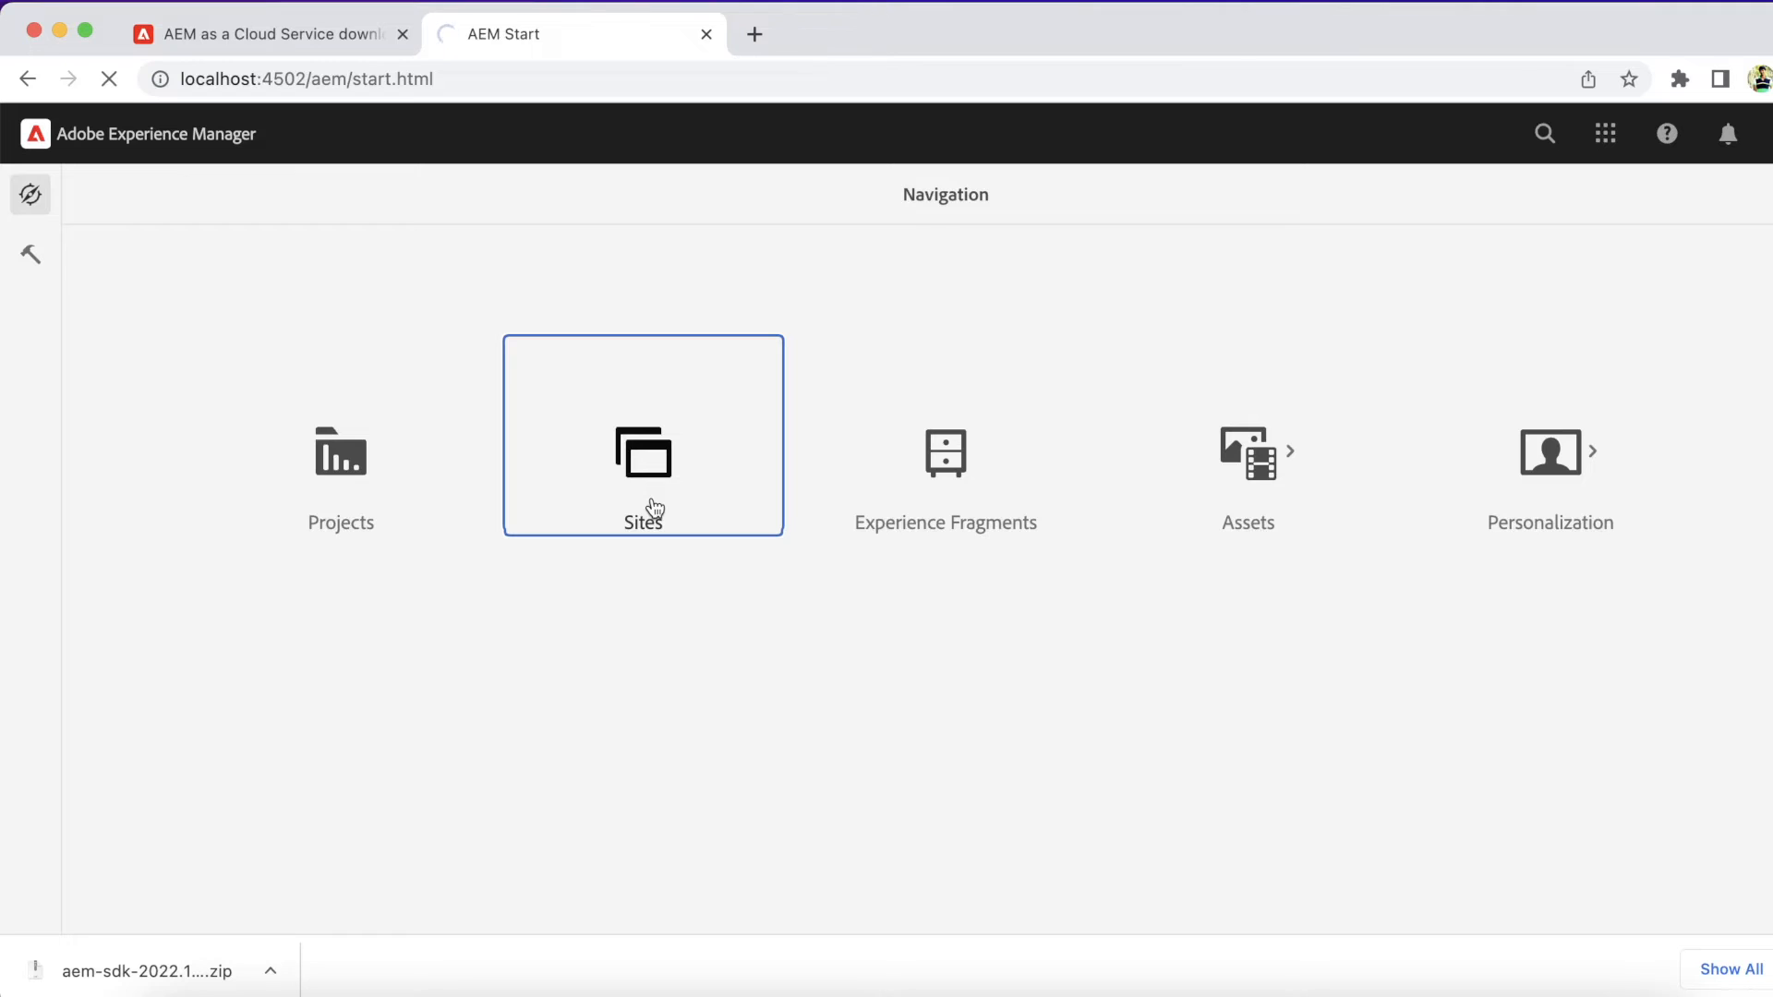
Dismiss the Product Navigation tour in the Sites console with 'Don't show this again'.
left_click(643, 452)
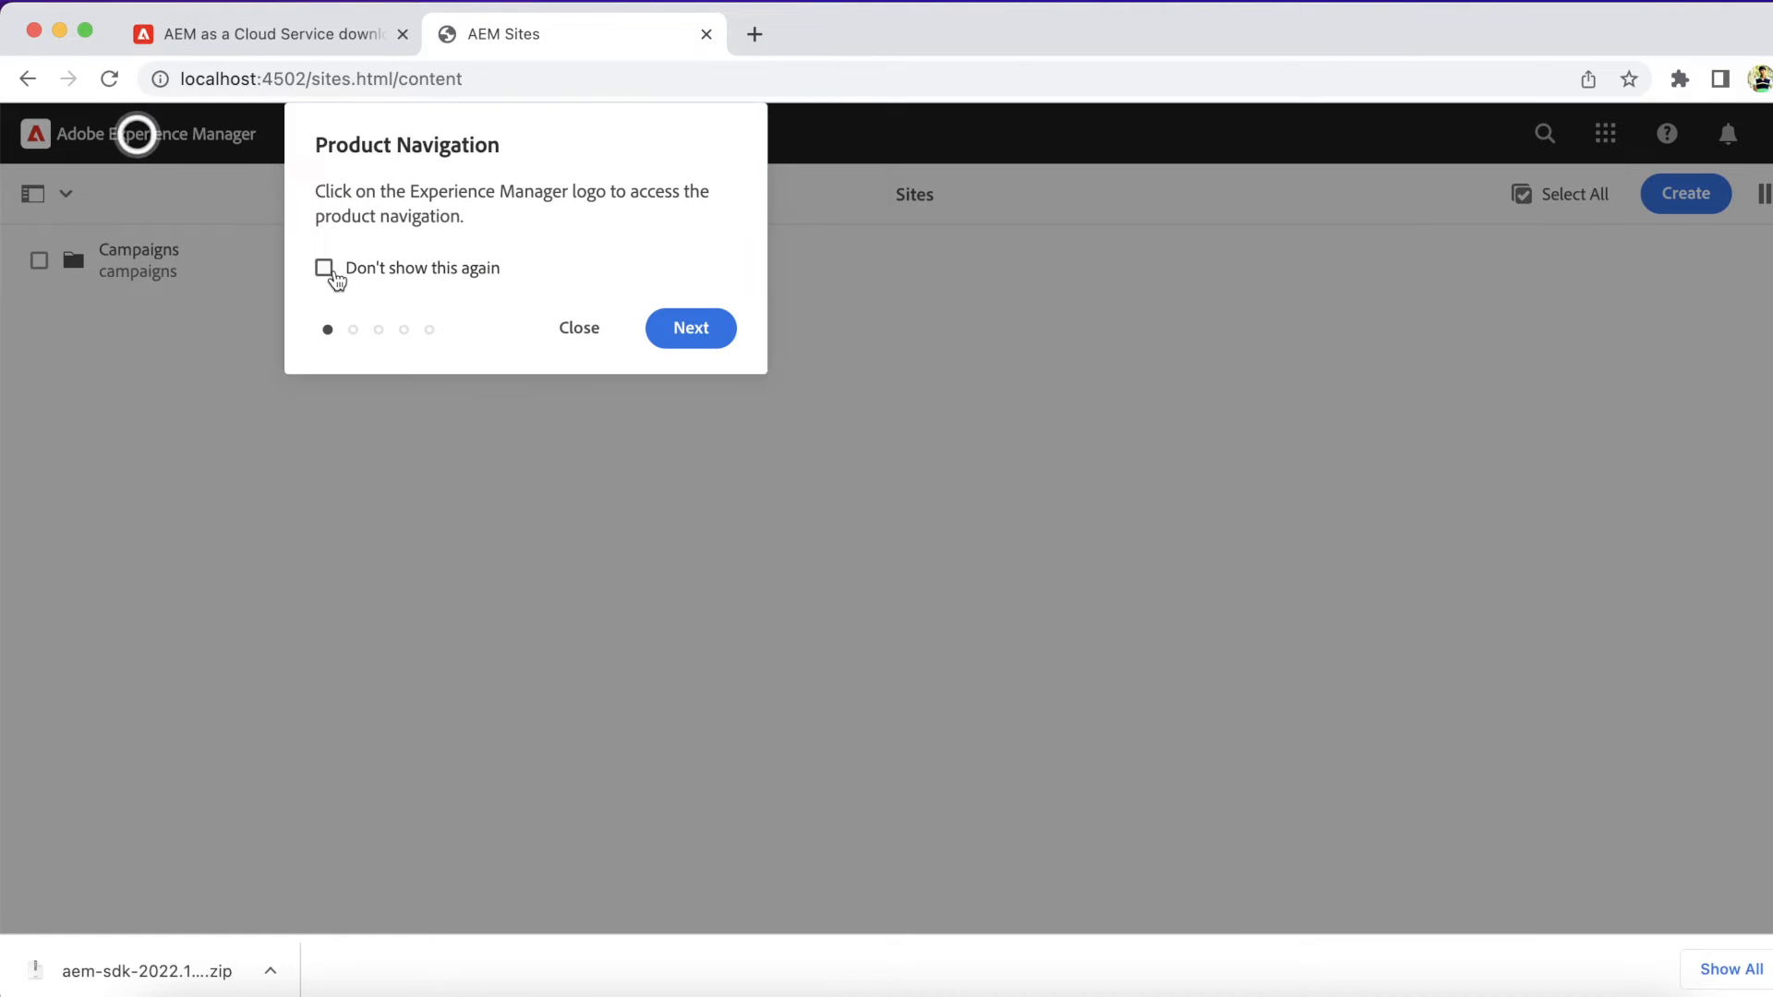
left_click(578, 328)
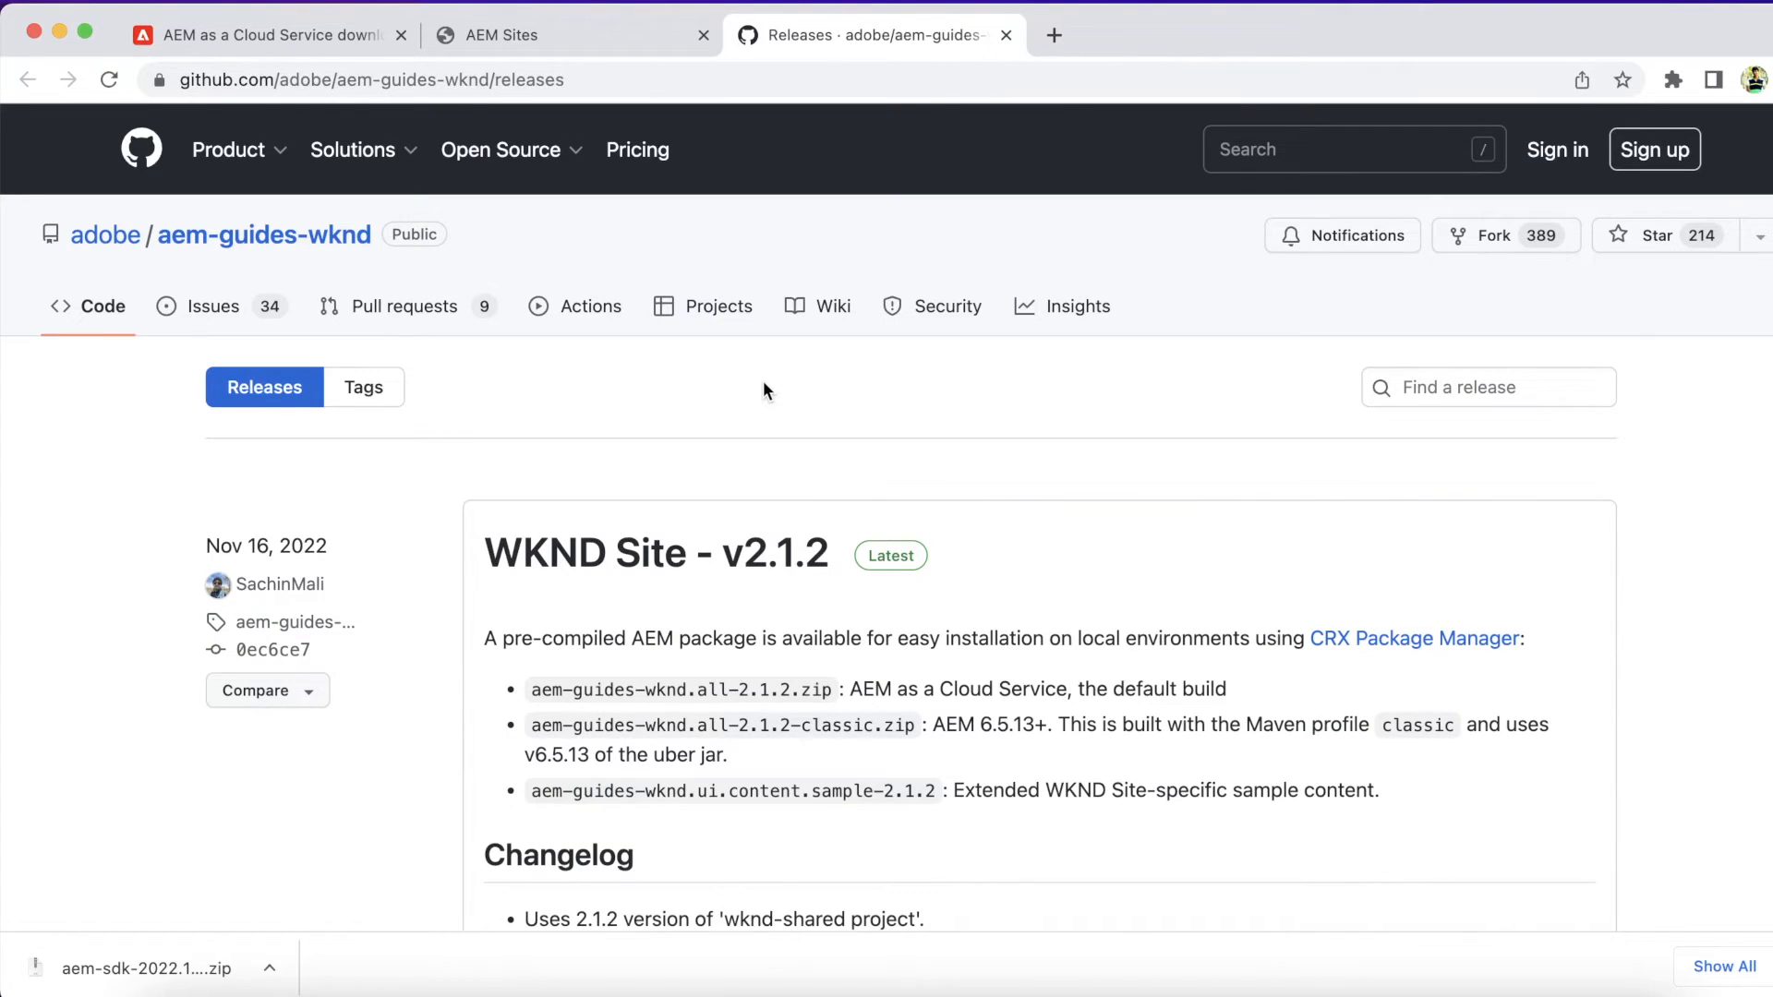
mouse_move(704, 305)
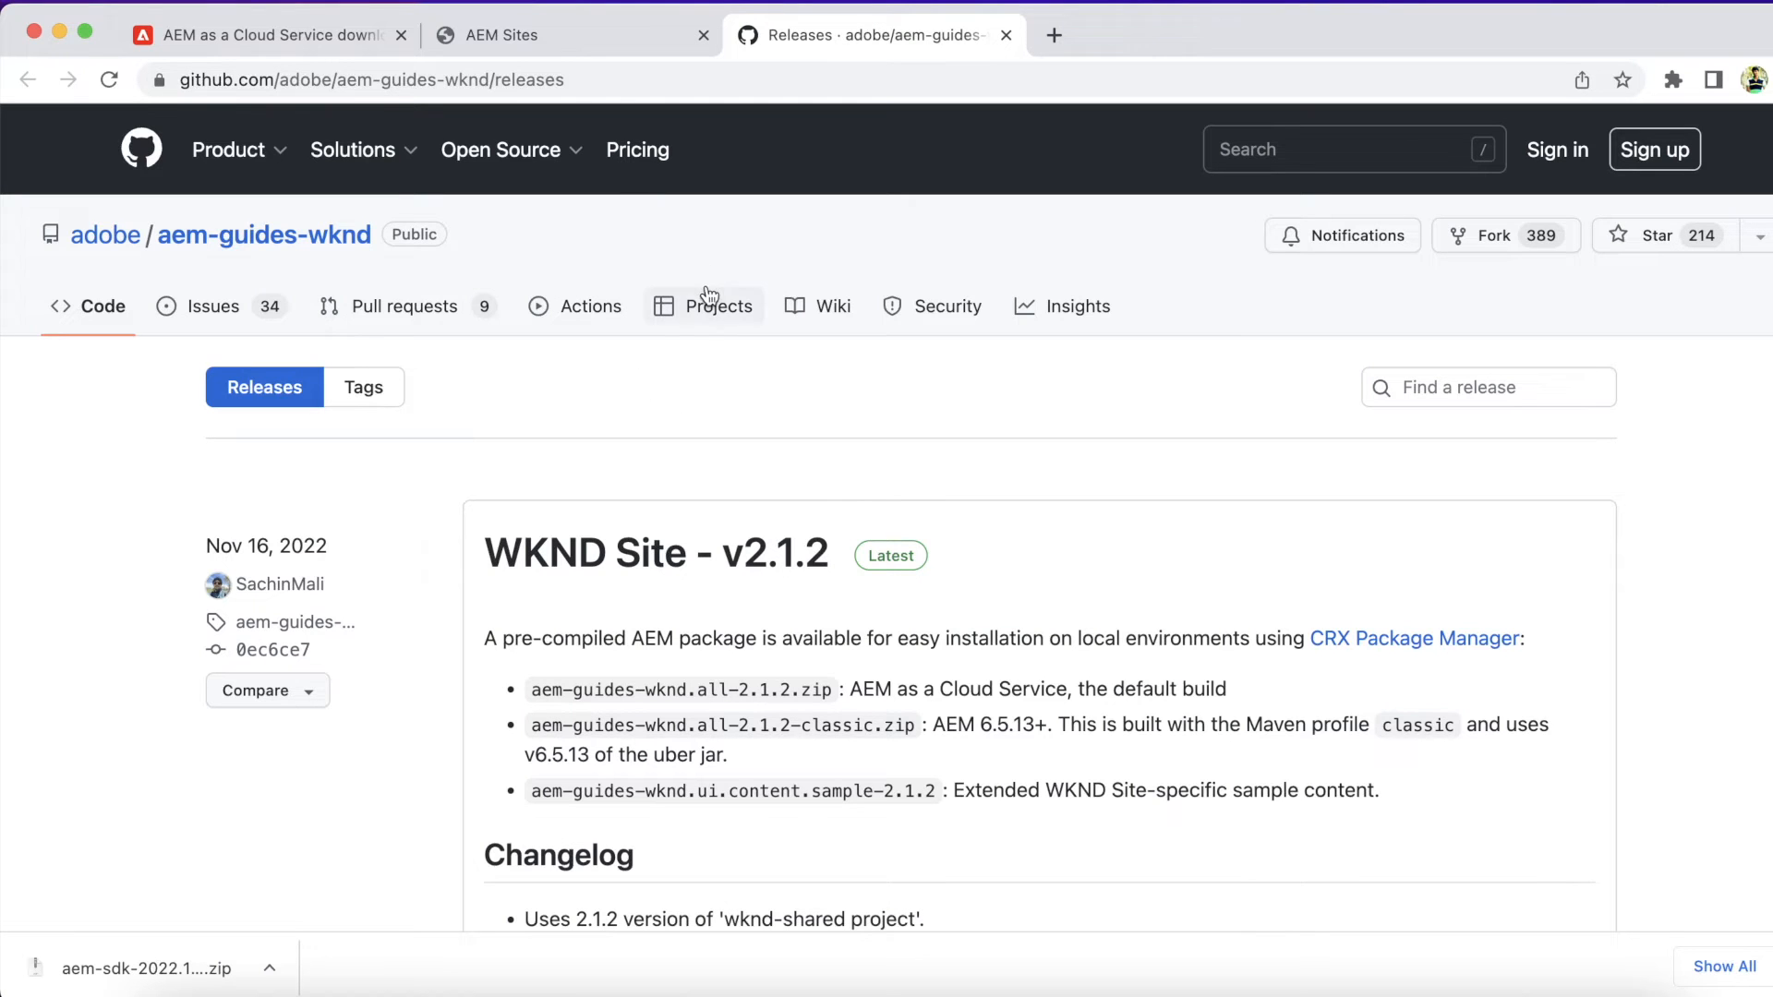
Download aem-guides-wknd.all-2.1.2.zip from the WKND Site v2.1.2 release Assets.
scroll("down", 3)
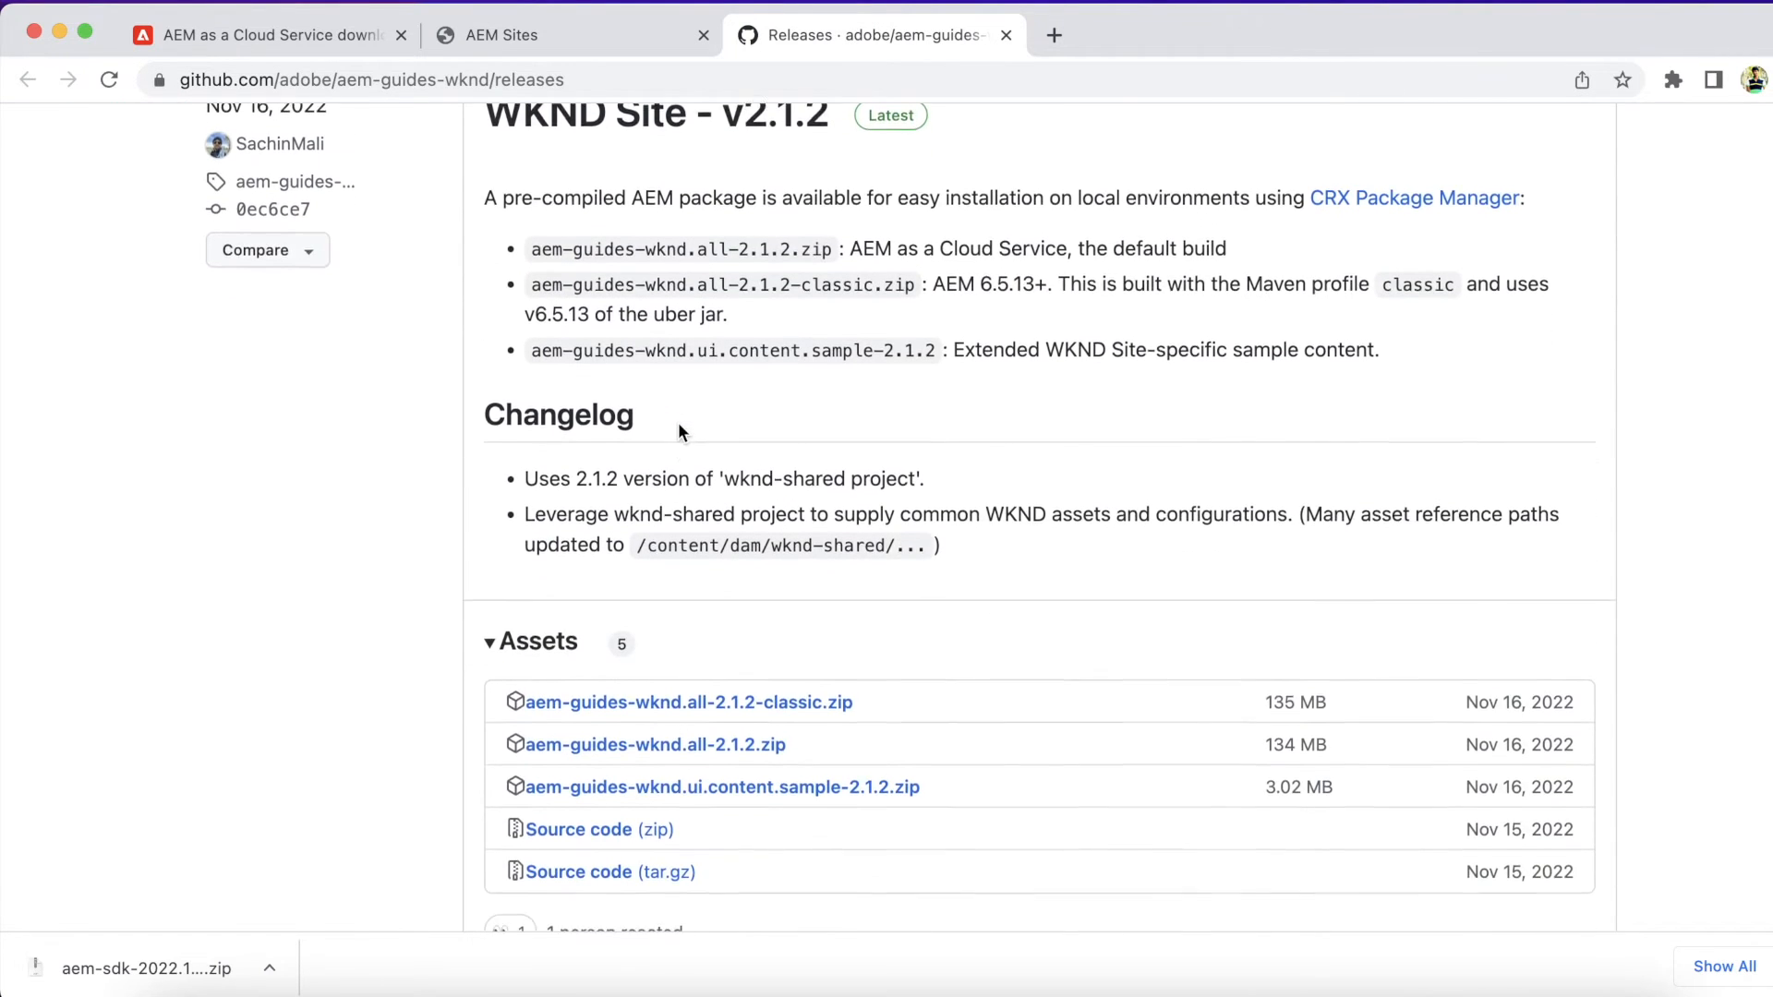
scroll("down", 3)
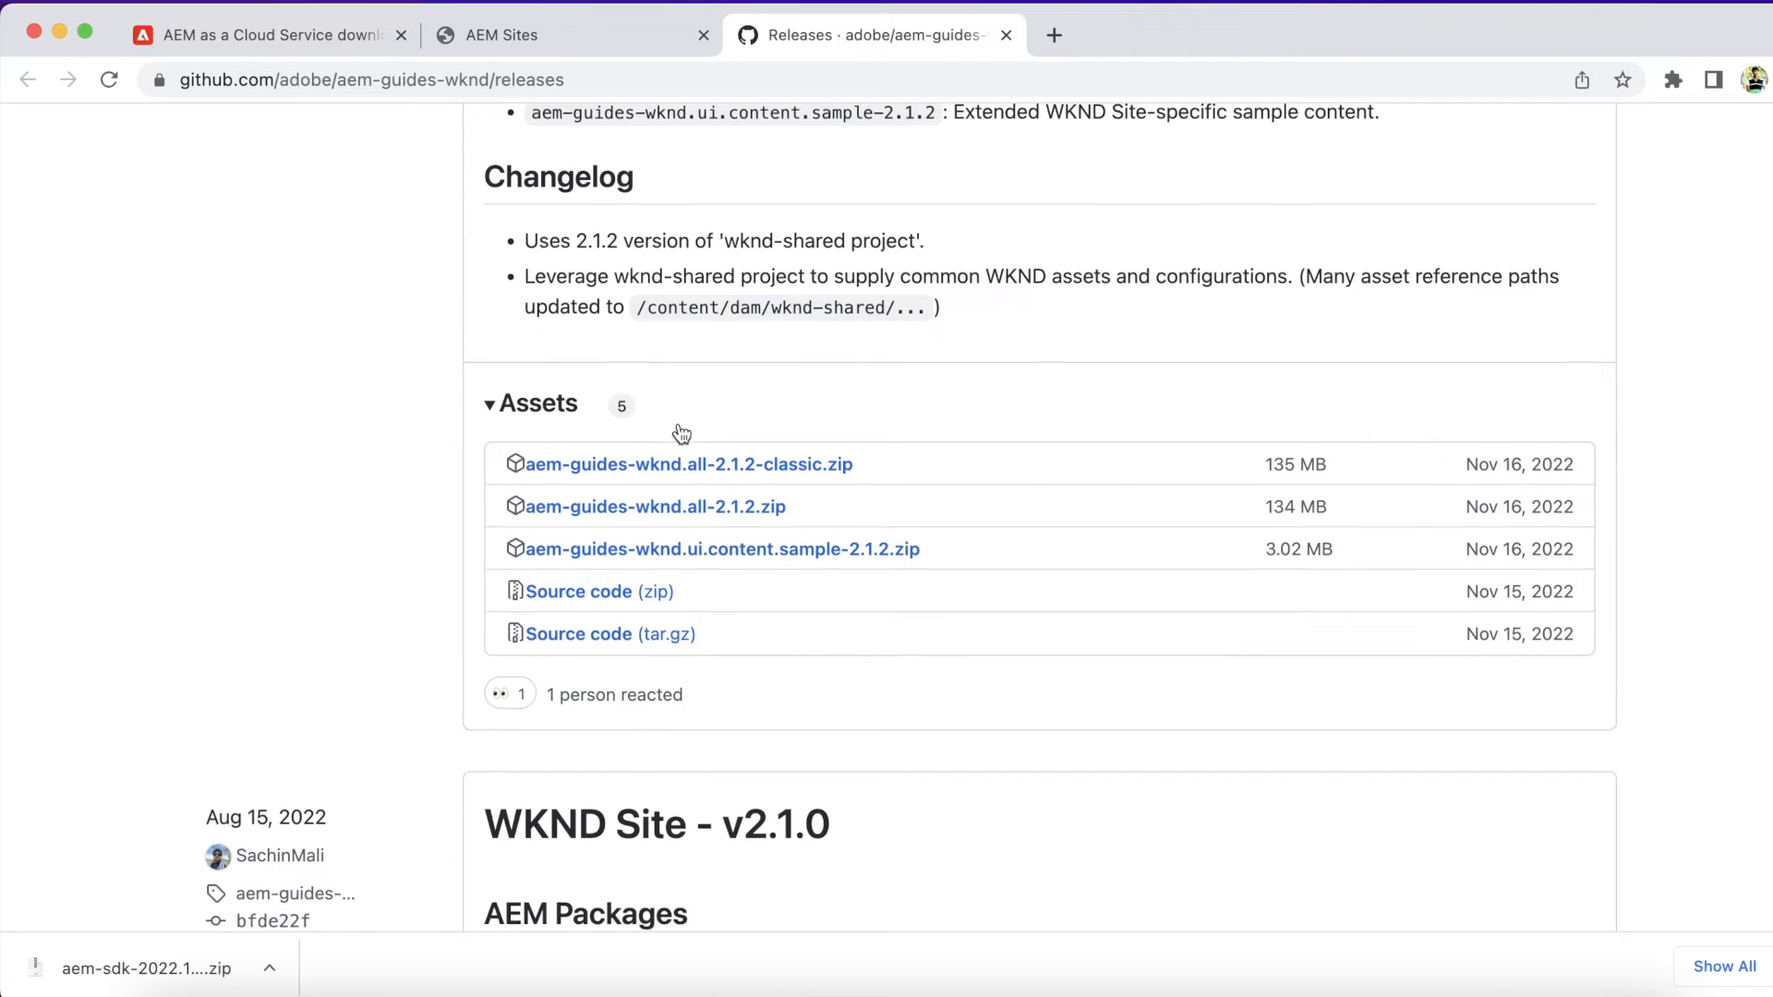
scroll("down", 3)
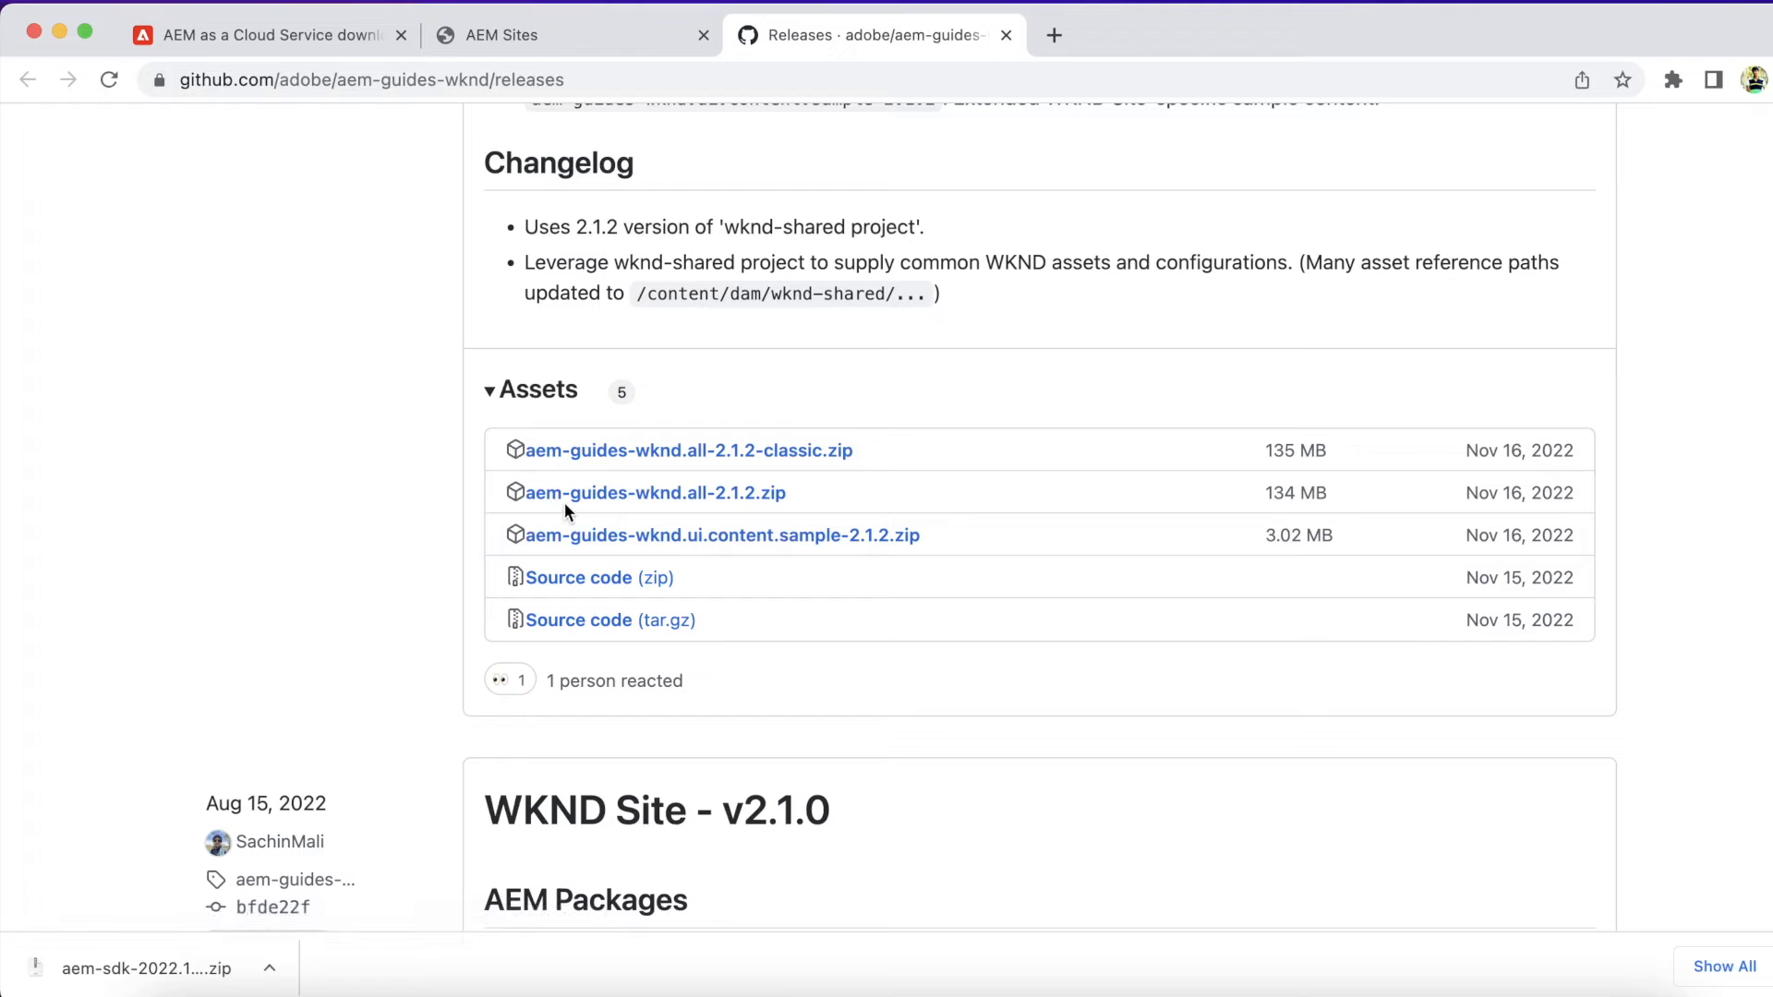
mouse_move(654, 492)
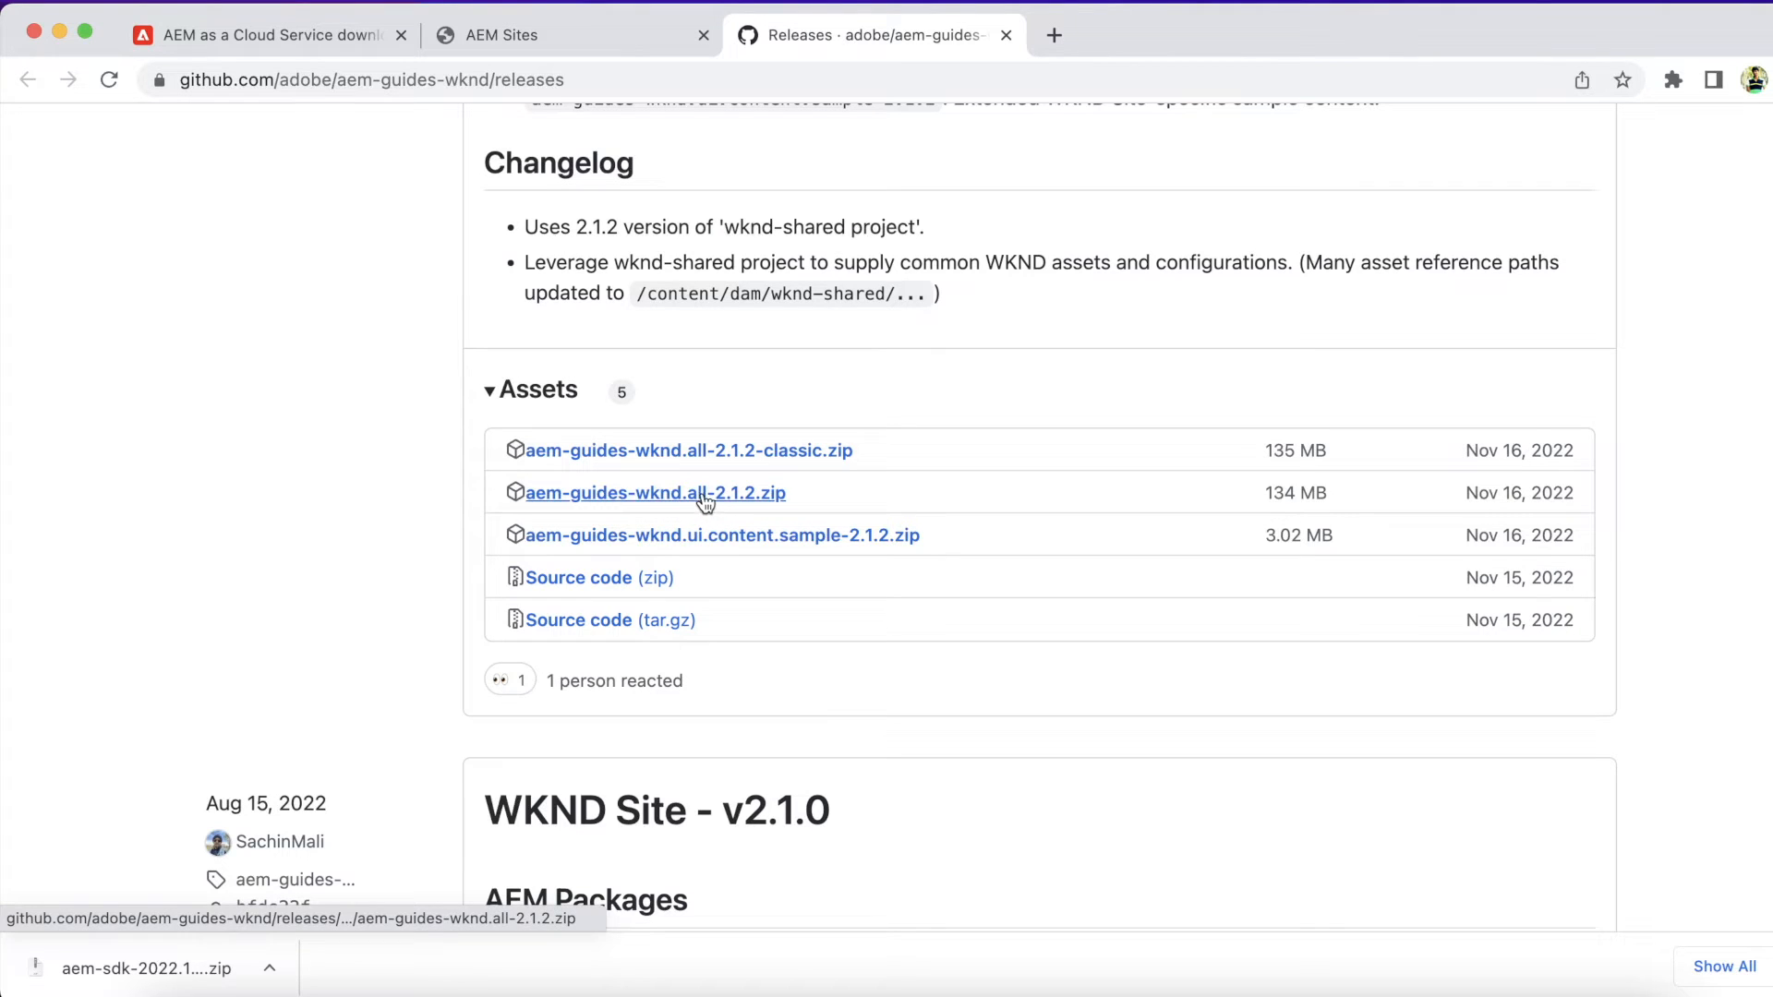
left_click(654, 491)
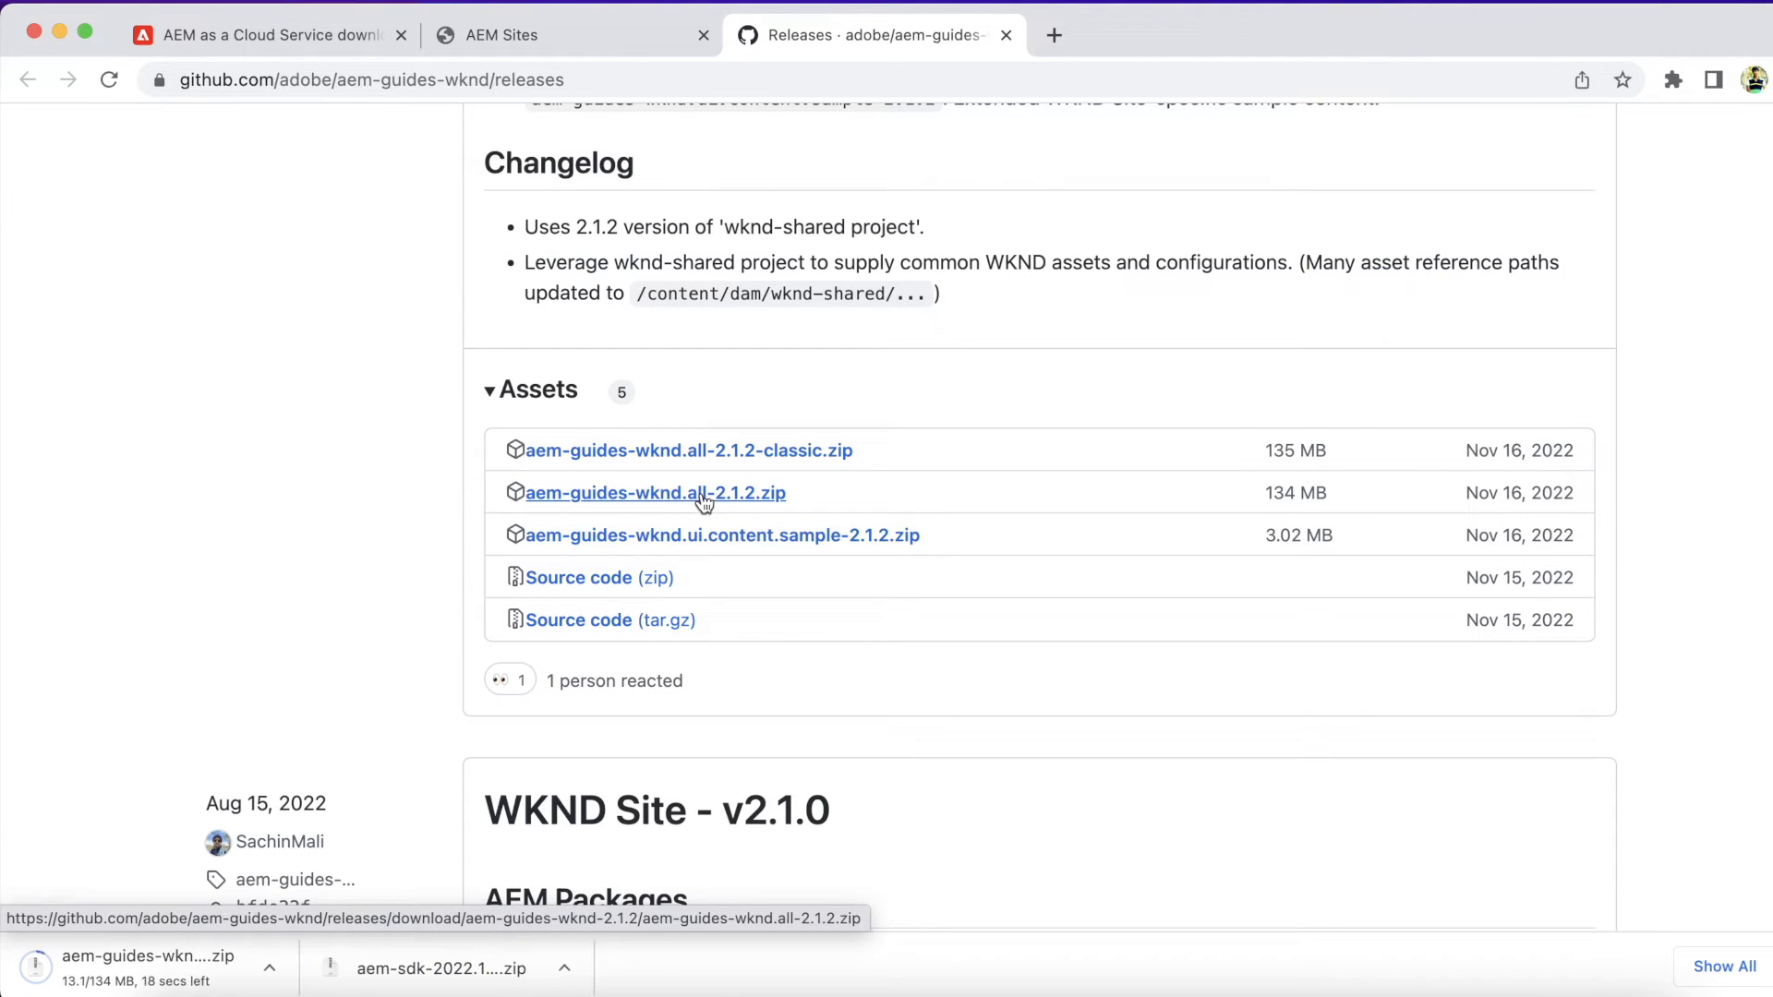
scroll("down", 3)
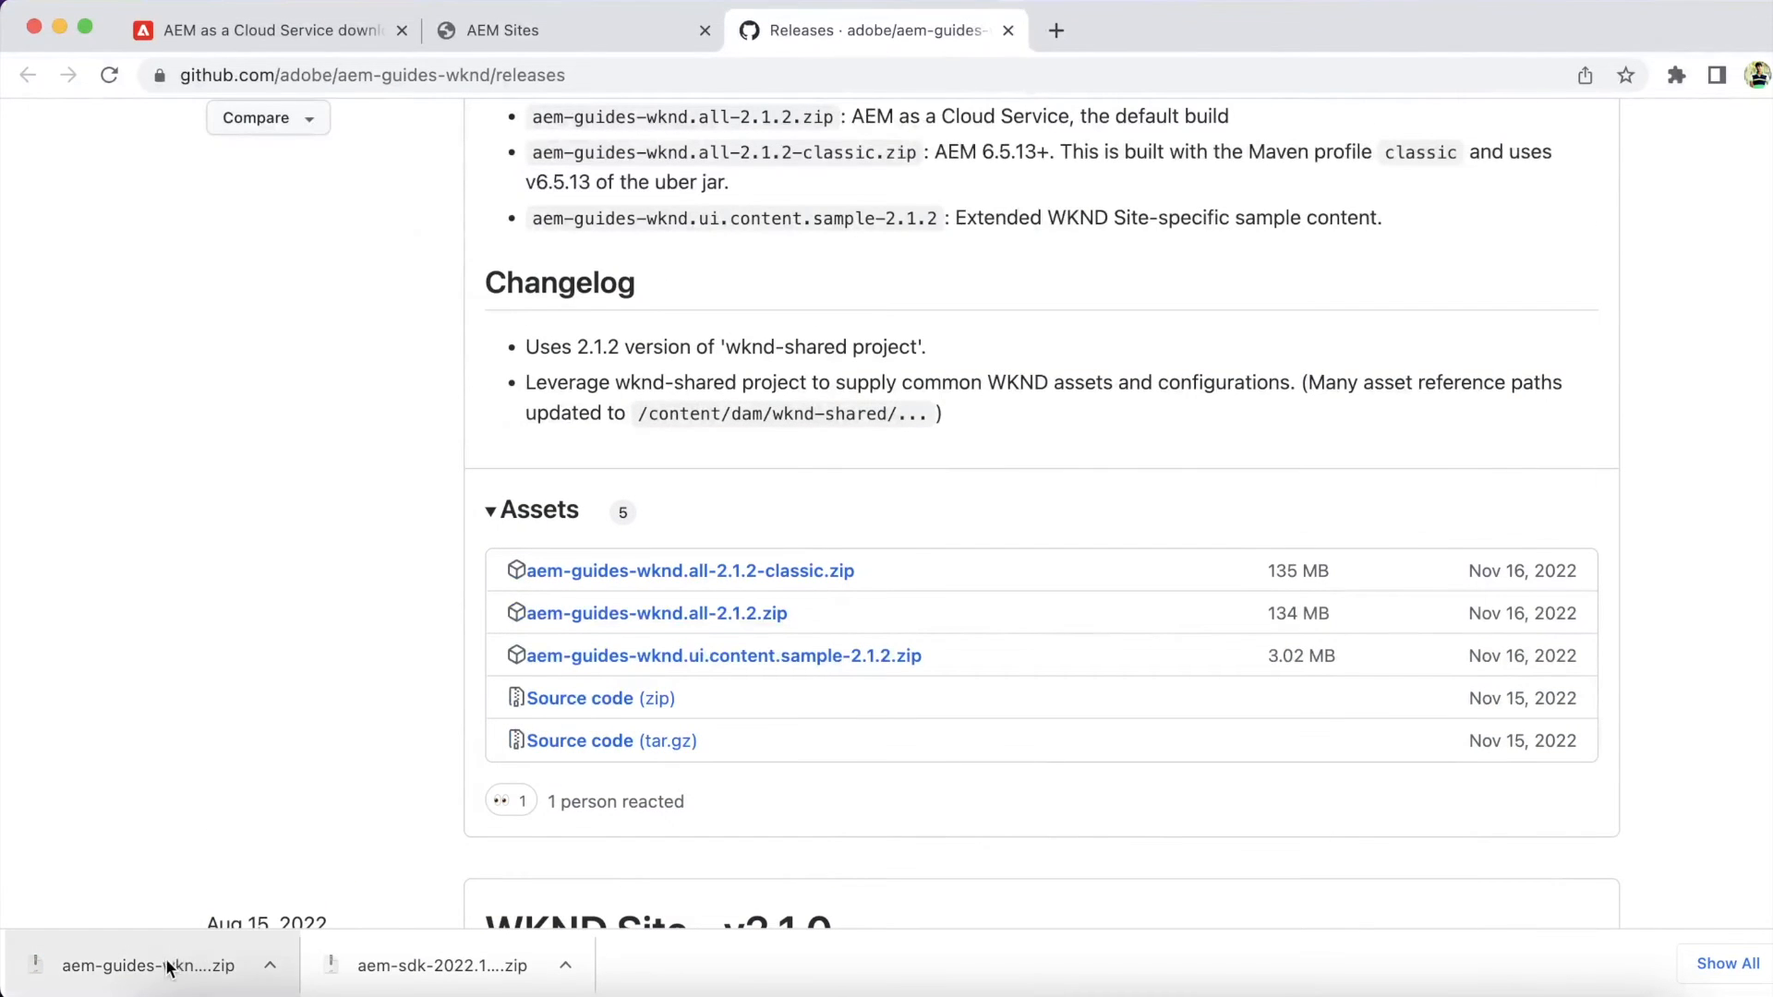
mouse_move(447, 966)
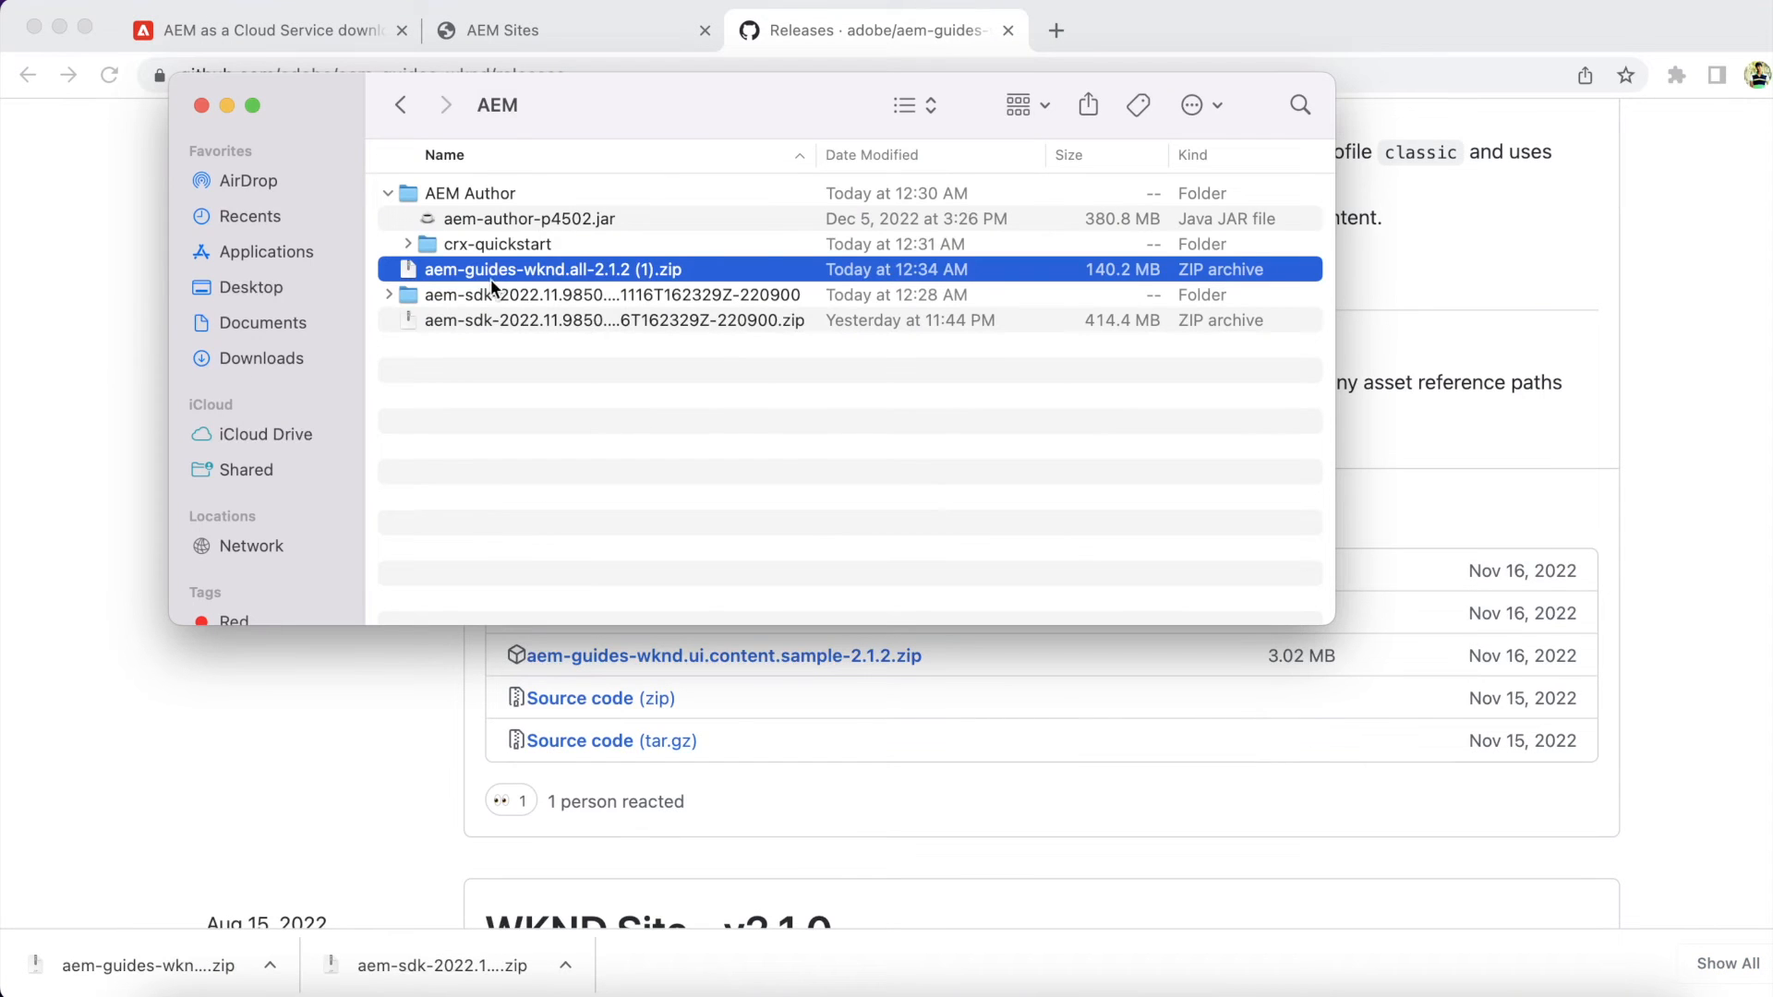
mouse_move(602, 117)
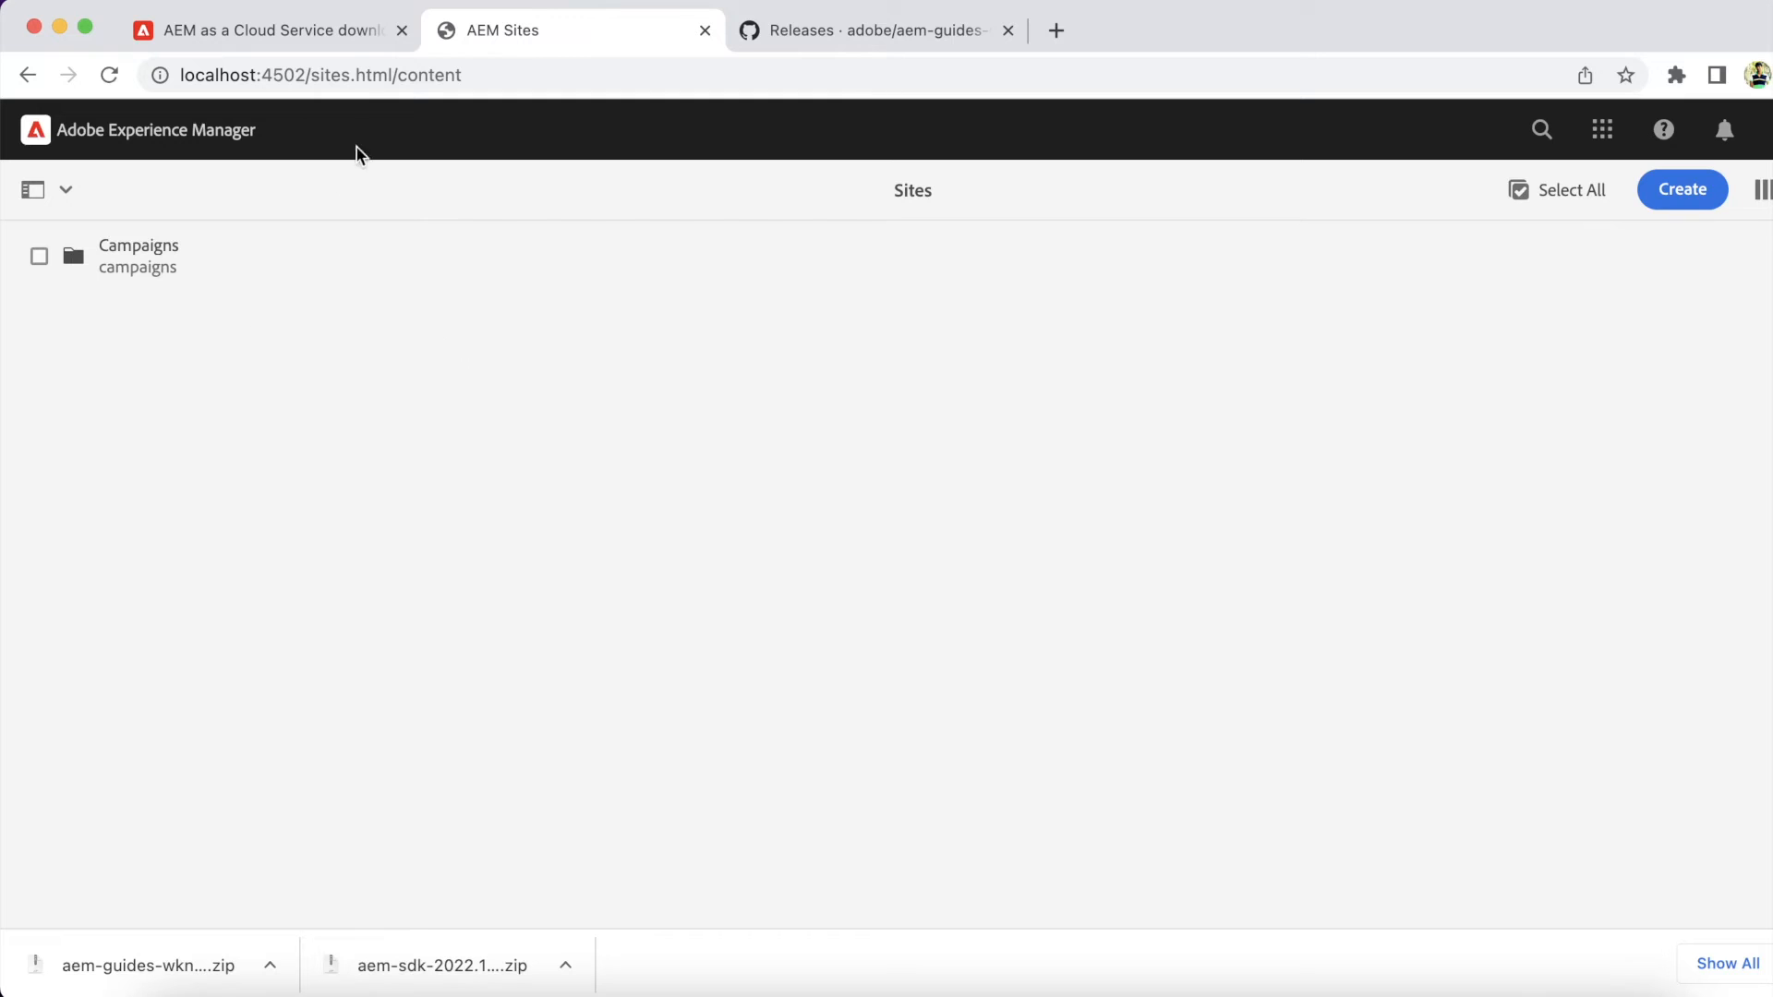
Go to localhost:4502/crx/packmgr/index.jsp to reach the author's CRX Package Manager.
double_click(335, 74)
type("localhost:4502/crx/packmgr/index.jsp")
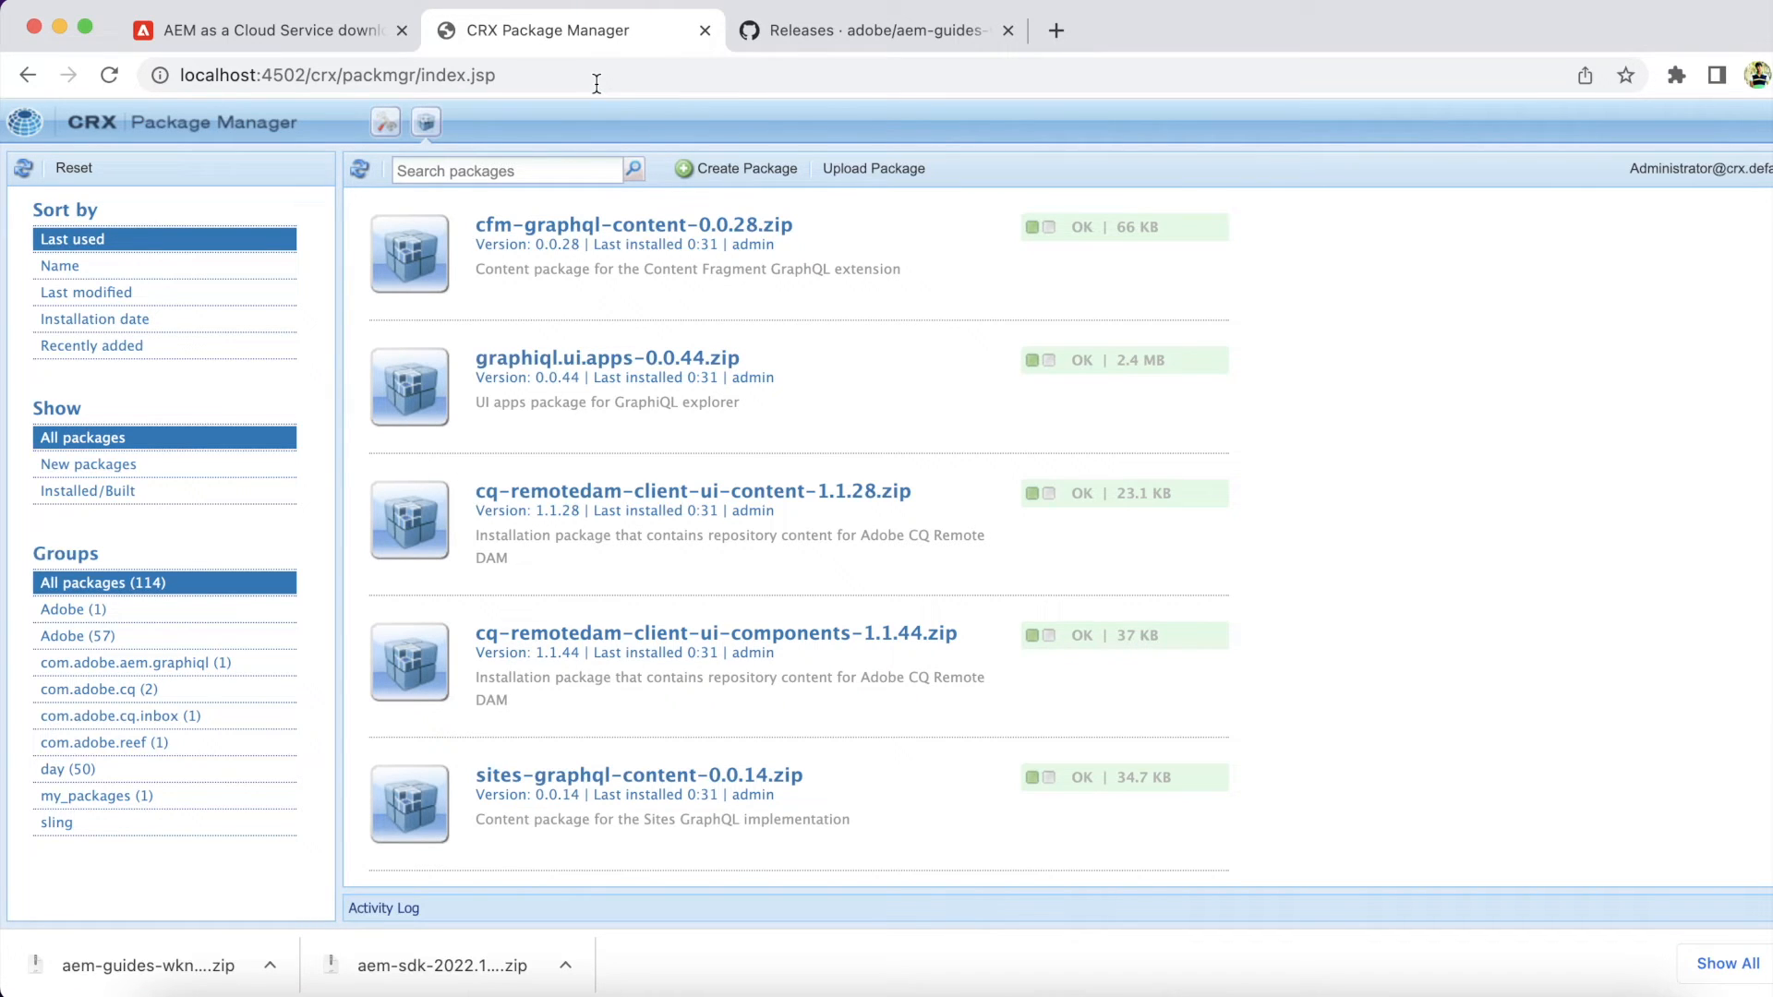
mouse_move(803, 198)
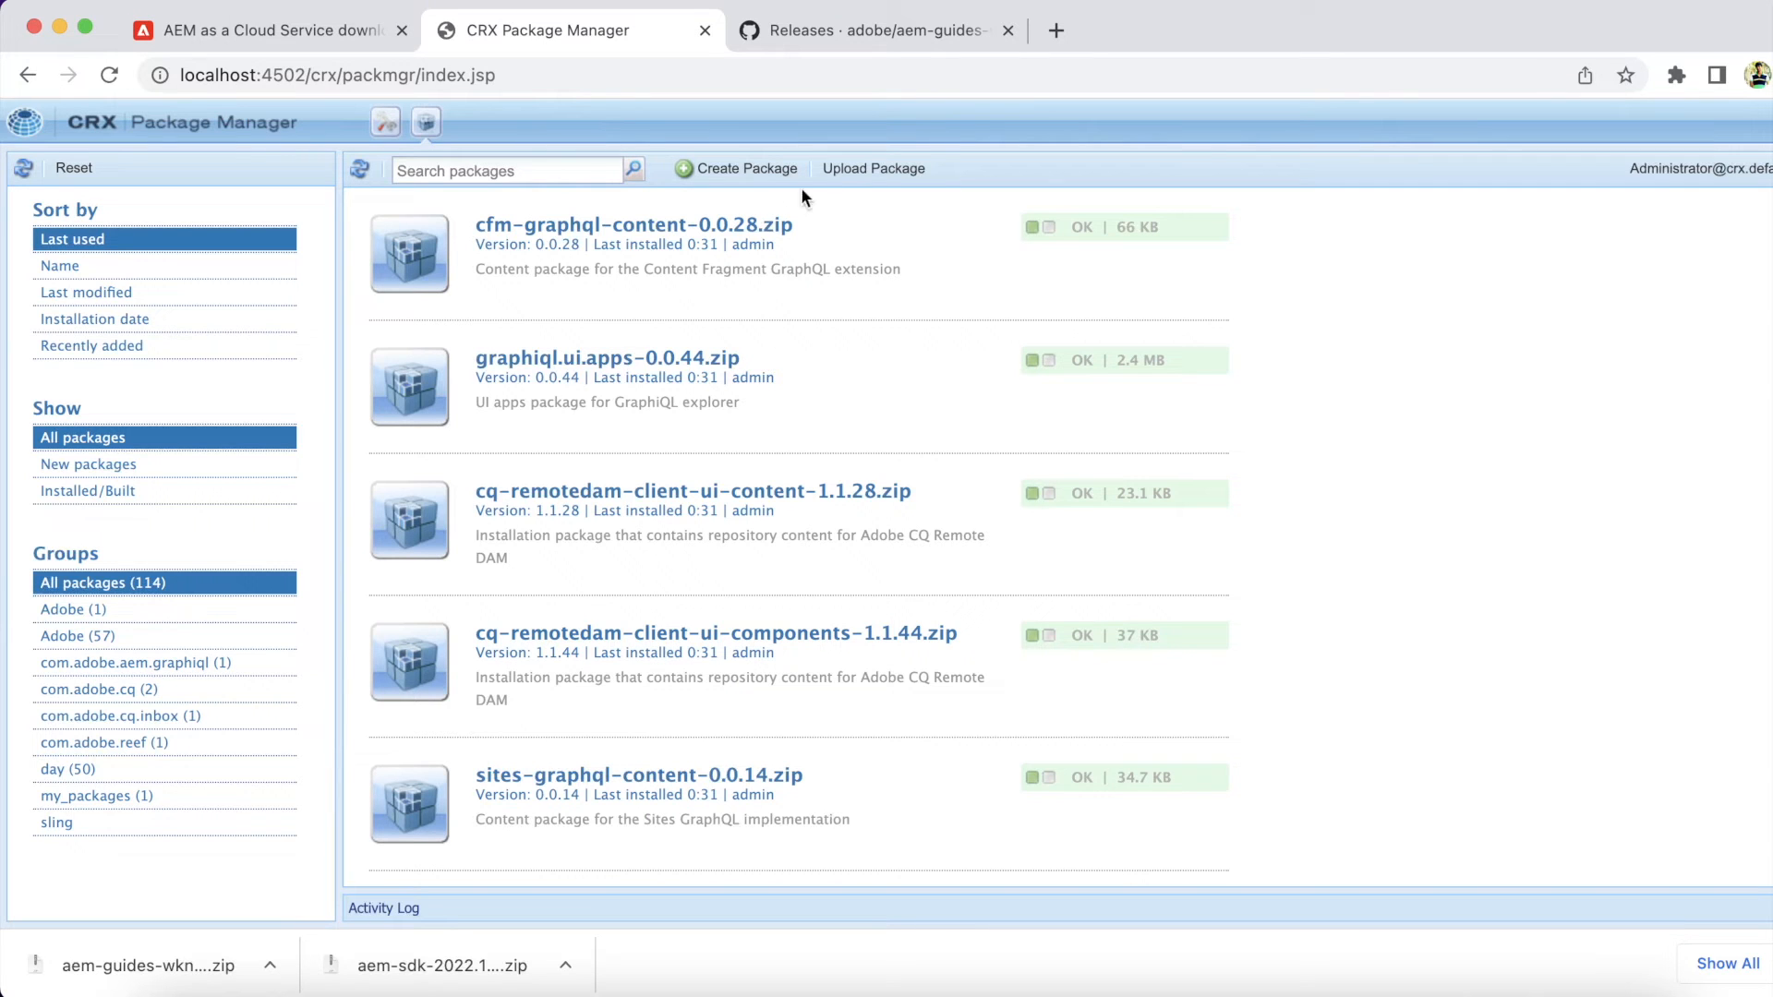
Upload aem-guides-wknd.all-2.1.2.zip with Force Upload so it tops the package list.
left_click(874, 168)
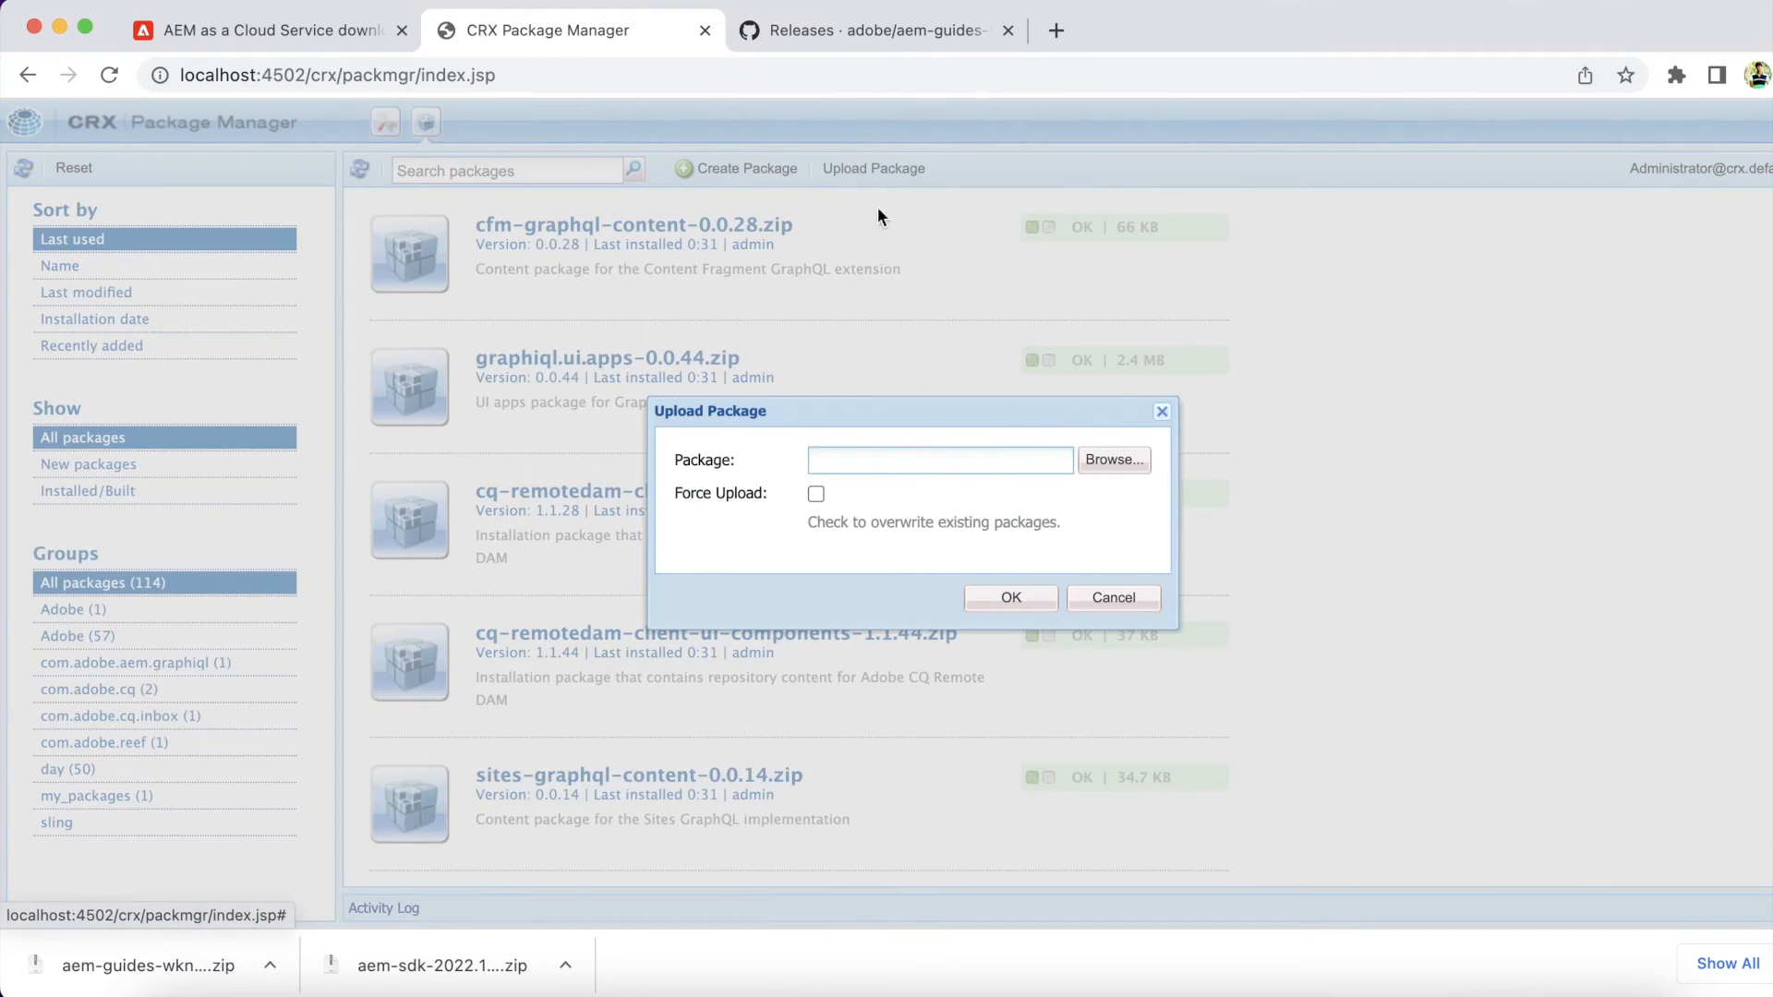
left_click(1112, 460)
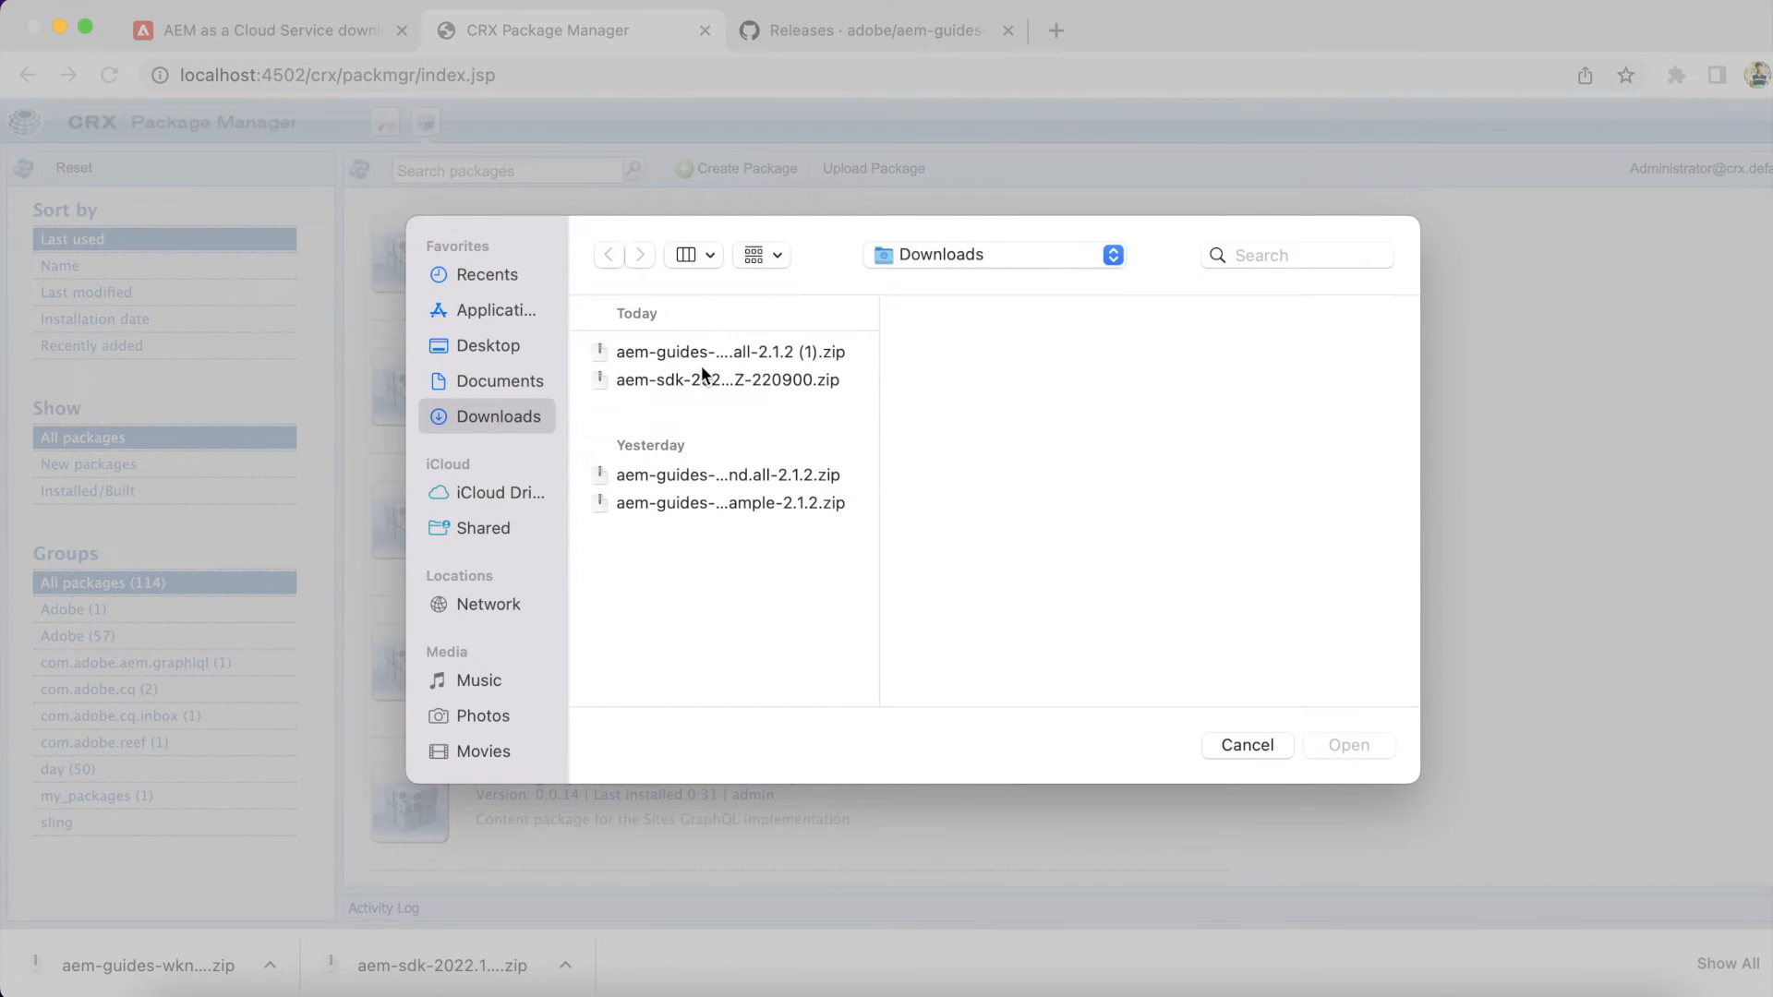
left_click(728, 351)
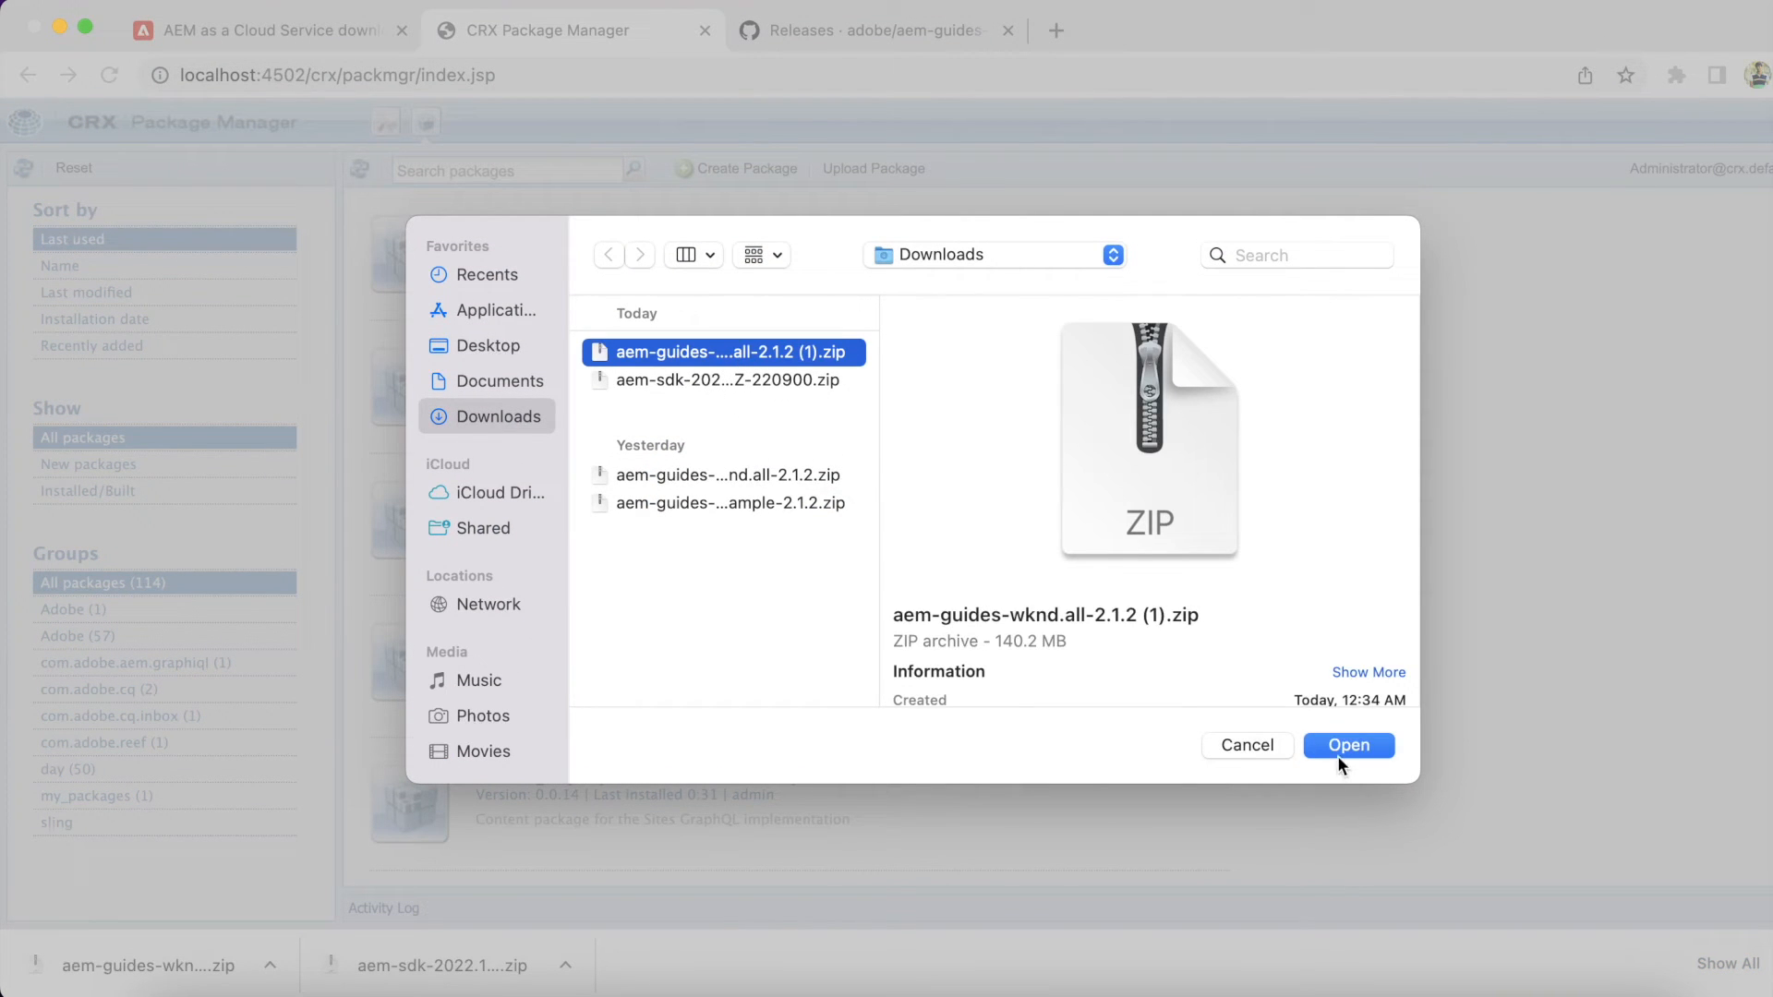
left_click(1347, 744)
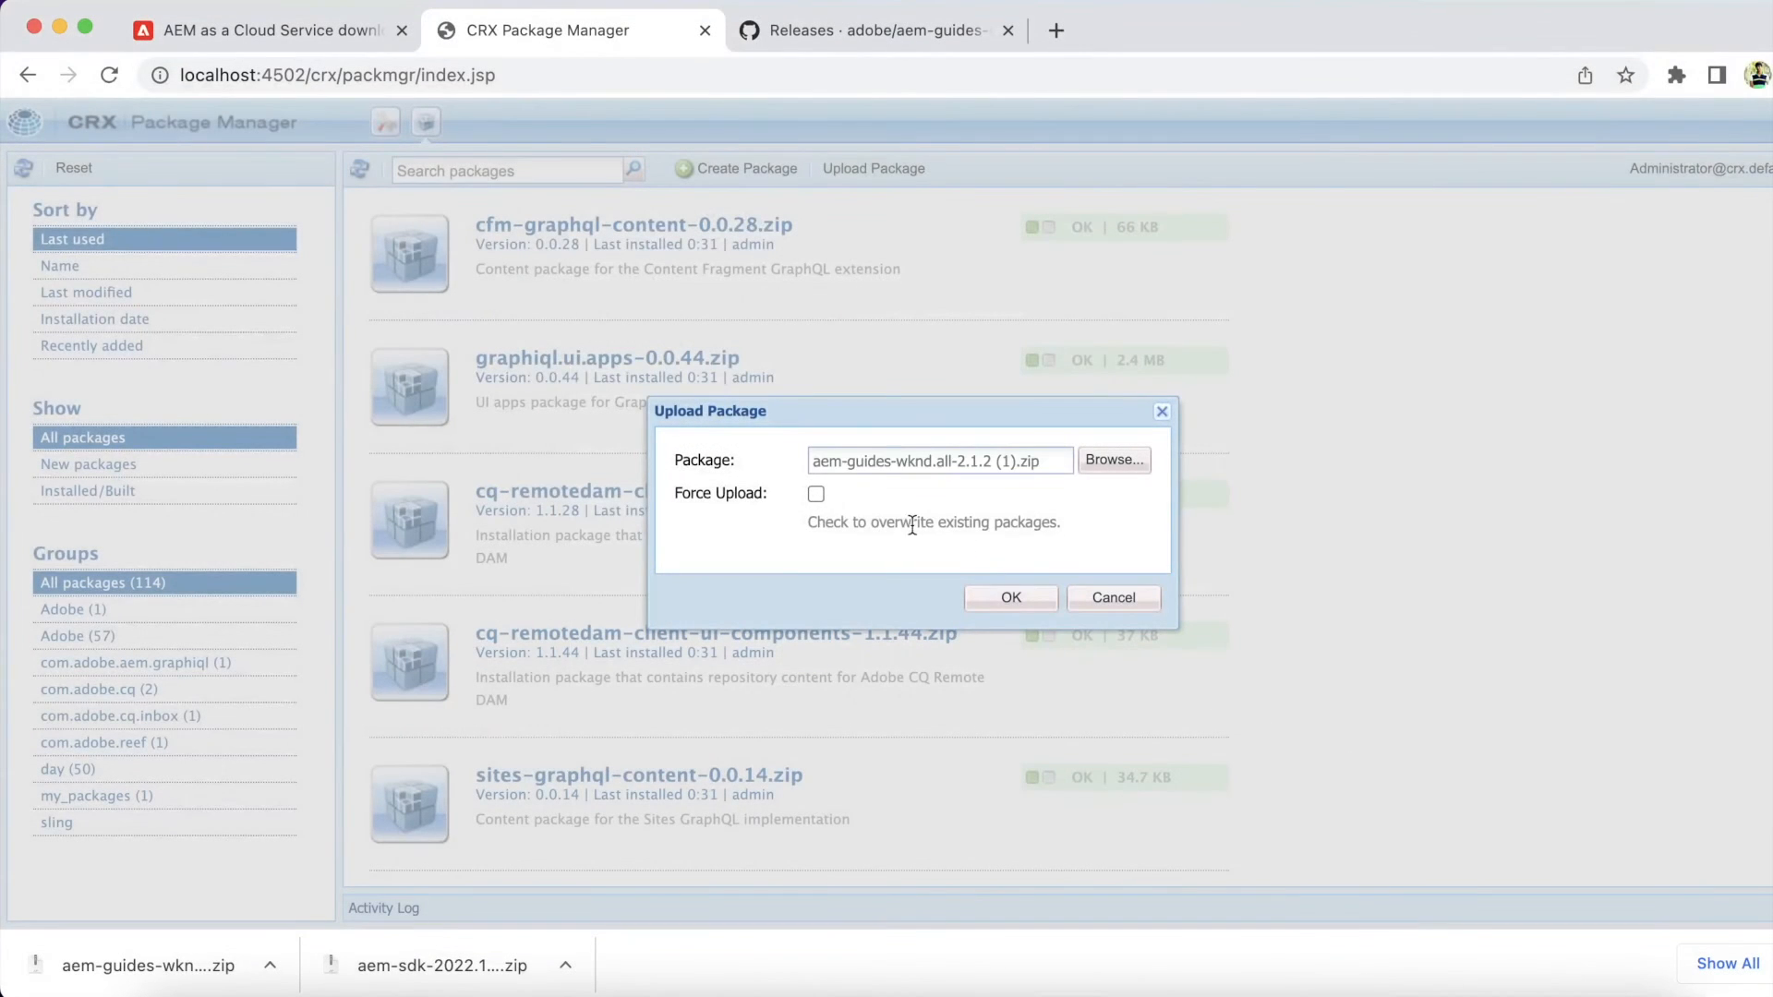
mouse_move(1025, 486)
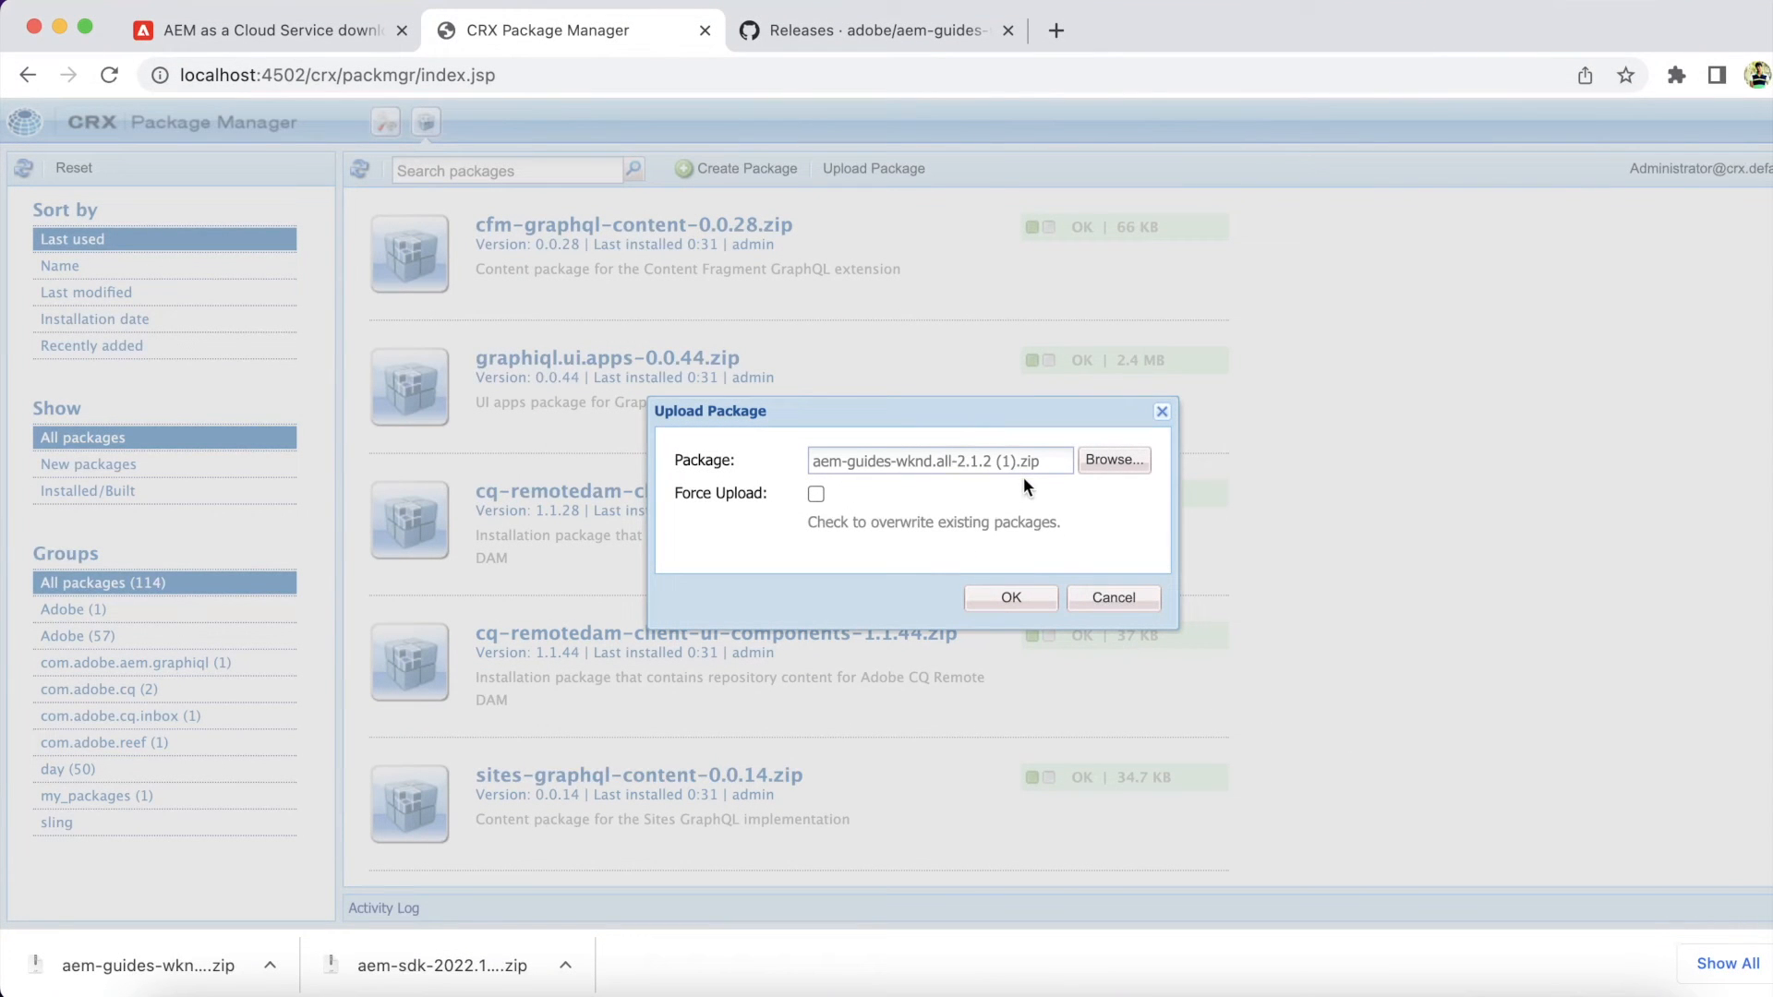
left_click(814, 495)
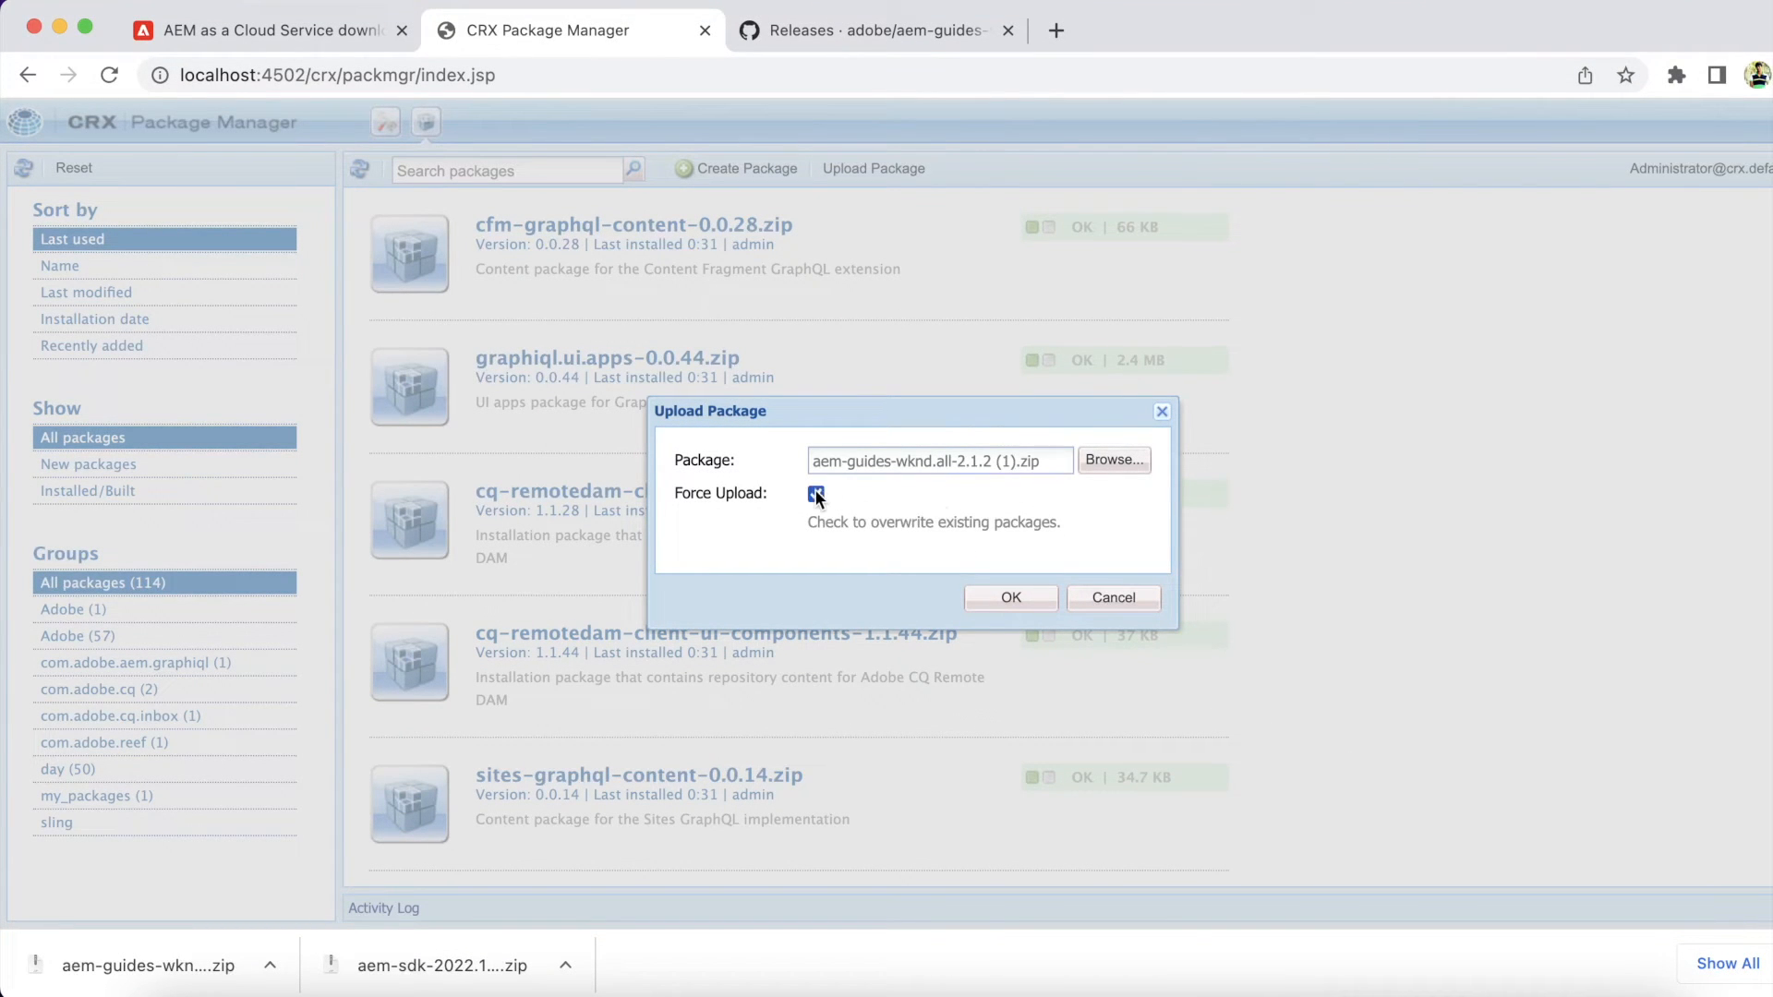
left_click(815, 493)
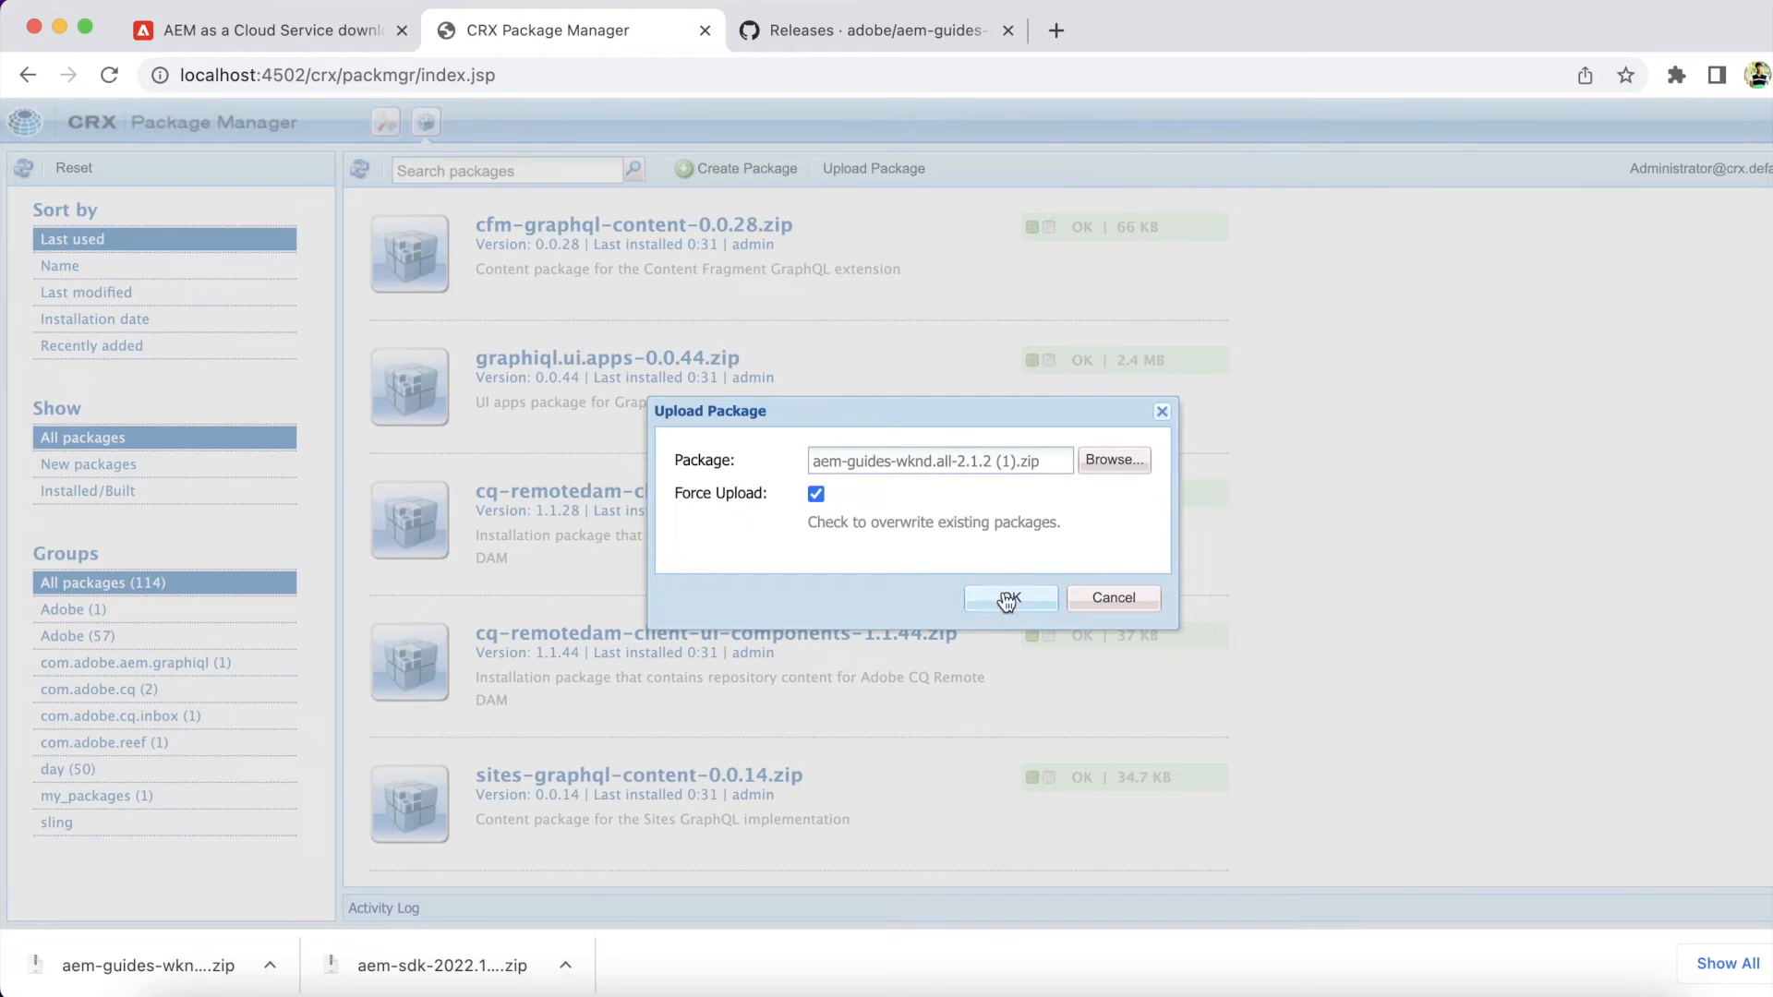
left_click(1008, 597)
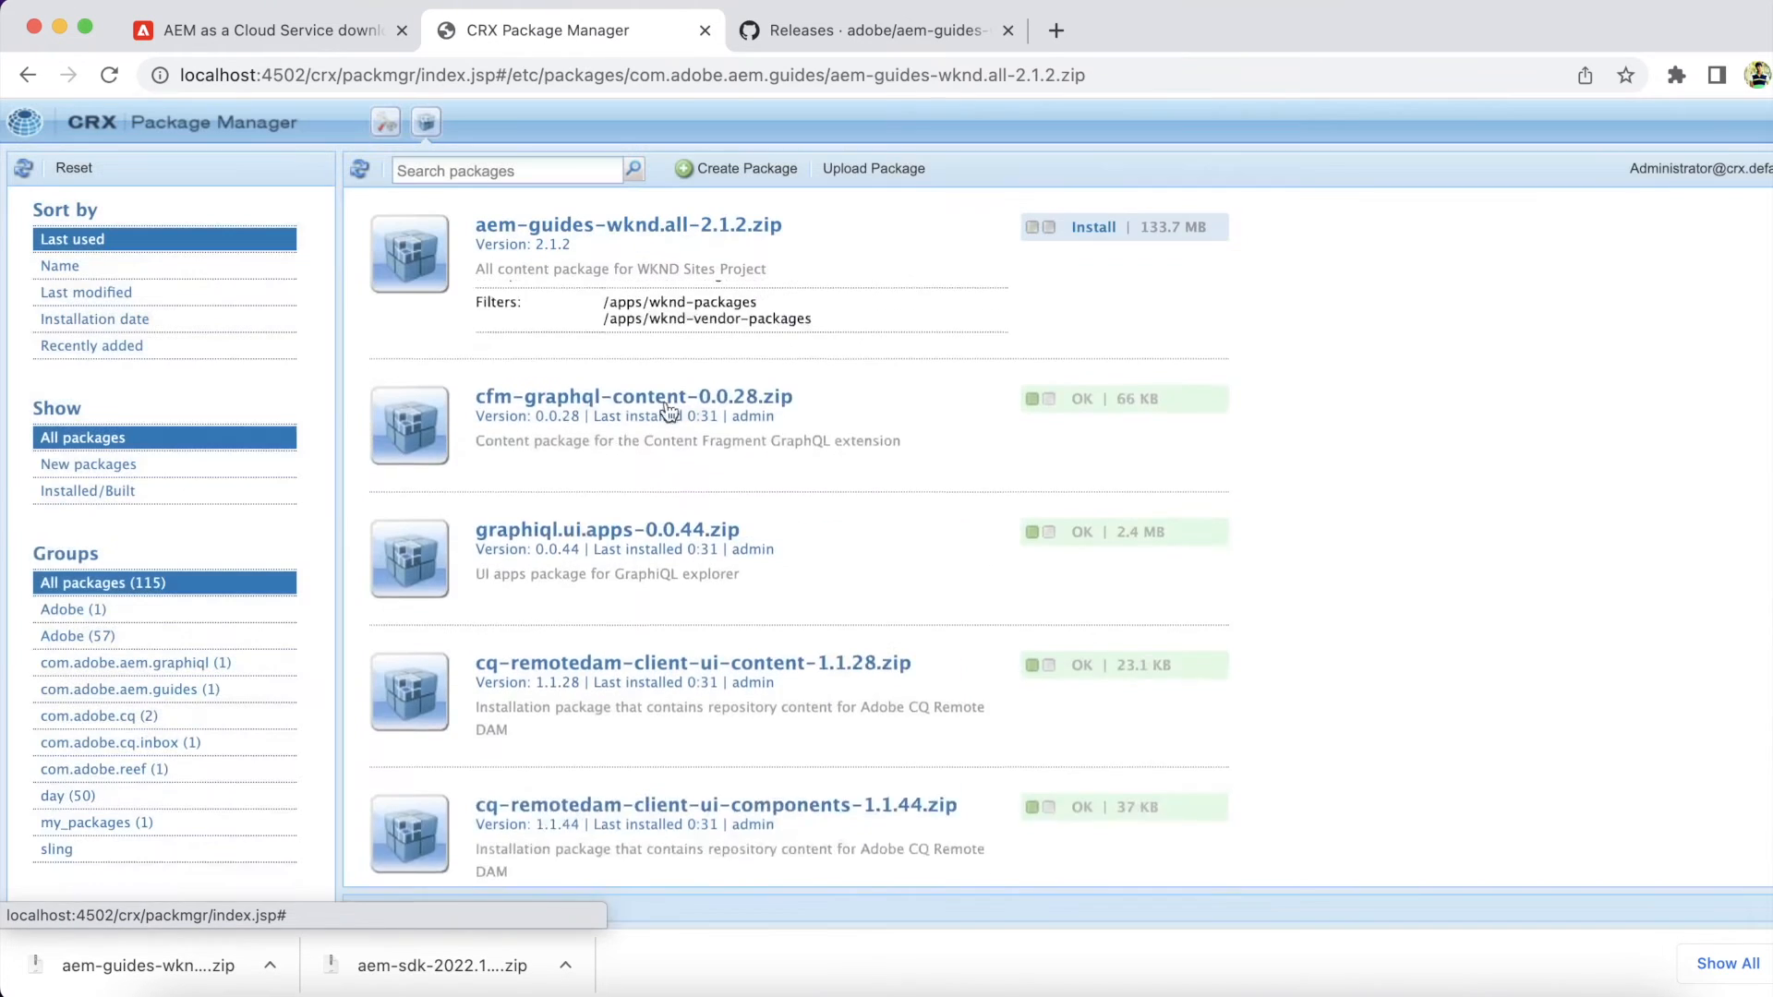
Install the uploaded aem-guides-wknd.all-2.1.2.zip package and confirm the installation.
left_click(628, 223)
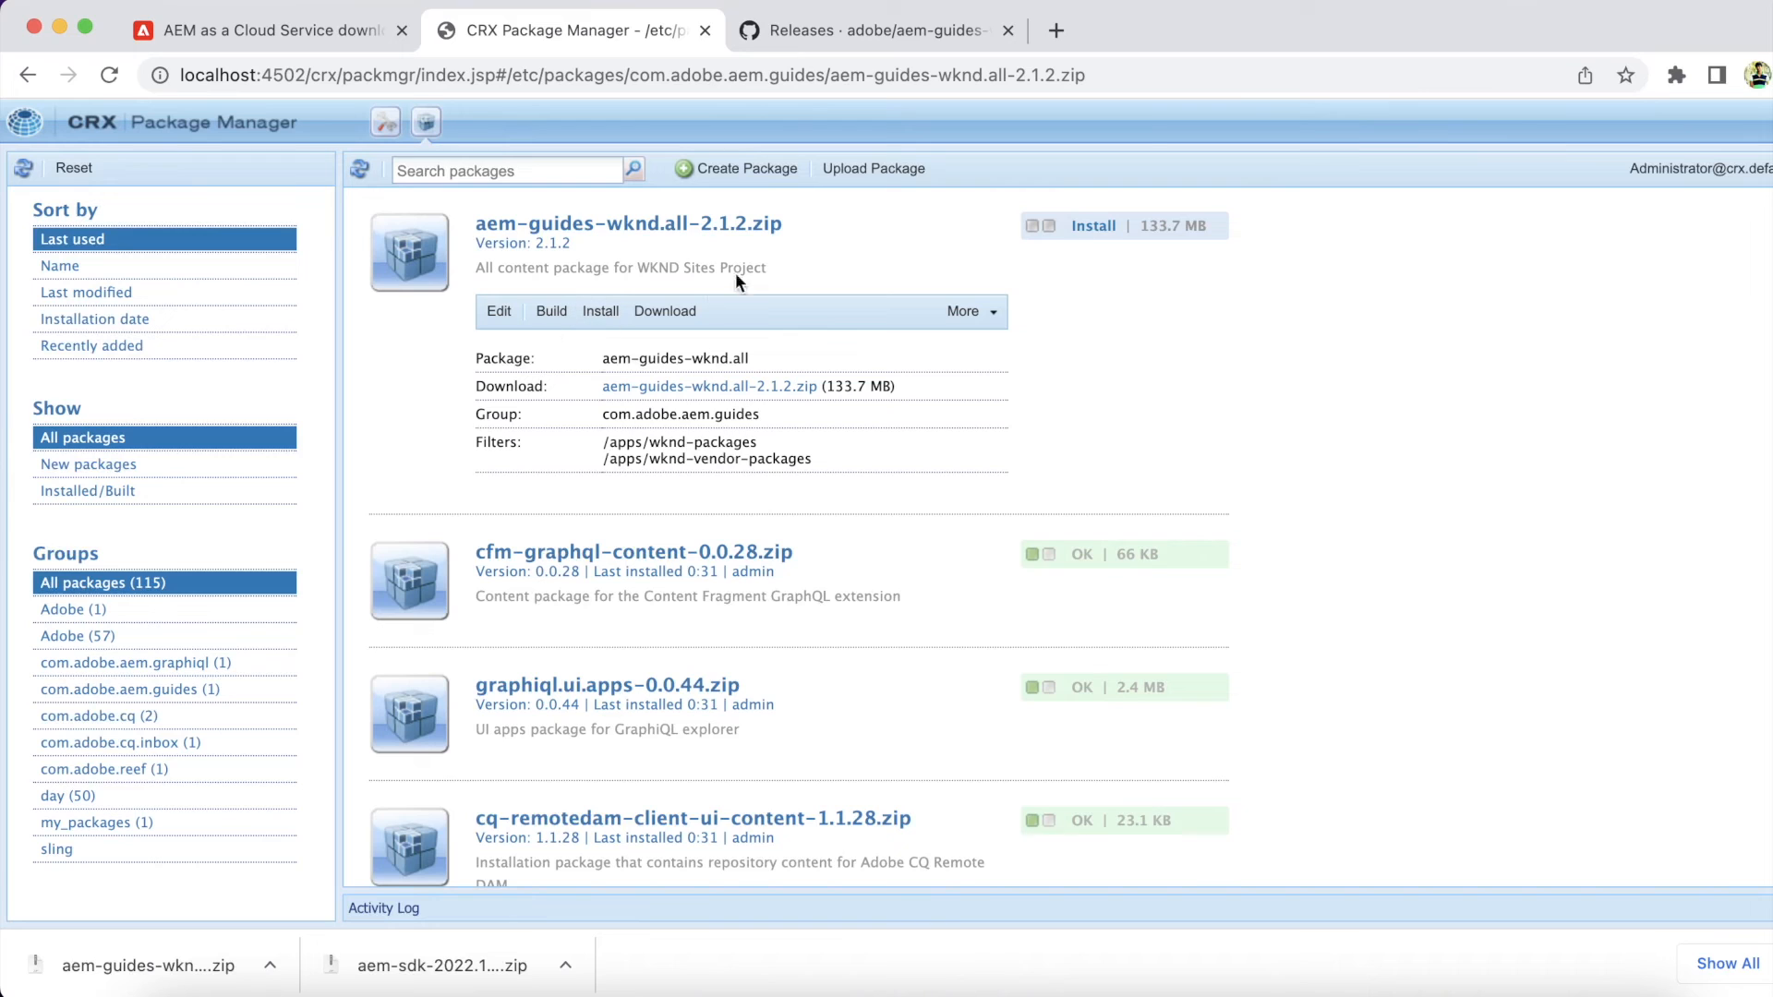
mouse_move(601, 310)
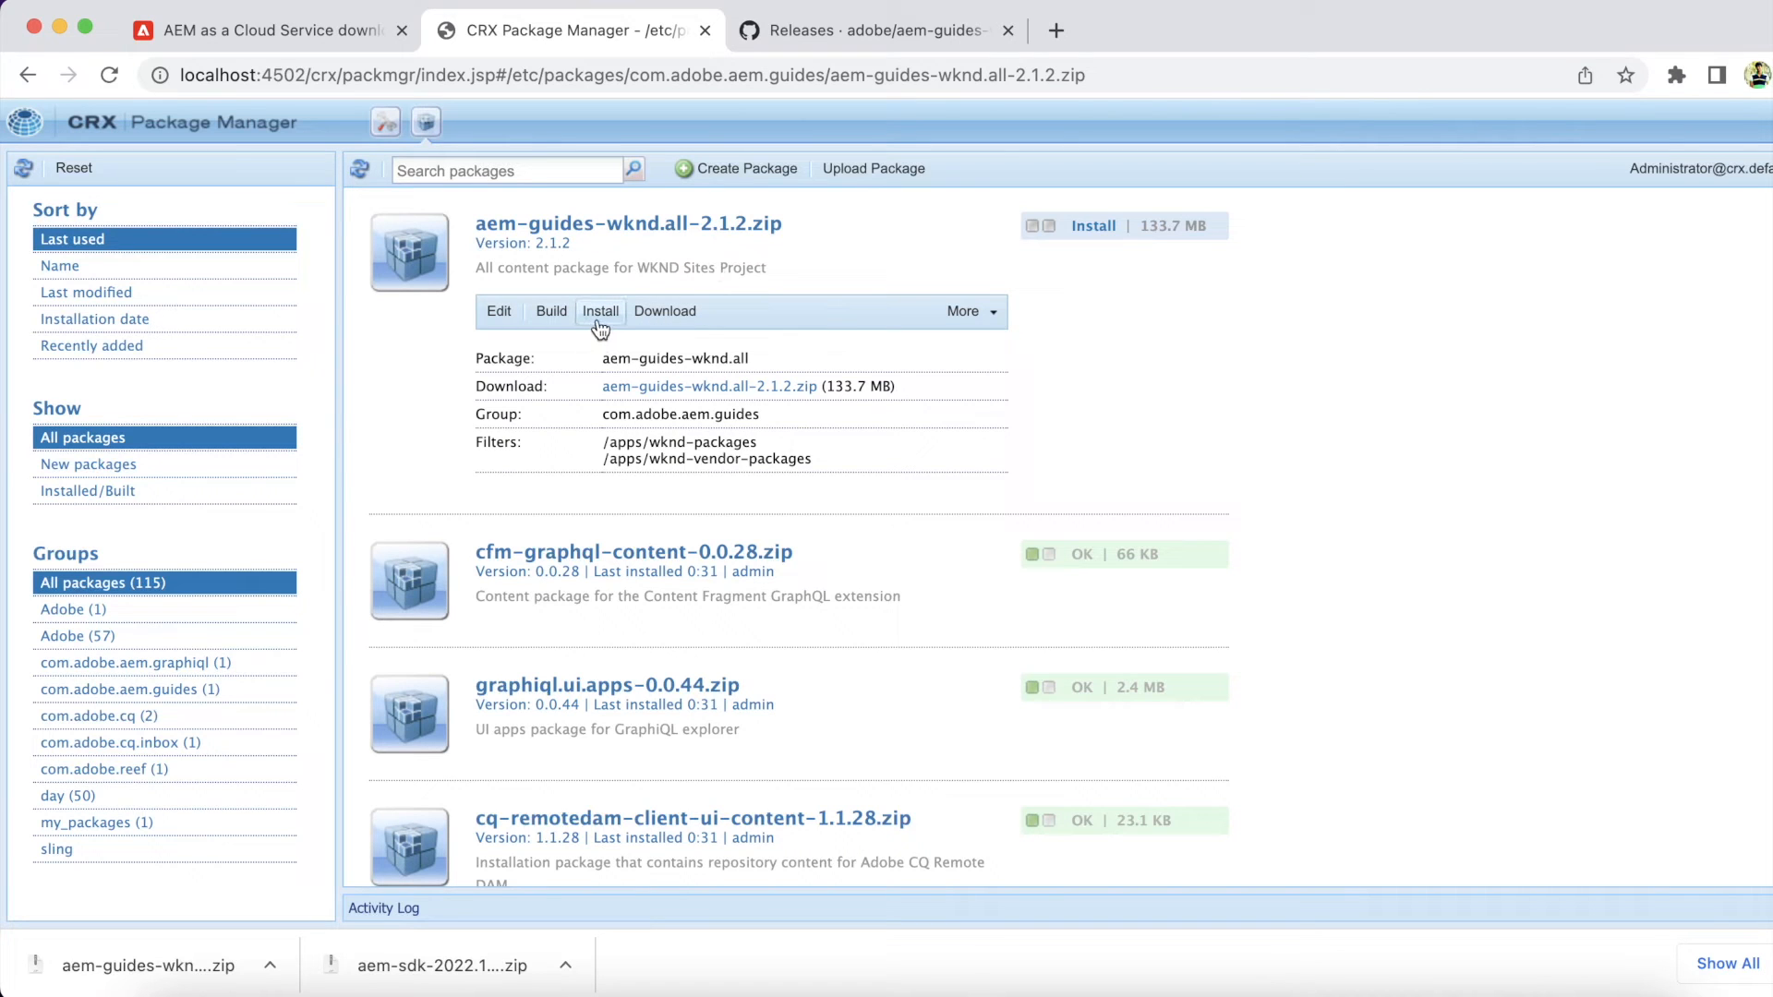
mouse_move(1092, 225)
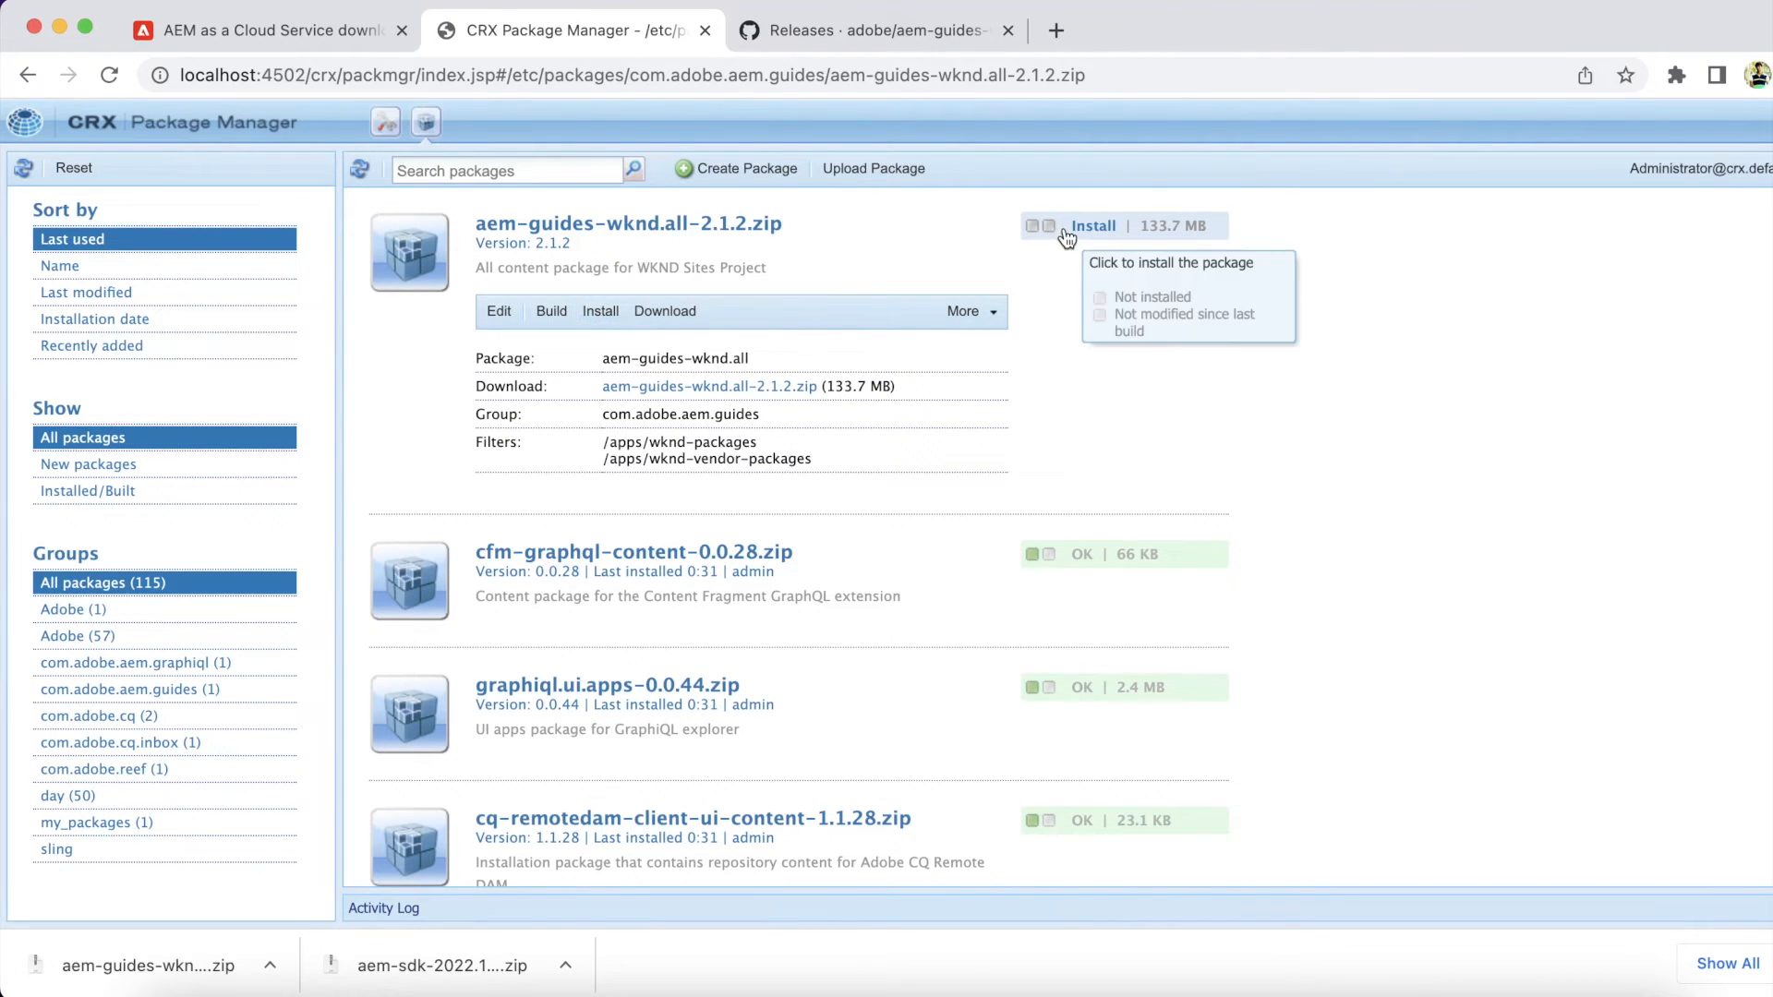
left_click(1092, 226)
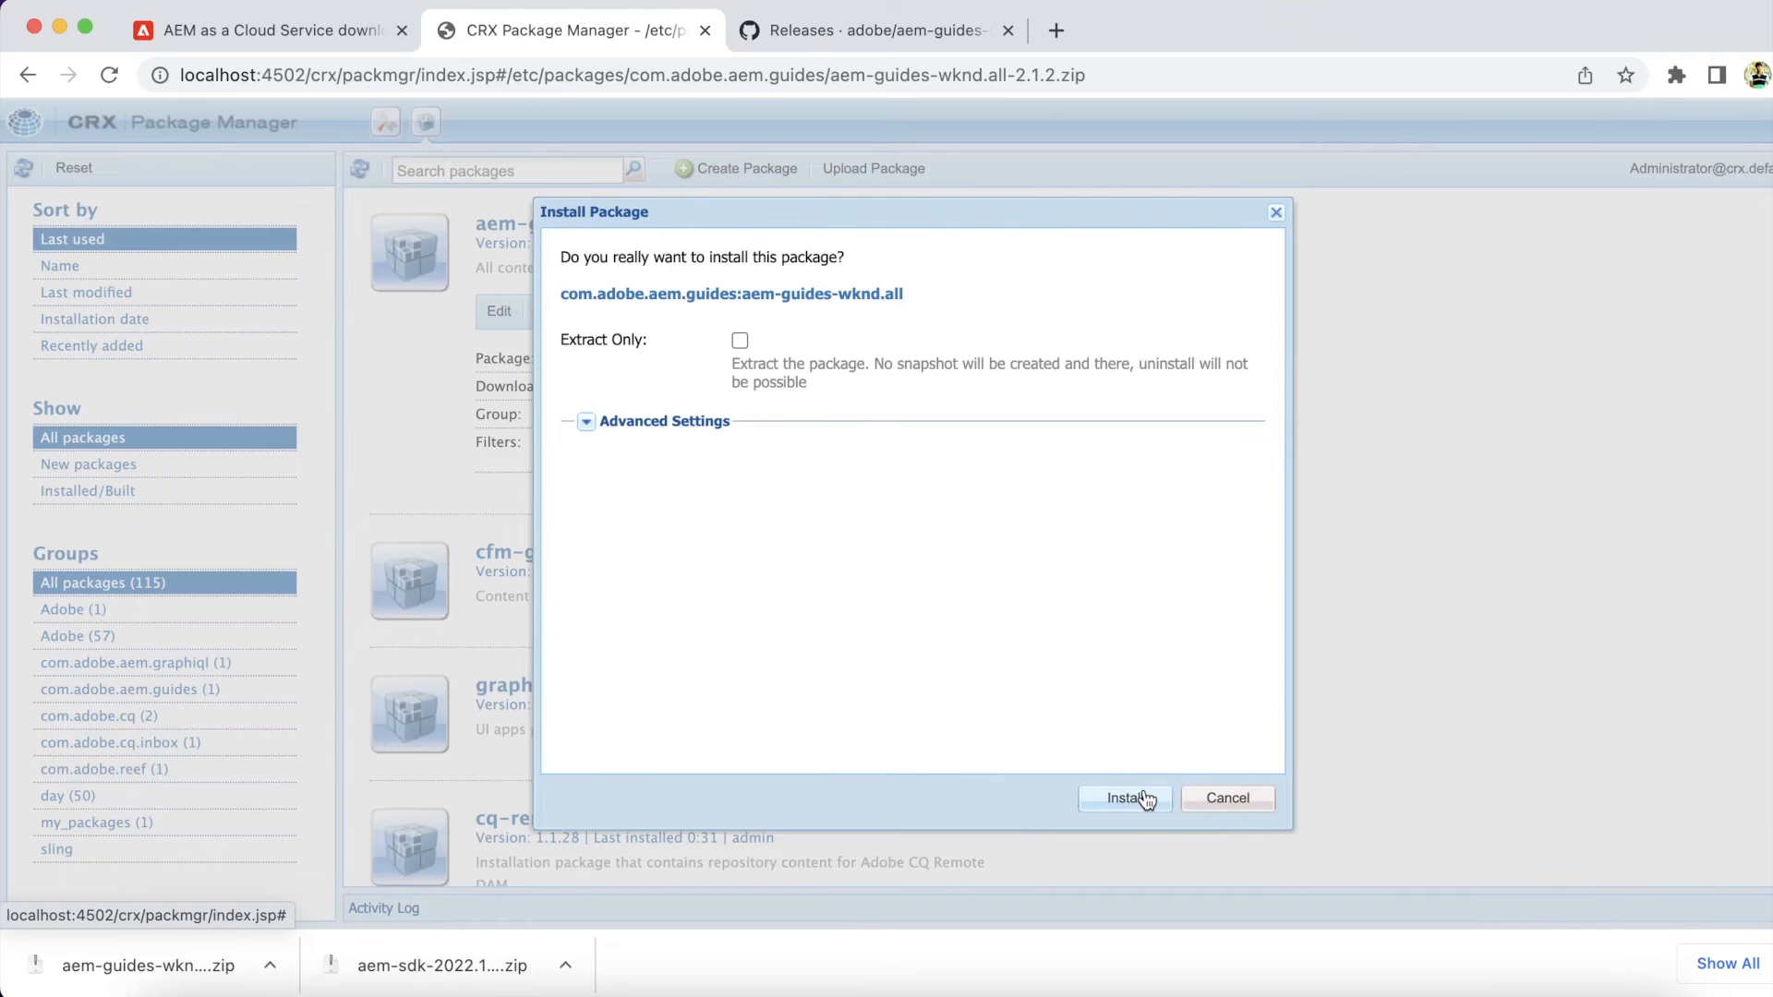
left_click(1121, 798)
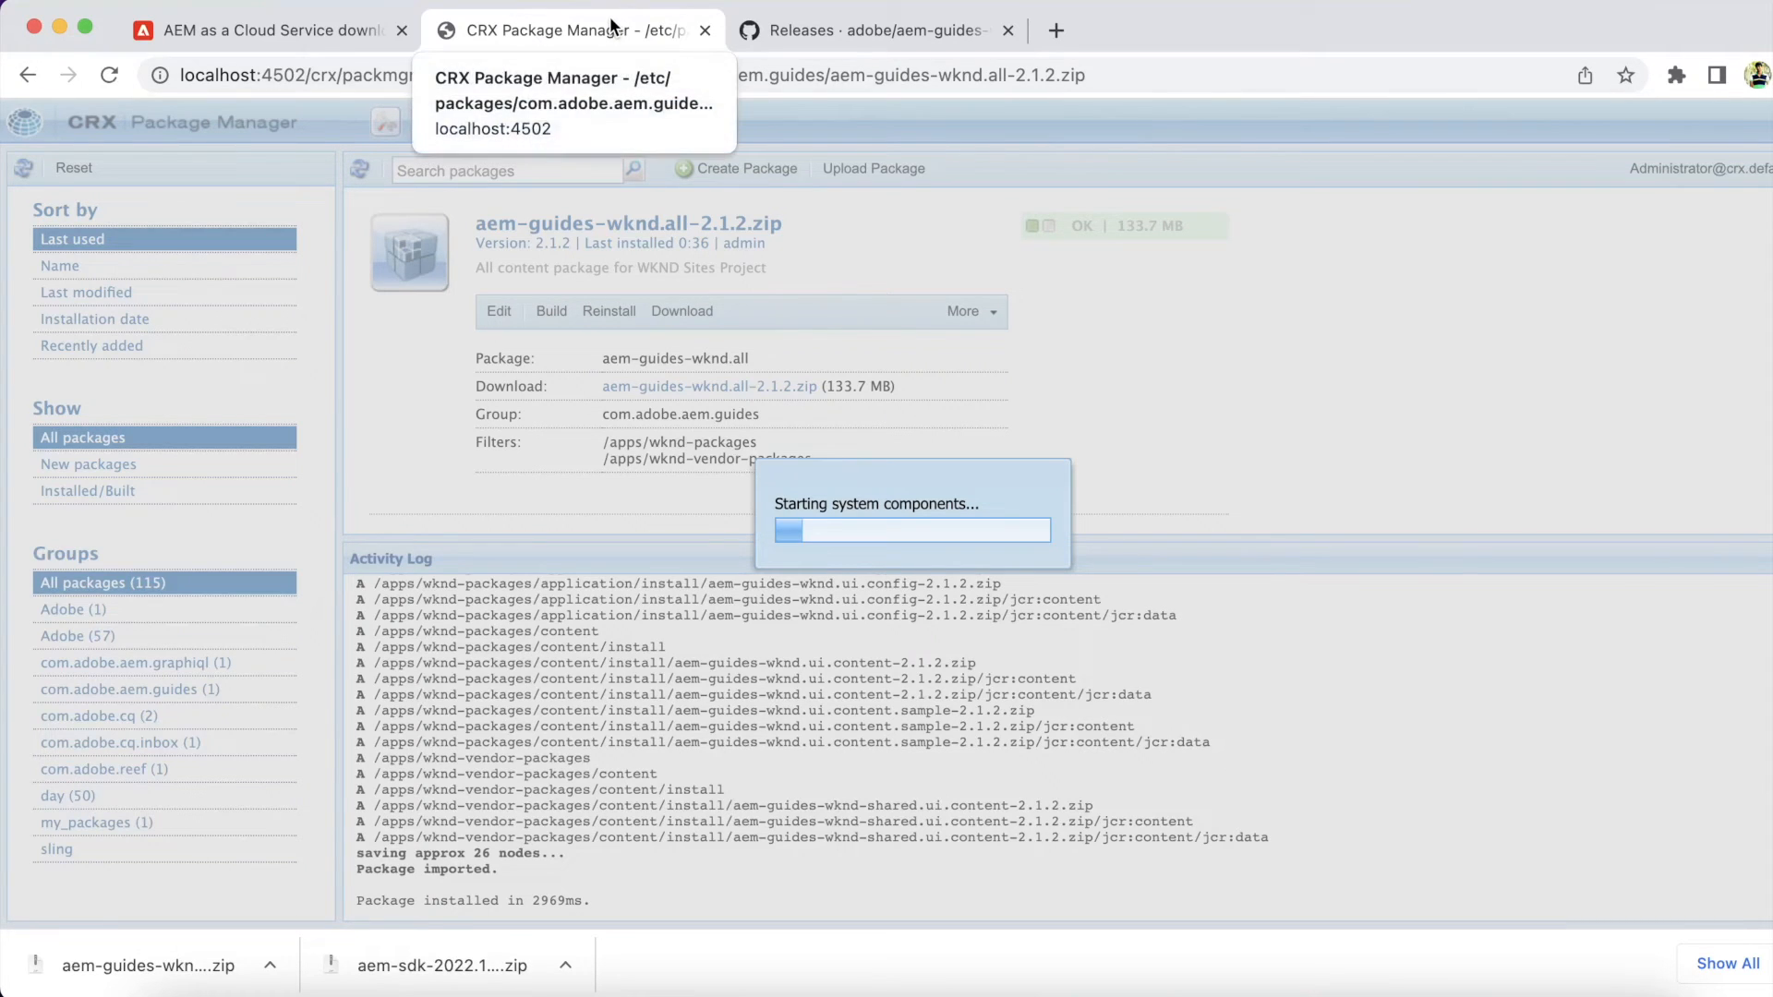
right_click(554, 32)
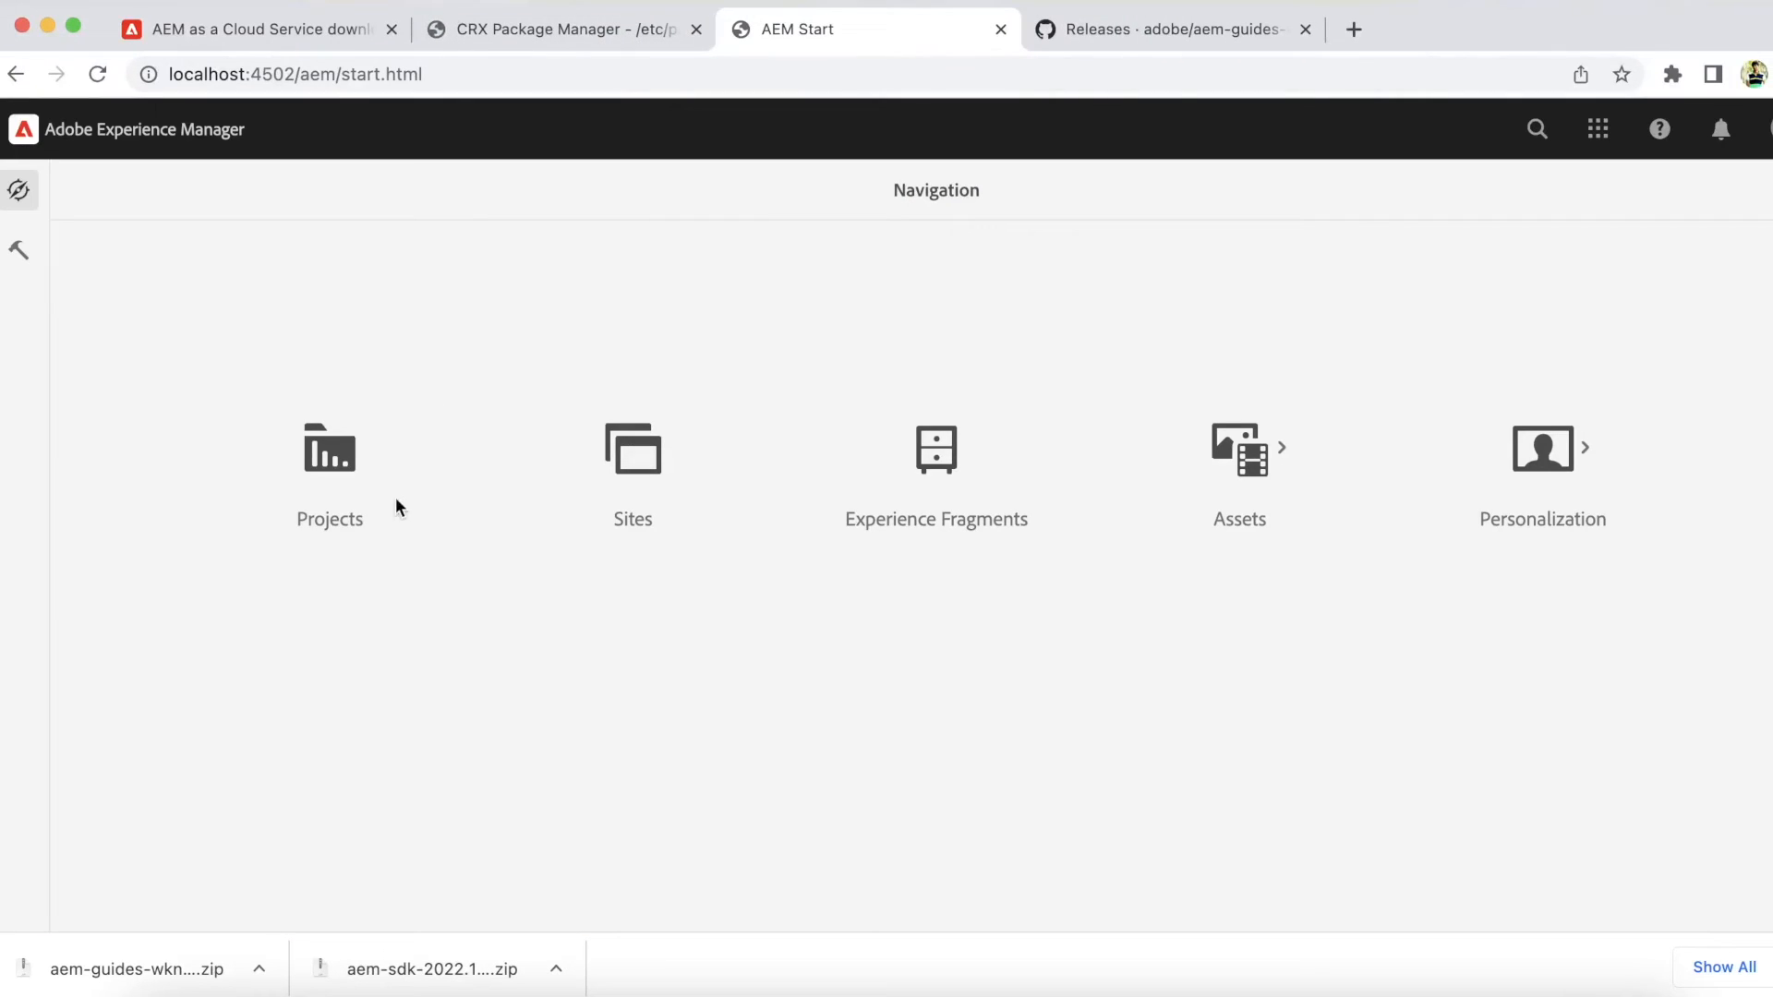
mouse_move(631, 448)
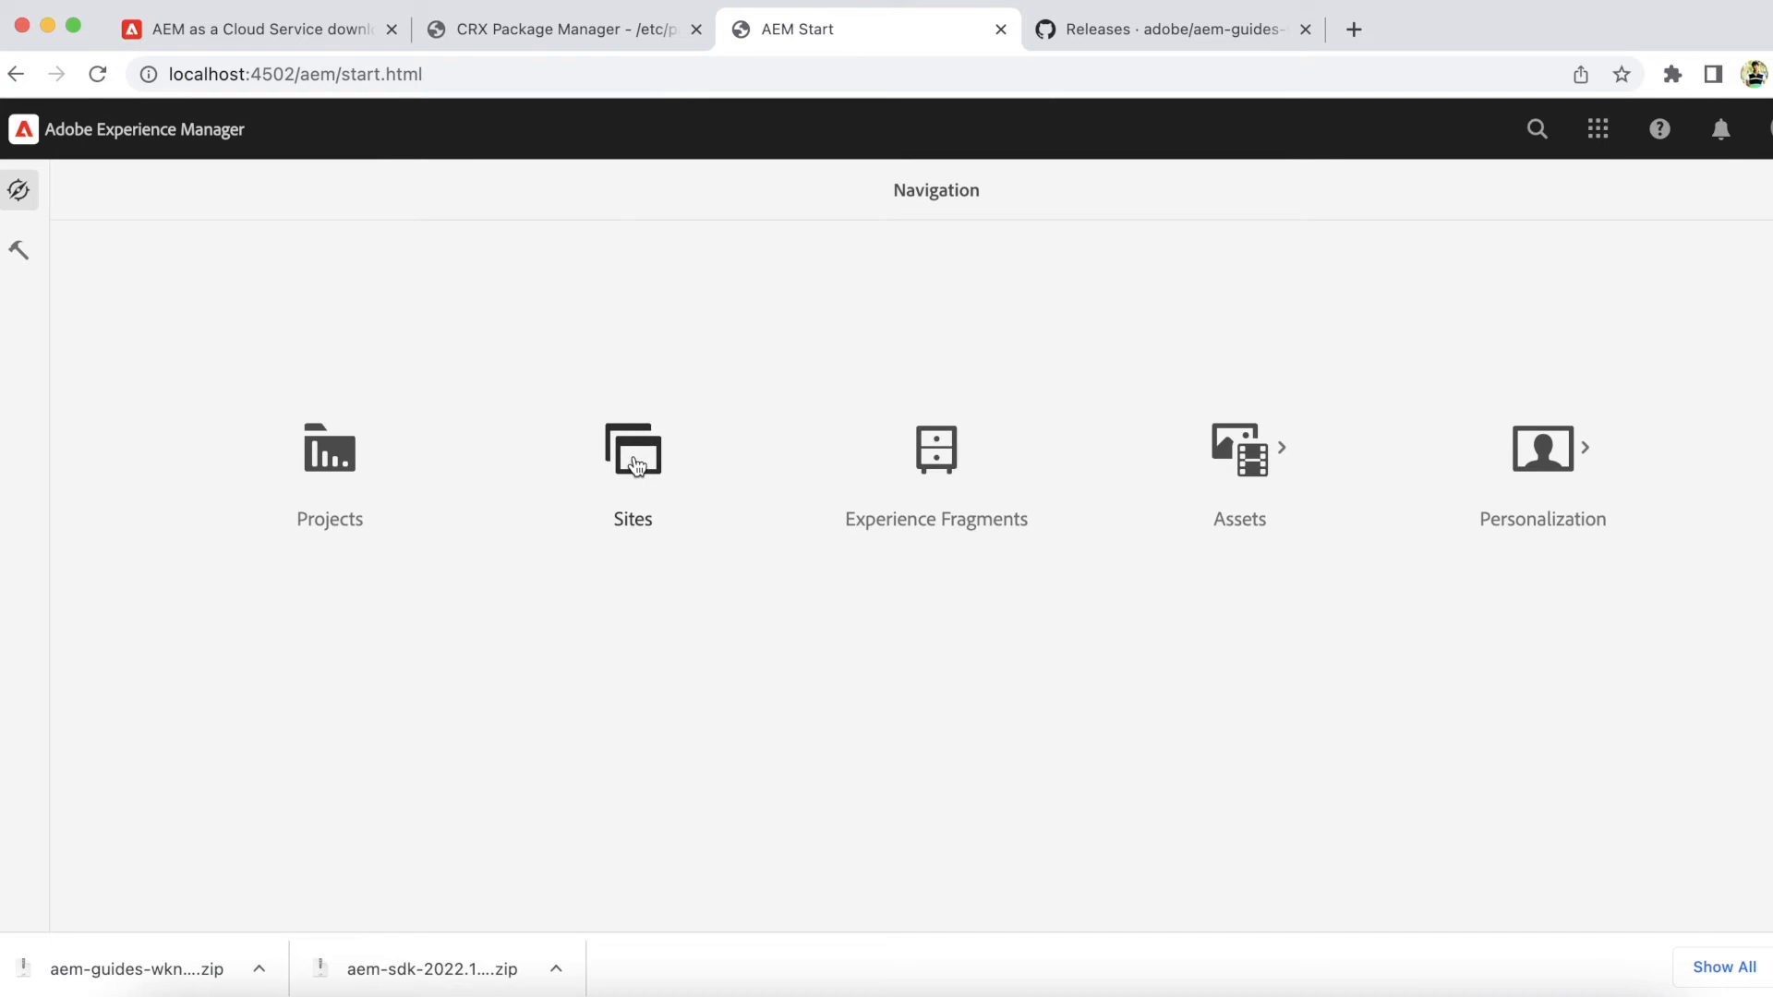
Browse Sites into WKND Site > Language Masters > English master pages.
left_click(631, 449)
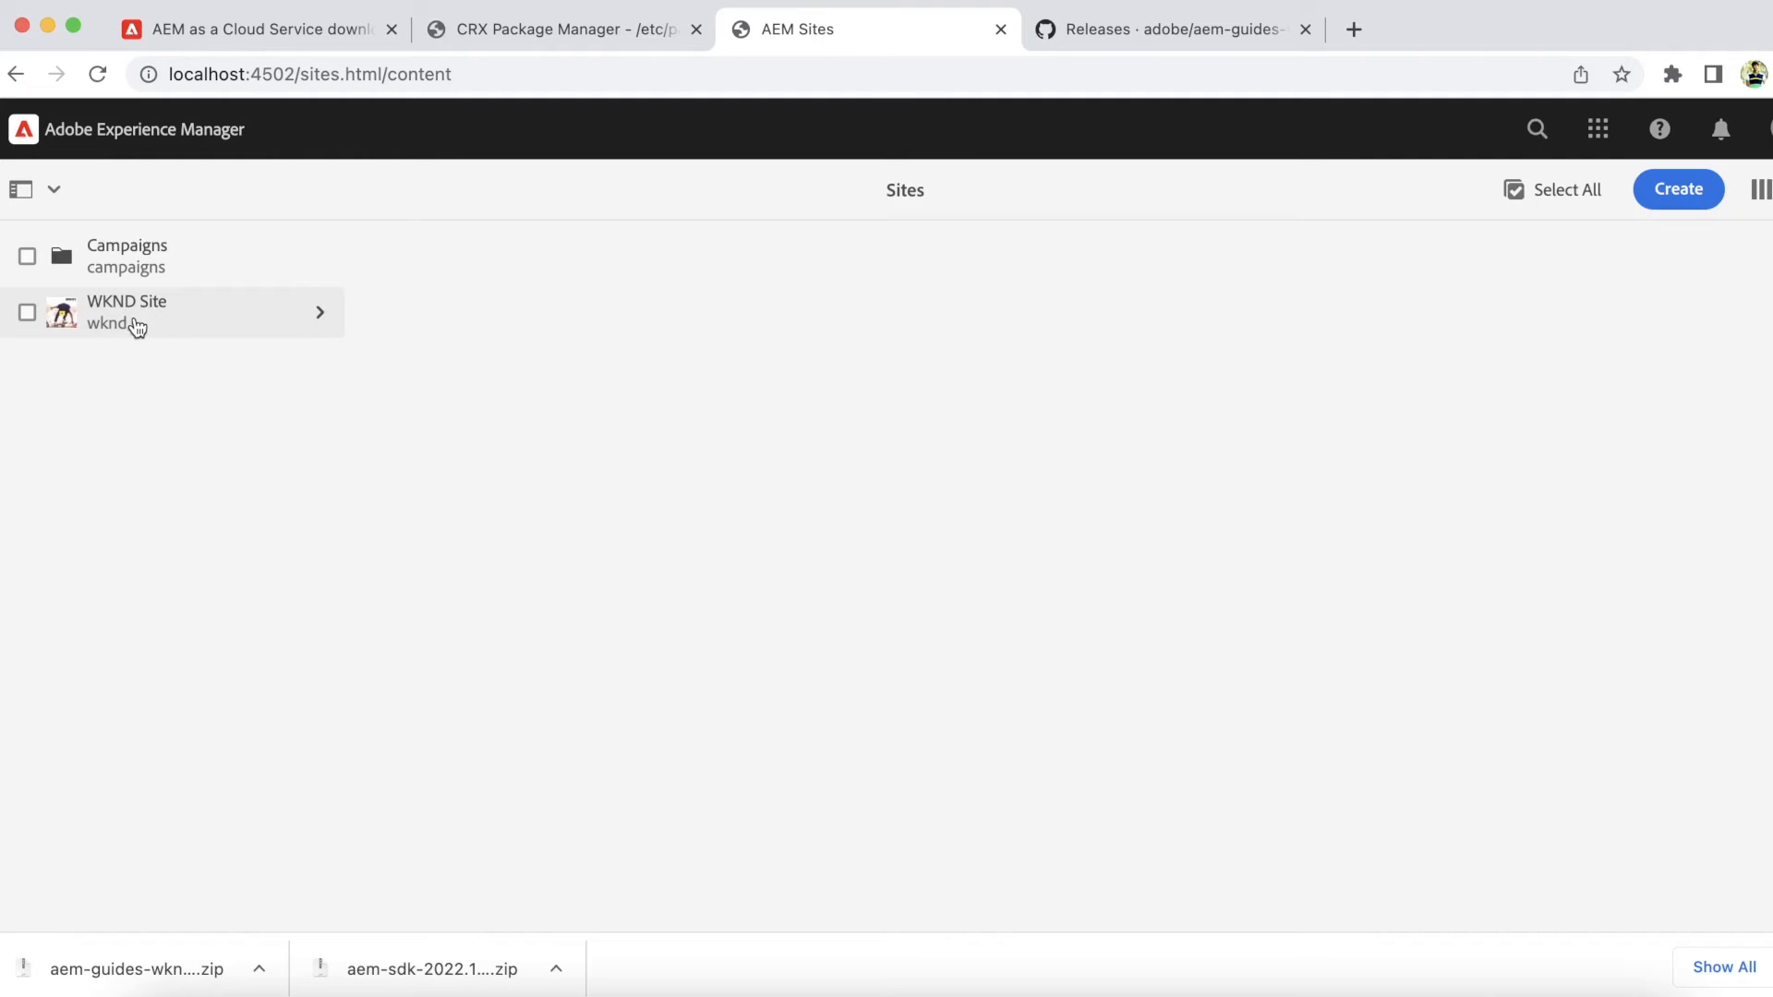
mouse_move(187, 325)
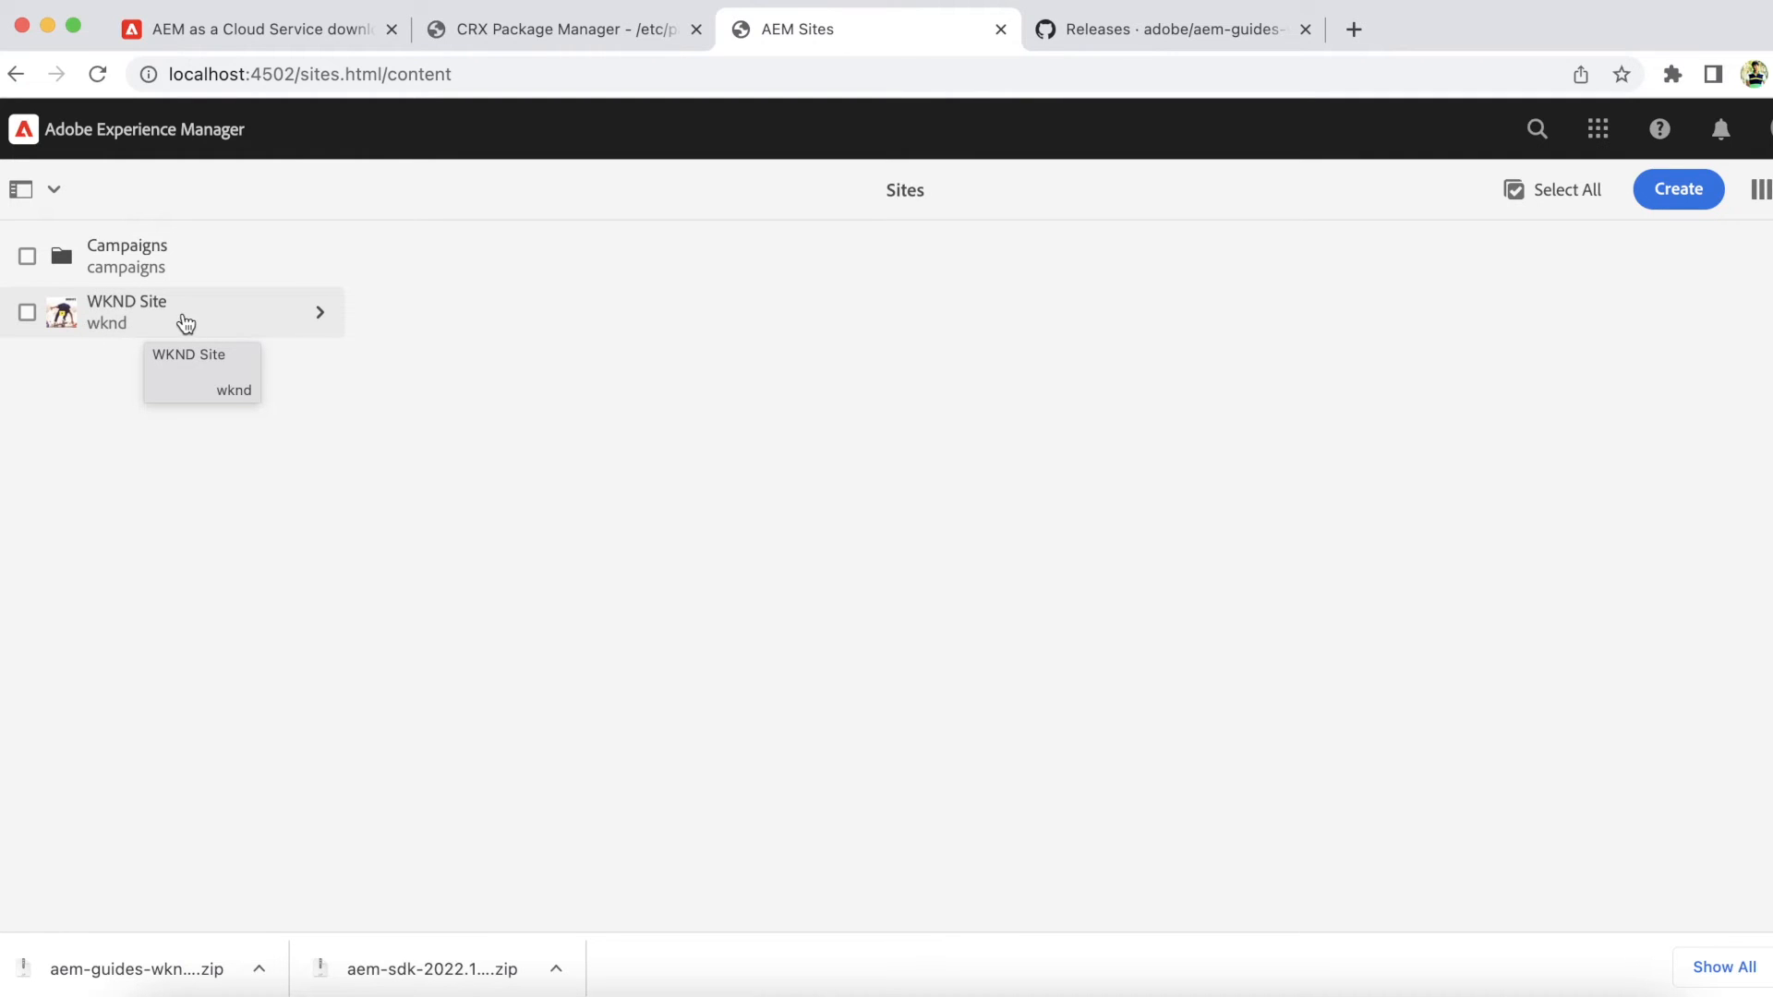
left_click(170, 313)
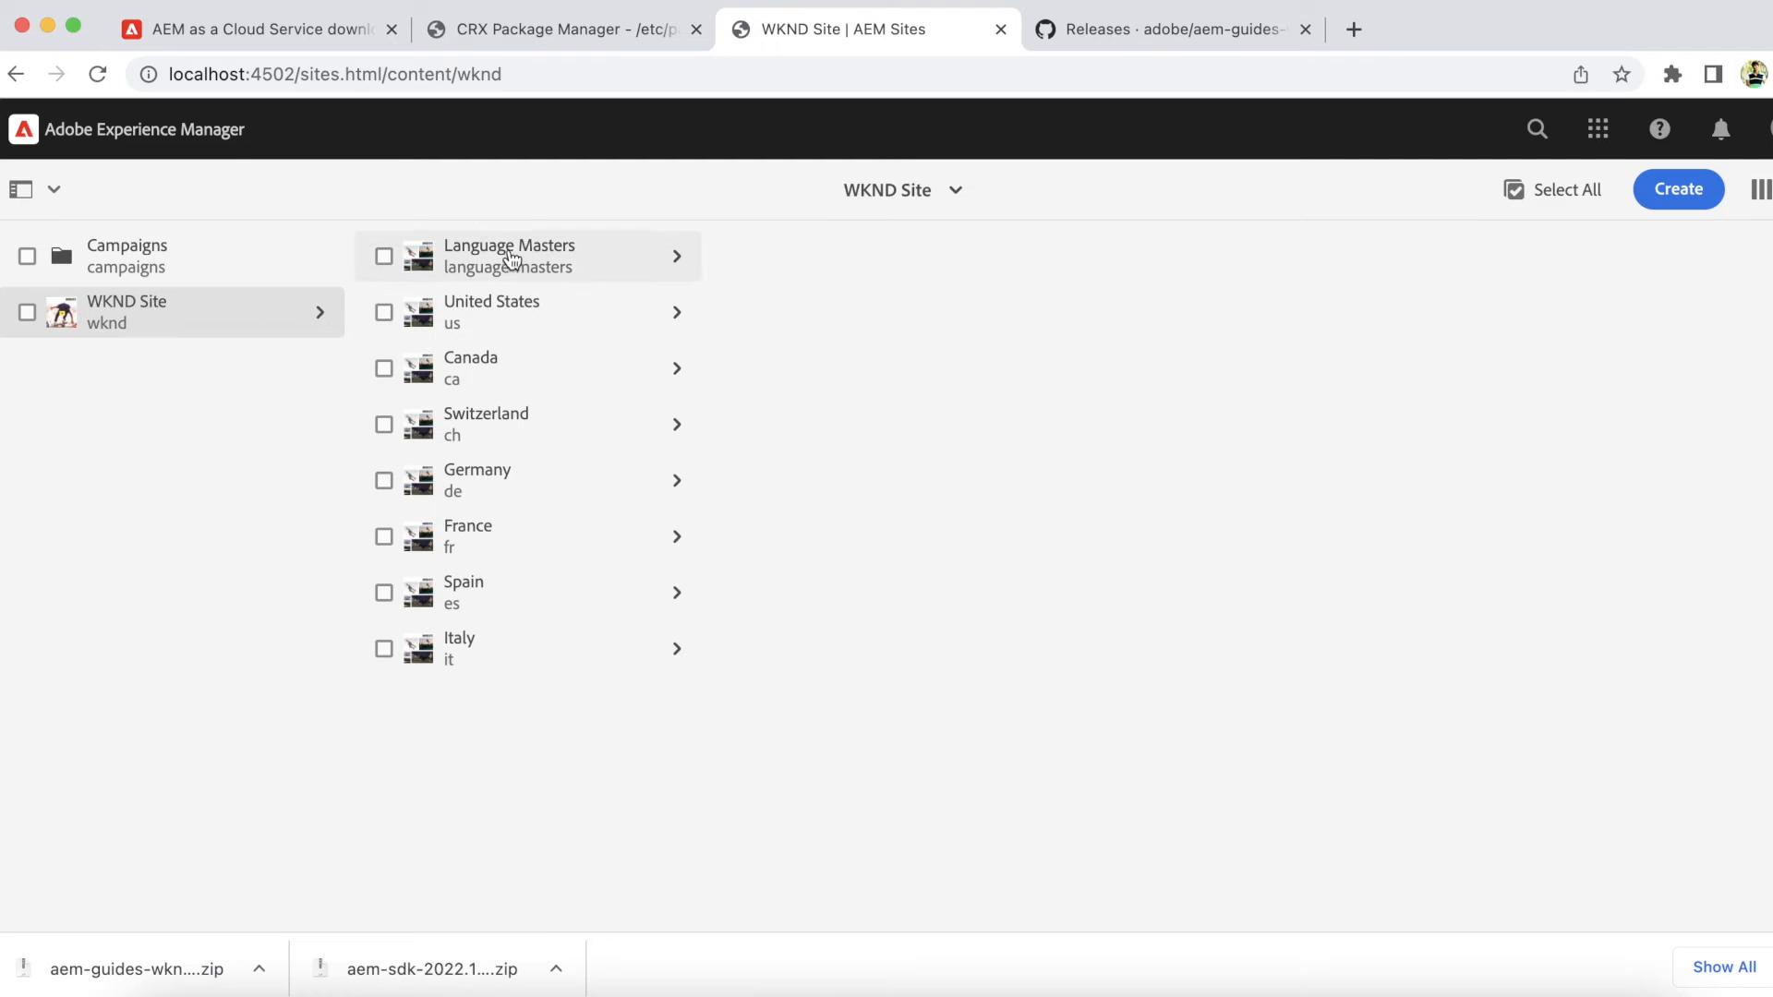
left_click(509, 255)
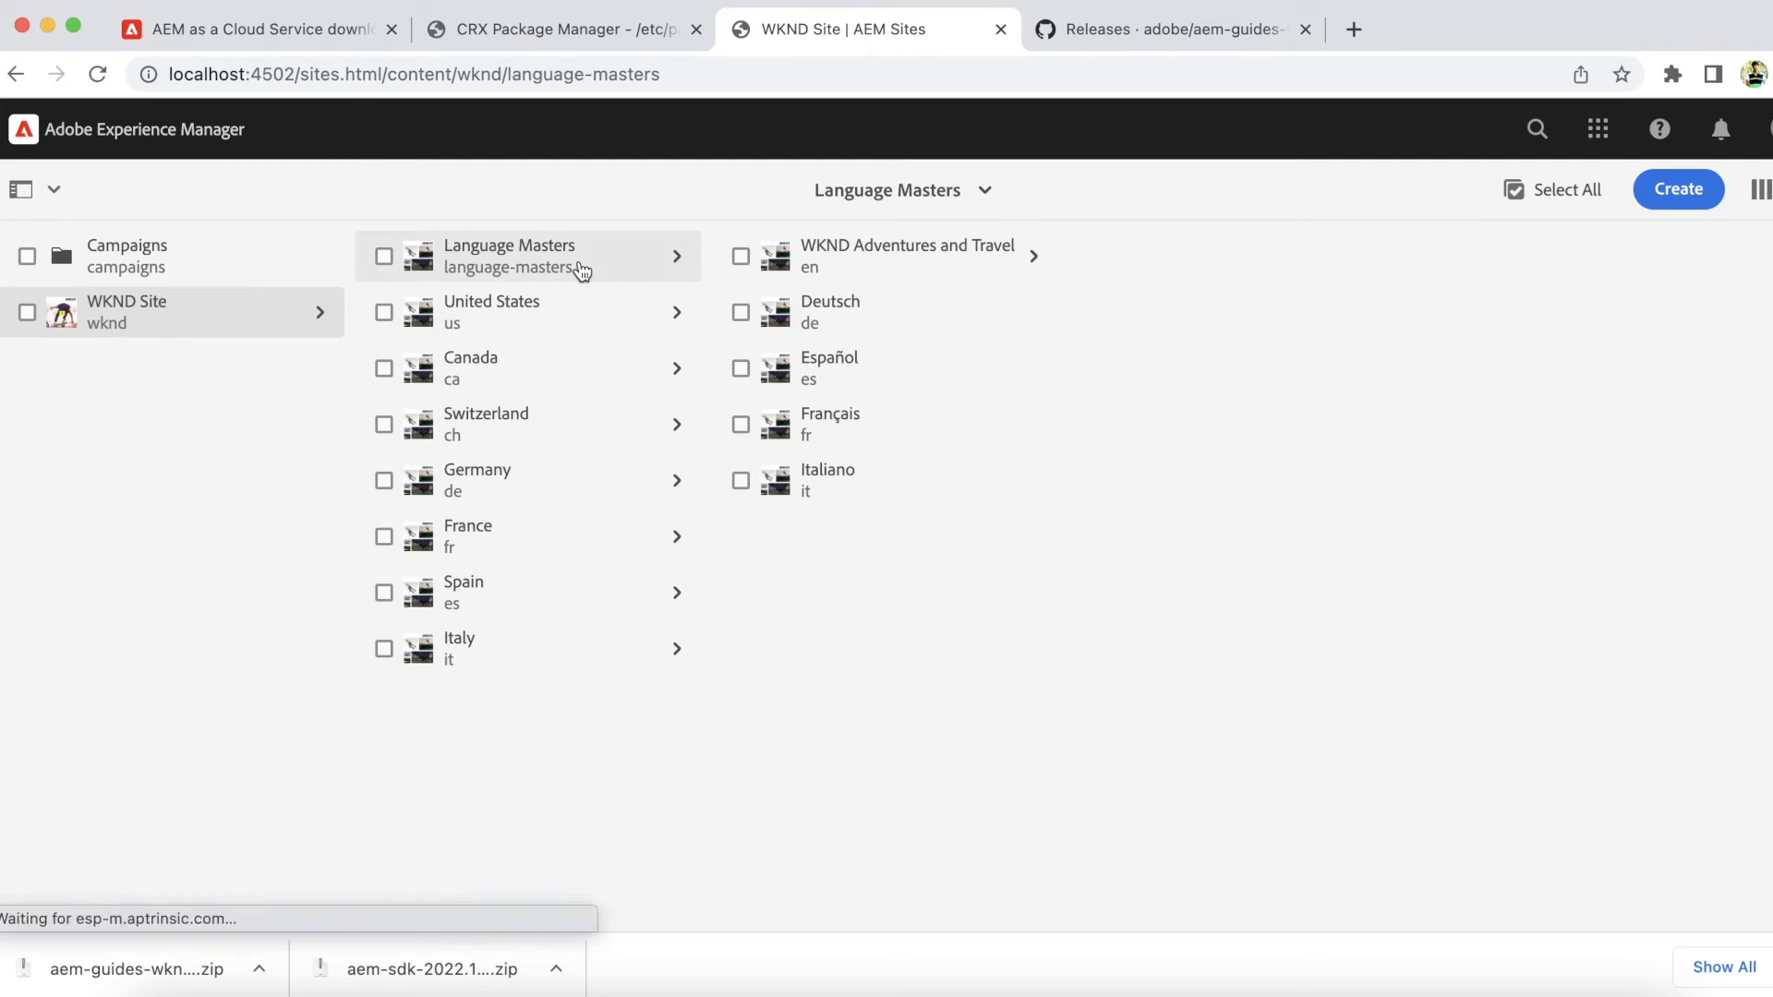
left_click(905, 255)
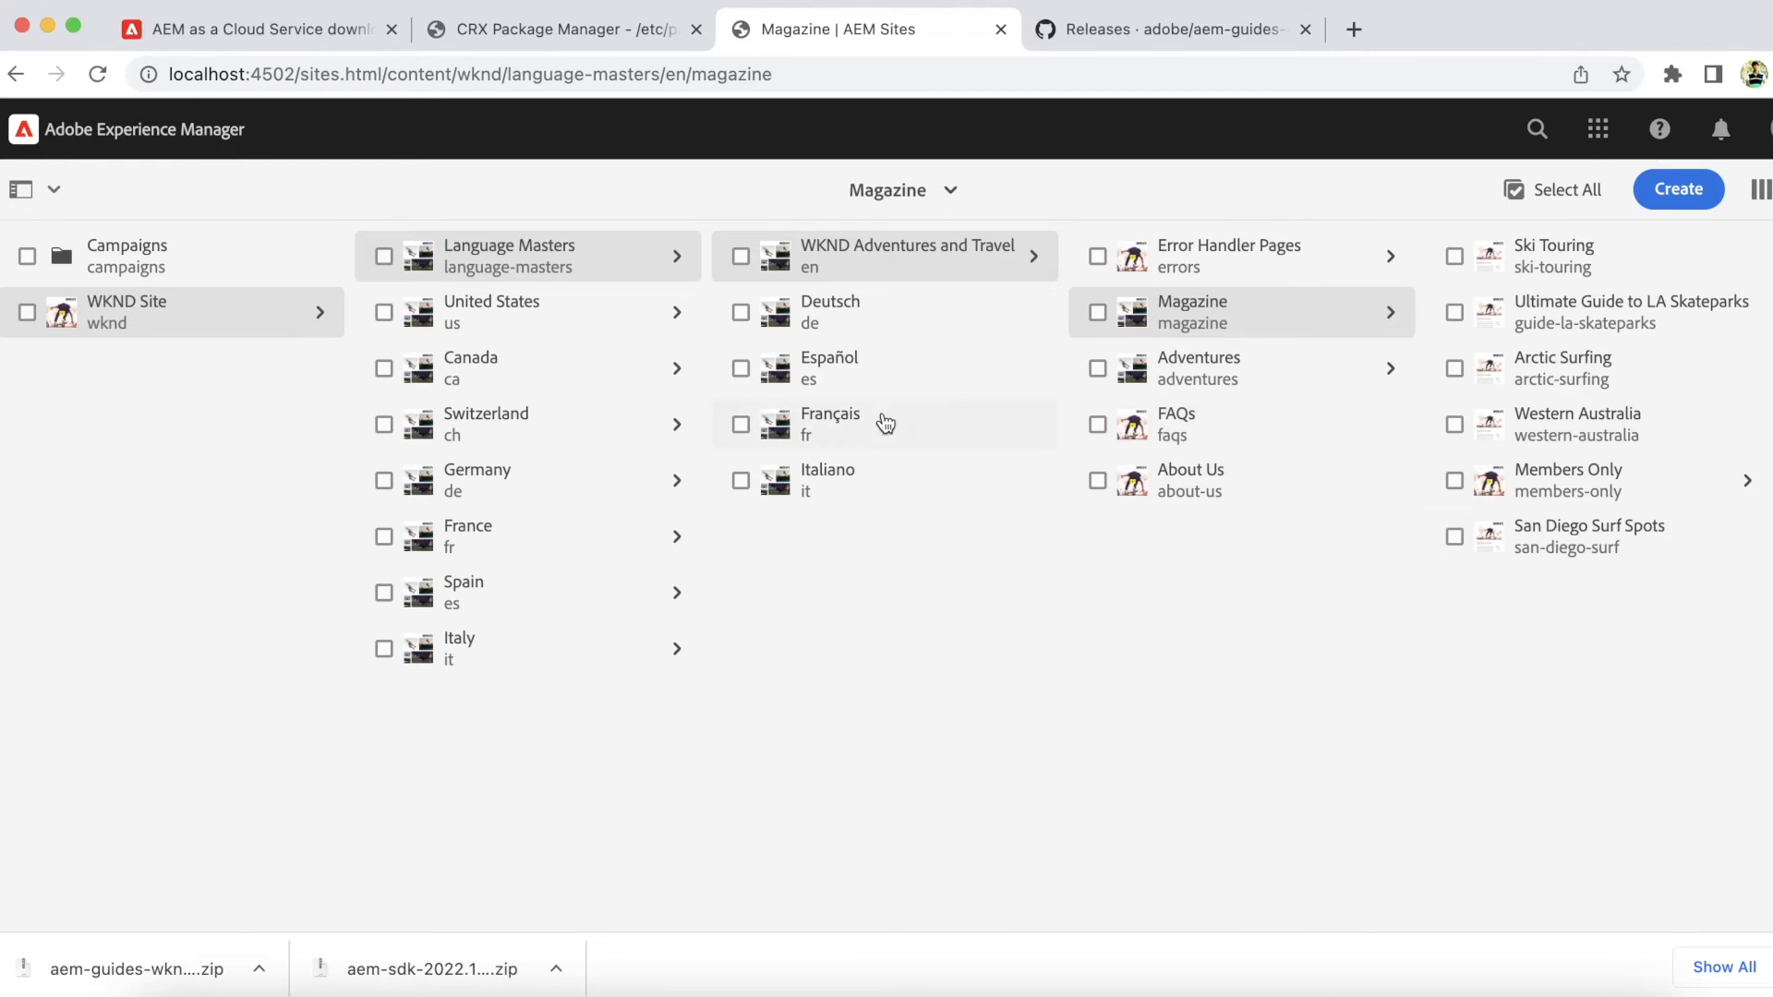
mouse_move(935, 556)
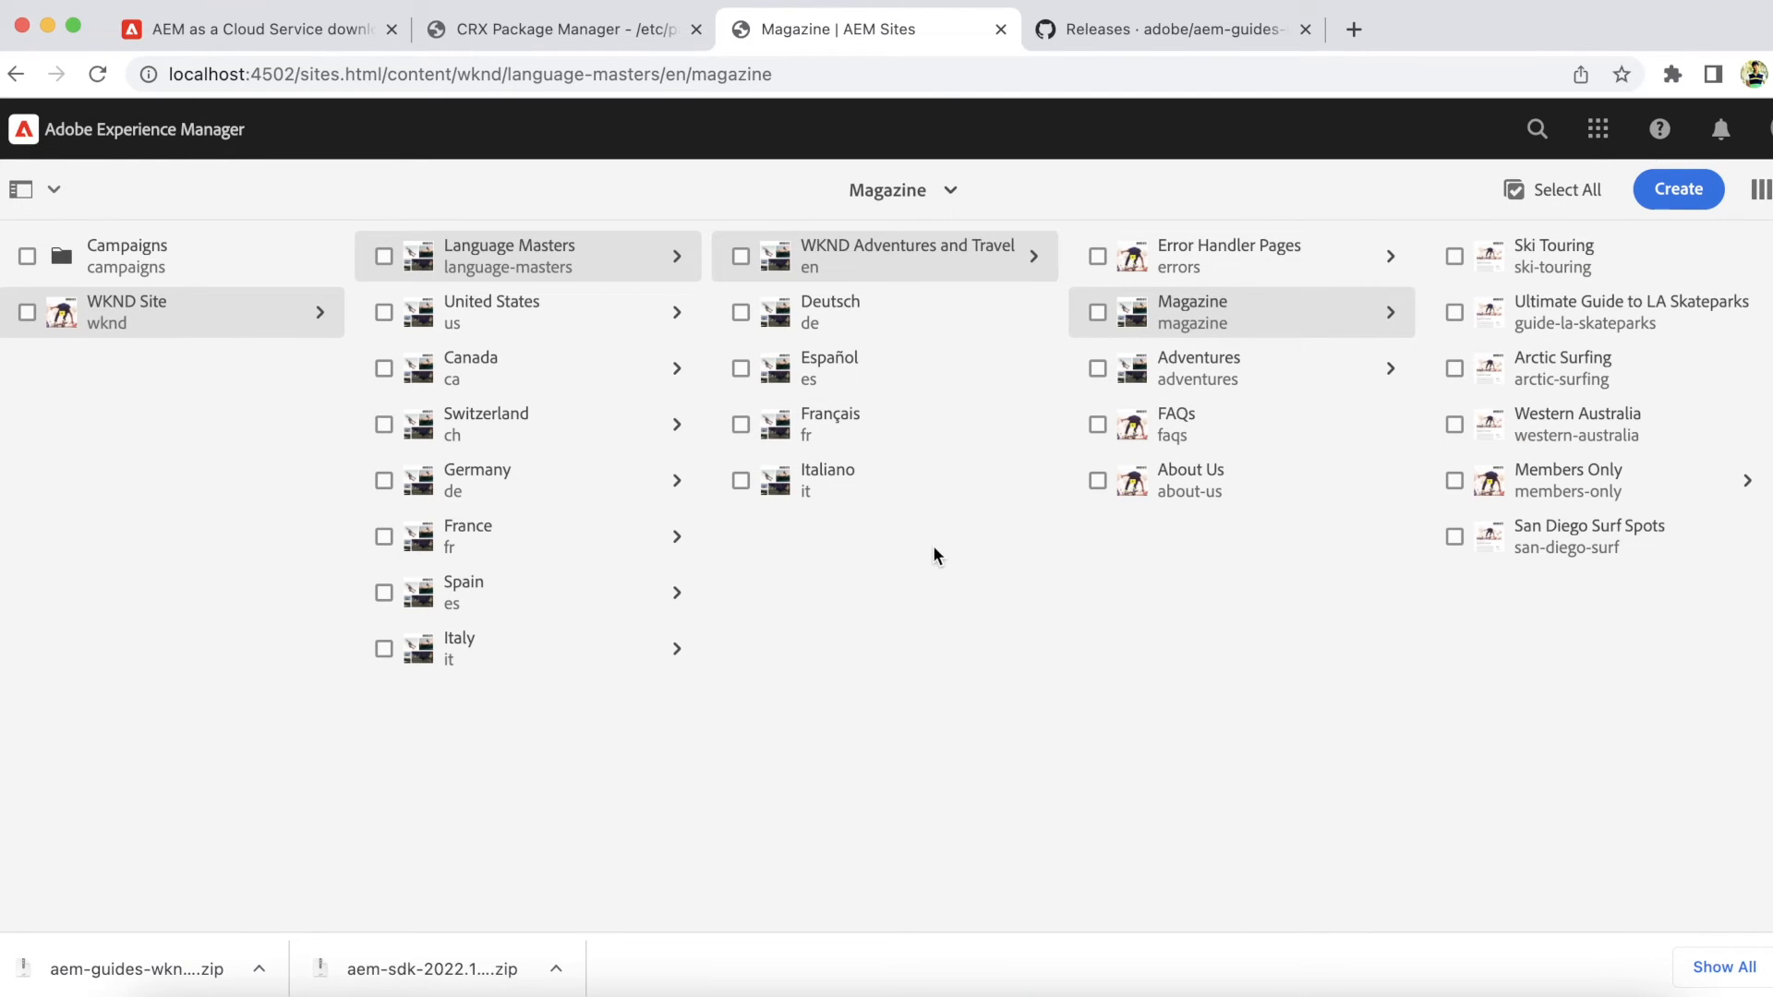
Select the WKND Adventures and Travel (en) page and bring it into the page editor.
left_click(741, 257)
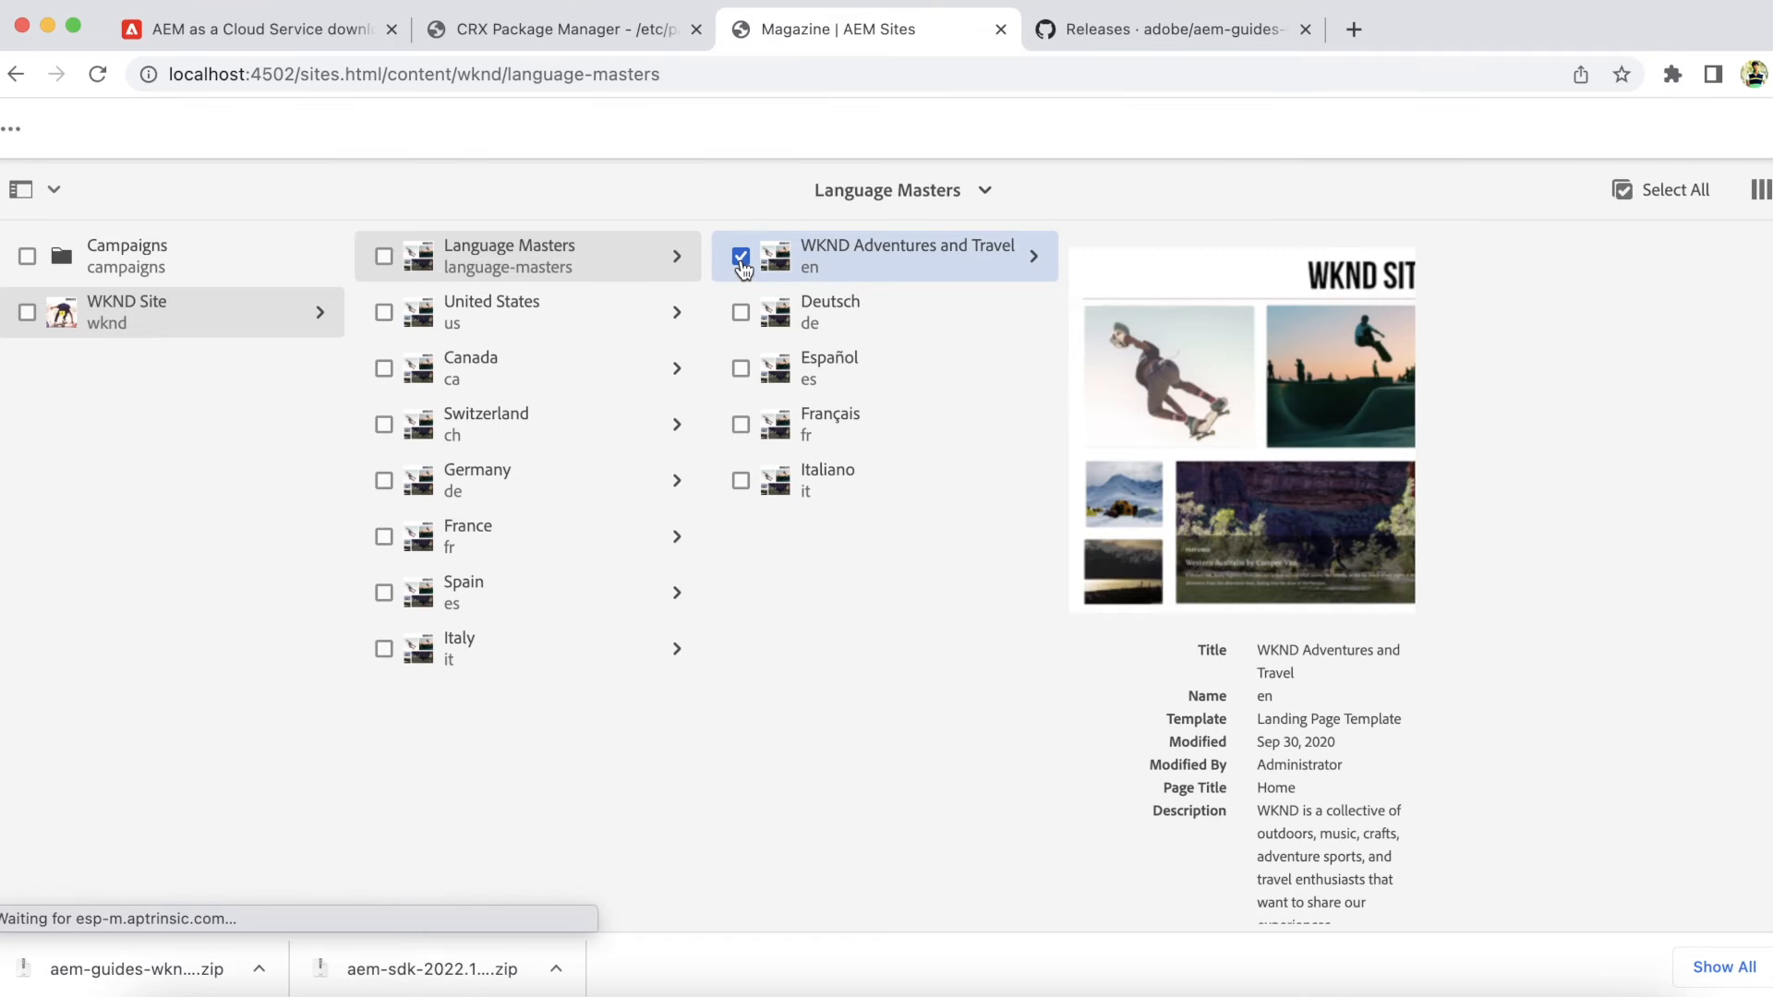
left_click(740, 257)
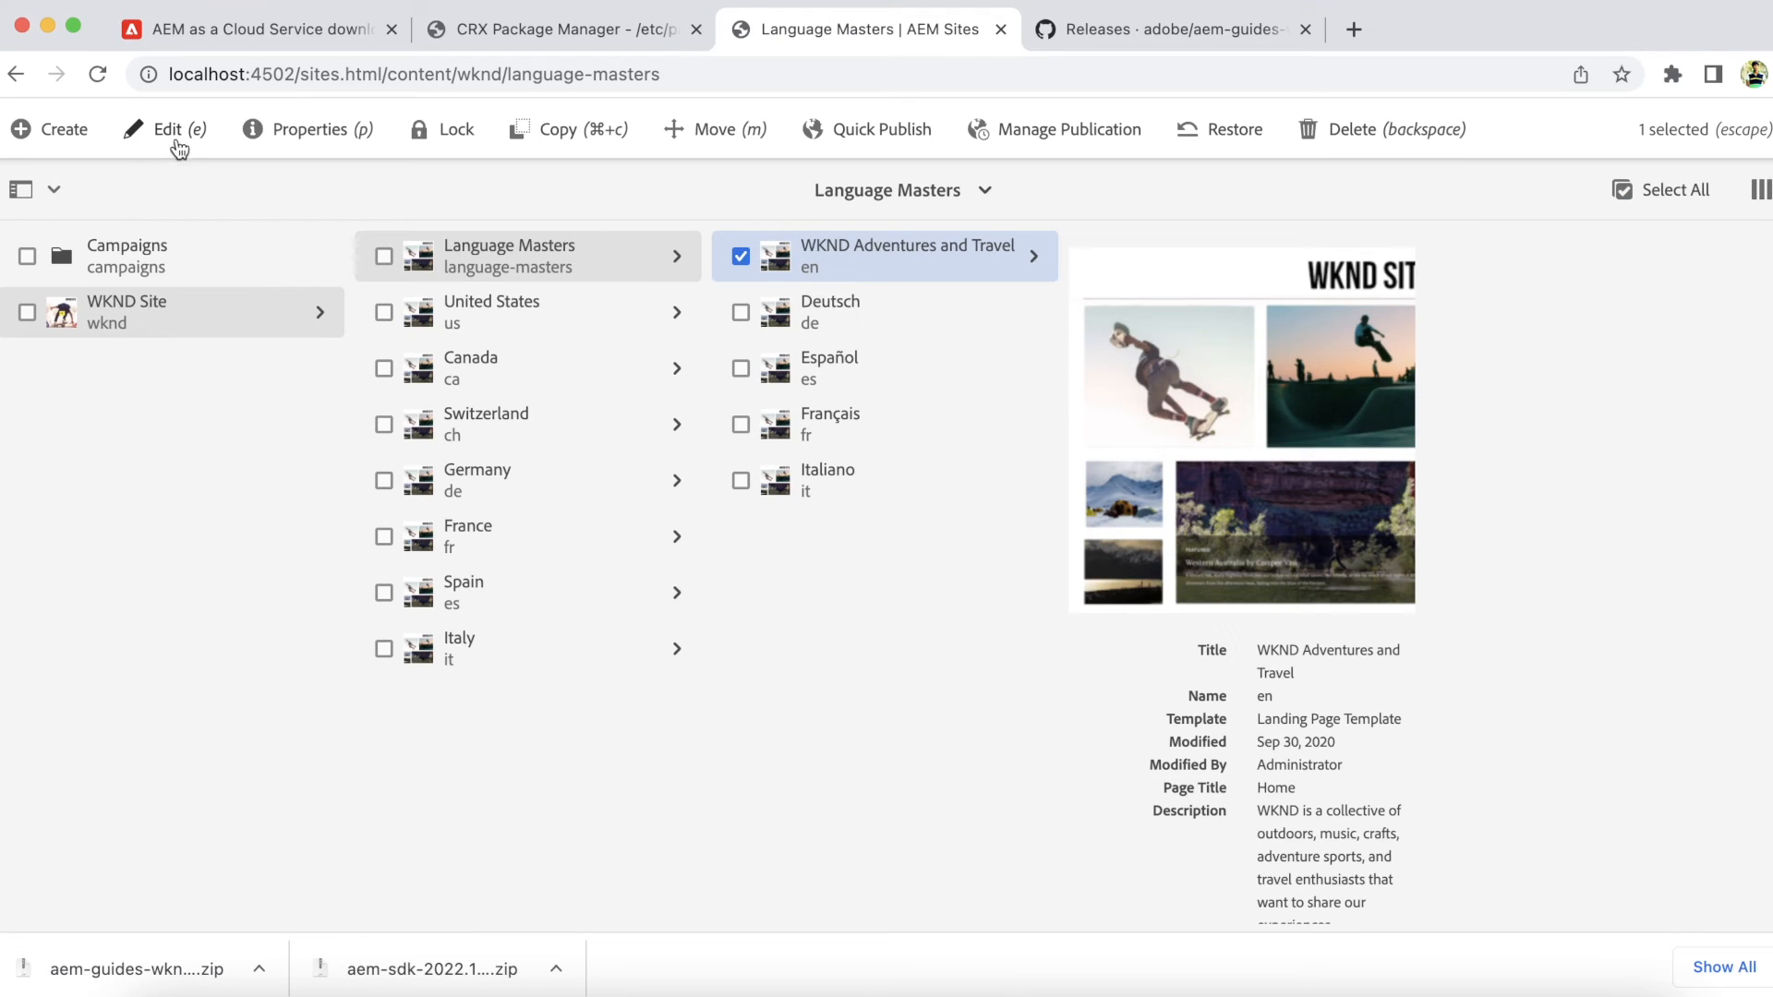
left_click(166, 129)
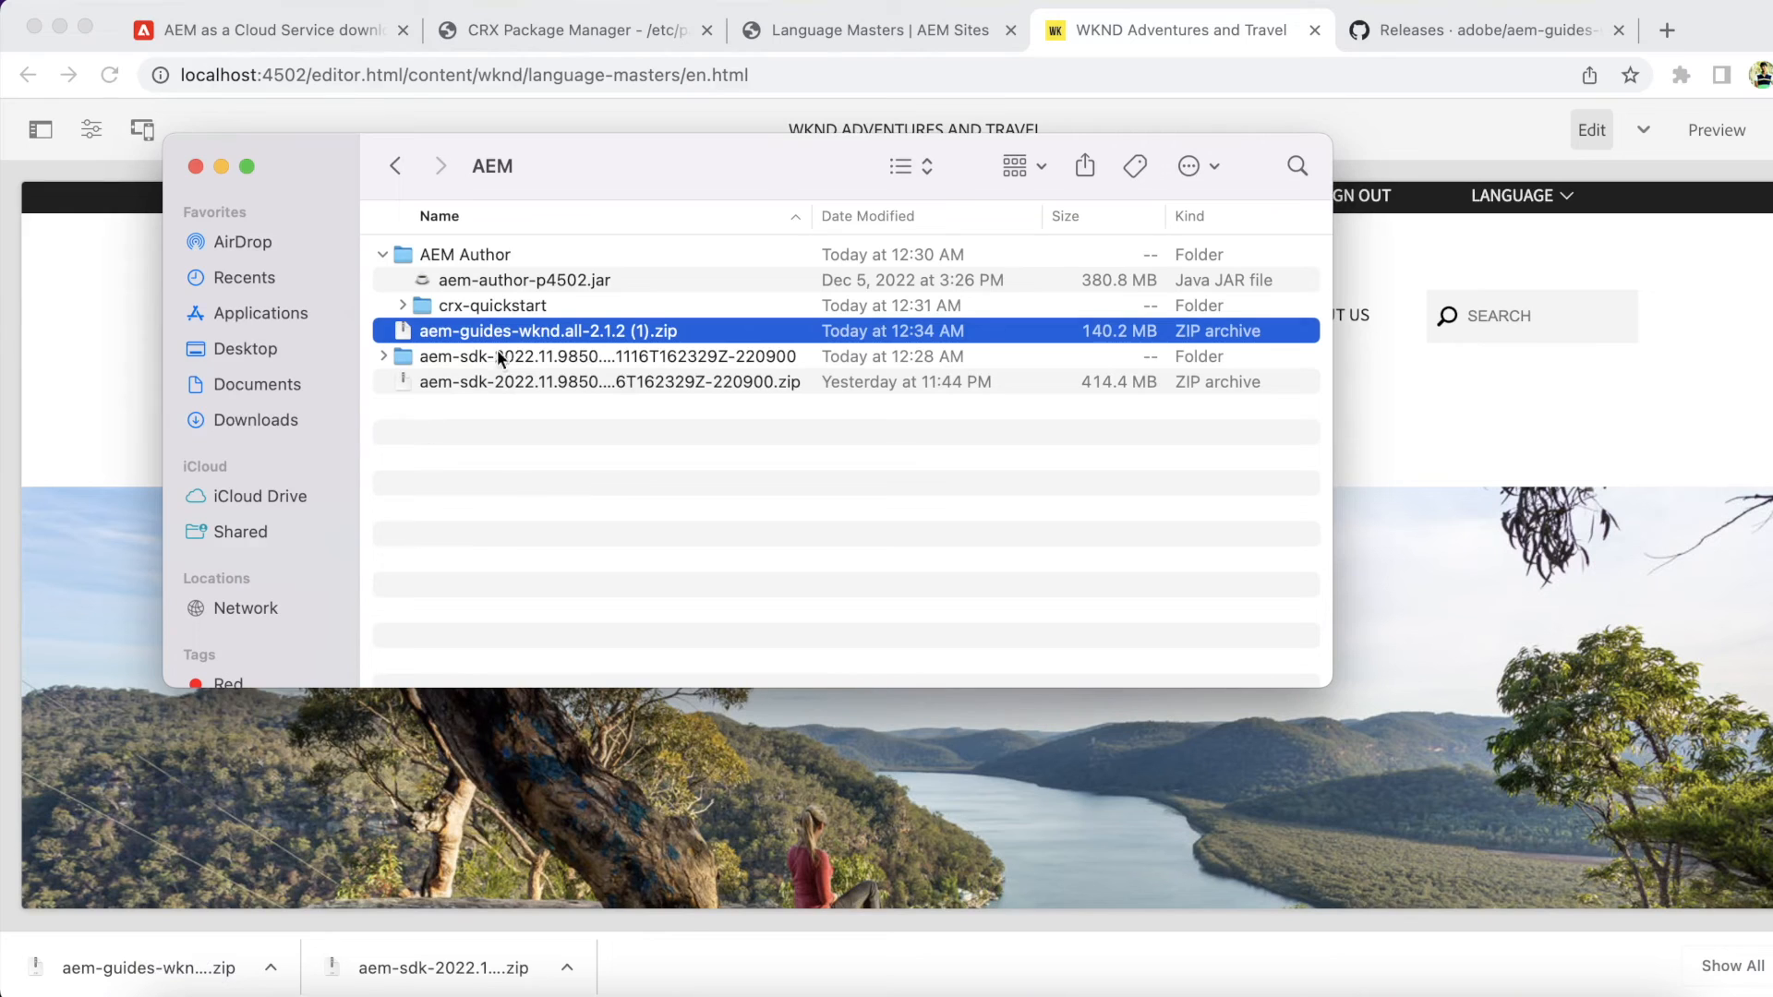
Create a new AEM Publish folder beside the author jar and go into it.
left_click(523, 279)
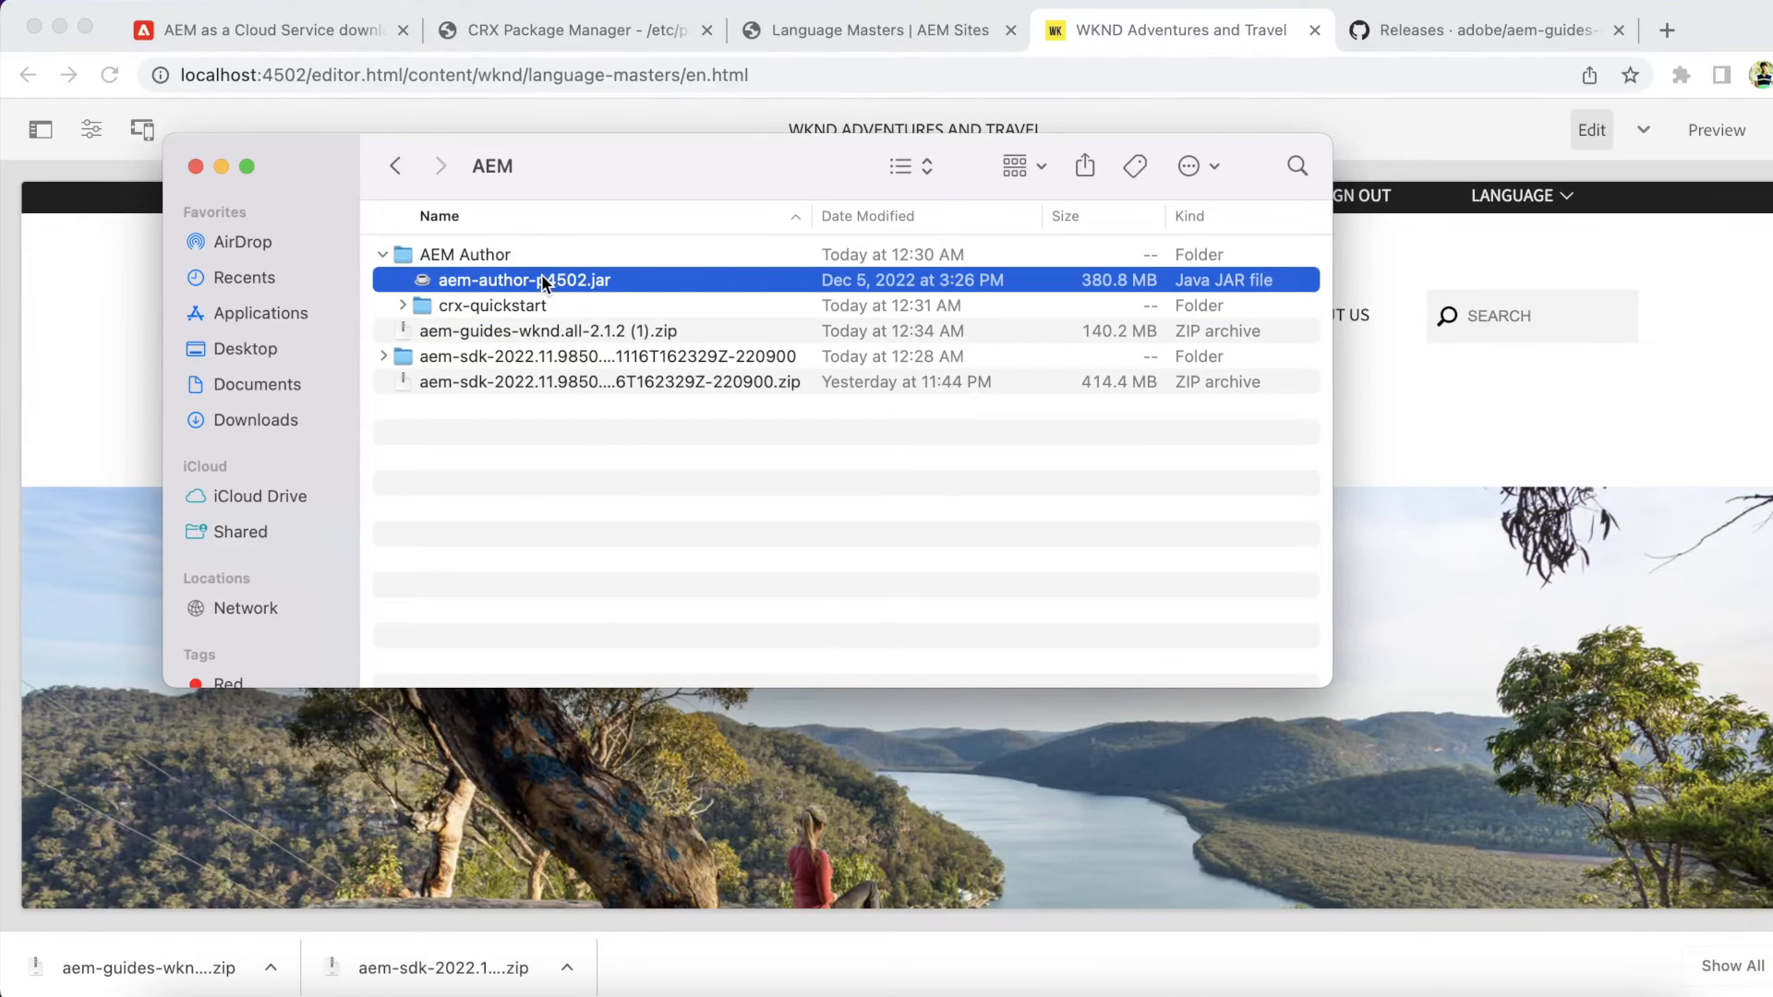
right_click(542, 473)
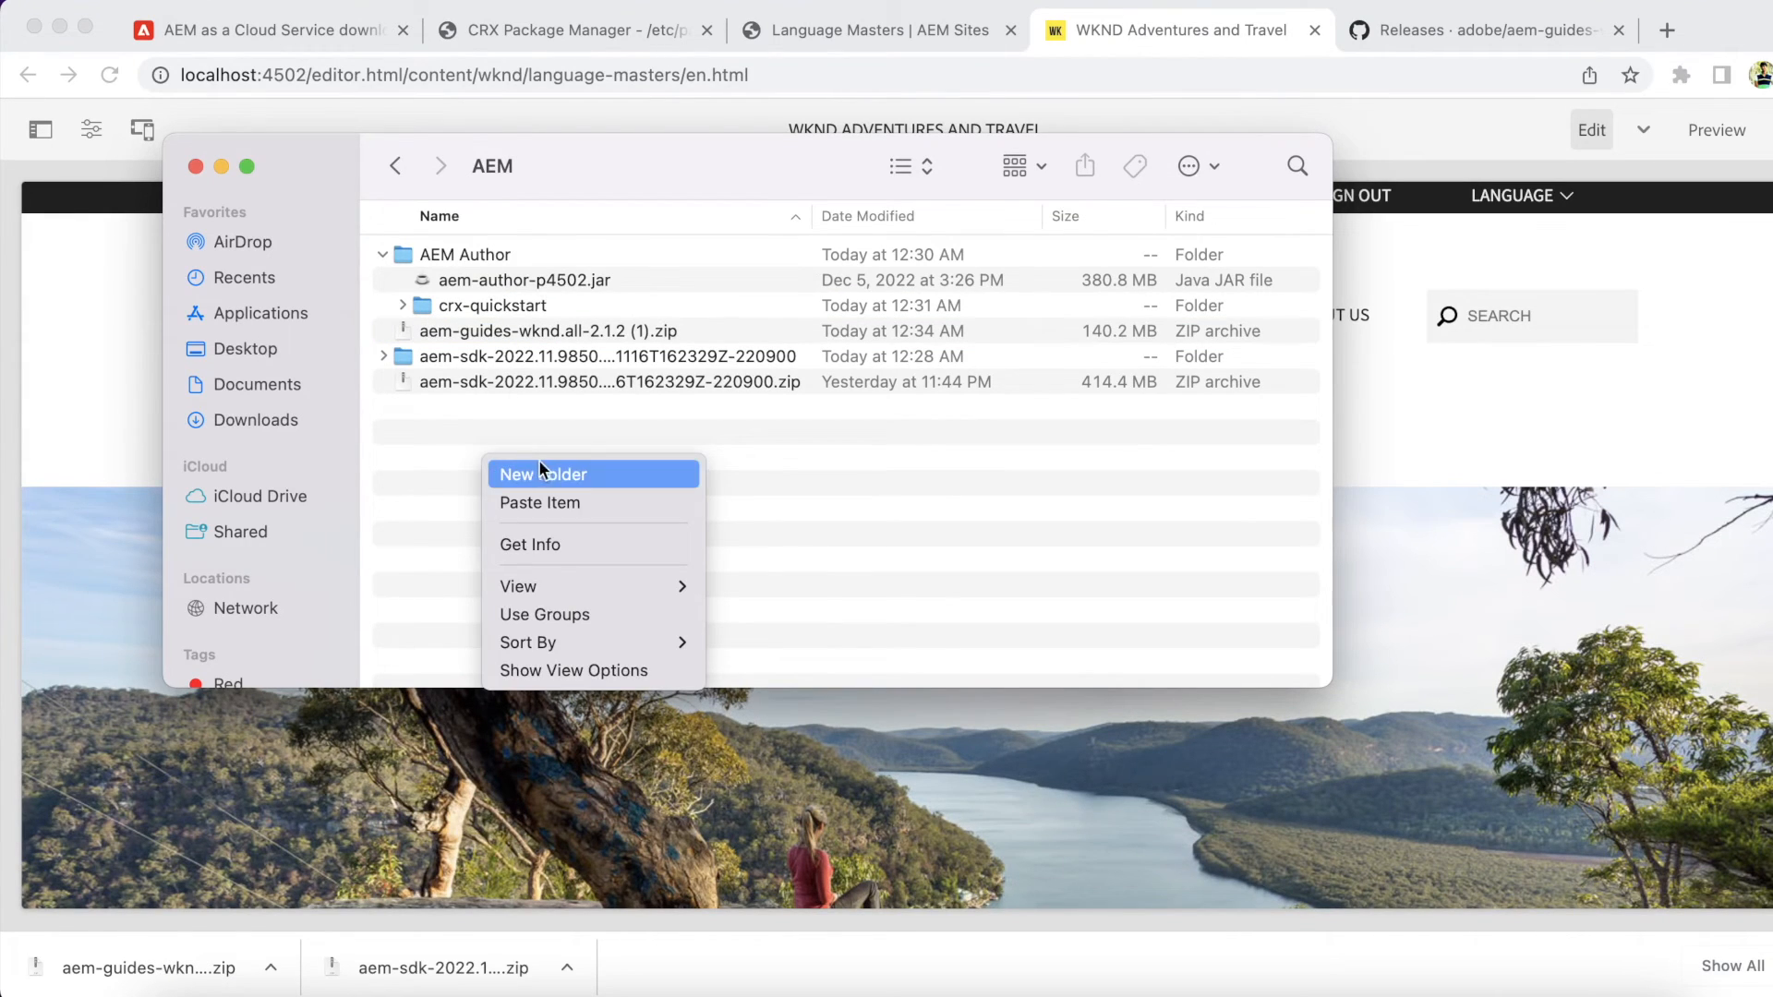
left_click(543, 475)
type("AEM Publish")
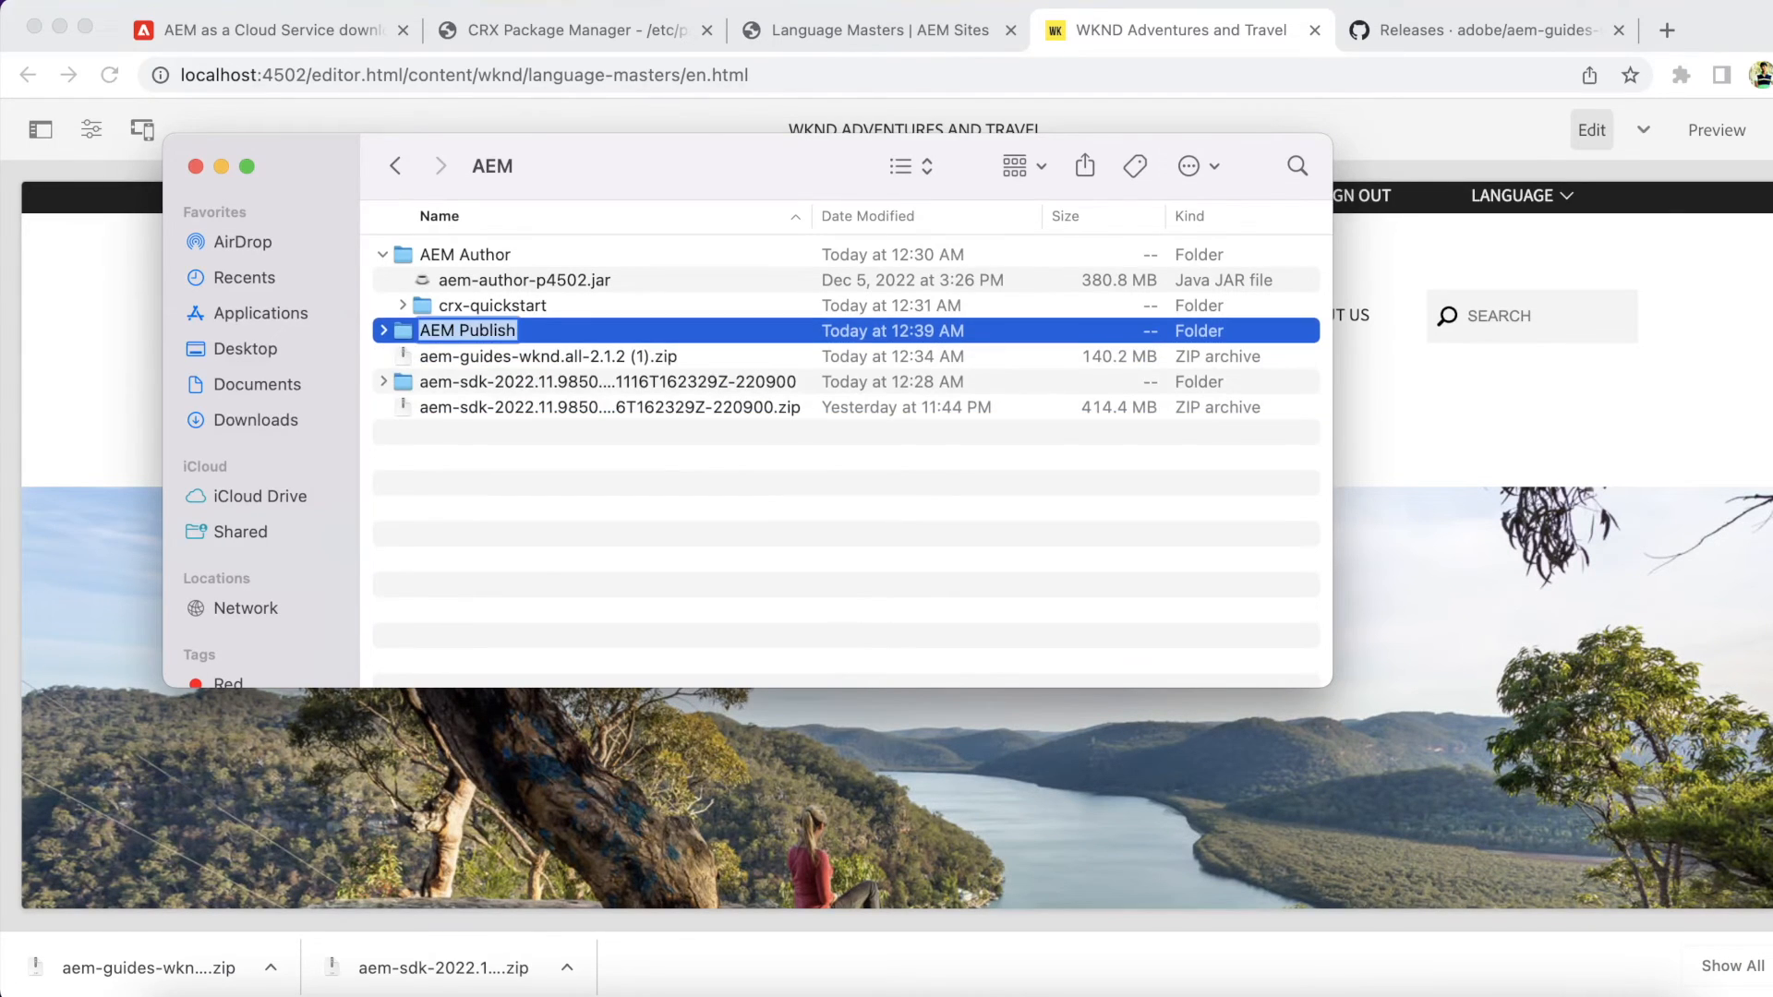
double_click(467, 330)
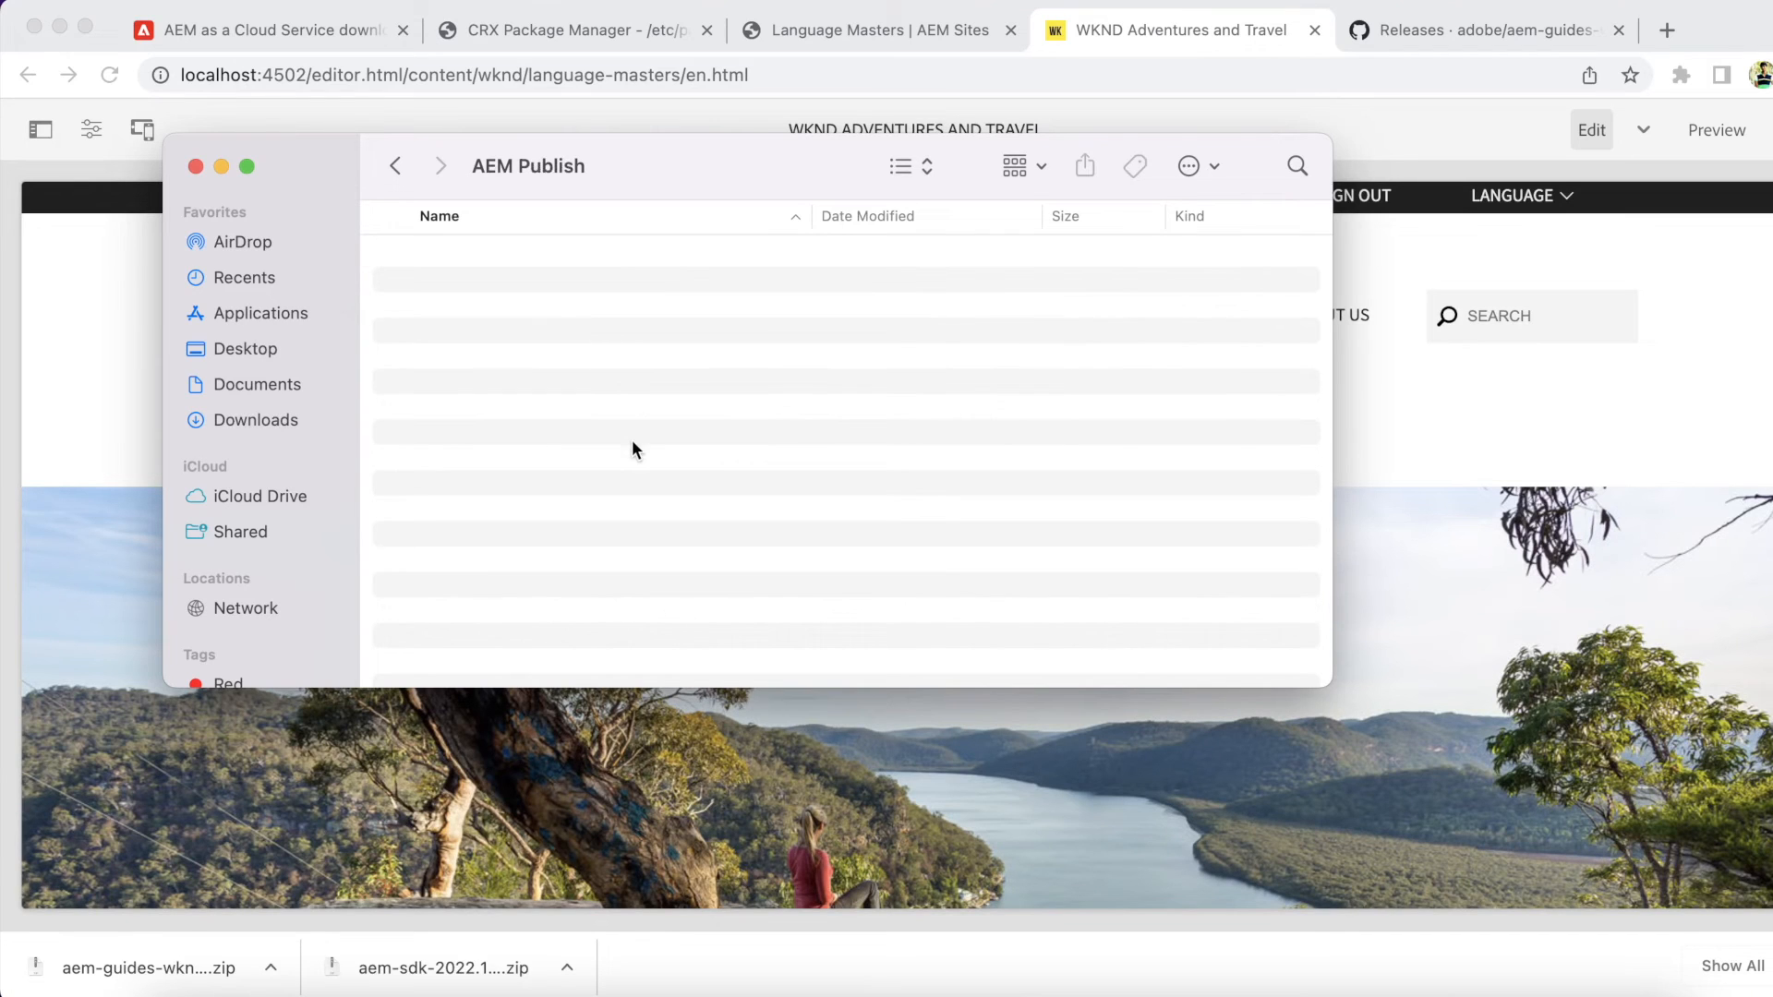
Rename the copied jar from aem-author-p4502.jar to aem-publish-p4503.jar.
left_click(504, 253)
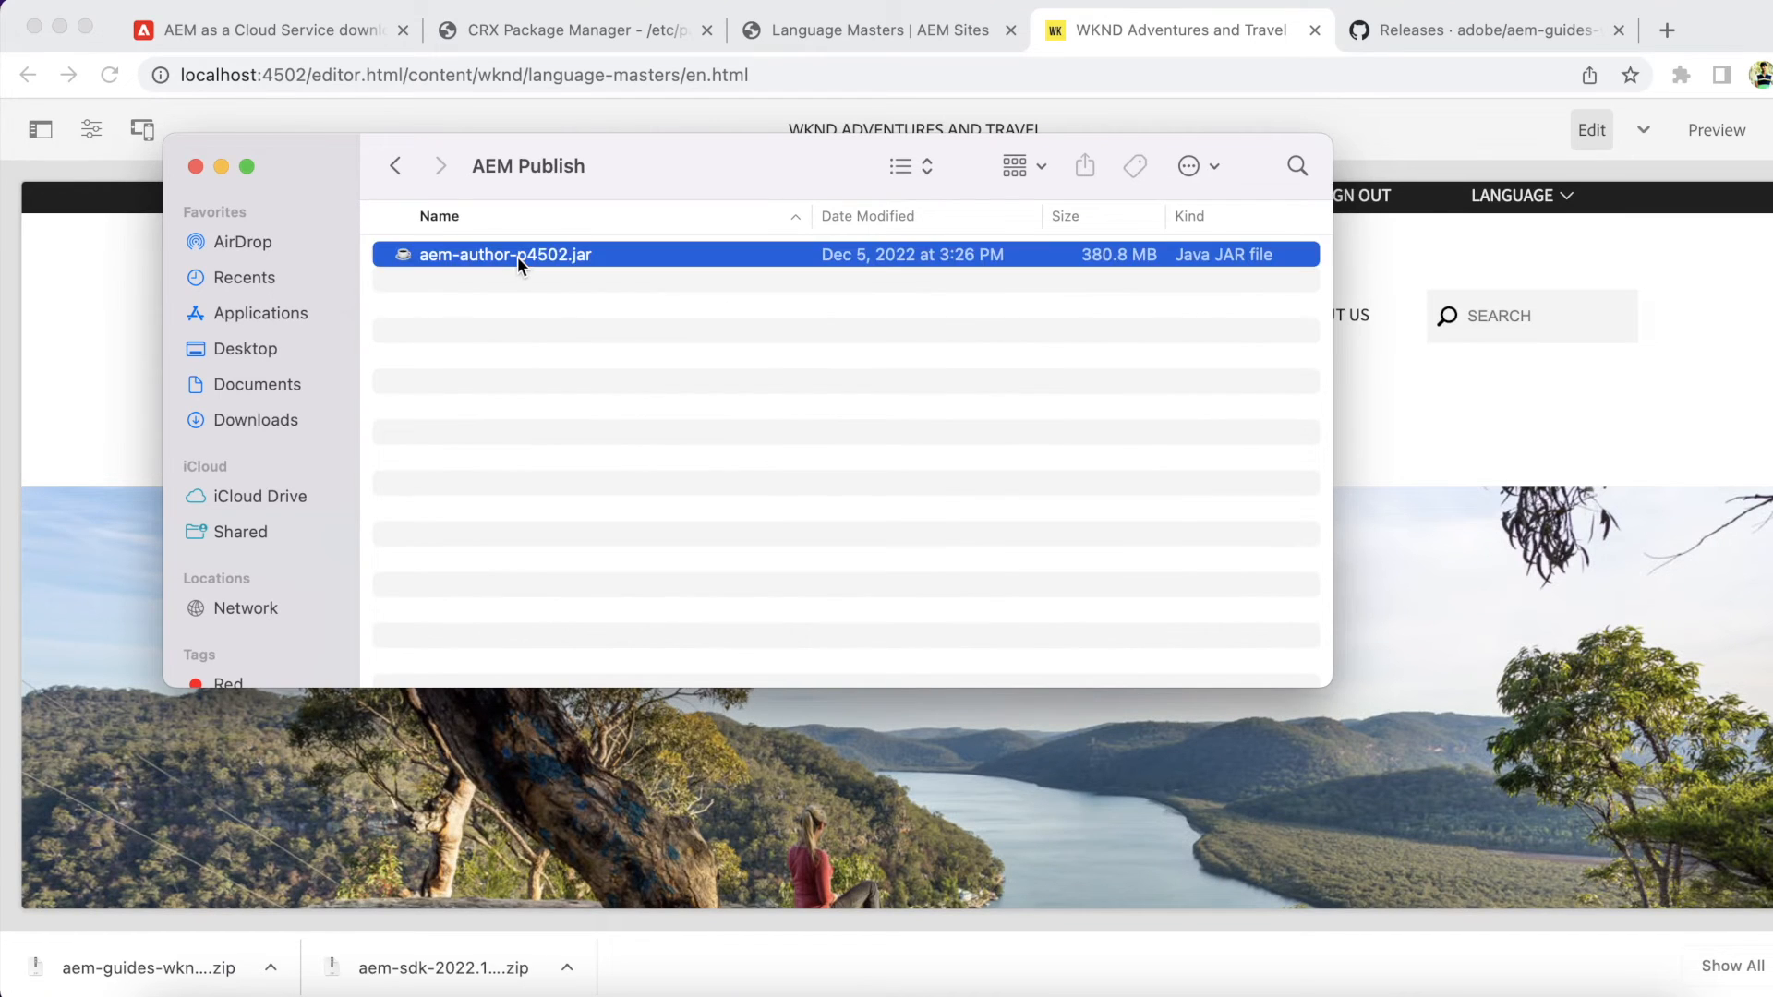
right_click(505, 253)
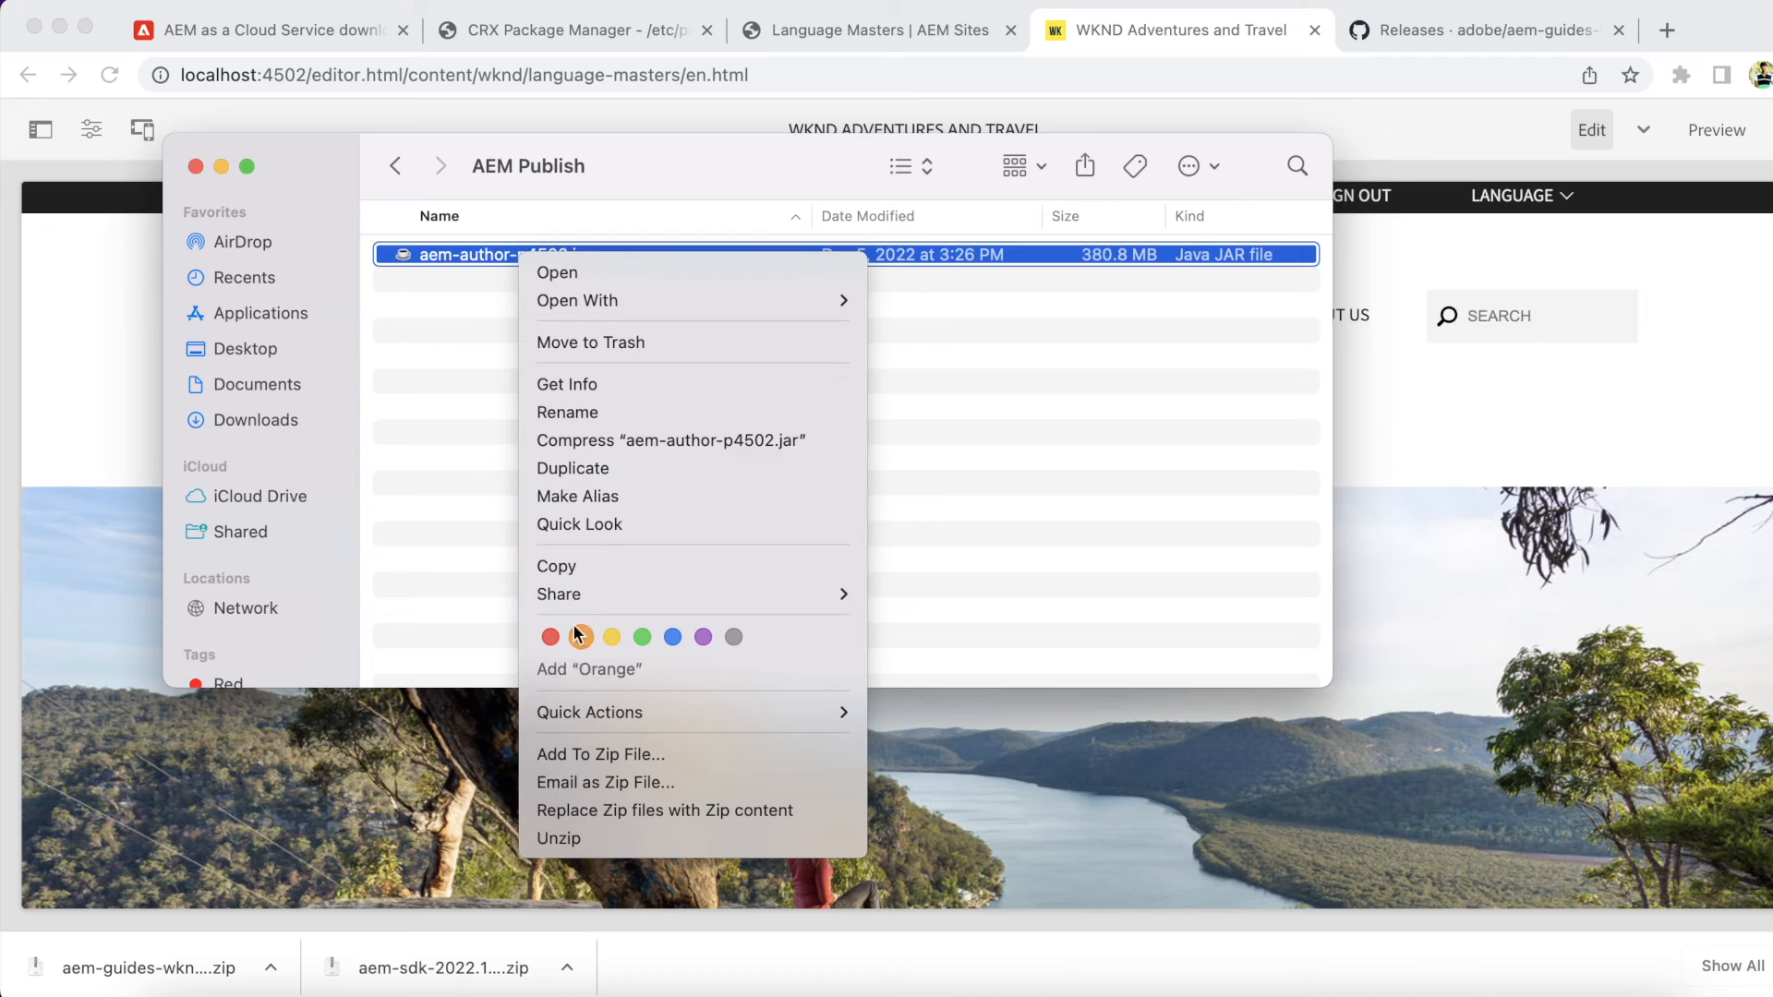
left_click(567, 412)
type("publis")
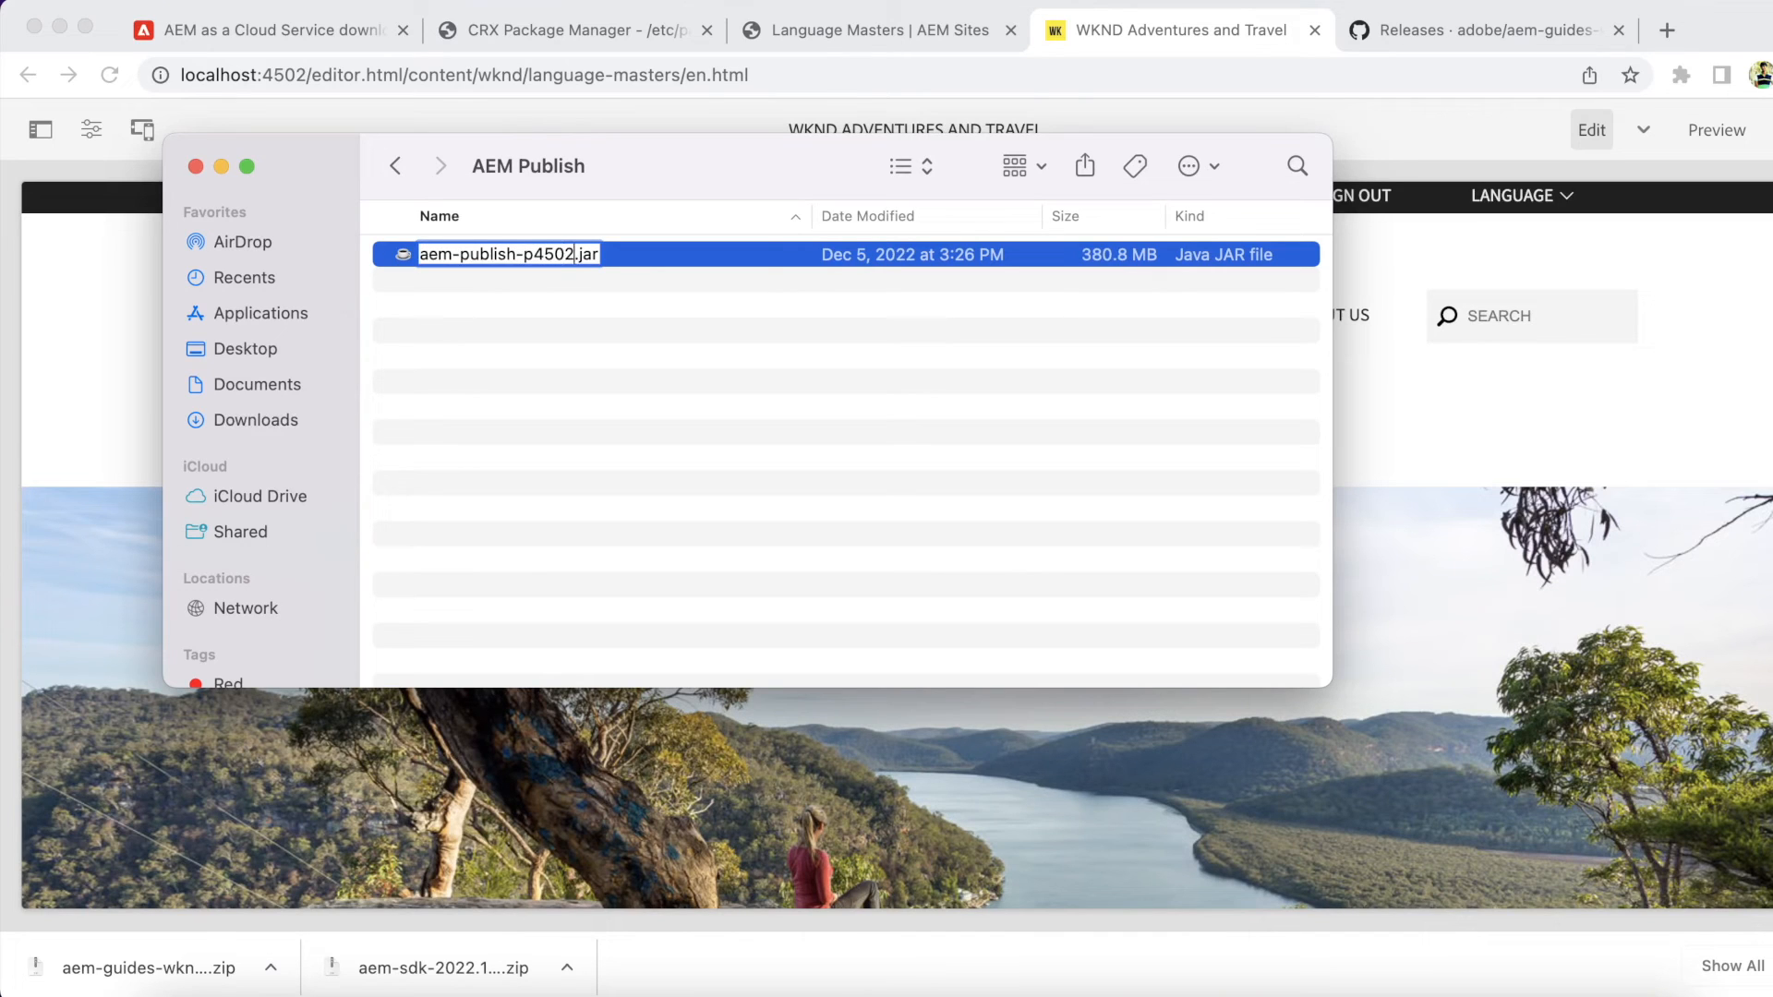
key("Backspace")
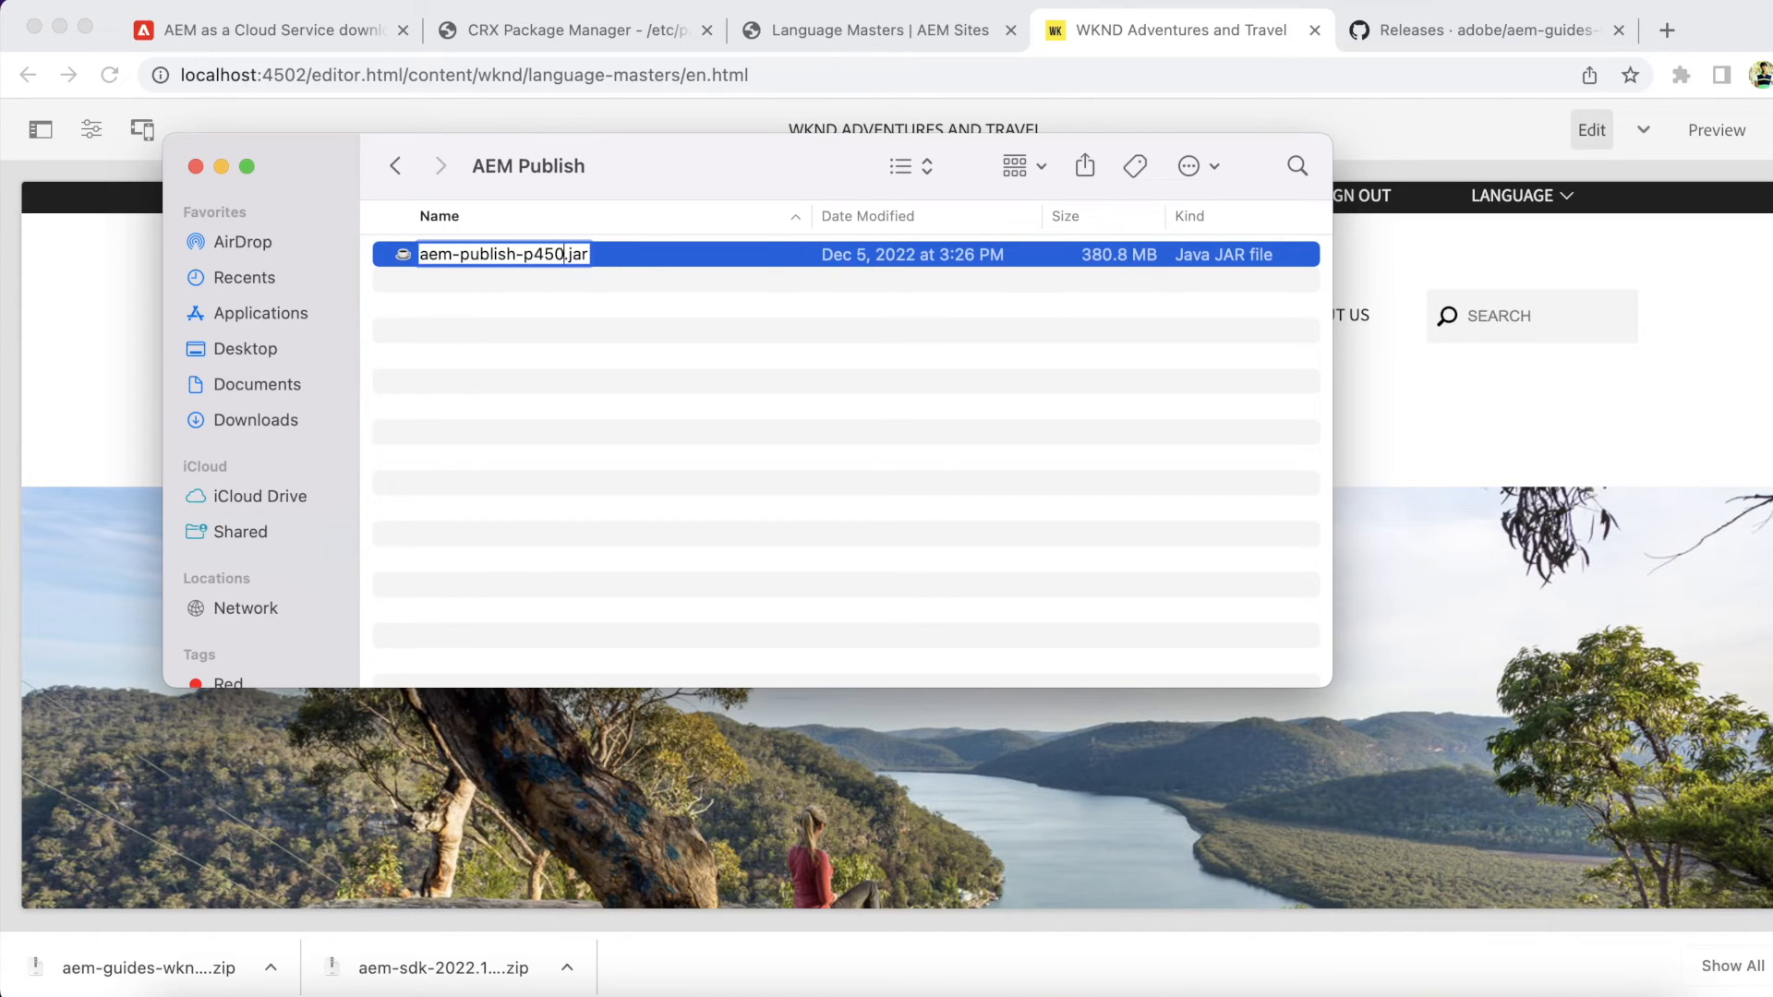
type("3")
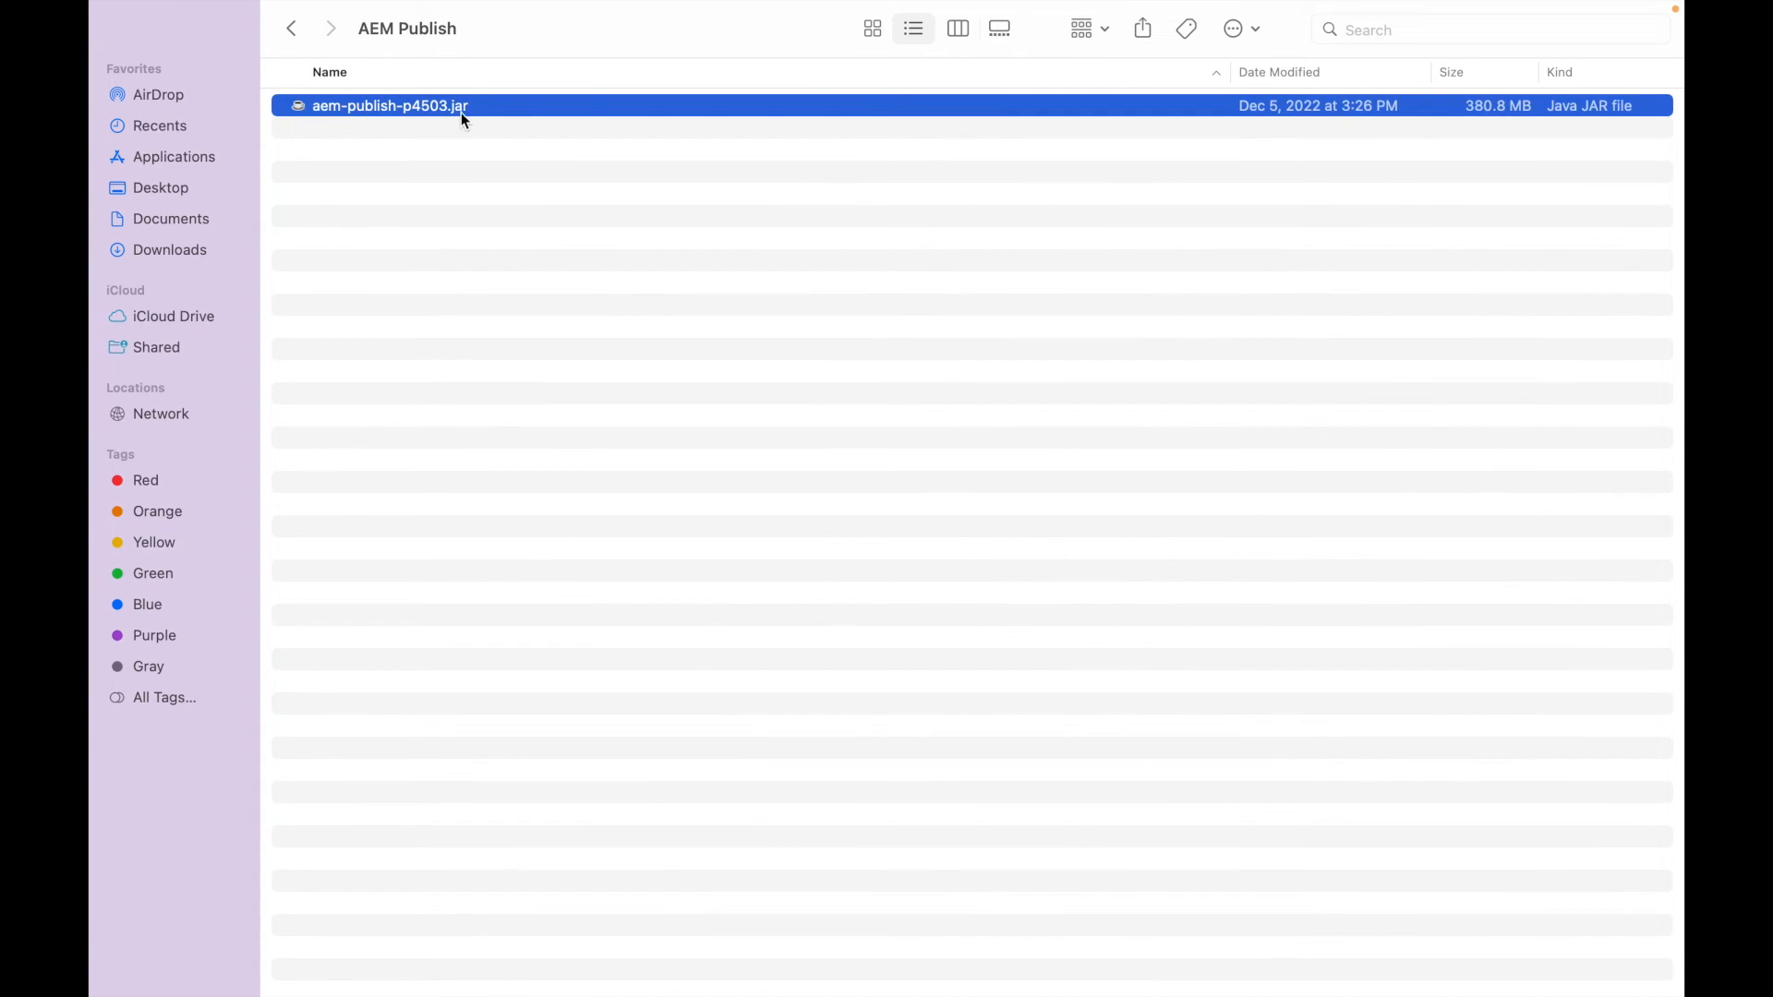
mouse_move(479, 109)
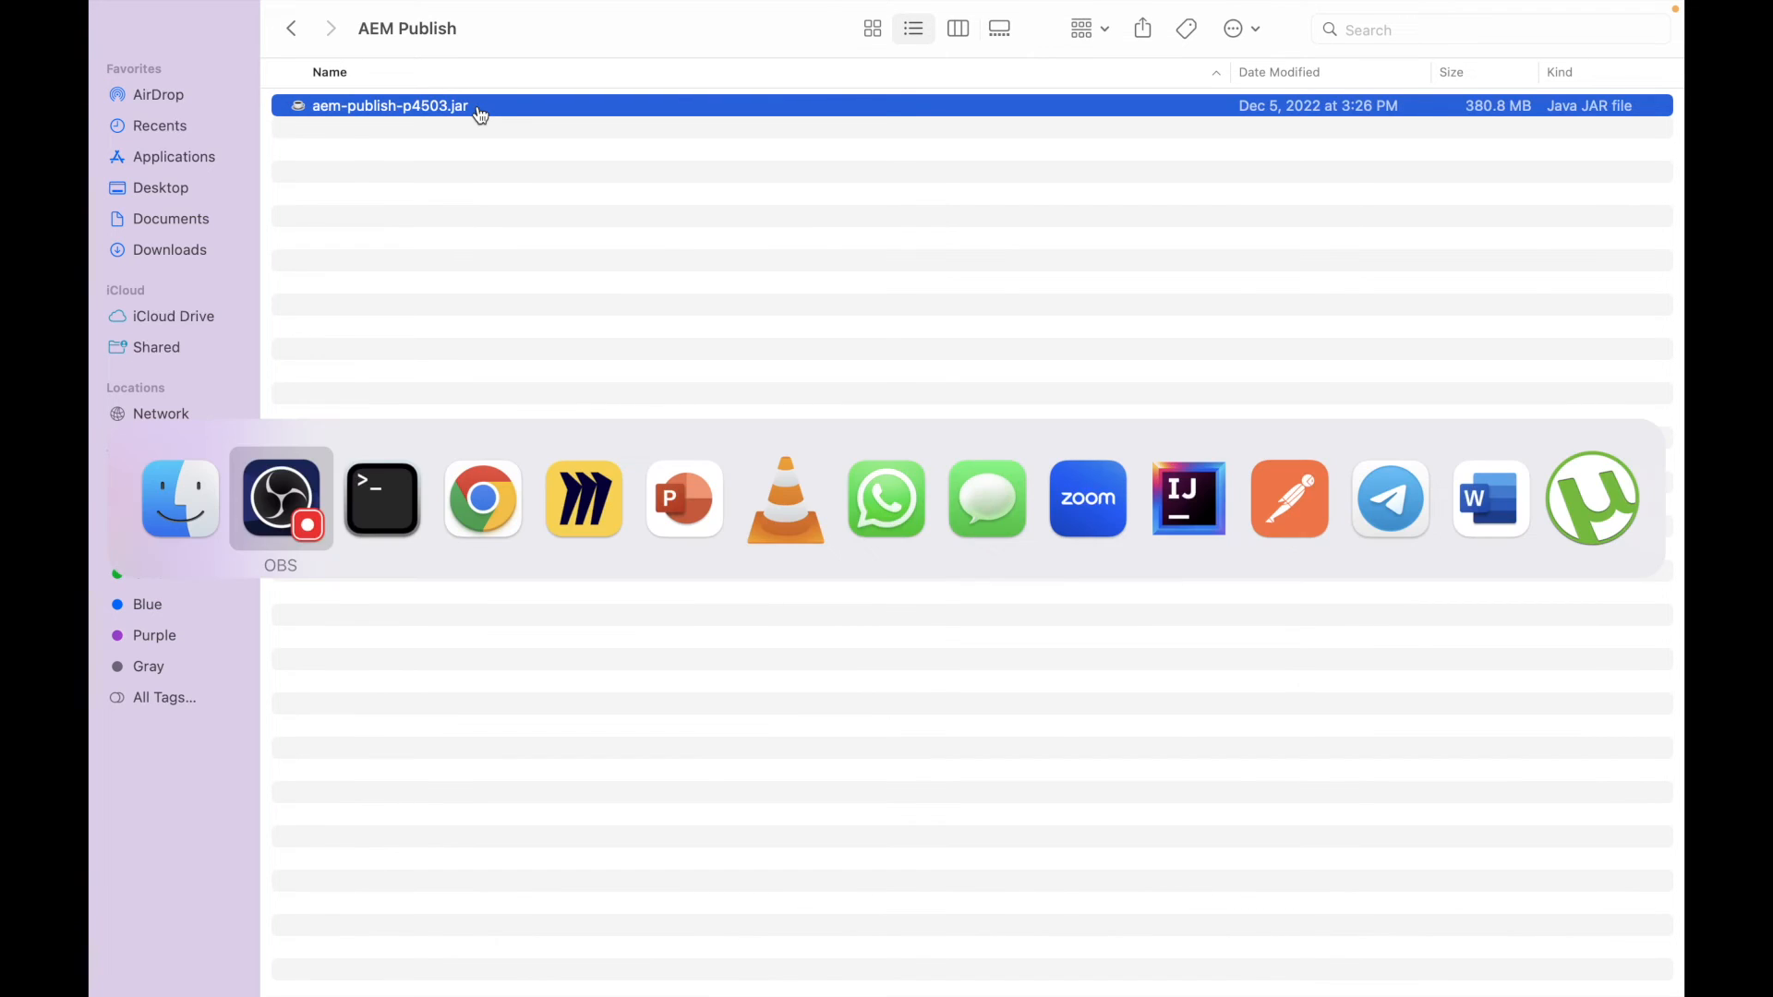
Switch from Finder to another running application.
left_click(383, 497)
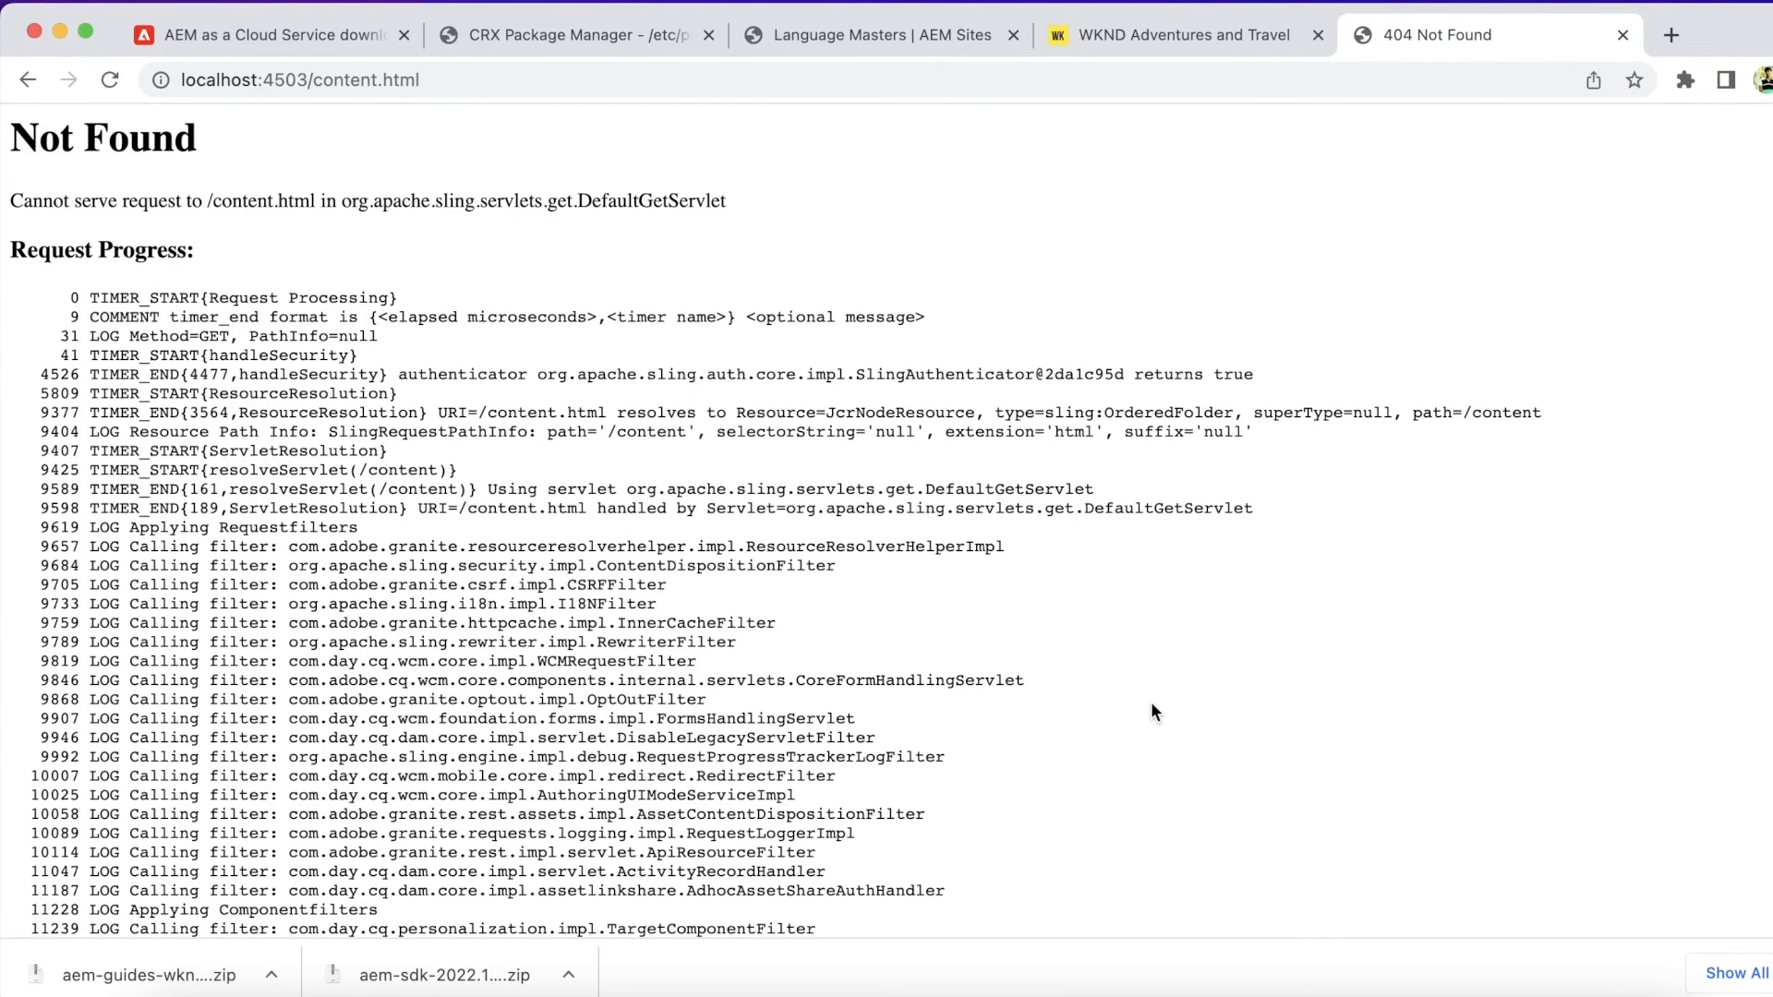
mouse_move(911, 512)
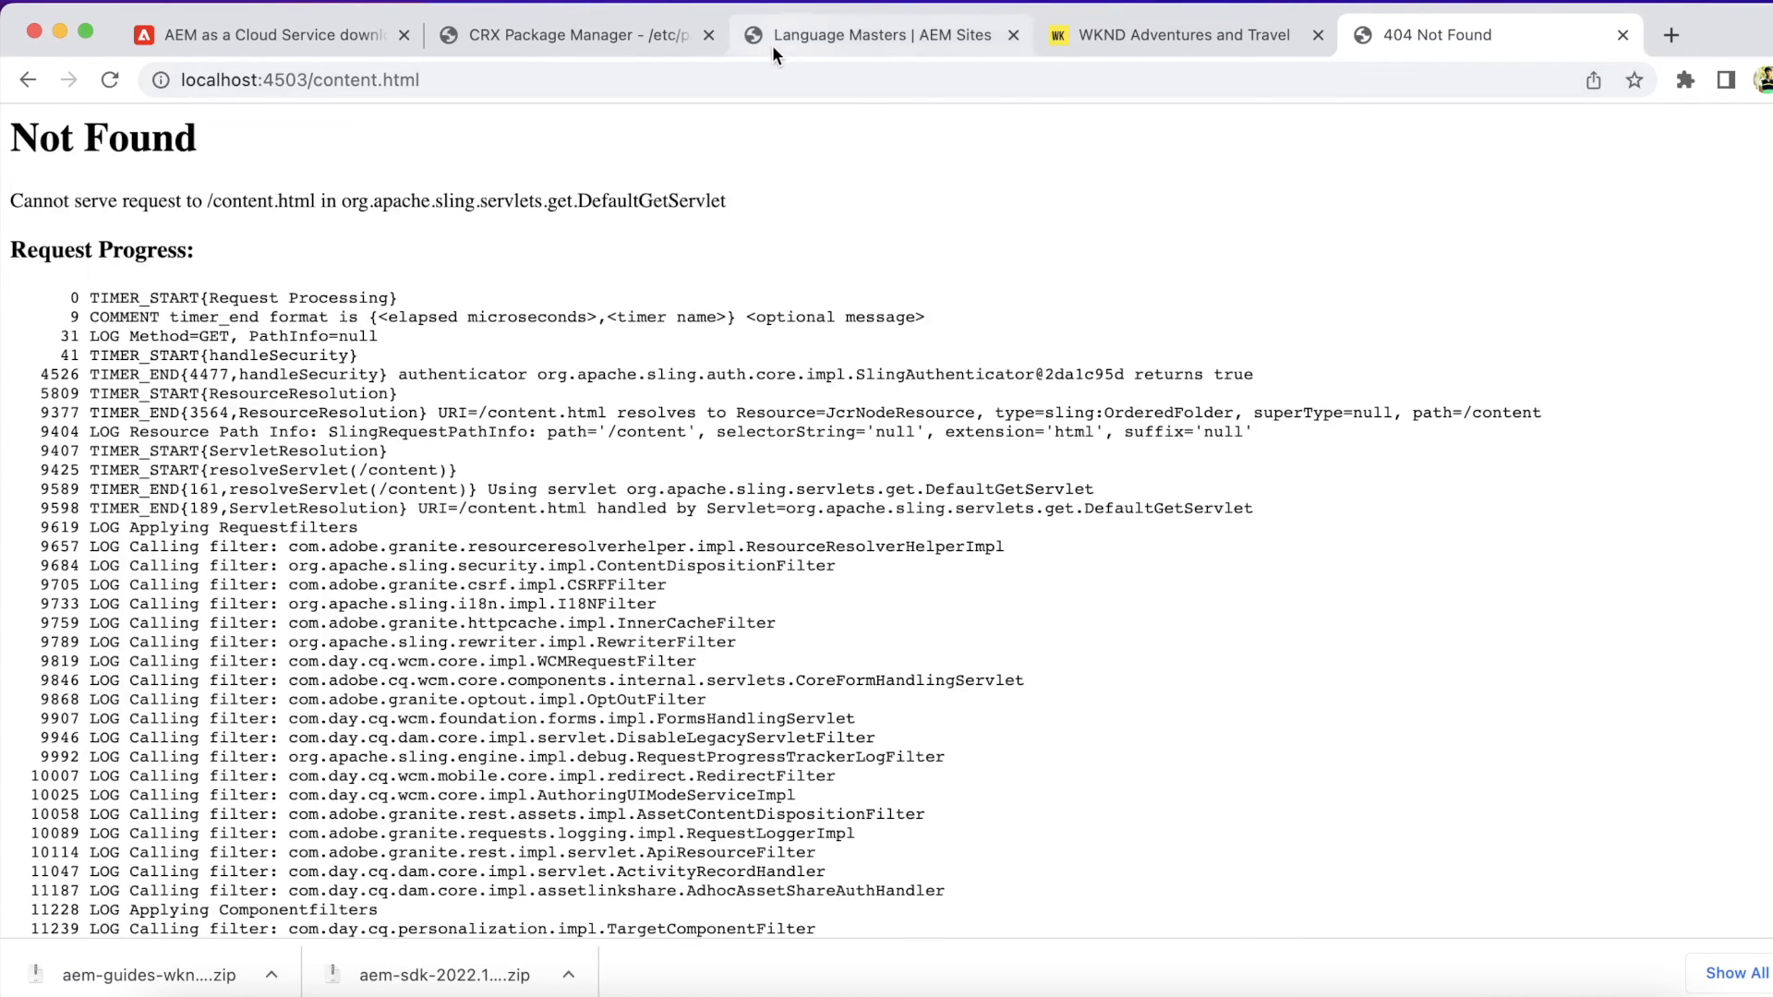
Filter CRX Package Manager to com.adobe.aem.guides and replicate aem-guides-wknd.all-2.1.2.zip, confirming the dialog.
left_click(577, 35)
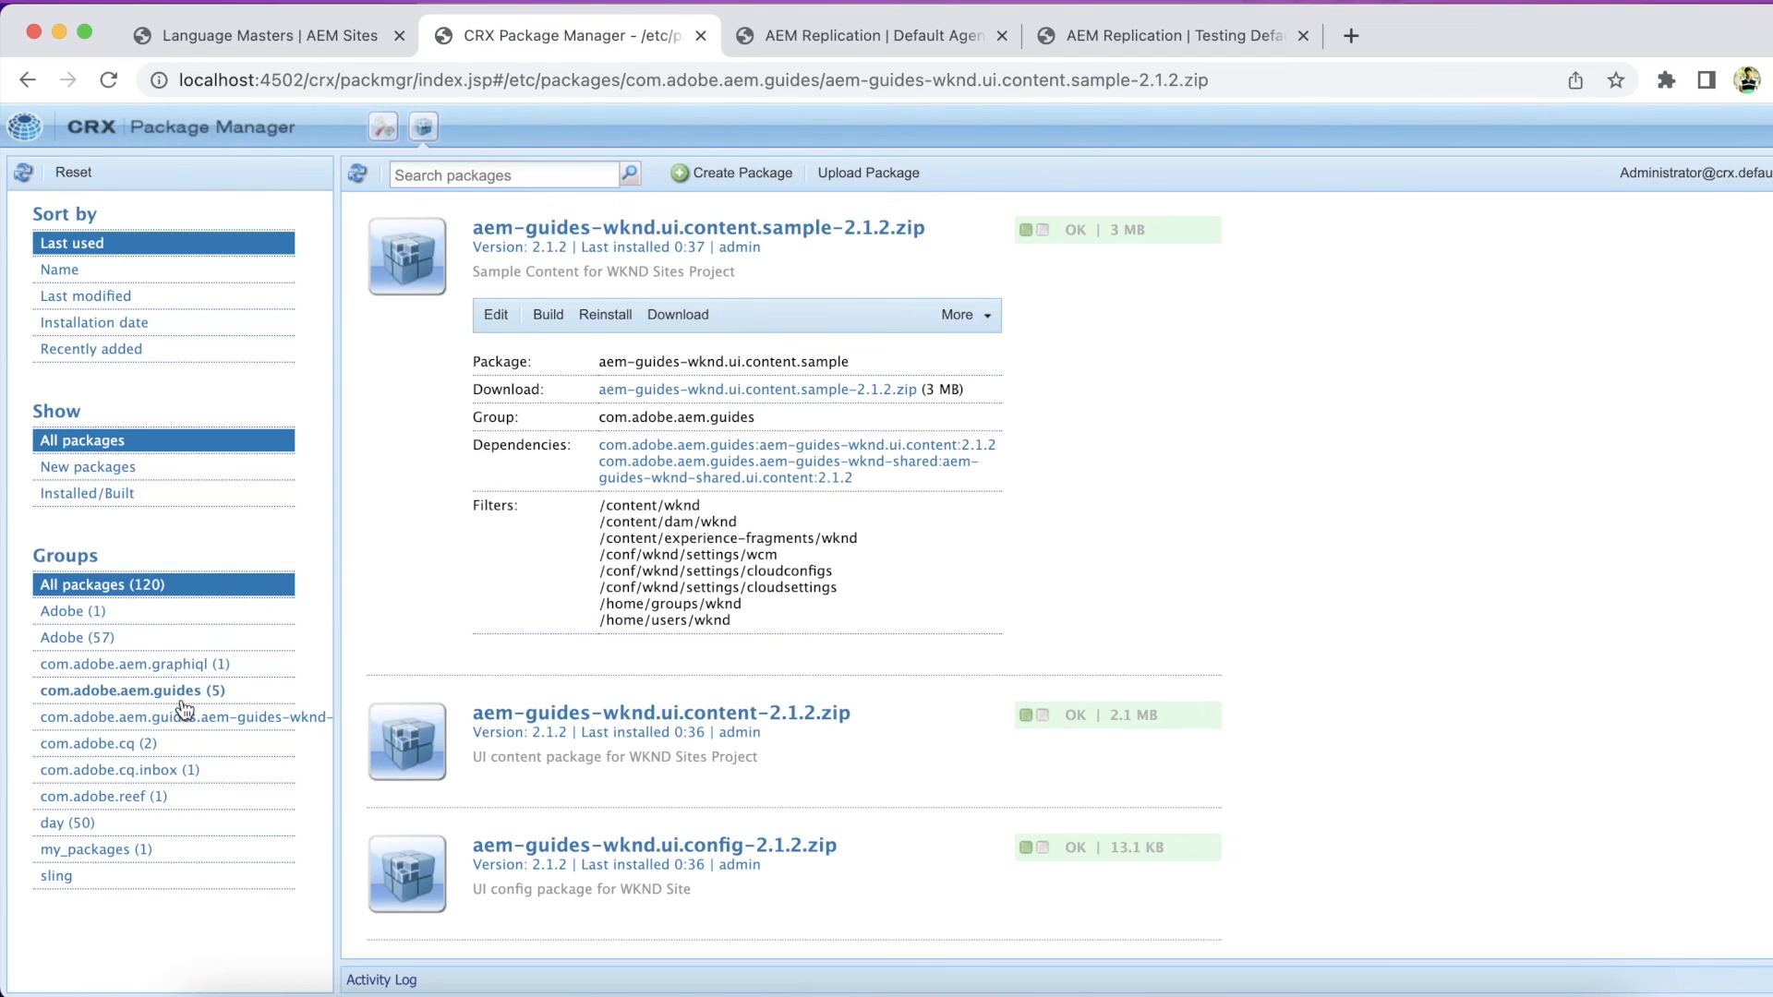
left_click(127, 689)
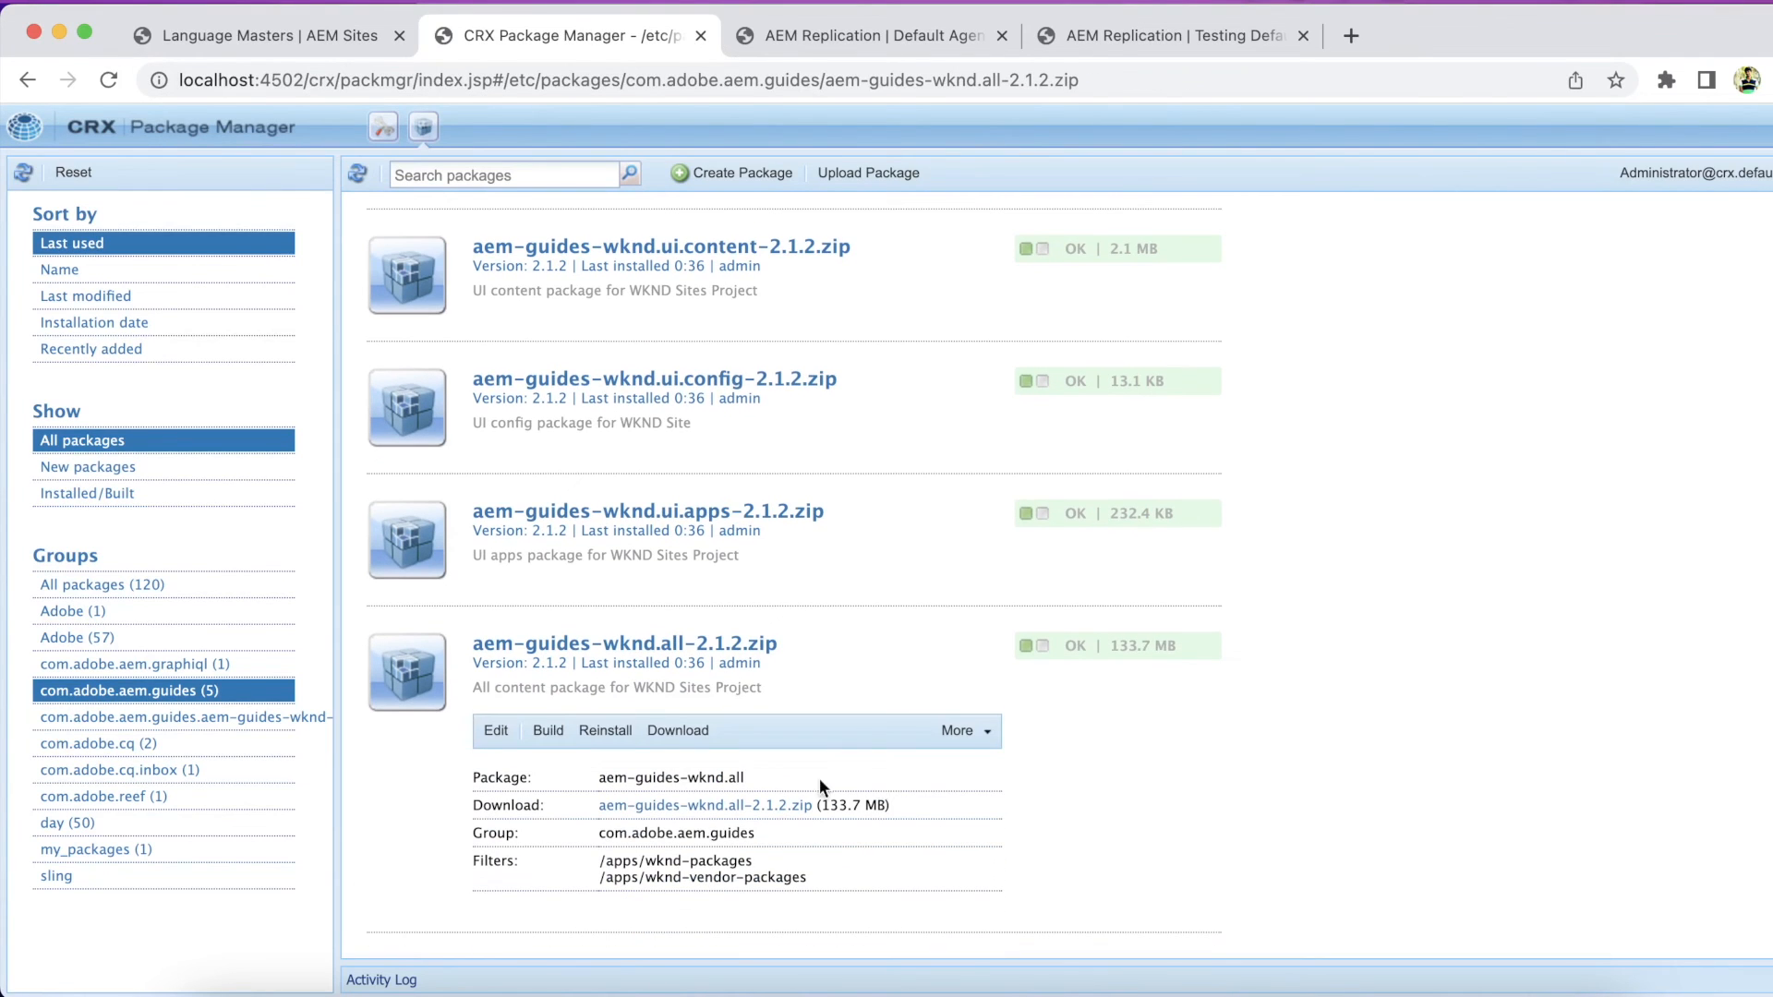
mouse_move(785, 672)
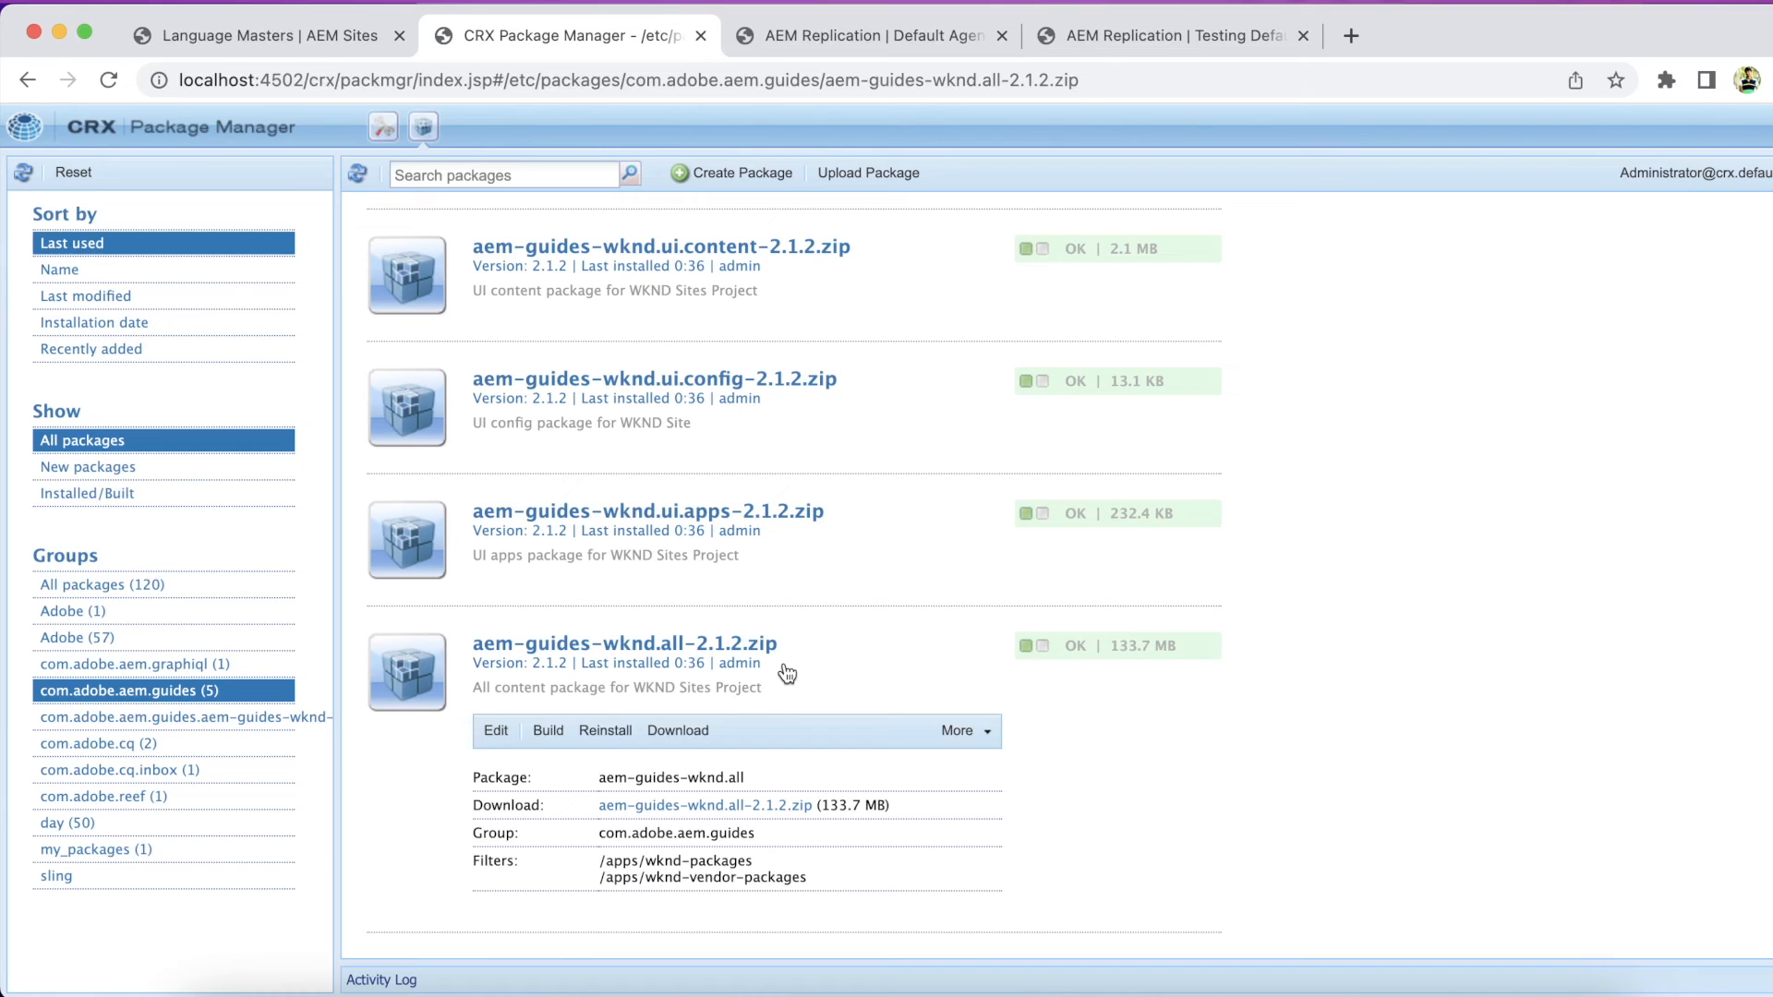
left_click(958, 731)
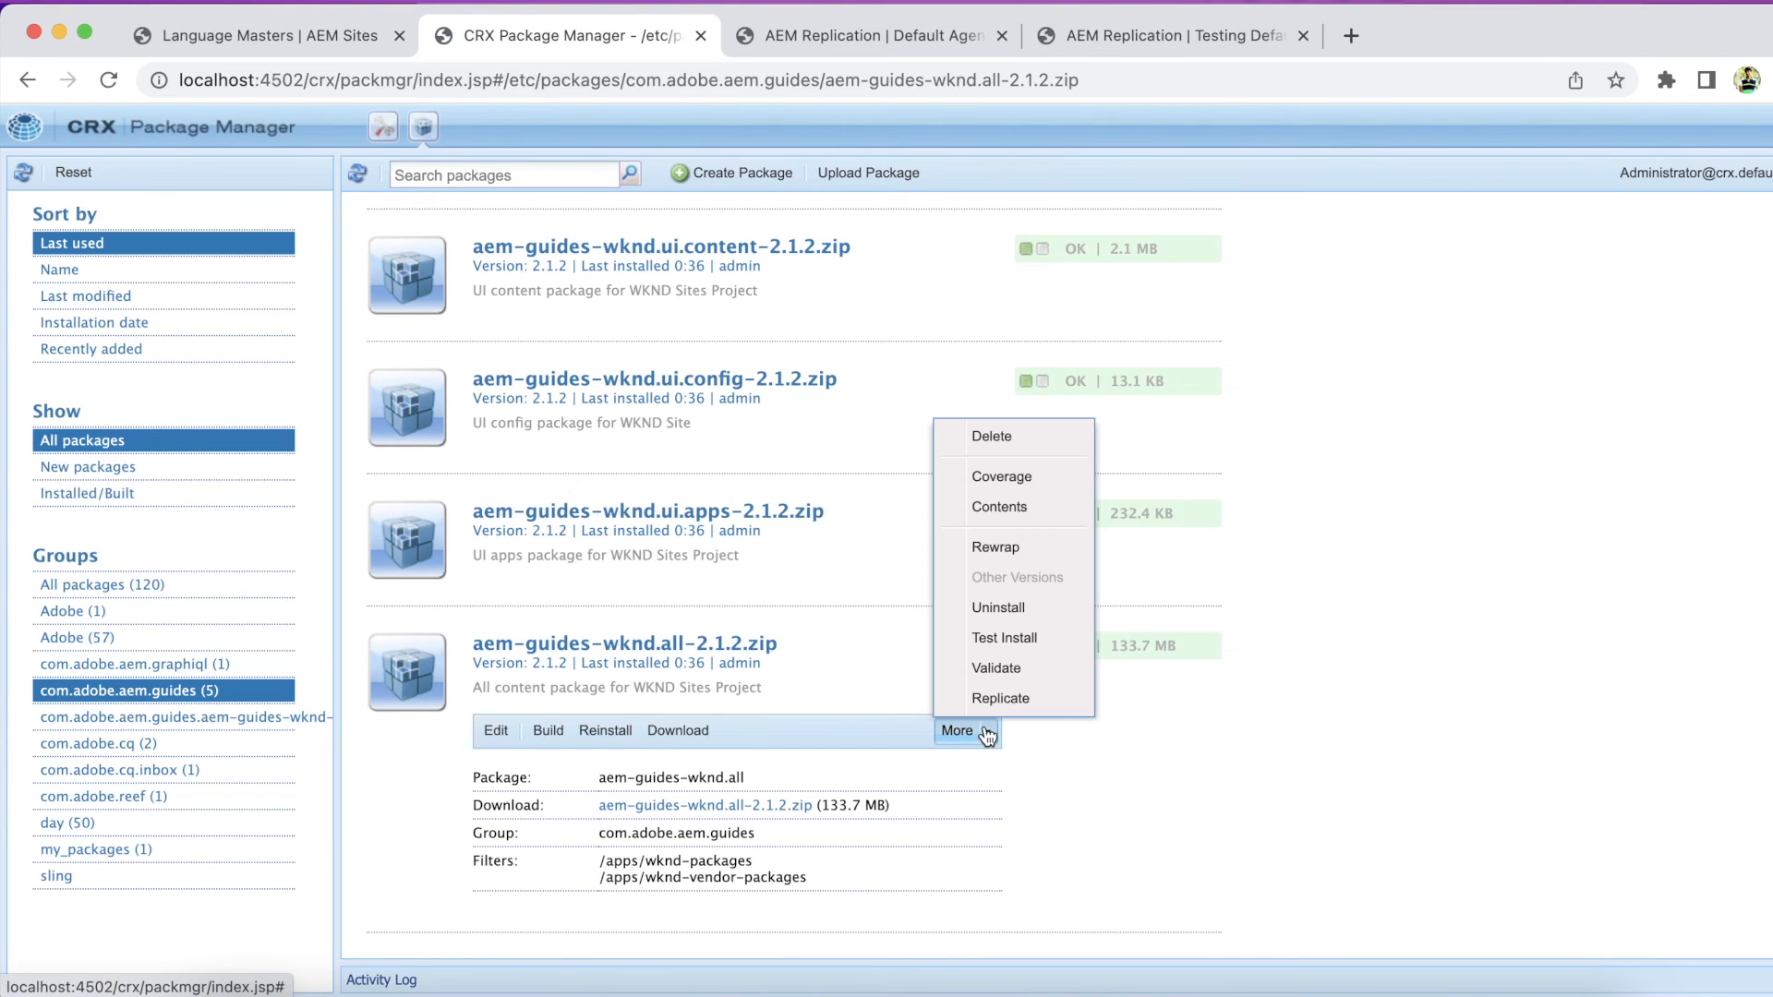
left_click(1000, 698)
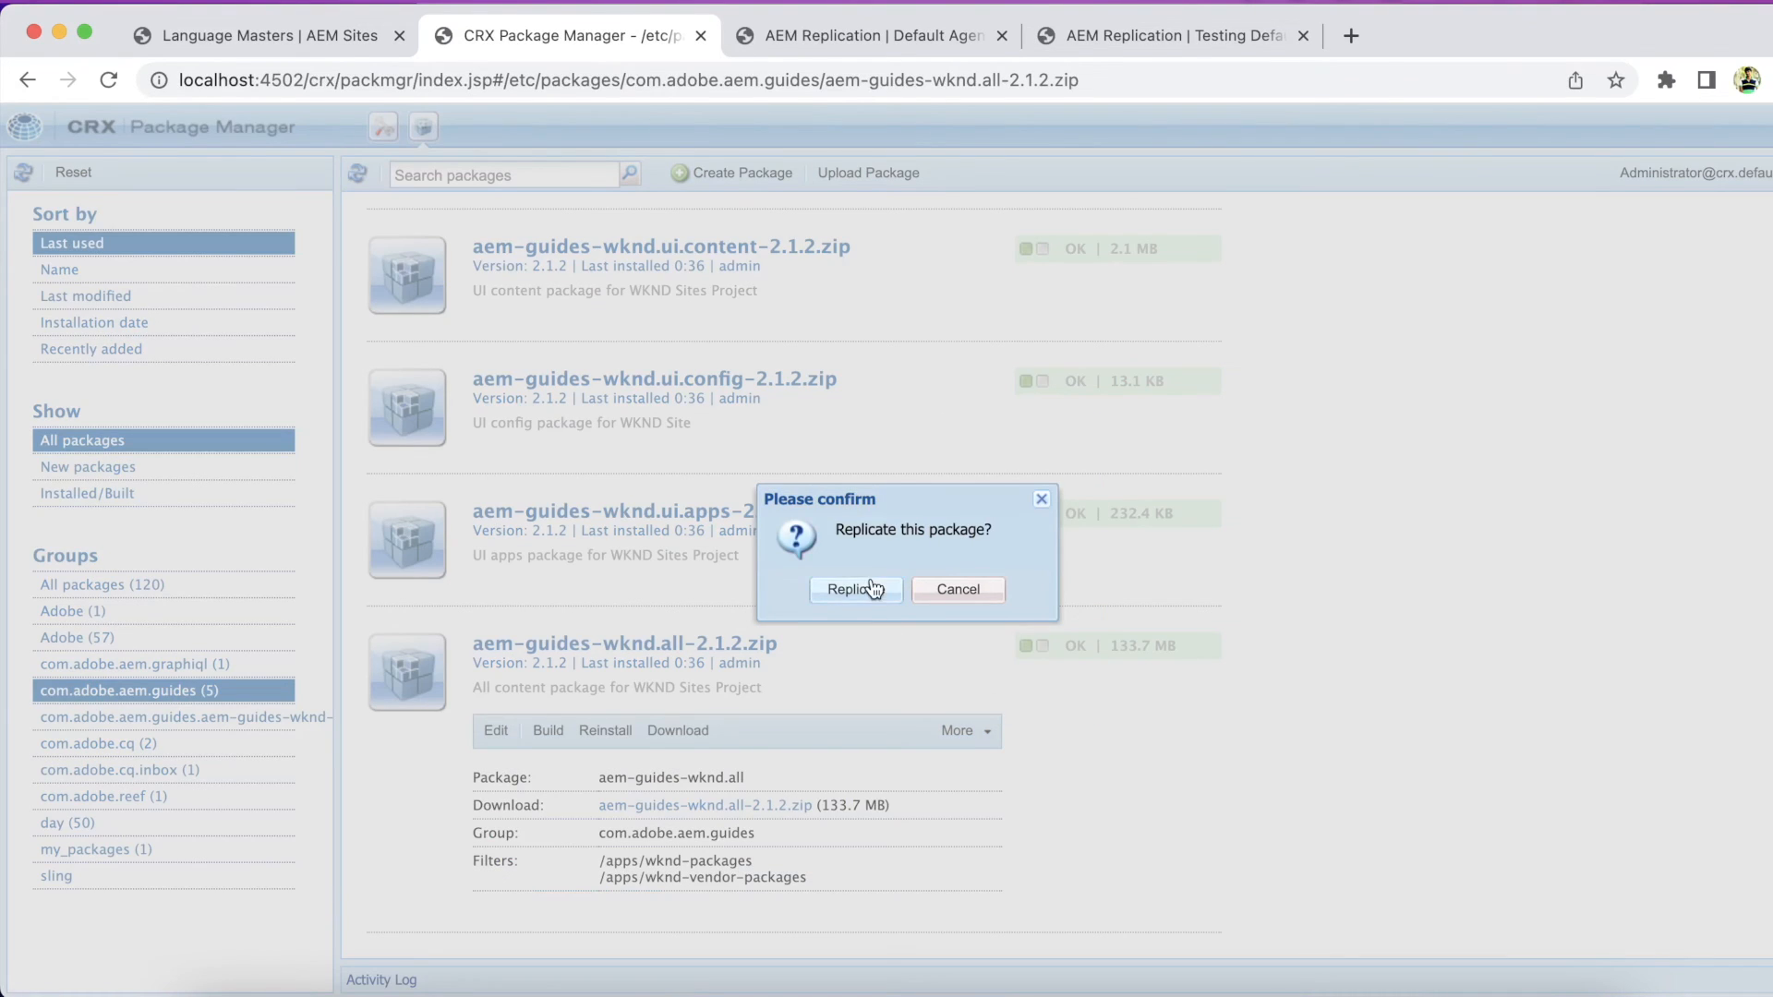
left_click(849, 589)
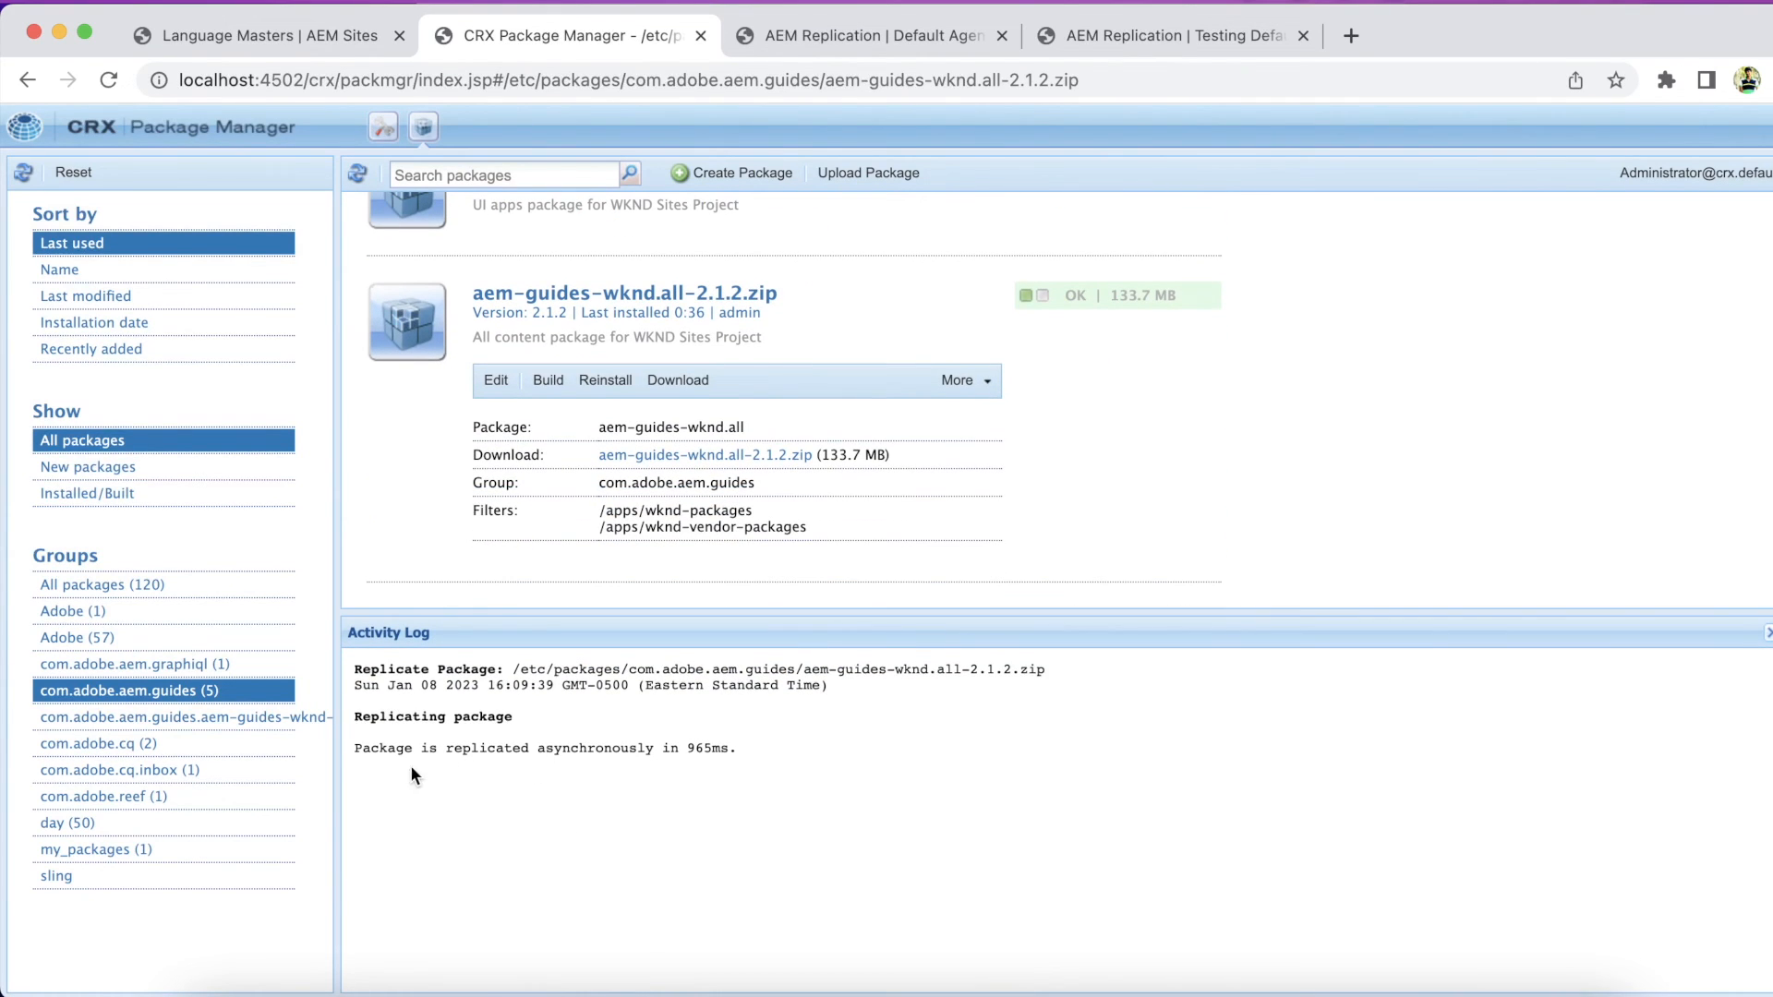
mouse_move(704, 766)
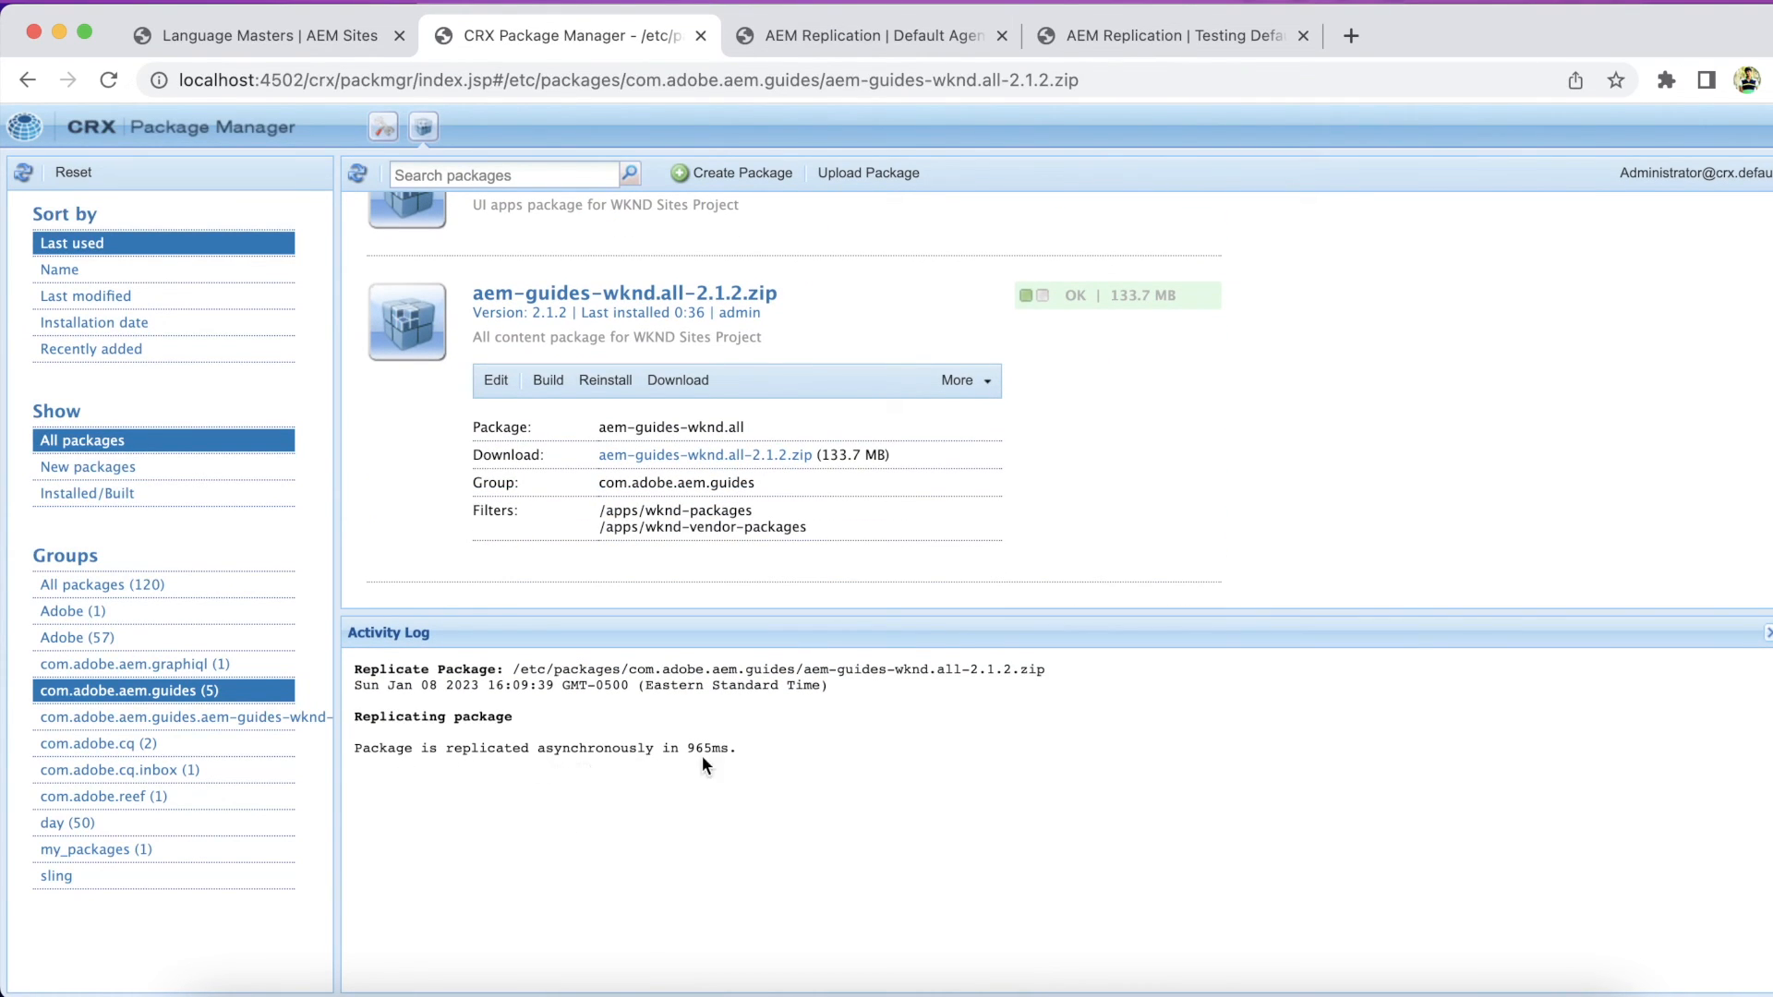
mouse_move(753, 772)
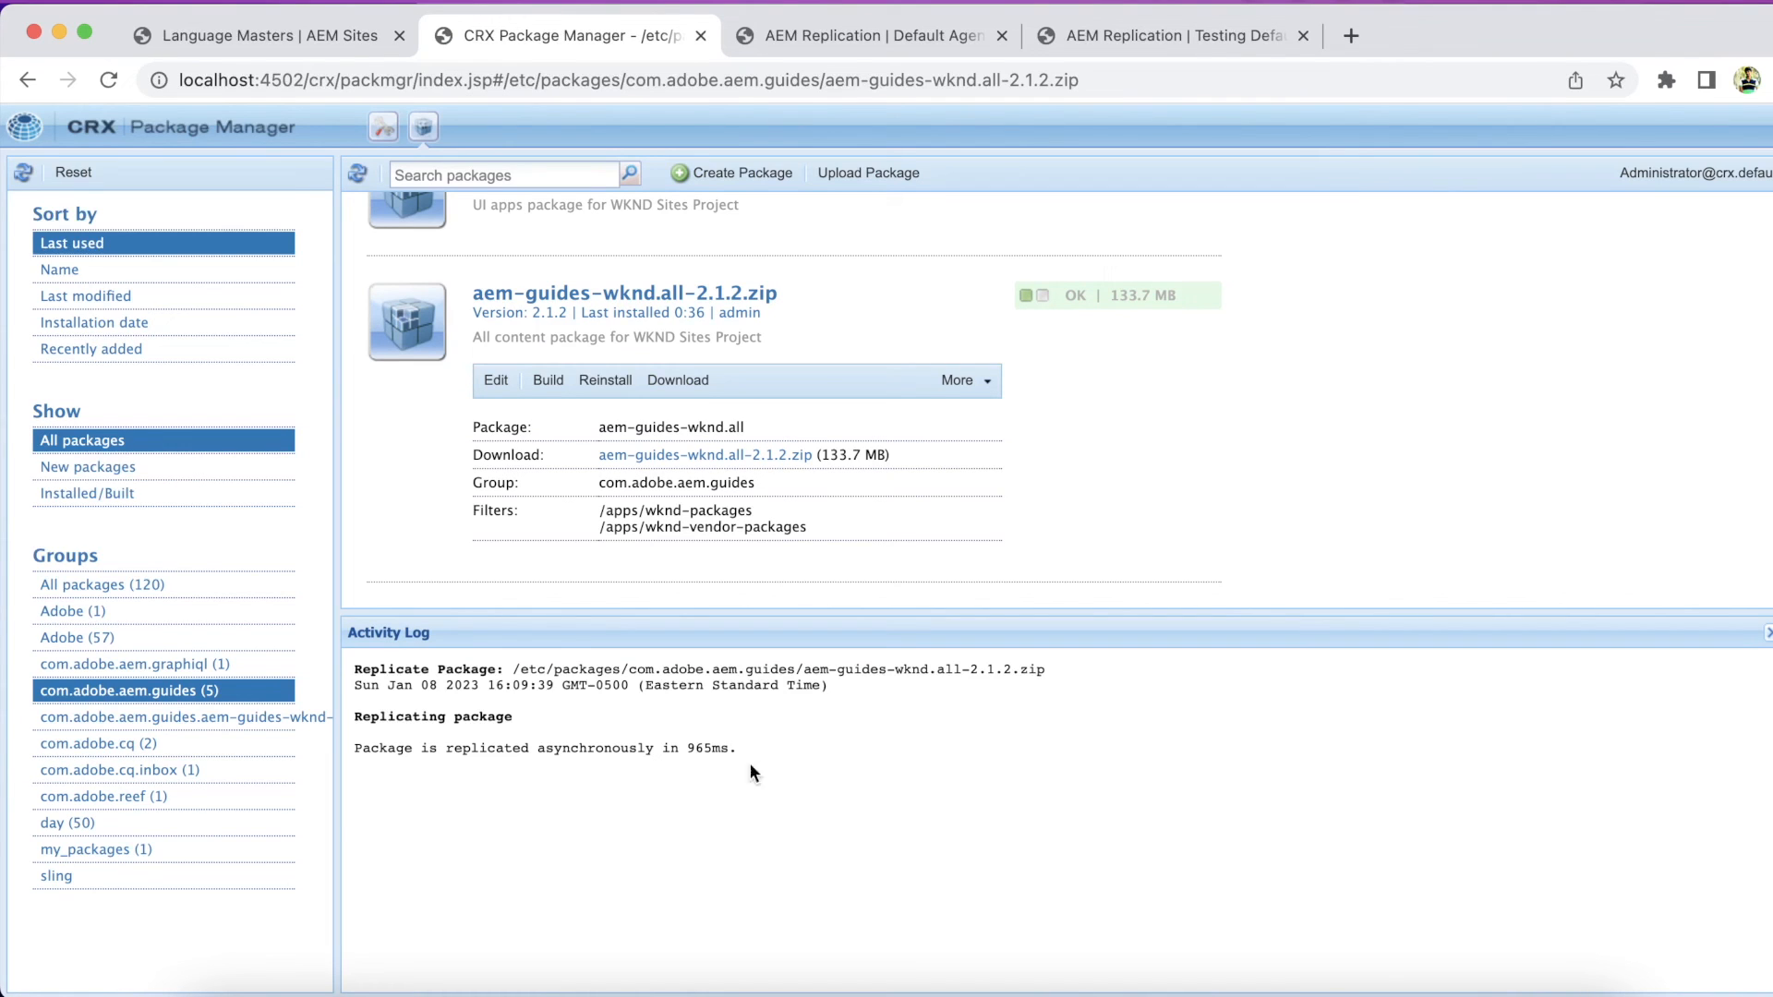
mouse_move(678, 310)
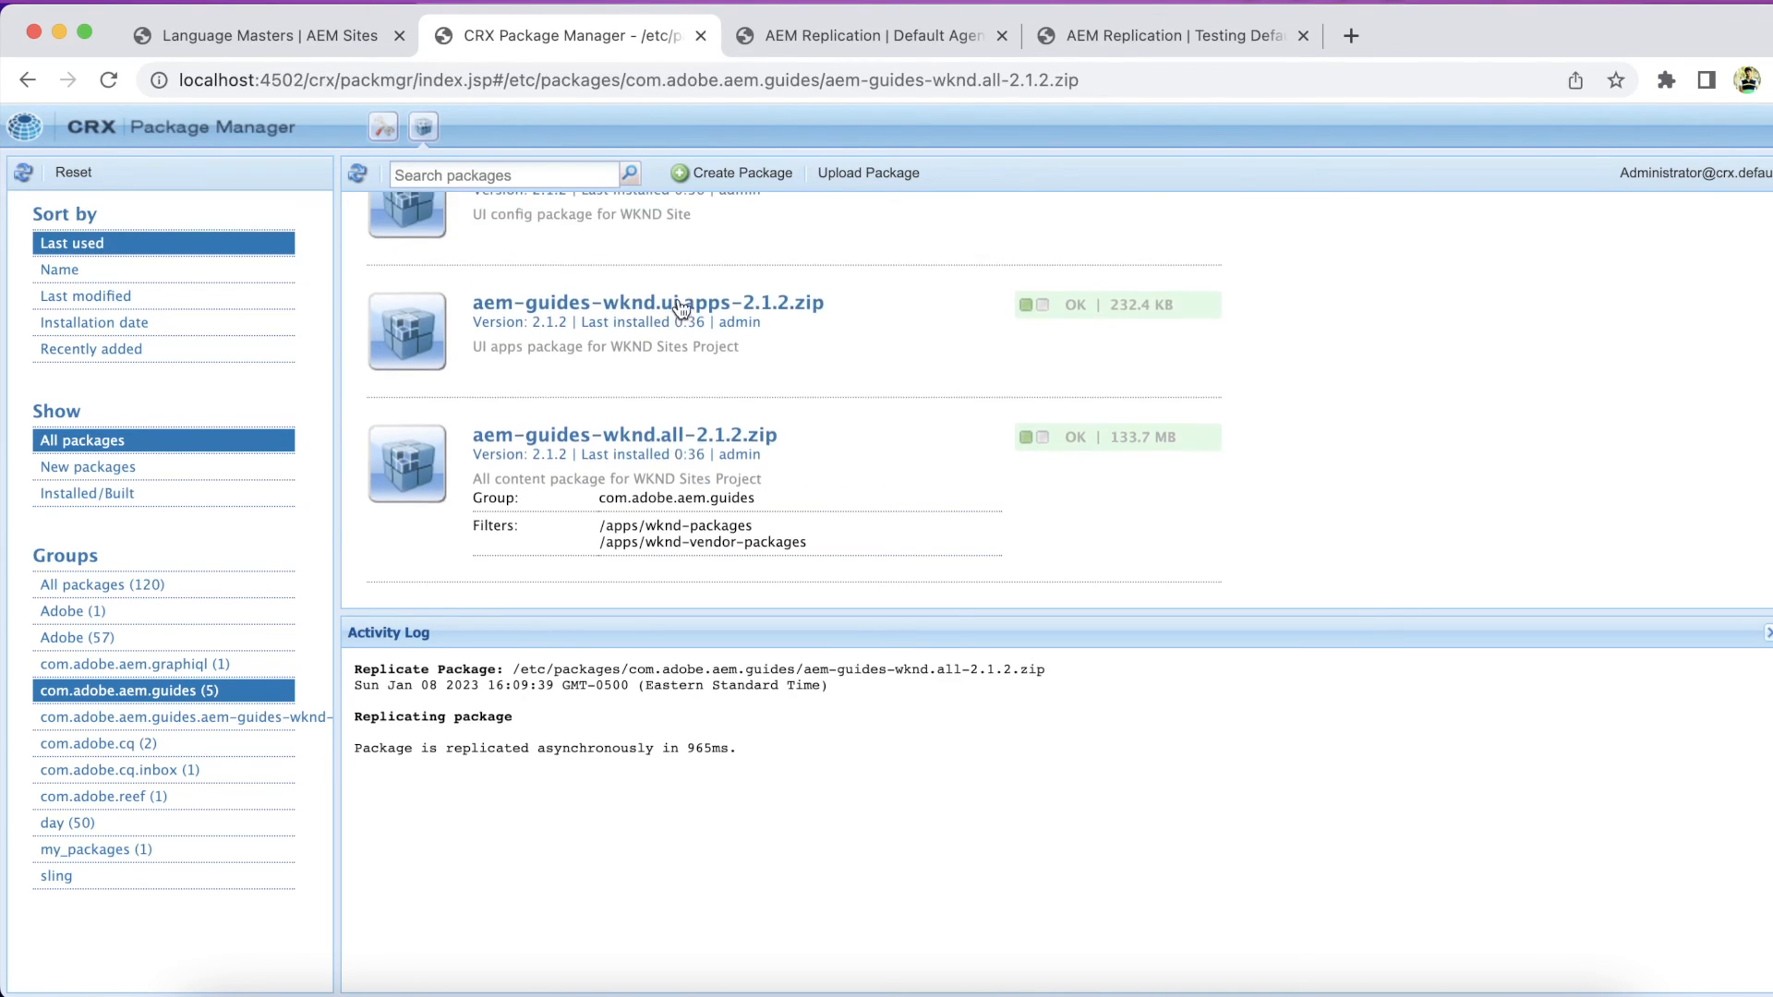
Load localhost:4503/content/wknd/us/en.html in a new tab and scroll the rendered WKND home page.
left_click(266, 35)
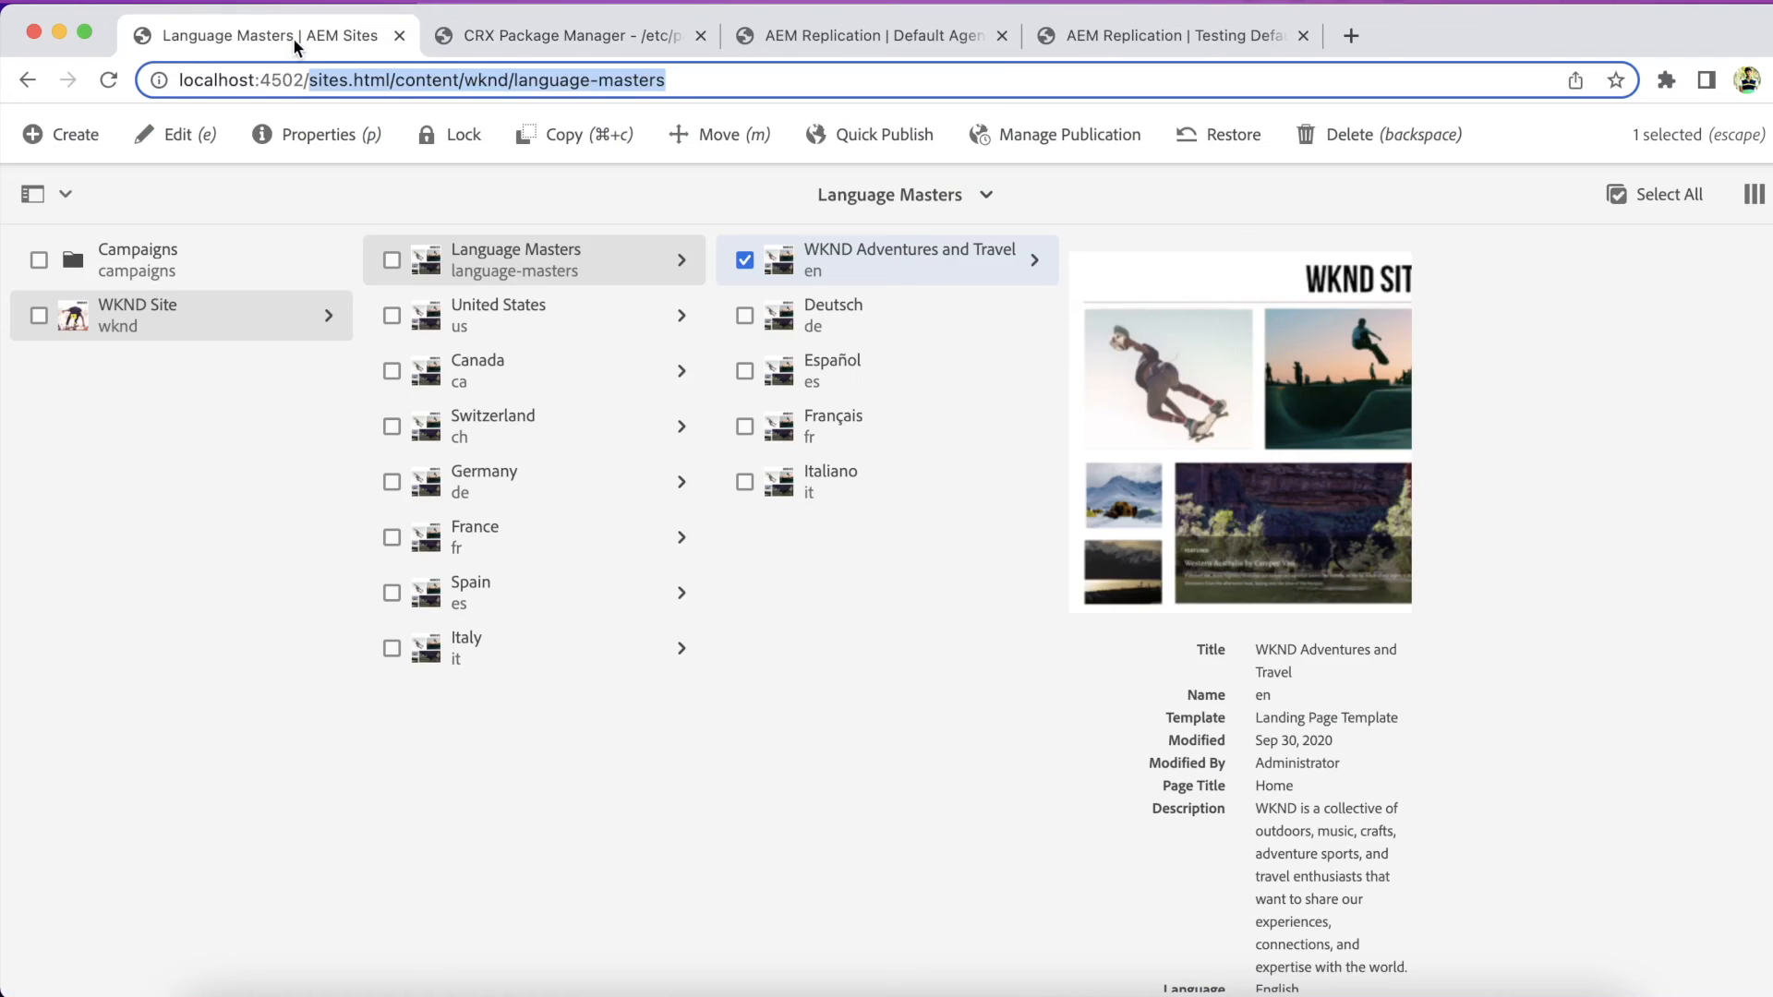
left_click(563, 36)
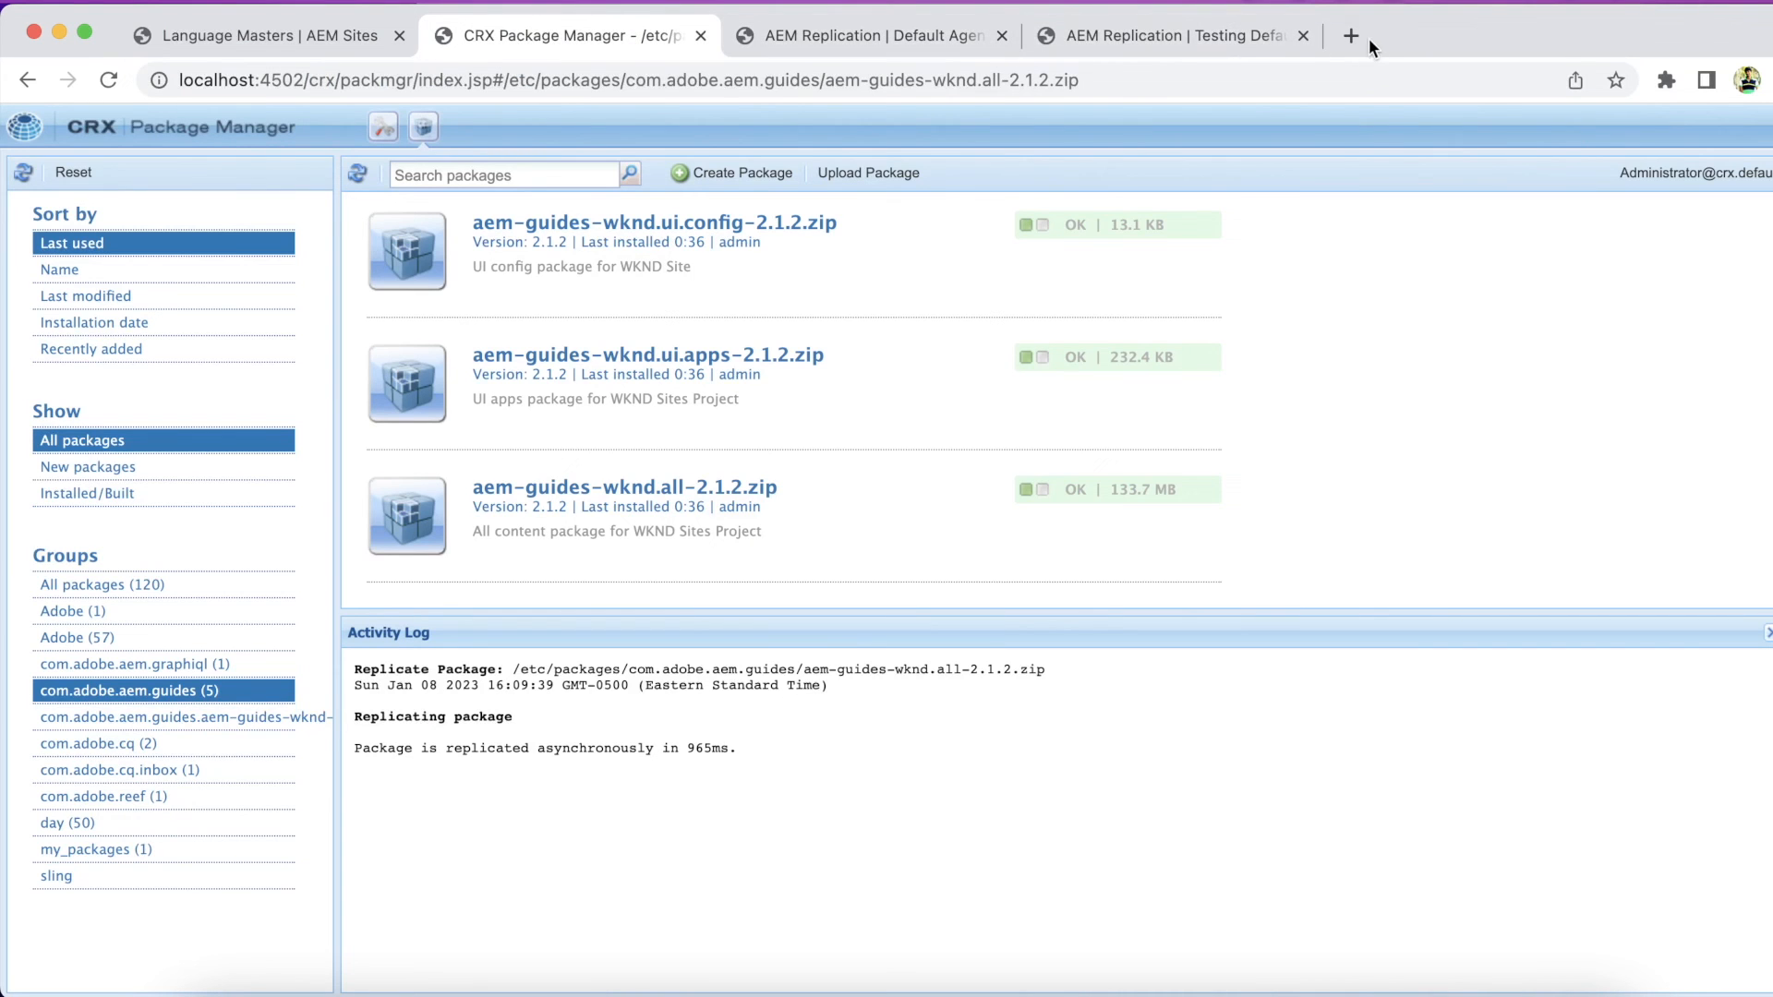
left_click(1350, 35)
type("localhost:4503/content/wknd/us/en.html")
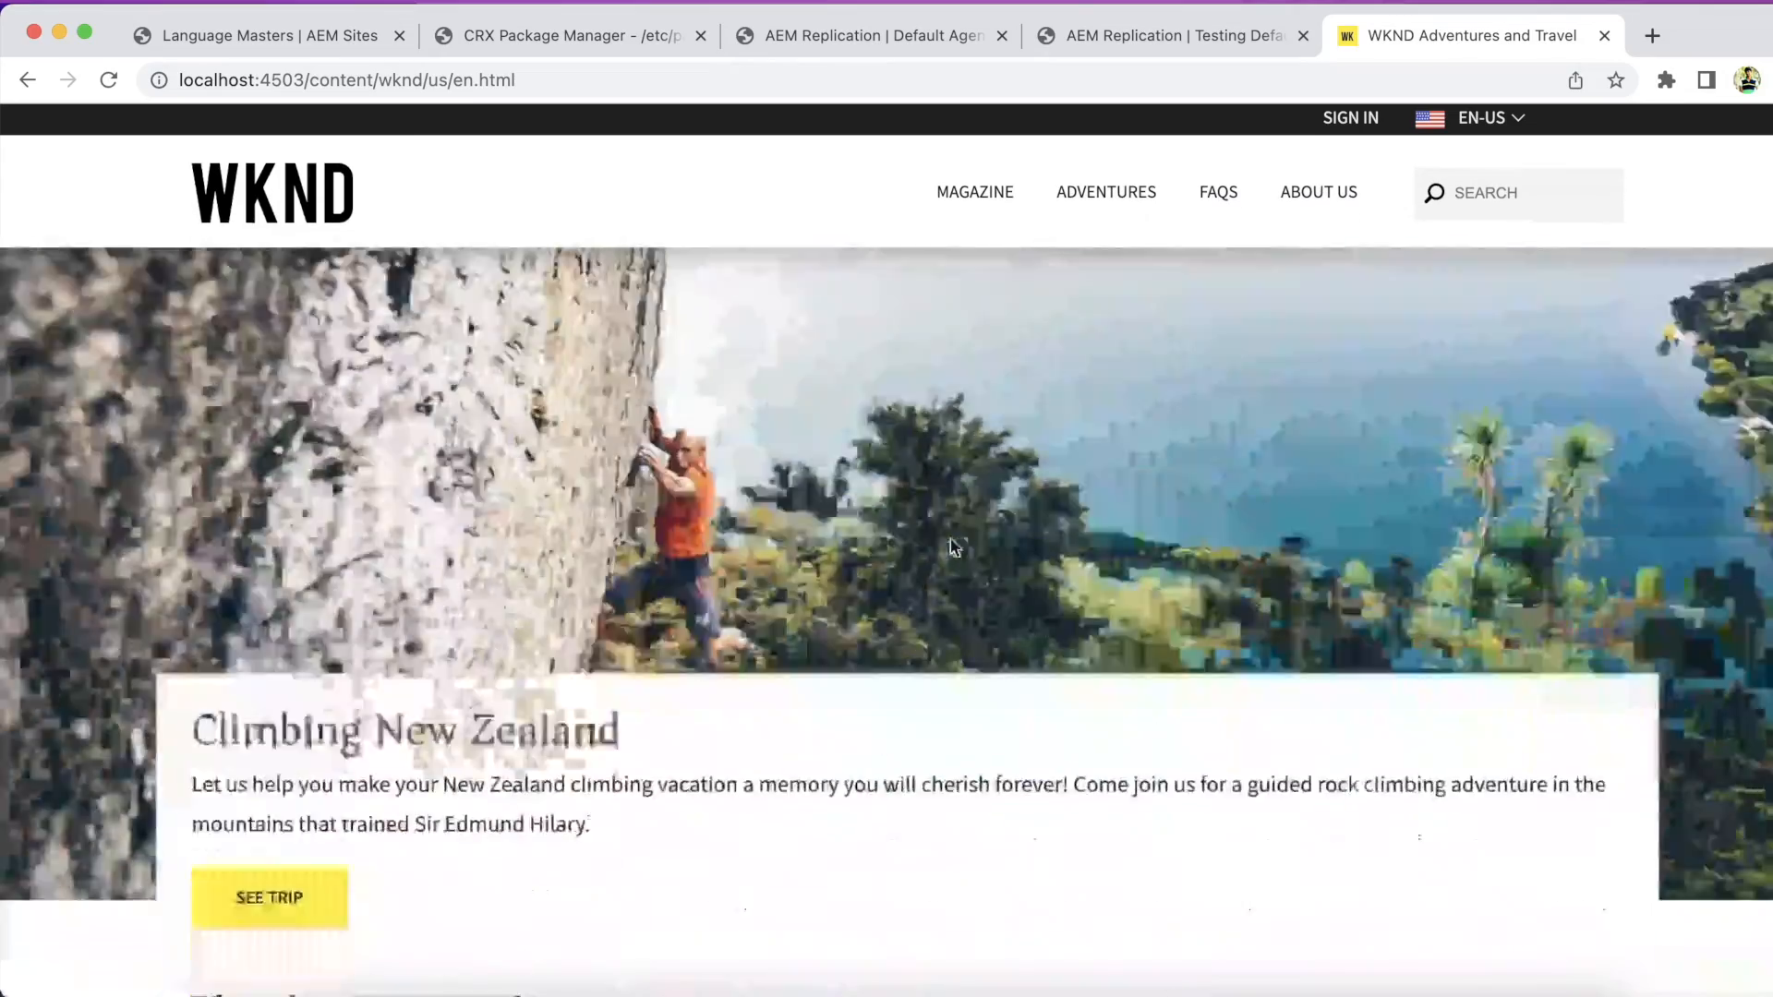
scroll("down", 3)
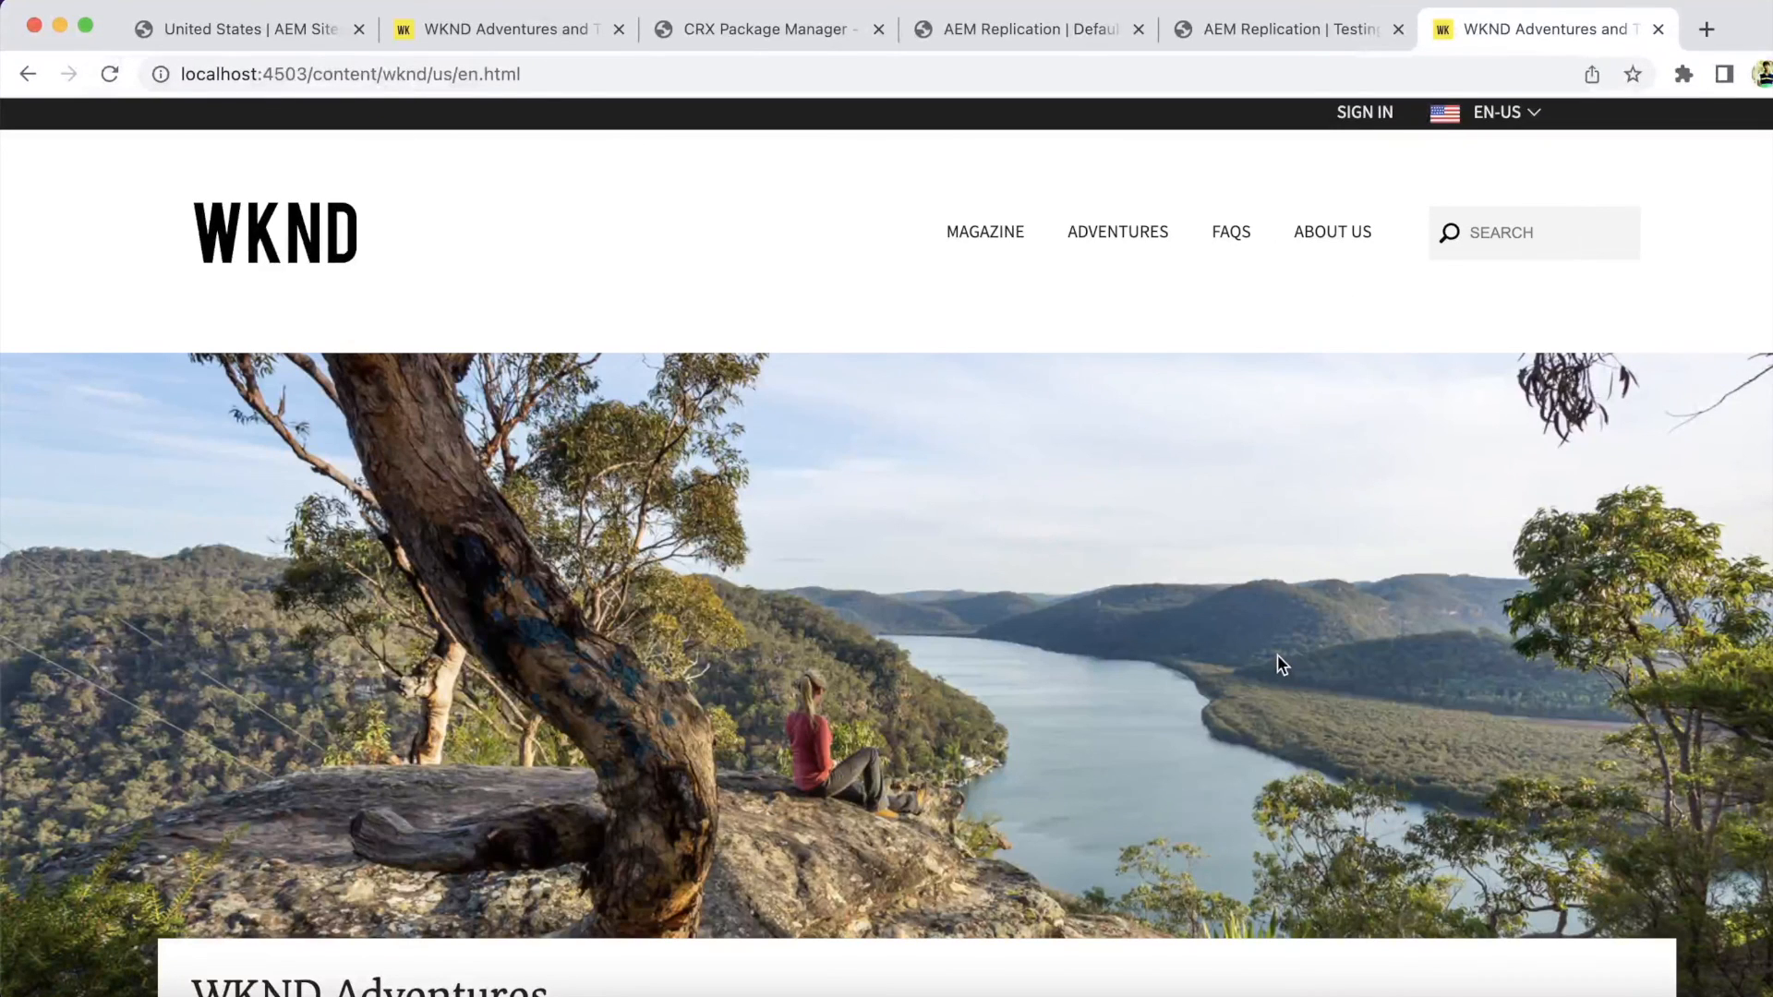
mouse_move(1282, 664)
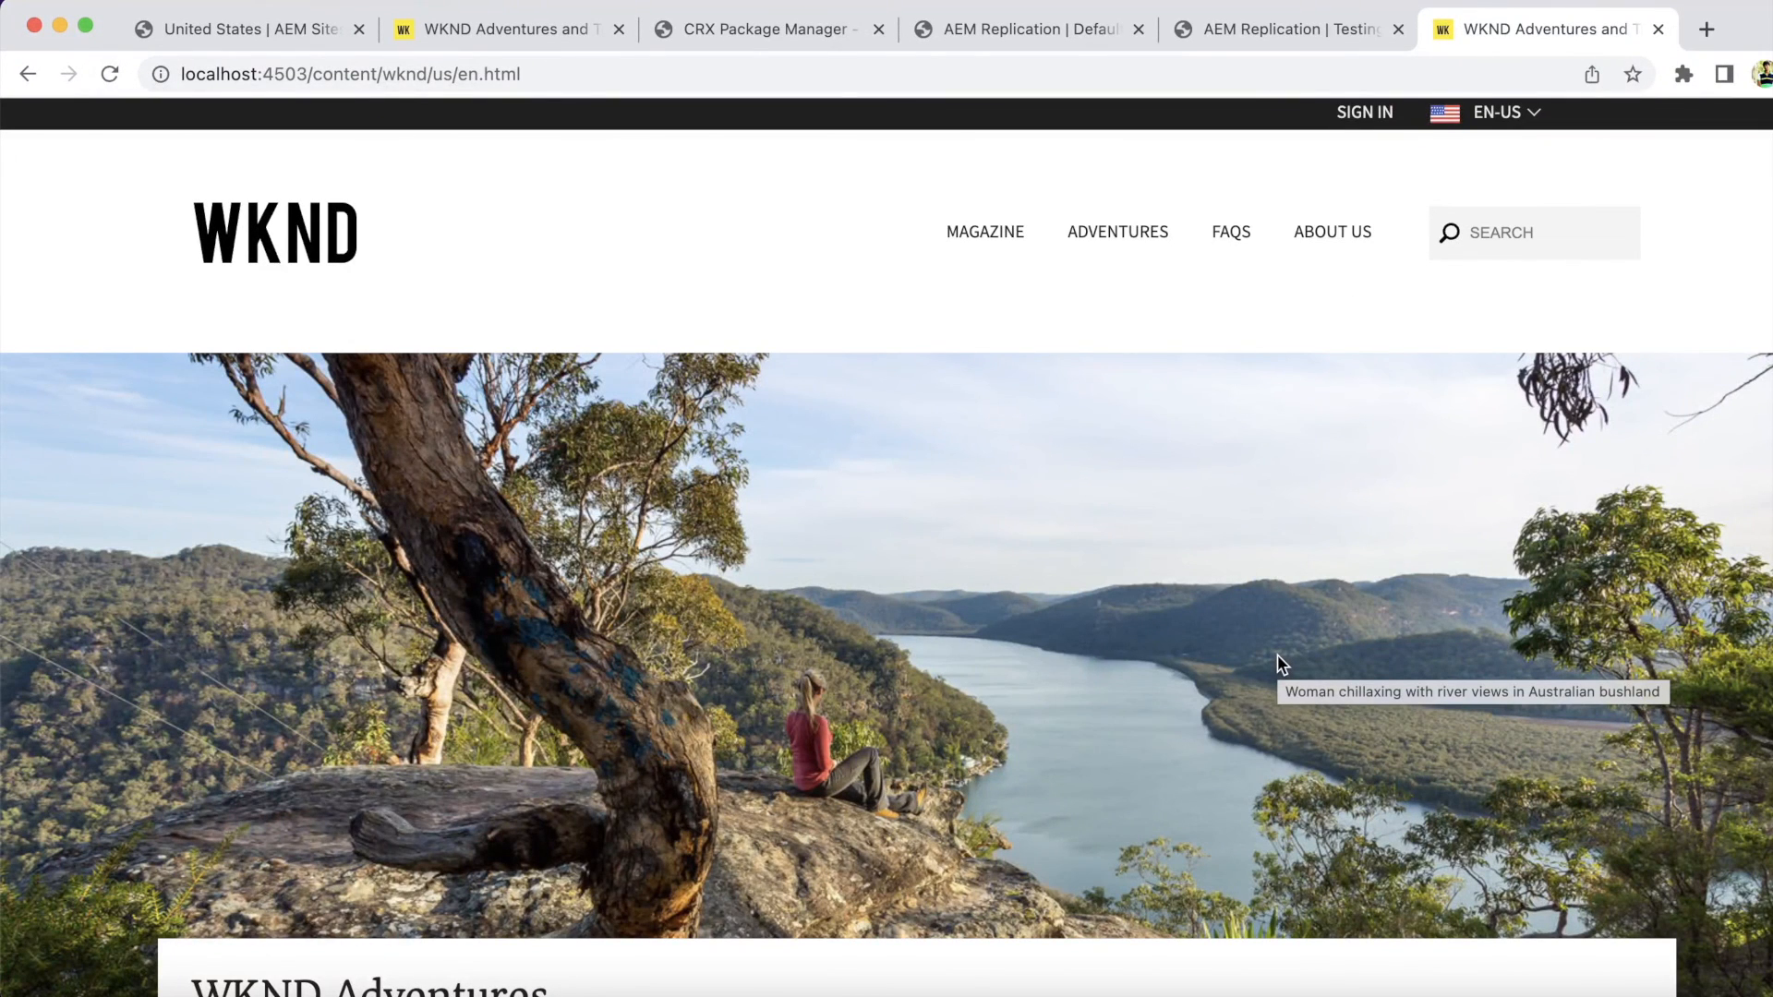